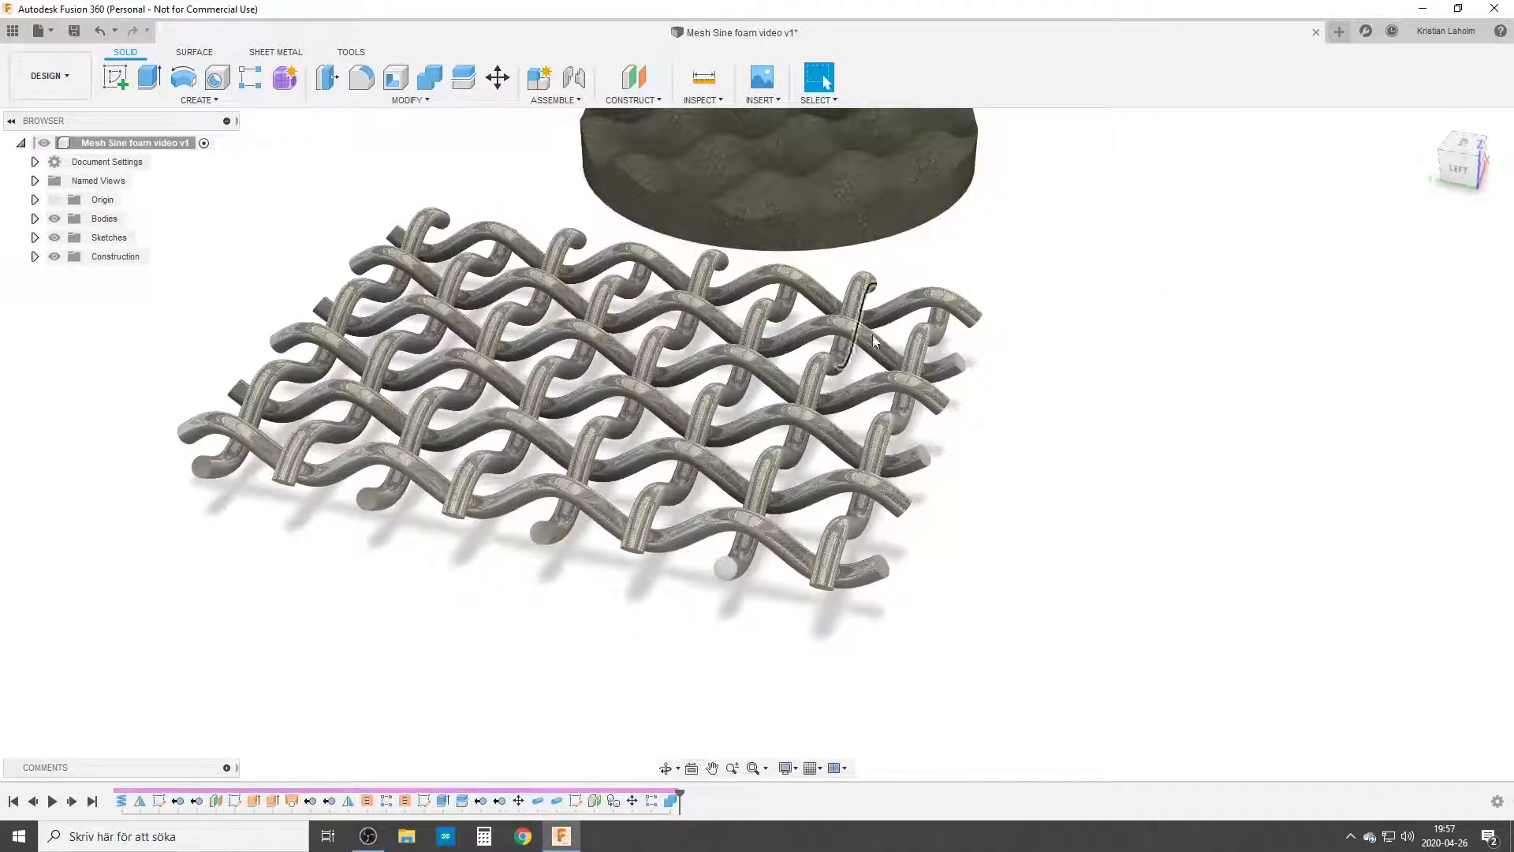
pyautogui.moveTo(498, 426)
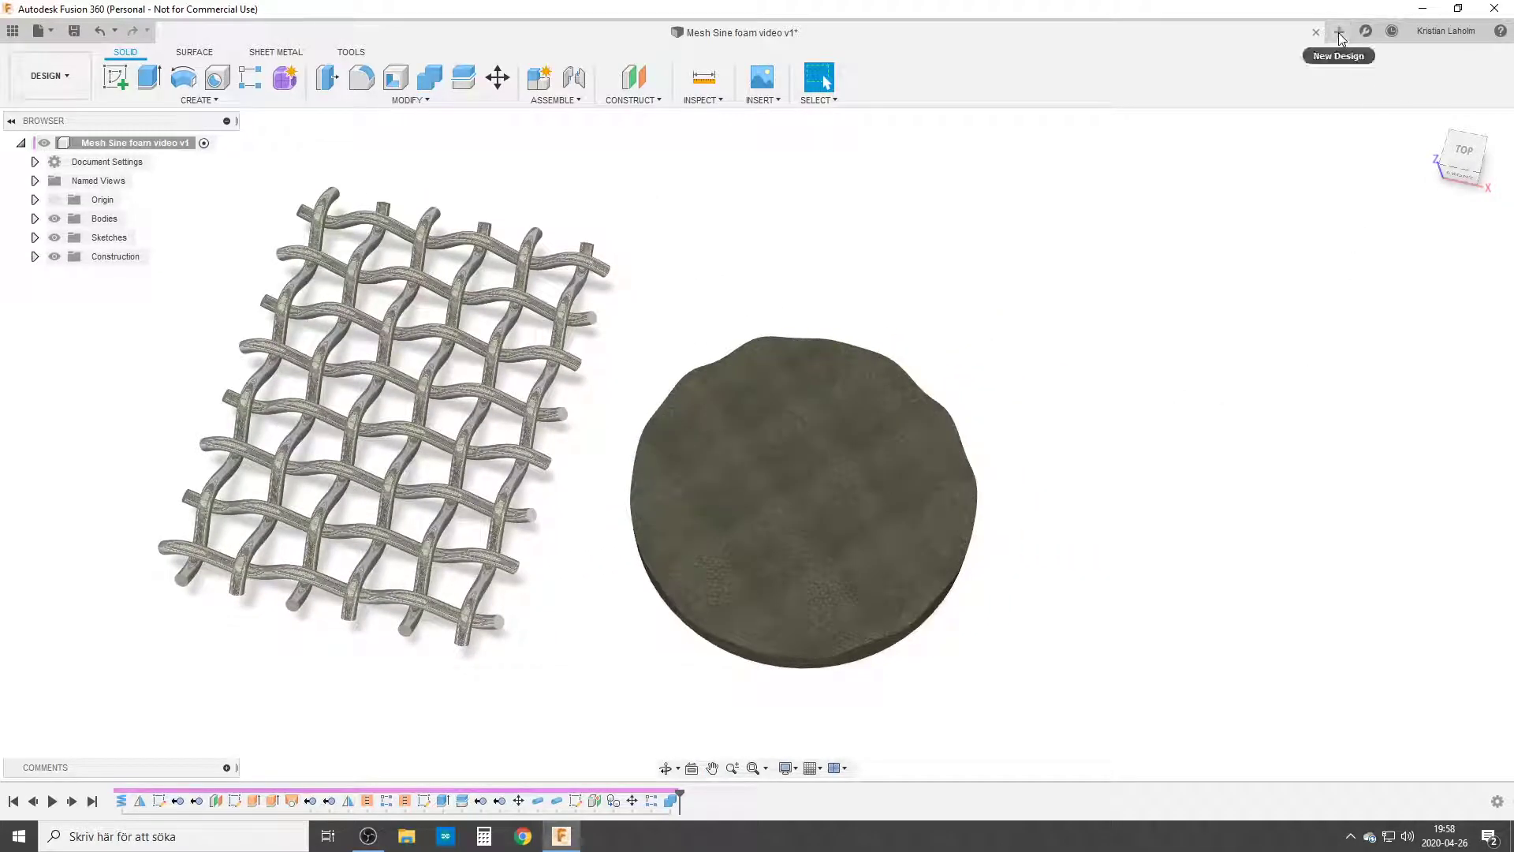
# Start a new design and add the user parameter Wave_PP set to 25 mm.
pyautogui.click(1338, 31)
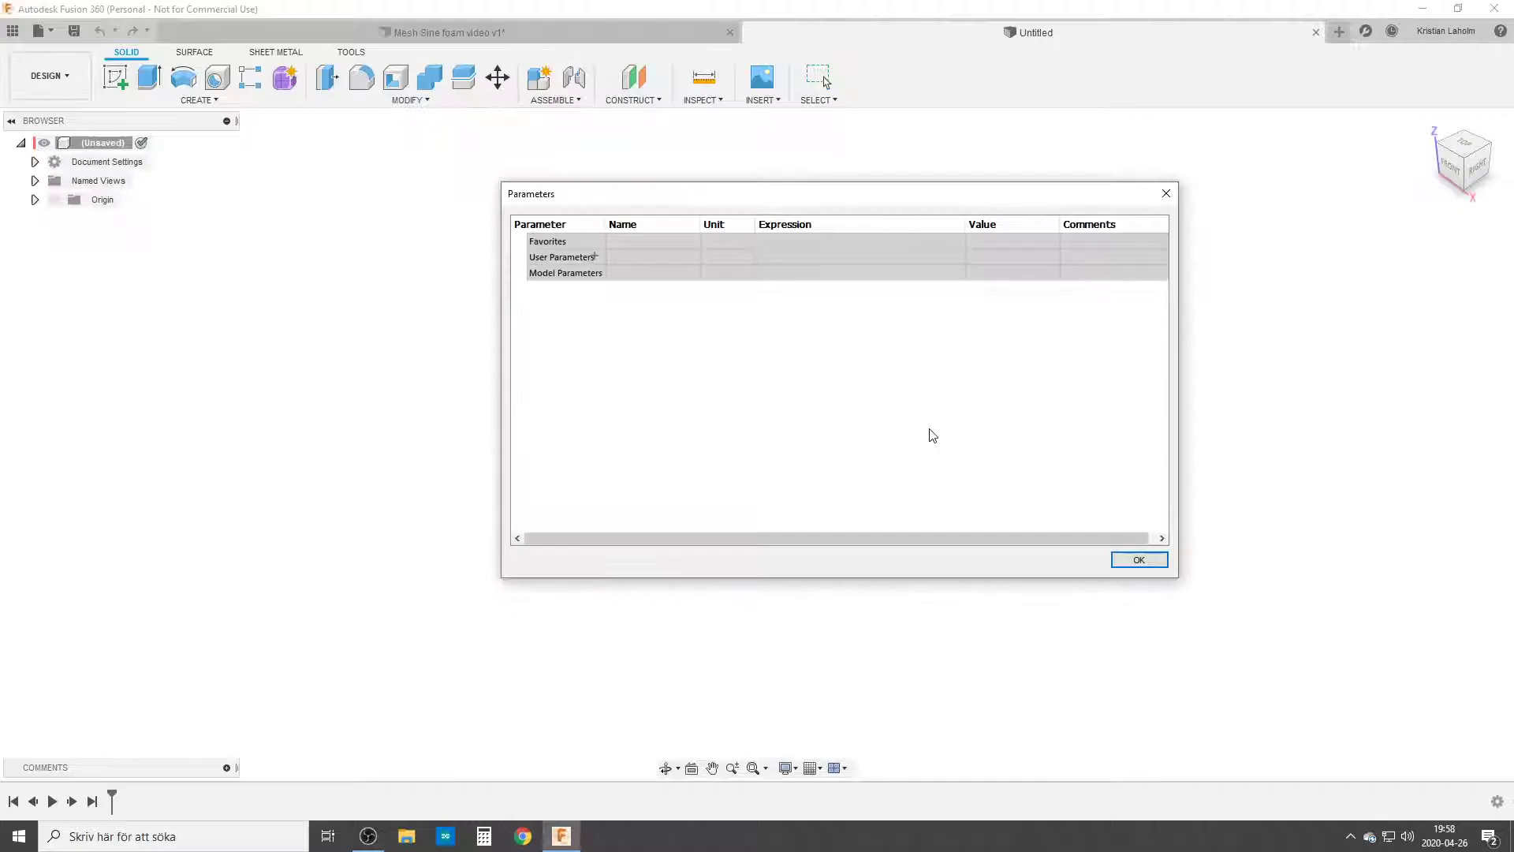
pyautogui.click(596, 257)
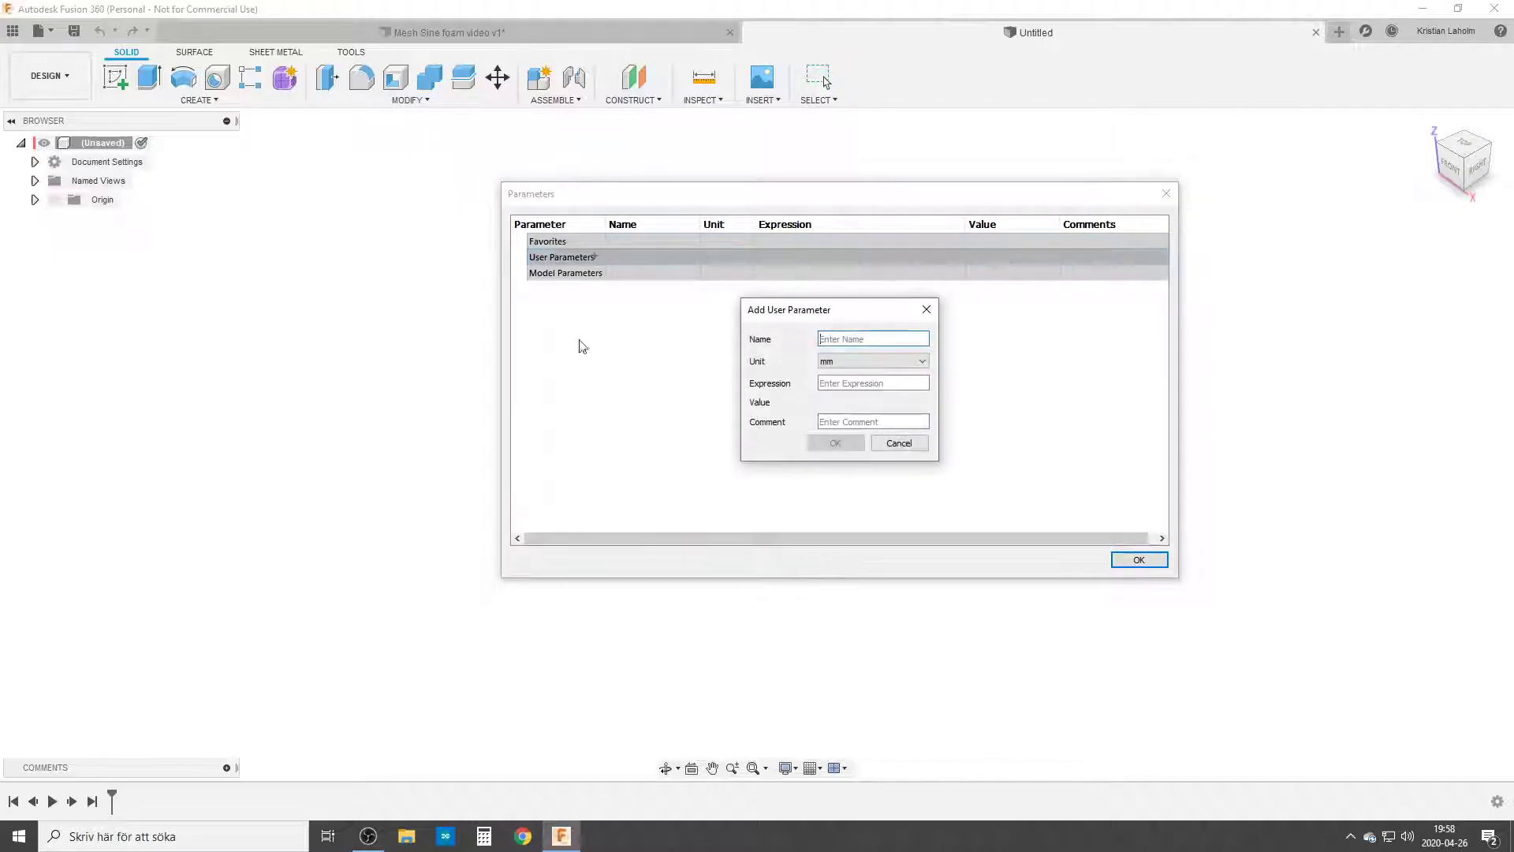
pyautogui.write('Wa')
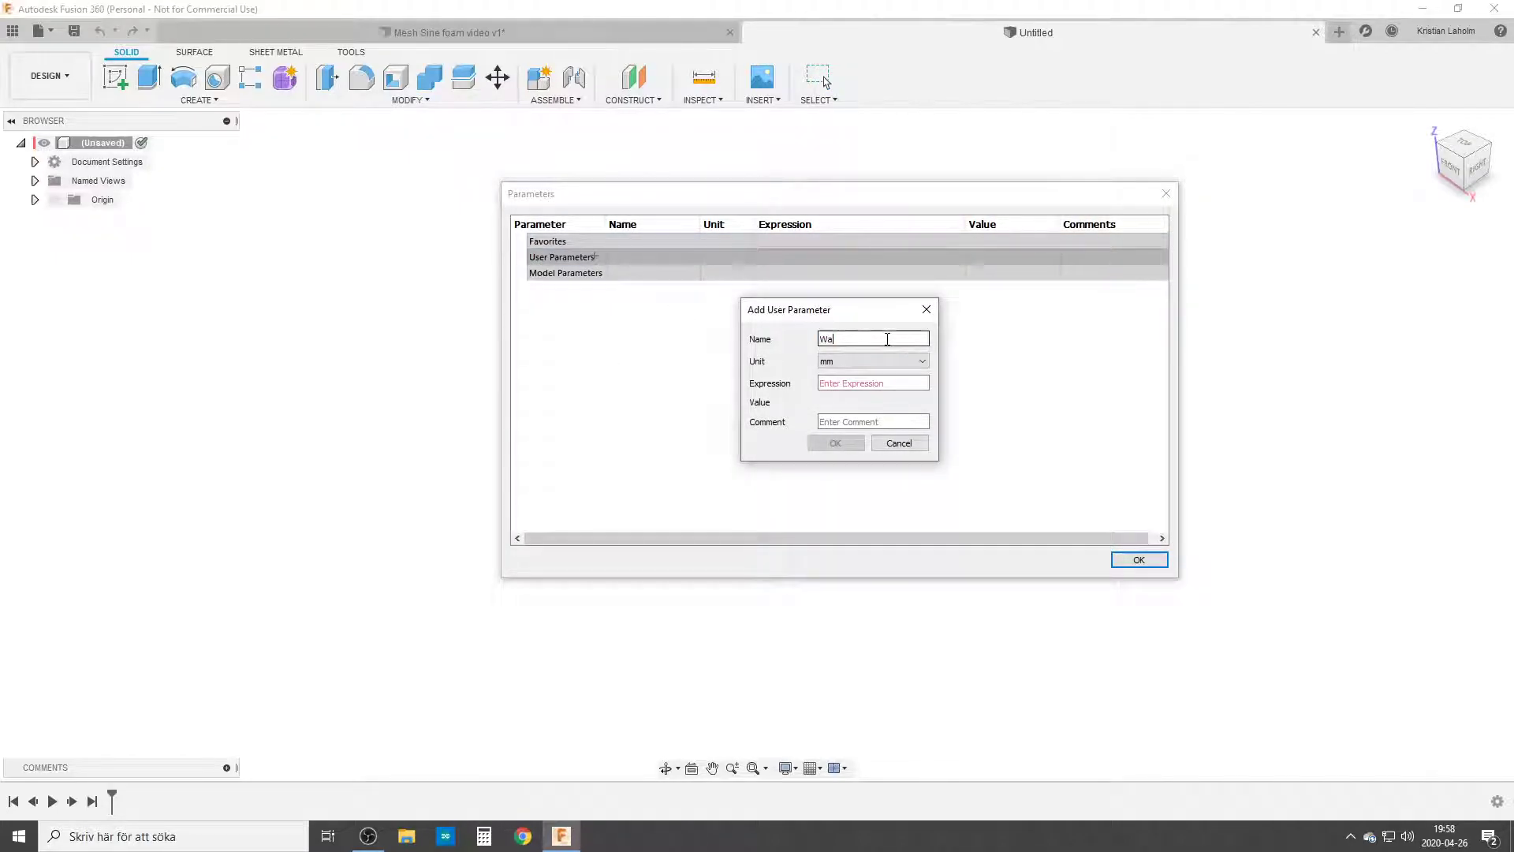
pyautogui.write('ve')
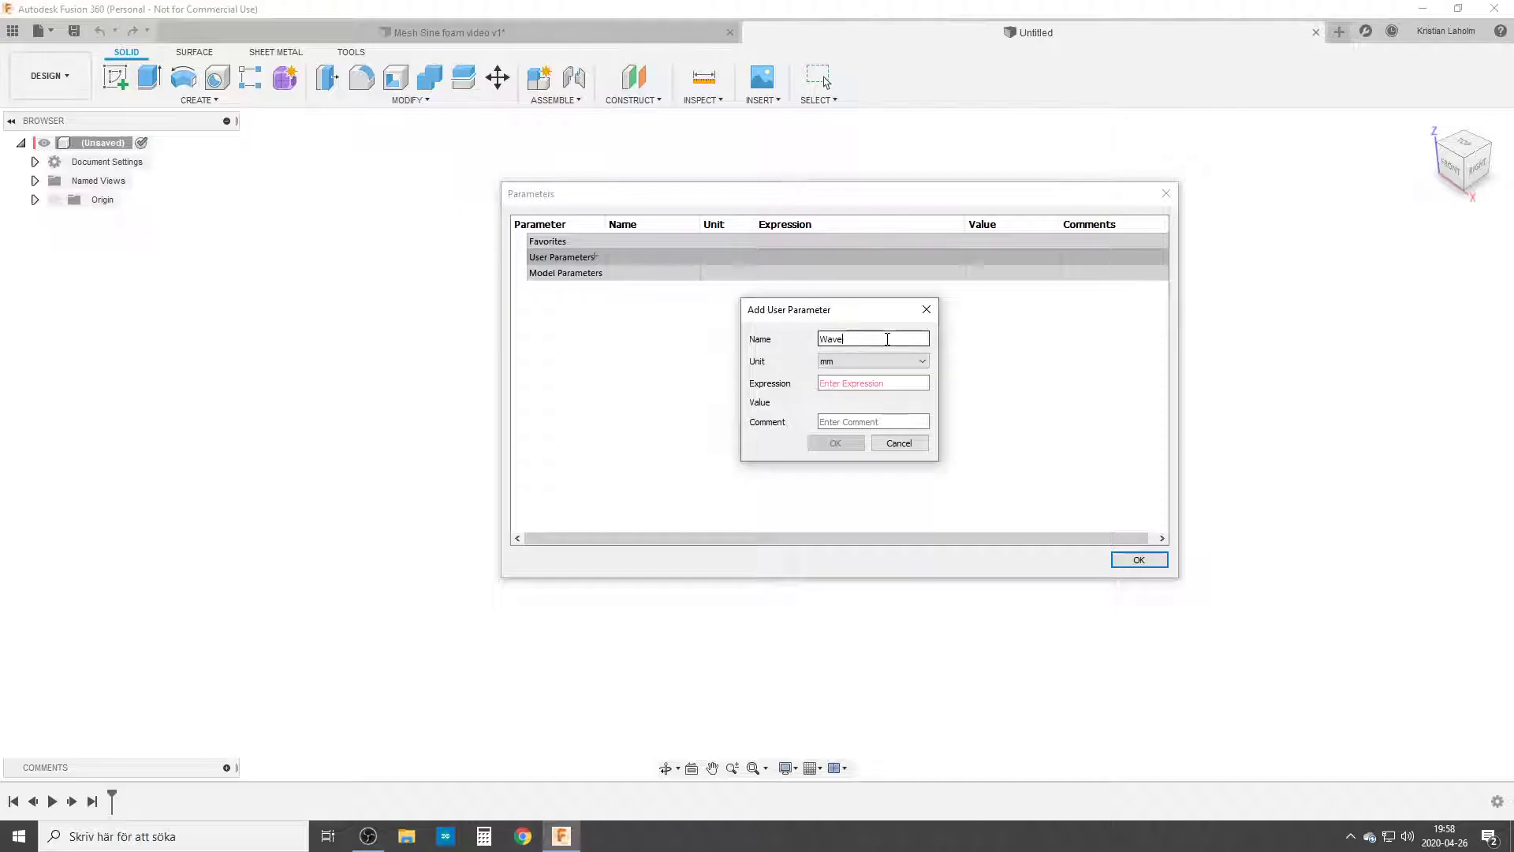
pyautogui.write('_PP')
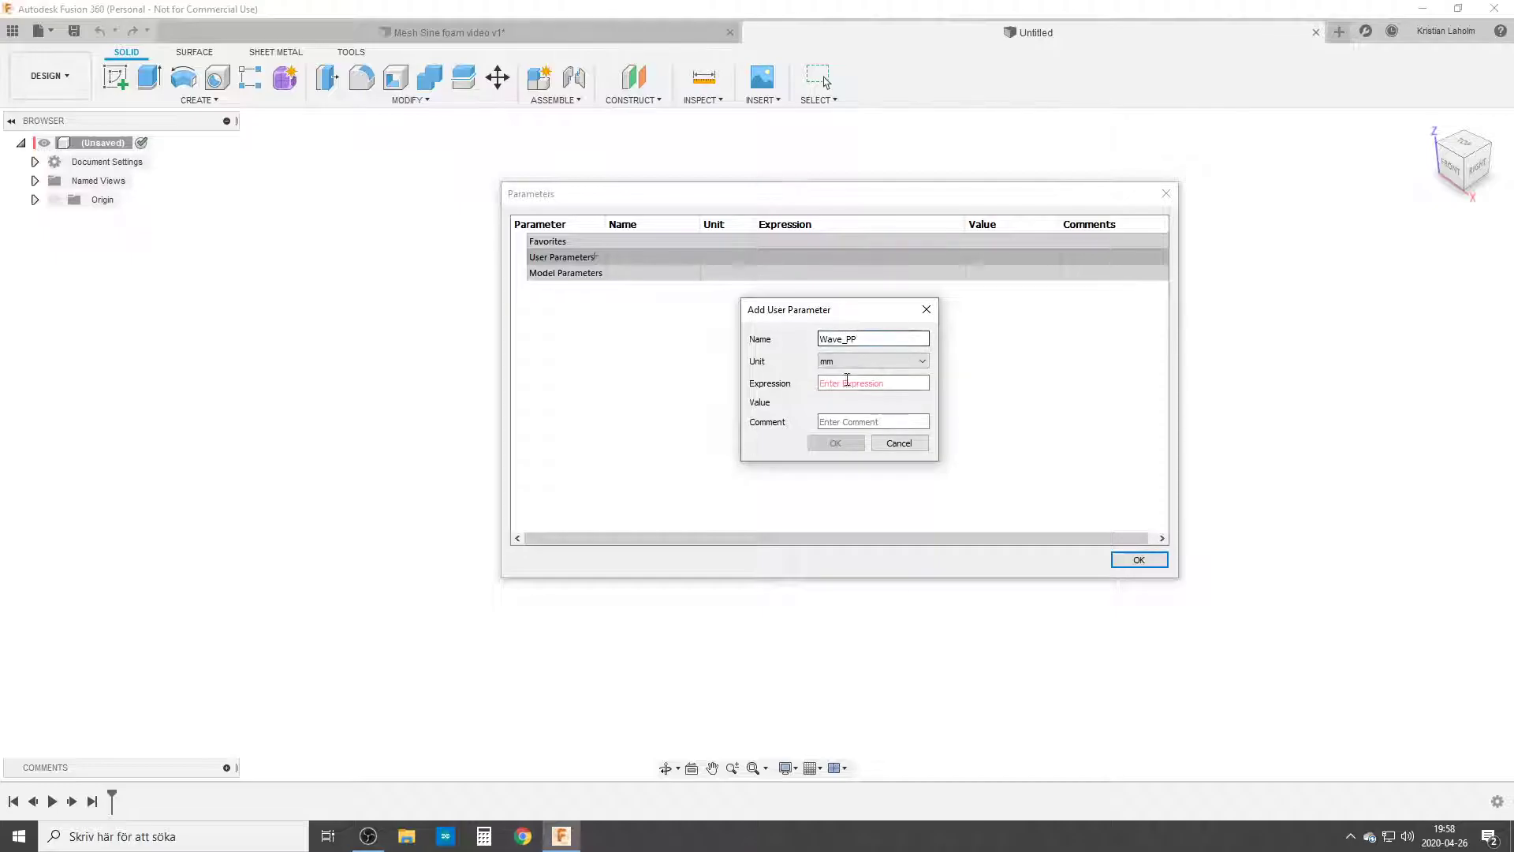
pyautogui.write('25')
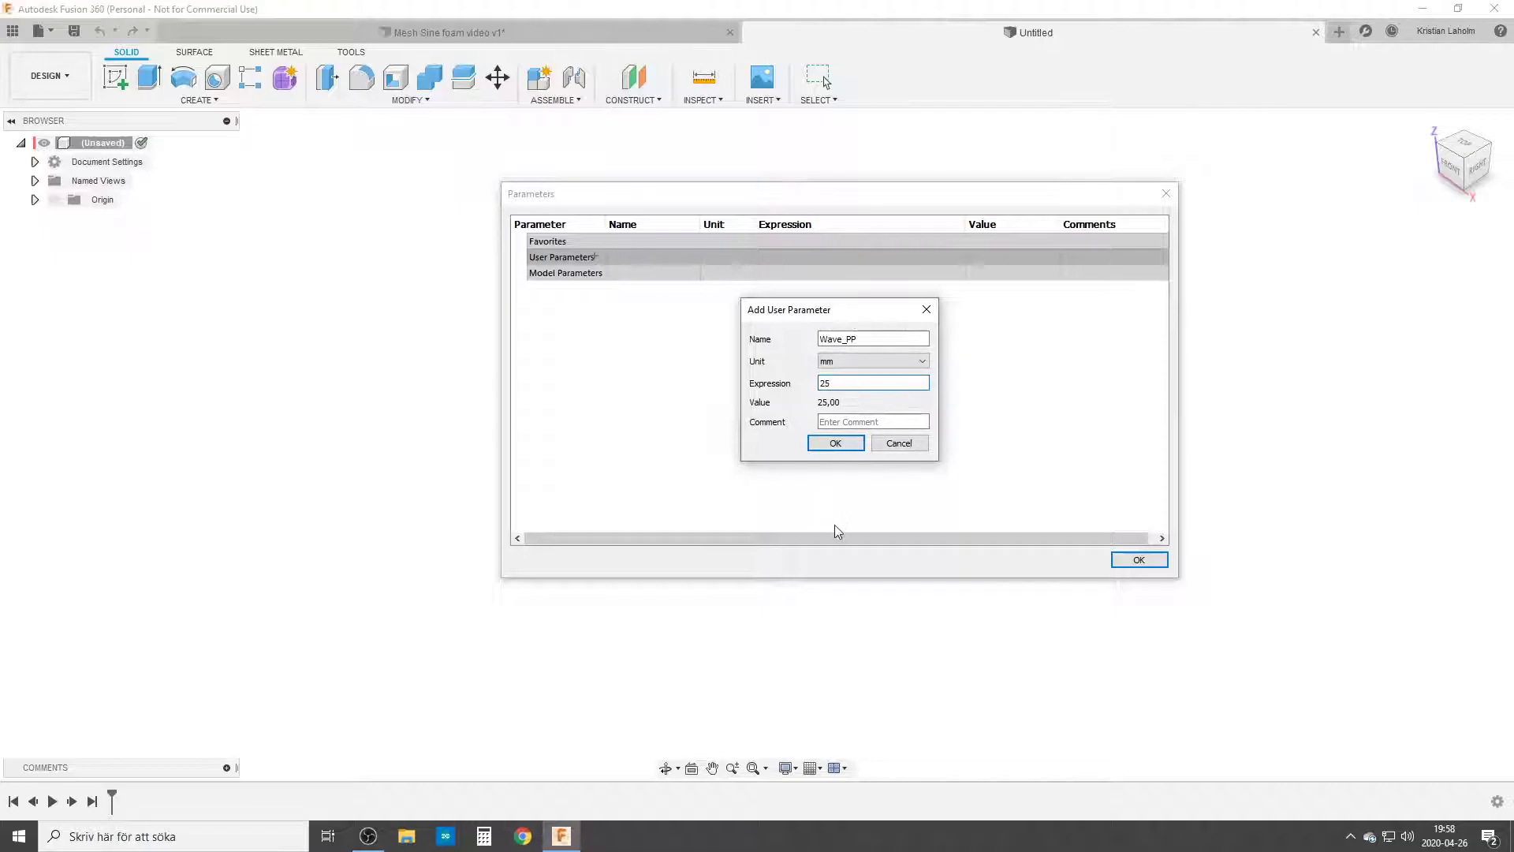
pyautogui.click(835, 442)
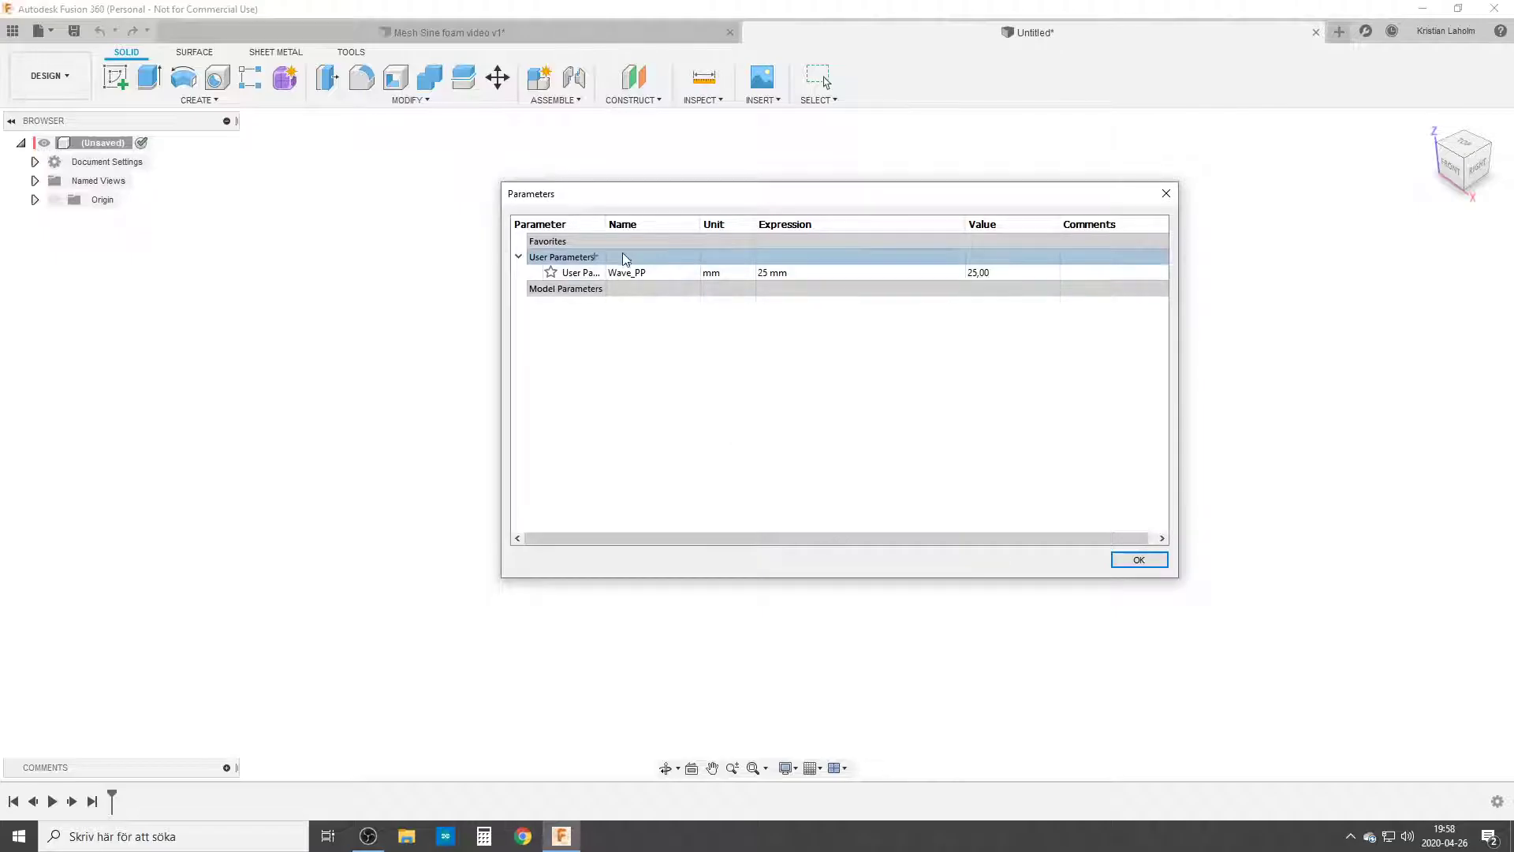
# Add the user parameter Wave_Length set to 80 mm and close the parameters table.
pyautogui.click(599, 257)
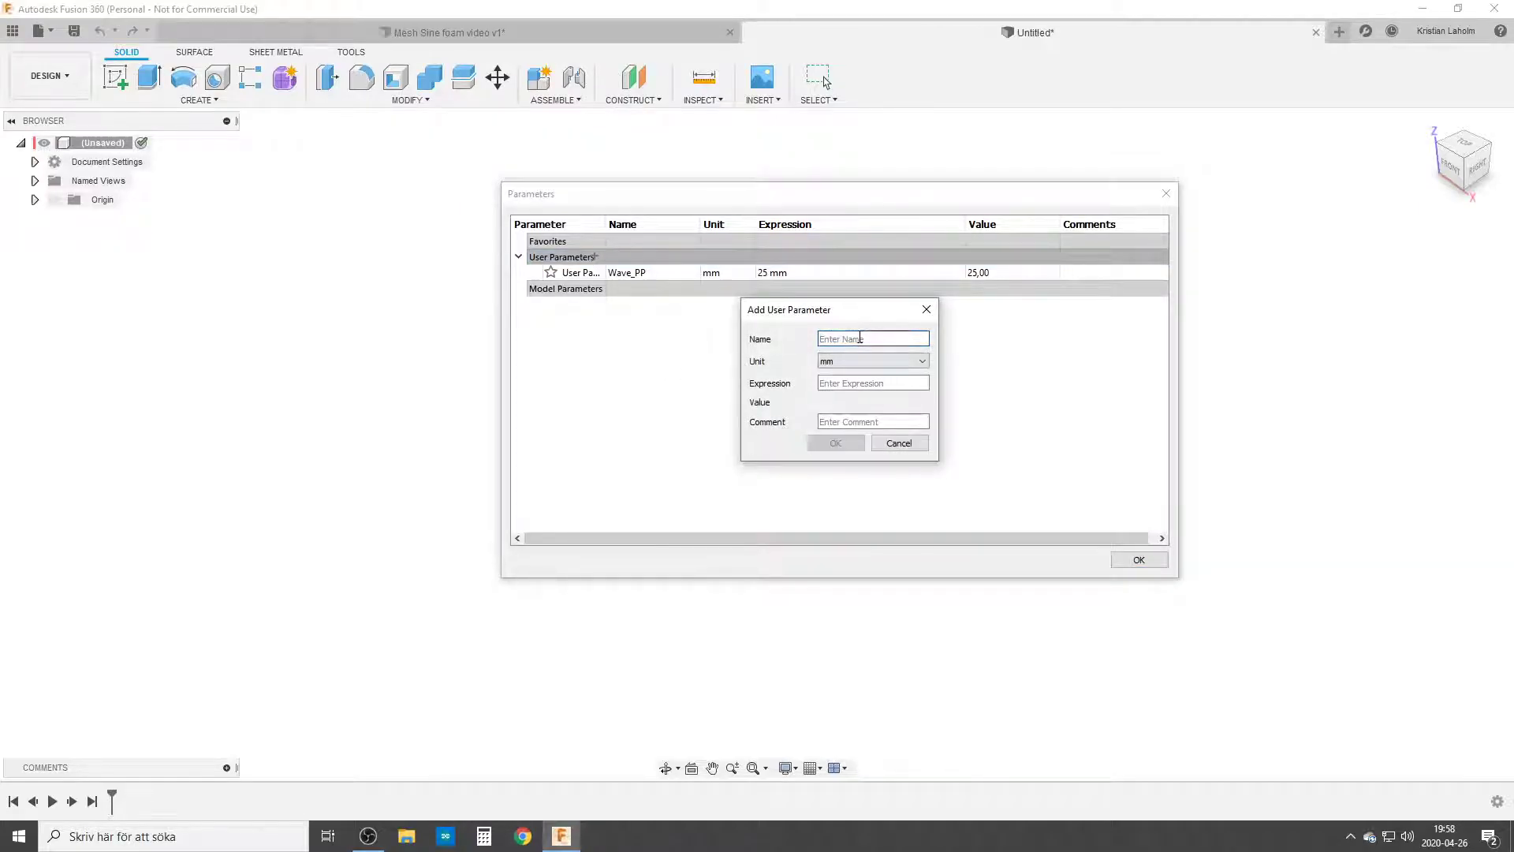
pyautogui.write('Wave')
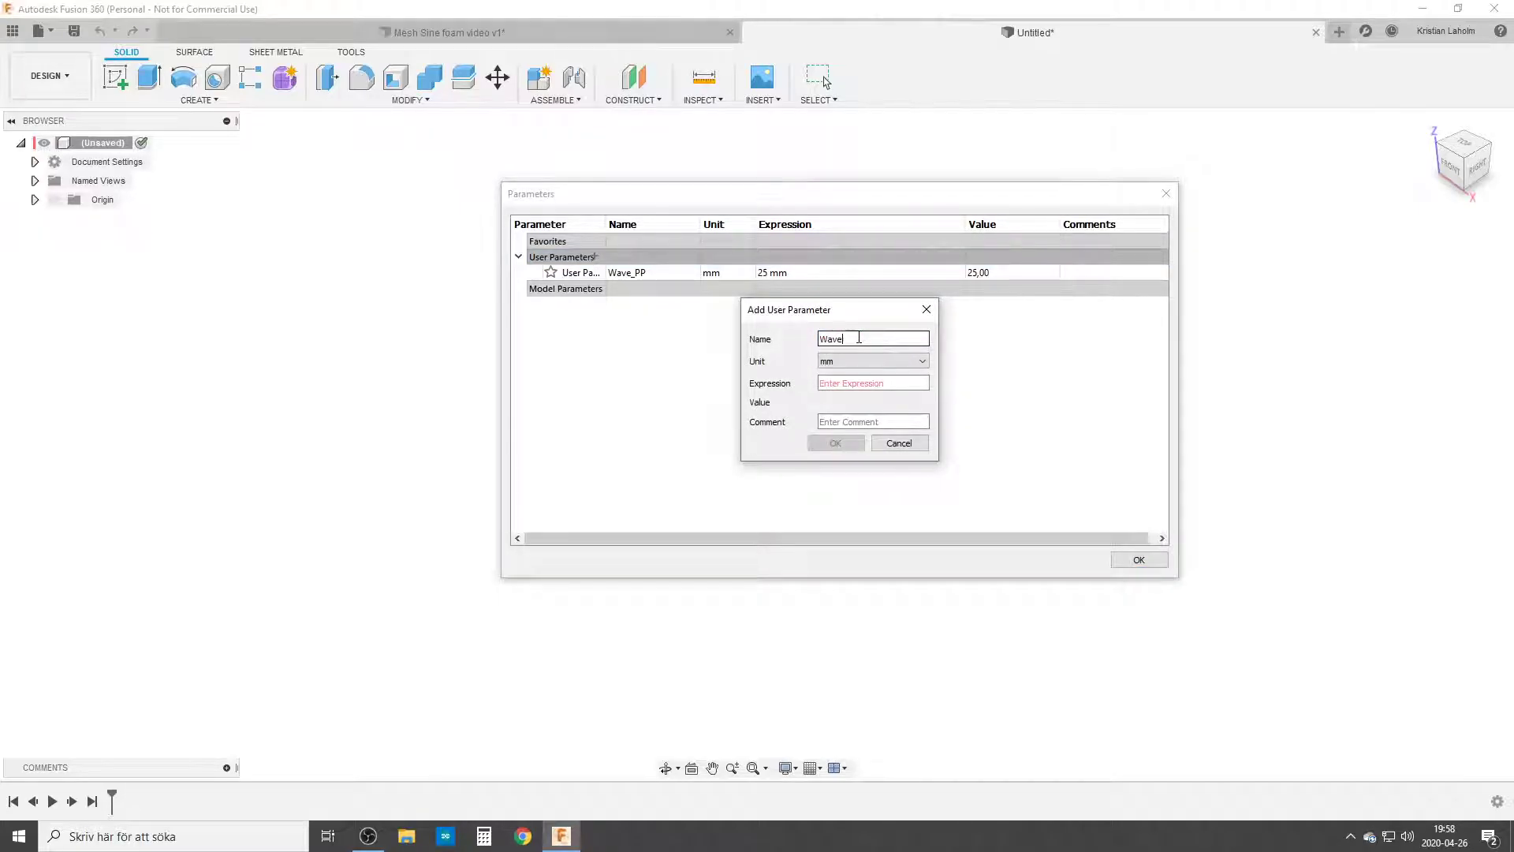
pyautogui.write('_L')
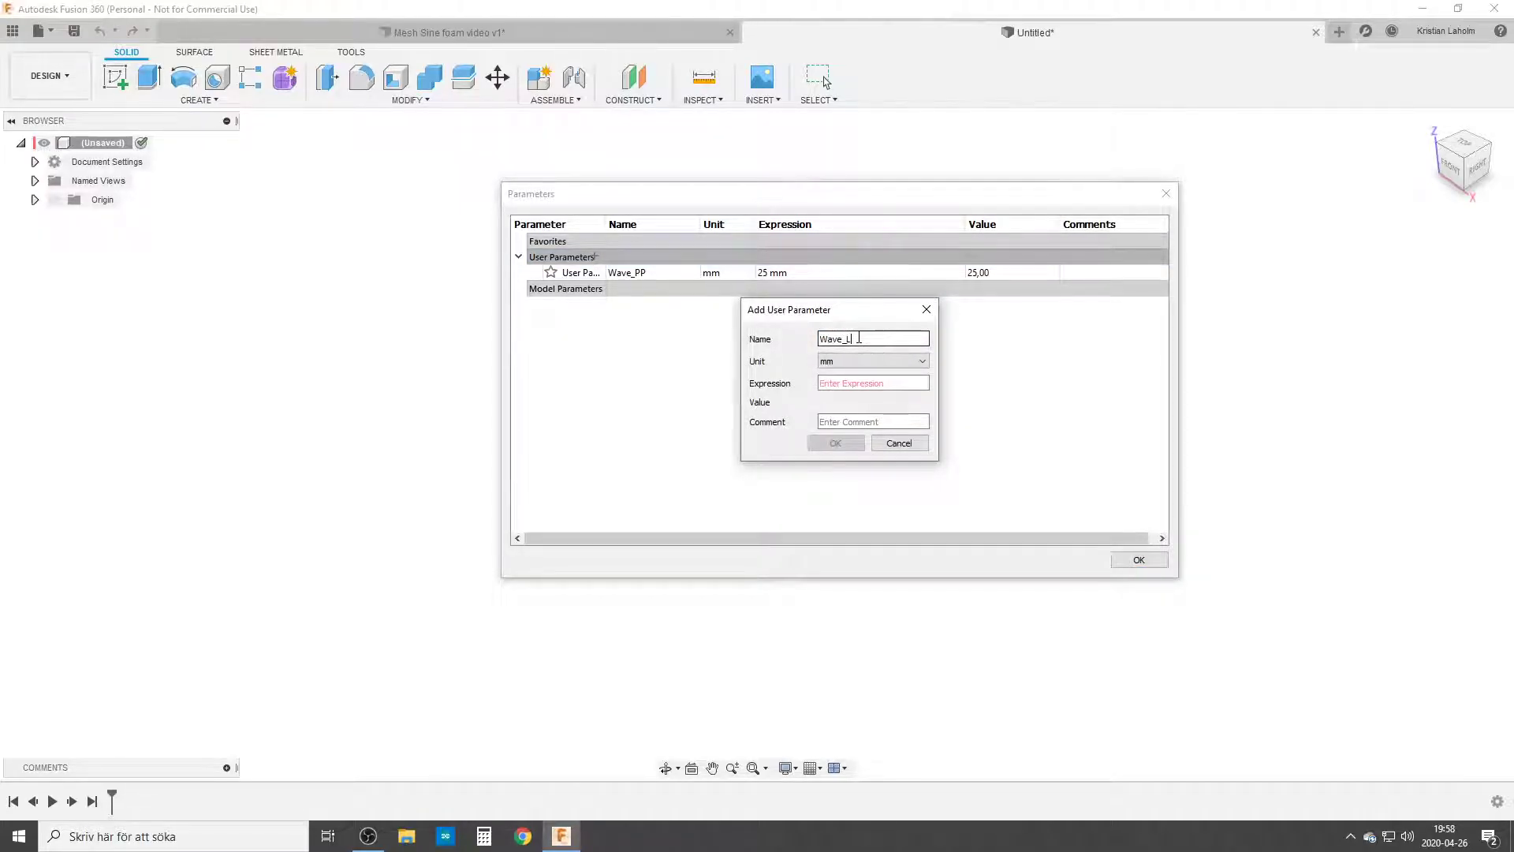
pyautogui.write('ength')
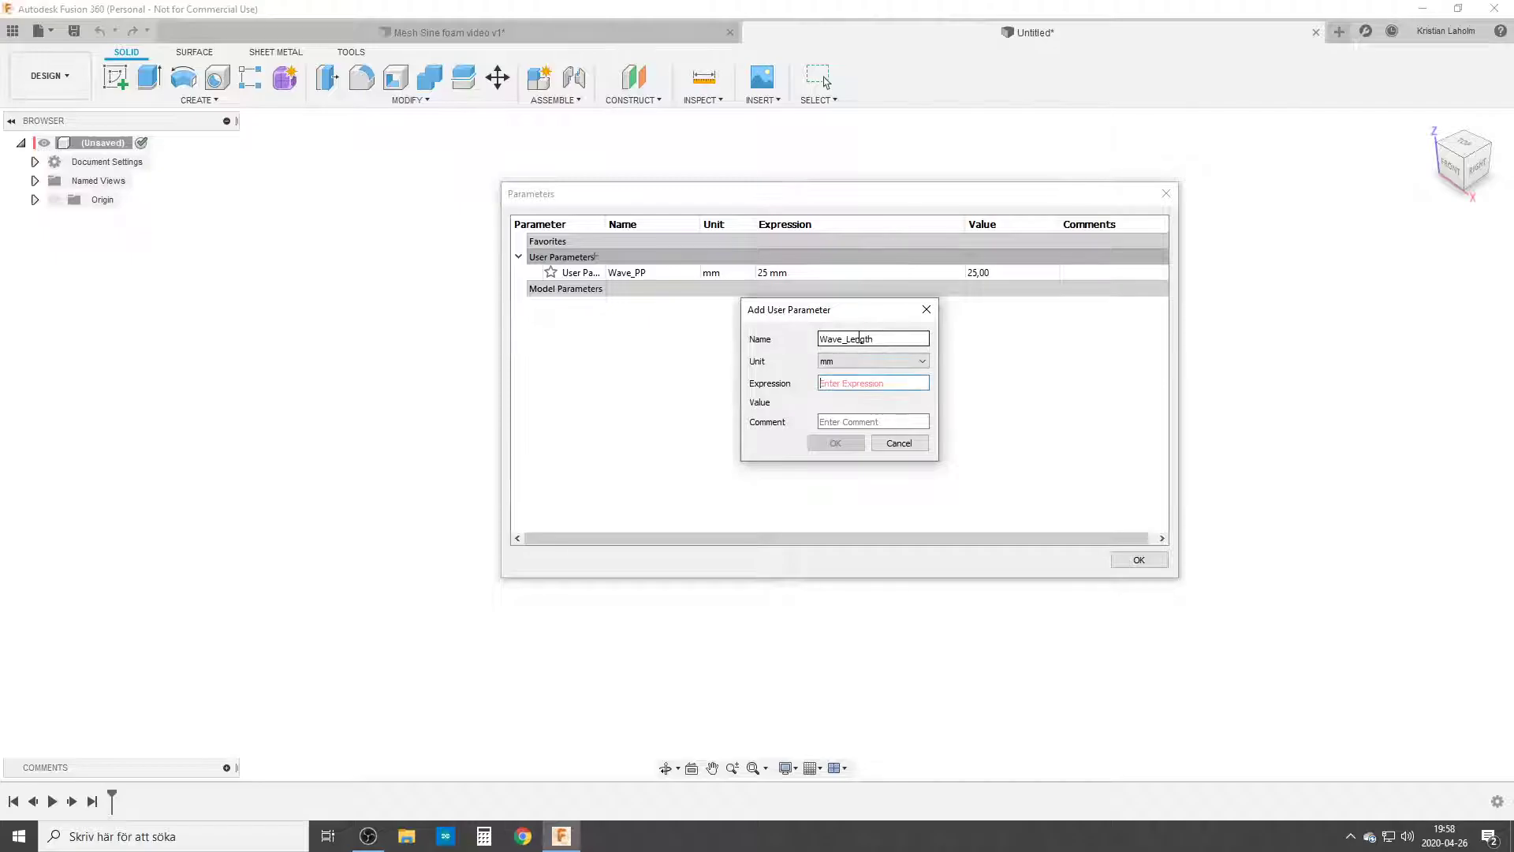
pyautogui.write('80')
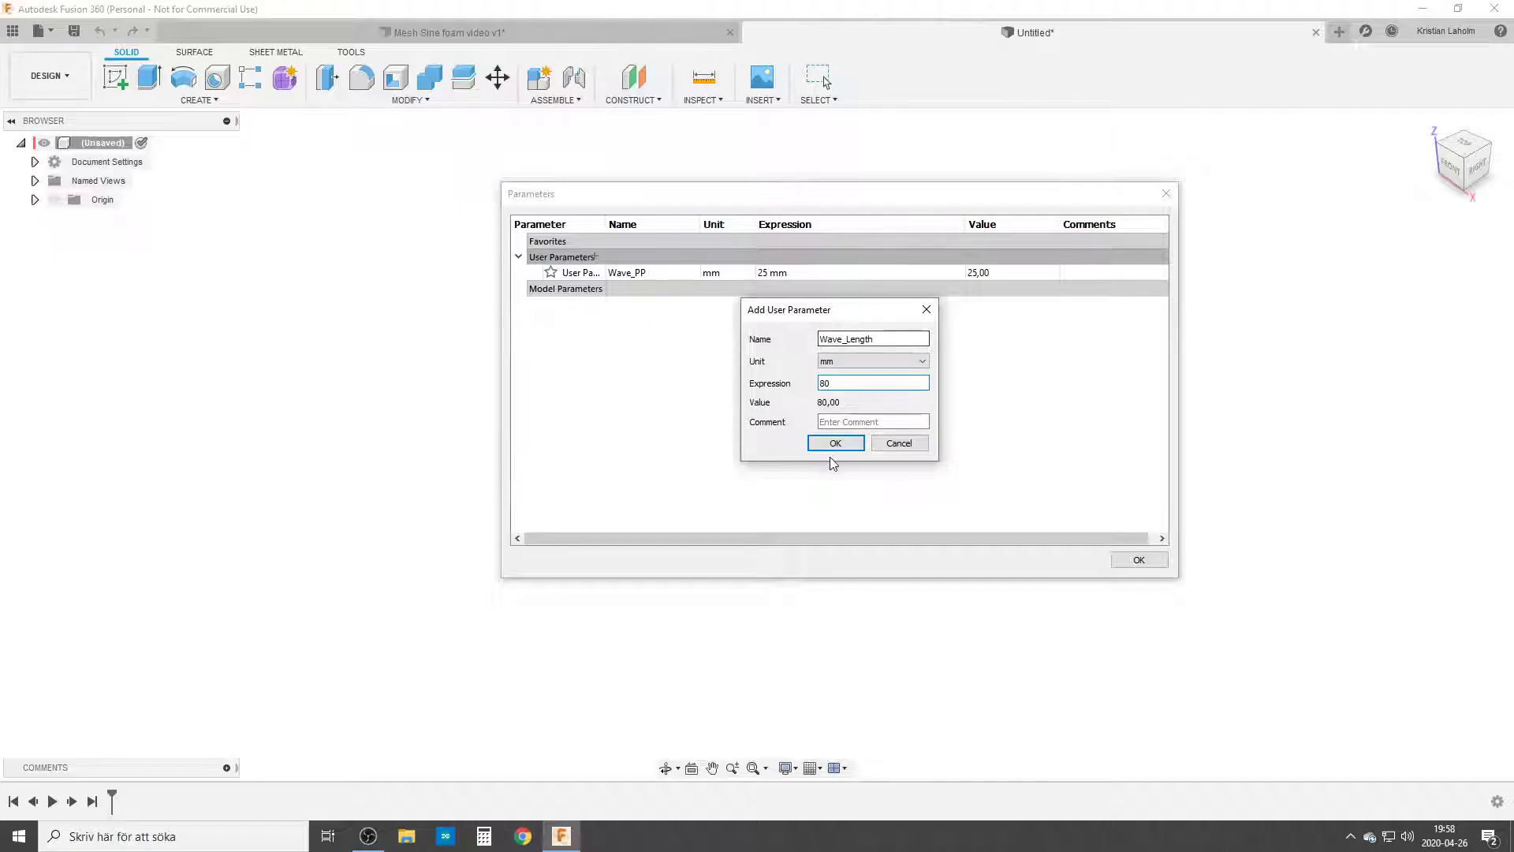
pyautogui.click(834, 442)
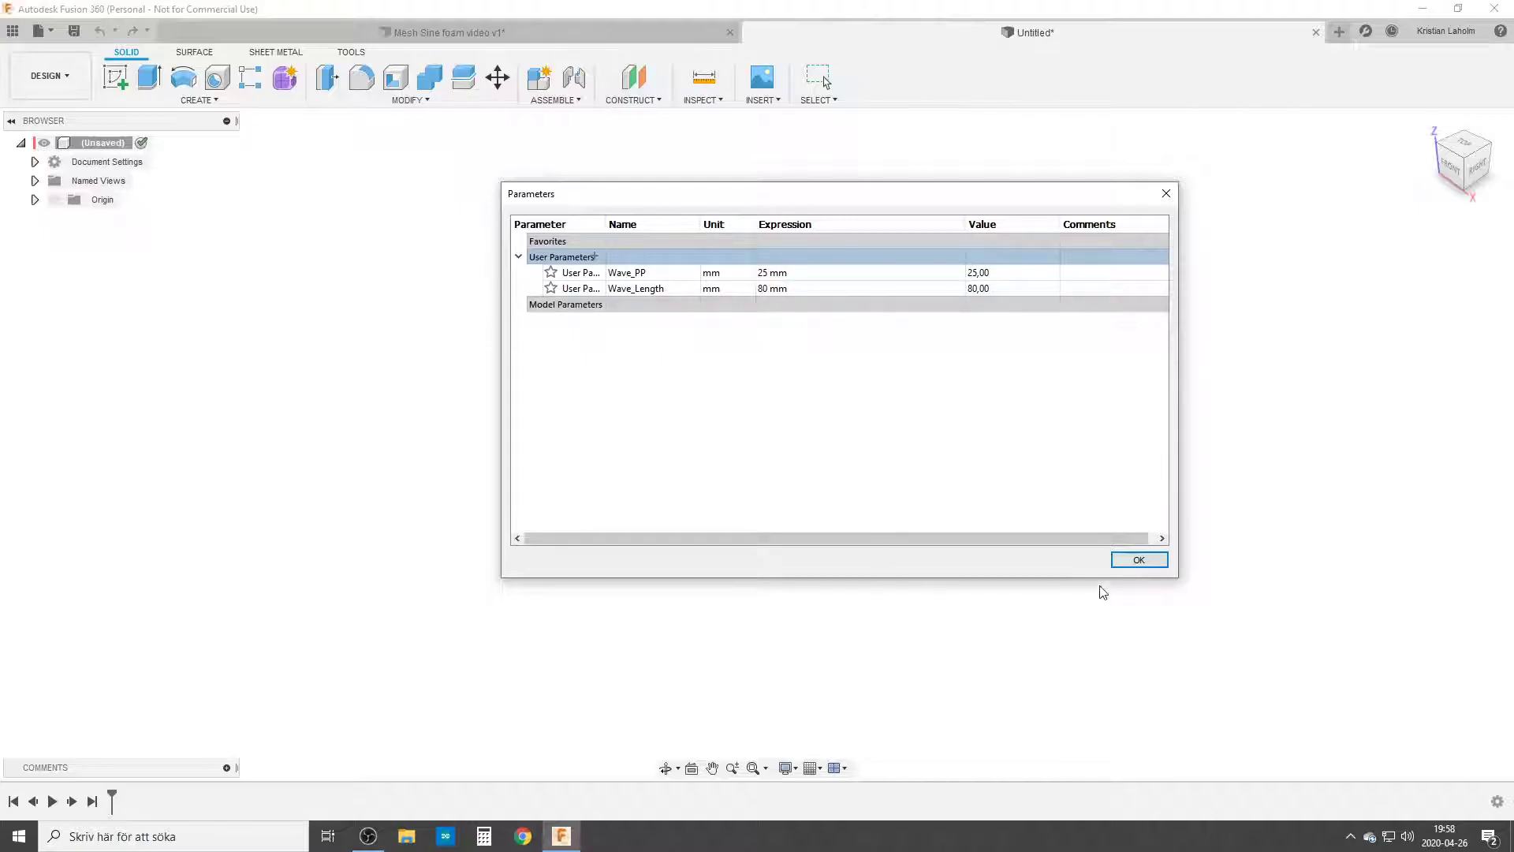
pyautogui.click(1139, 560)
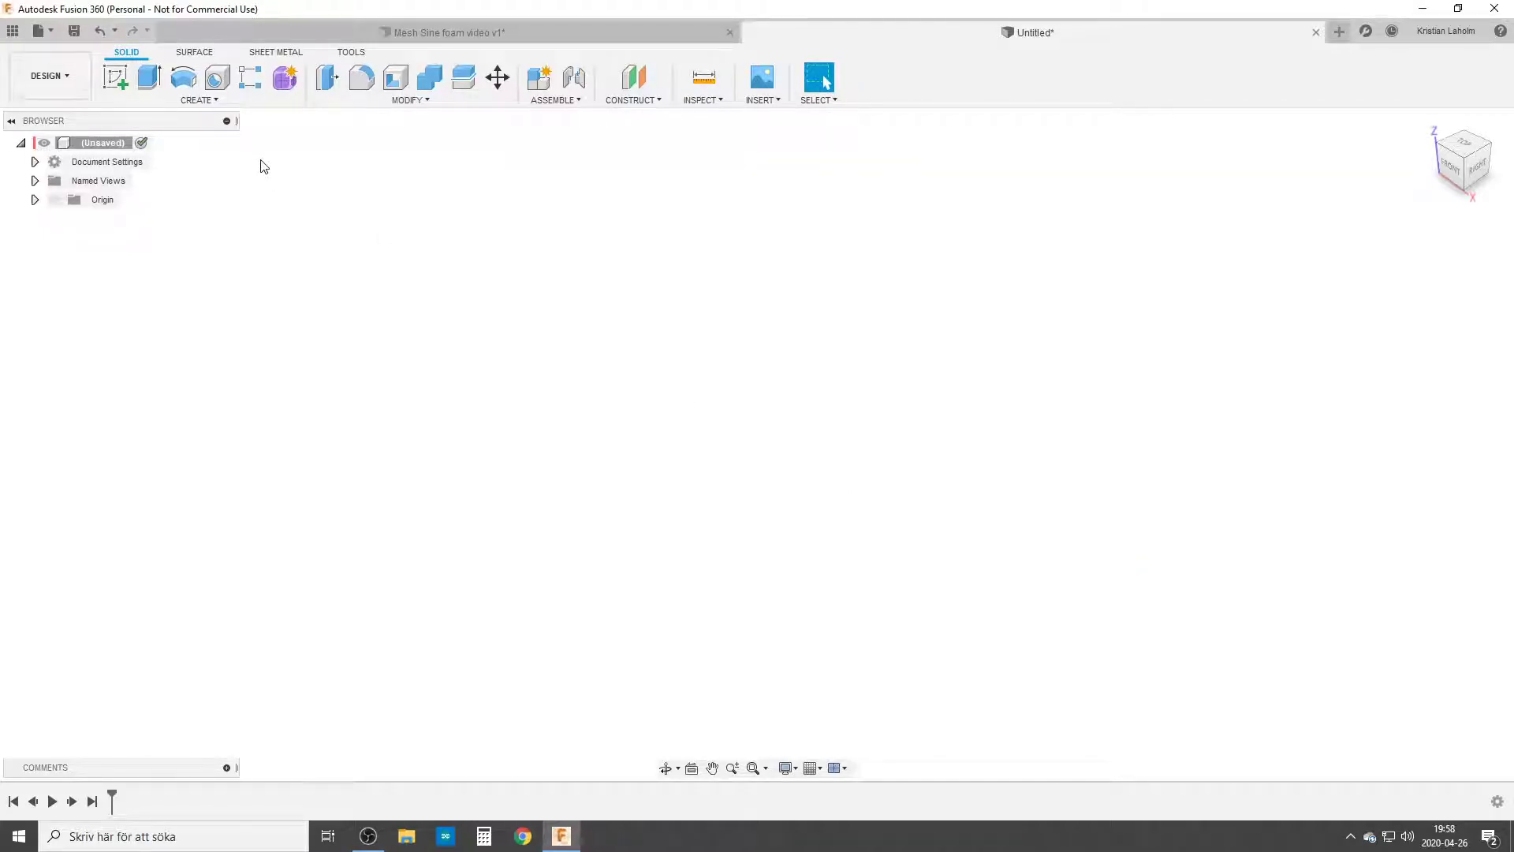
pyautogui.moveTo(271, 113)
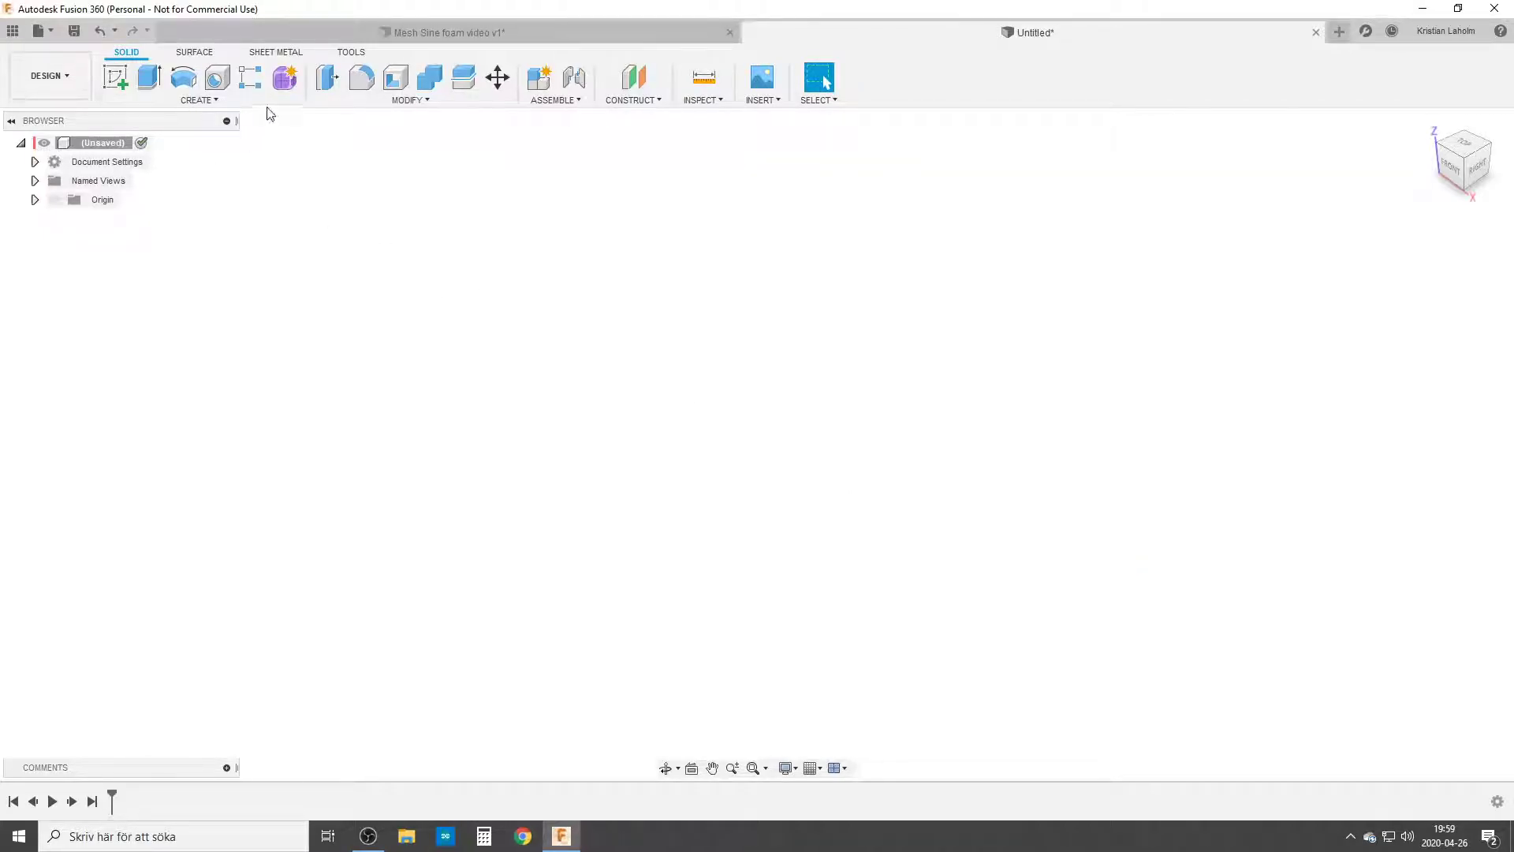
# Create a sketch on the YZ plane and pick it to preview a 25 mm coil.
pyautogui.click(198, 100)
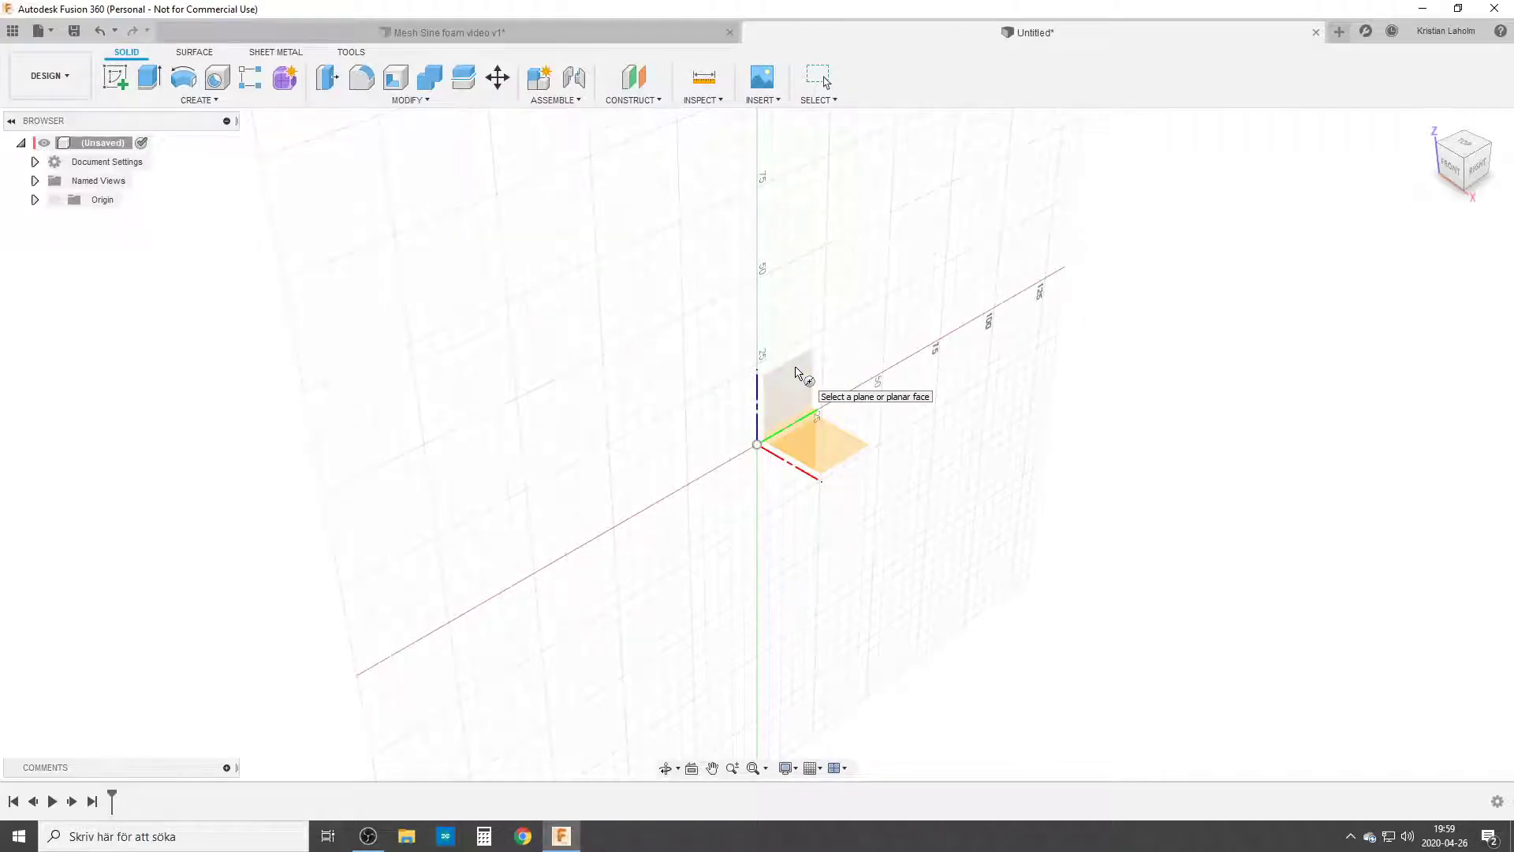
pyautogui.moveTo(809, 396)
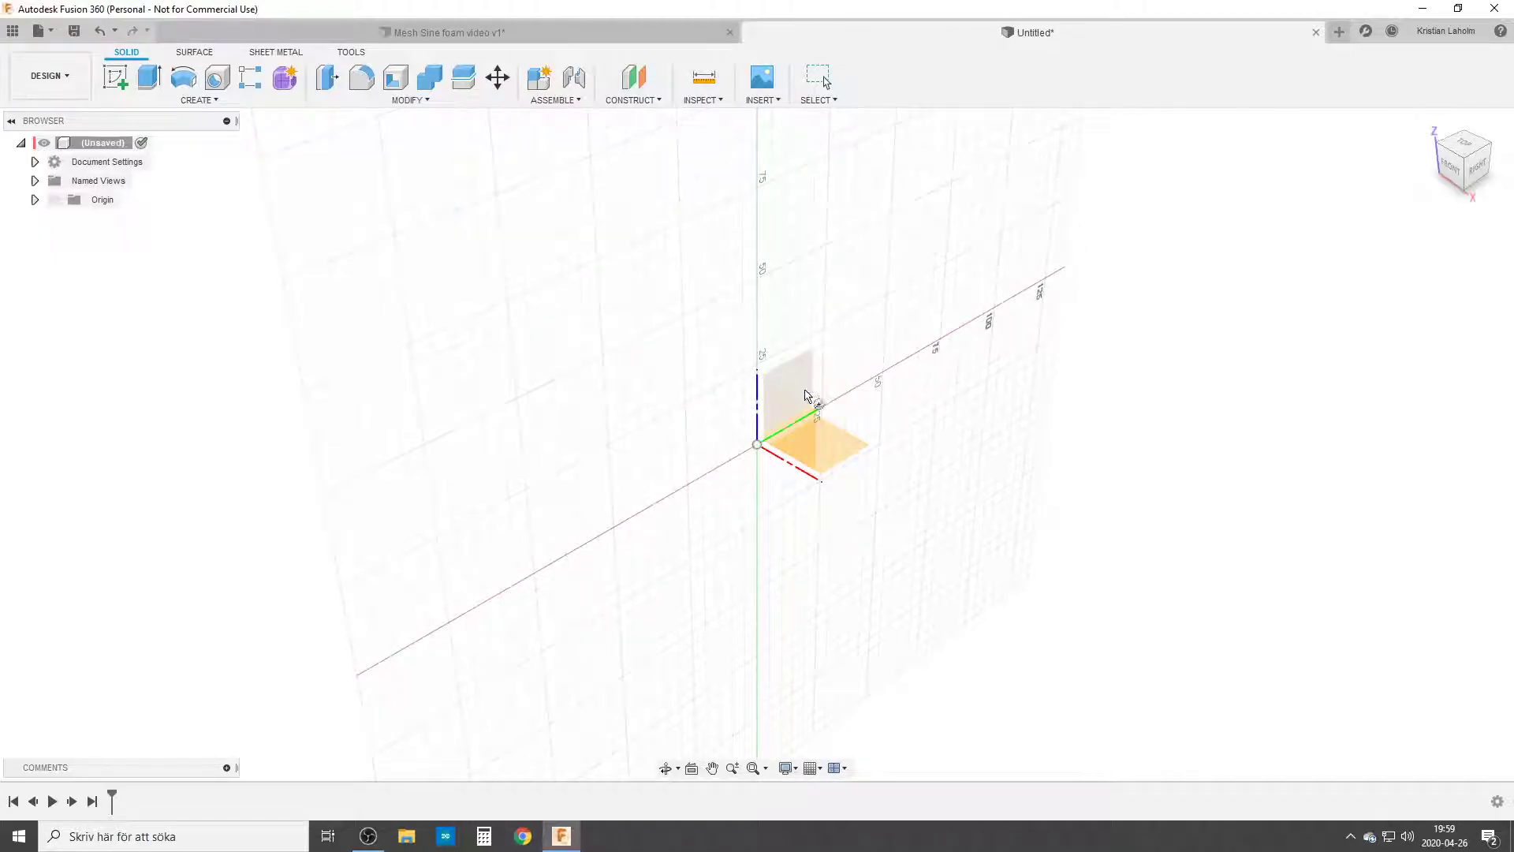
pyautogui.moveTo(806, 396); pyautogui.dragTo(797, 419)
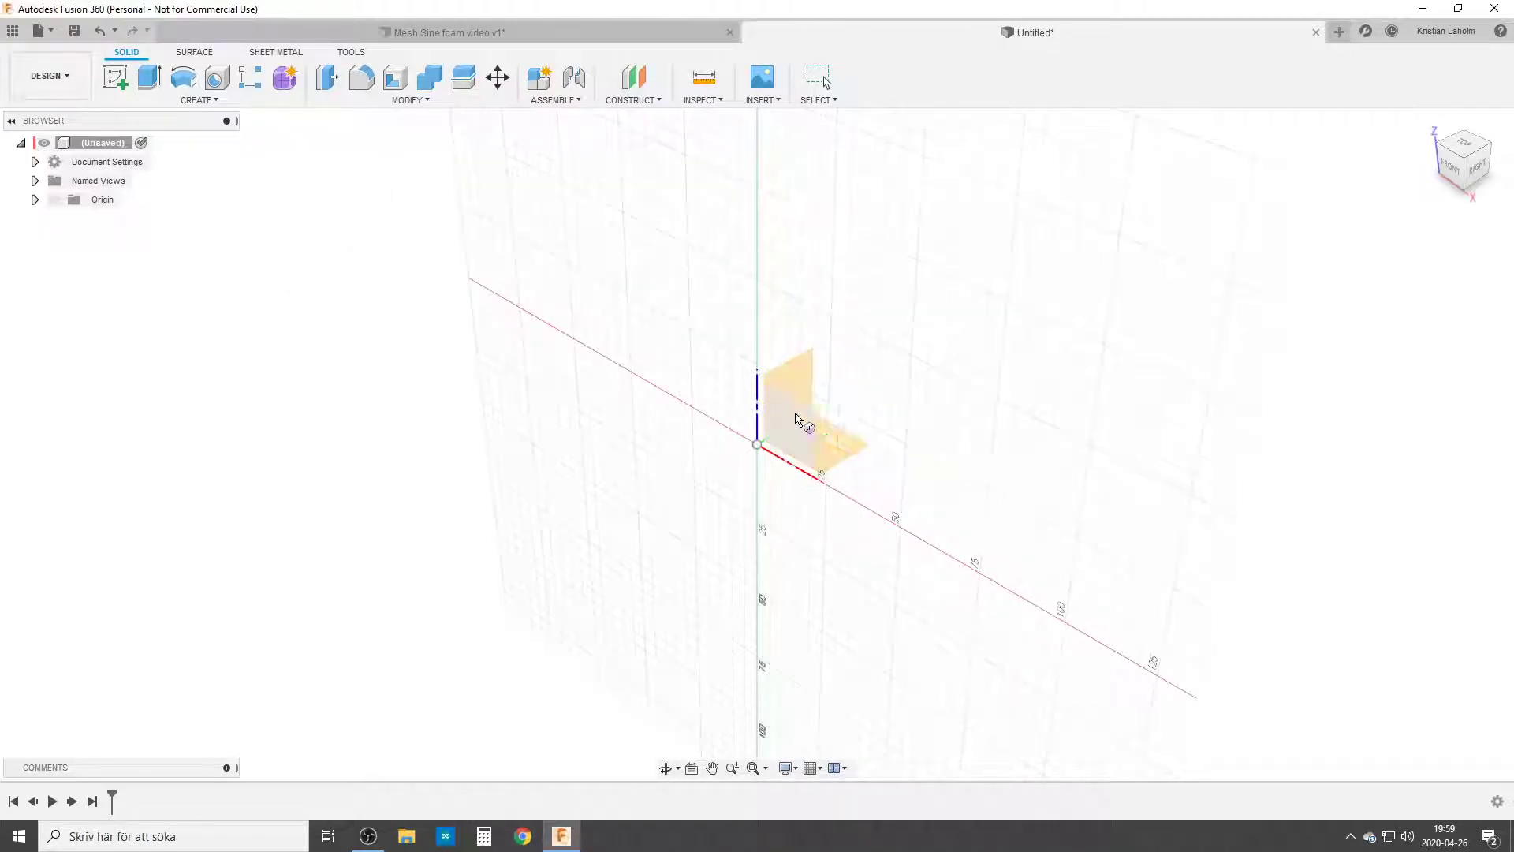
pyautogui.moveTo(821, 382)
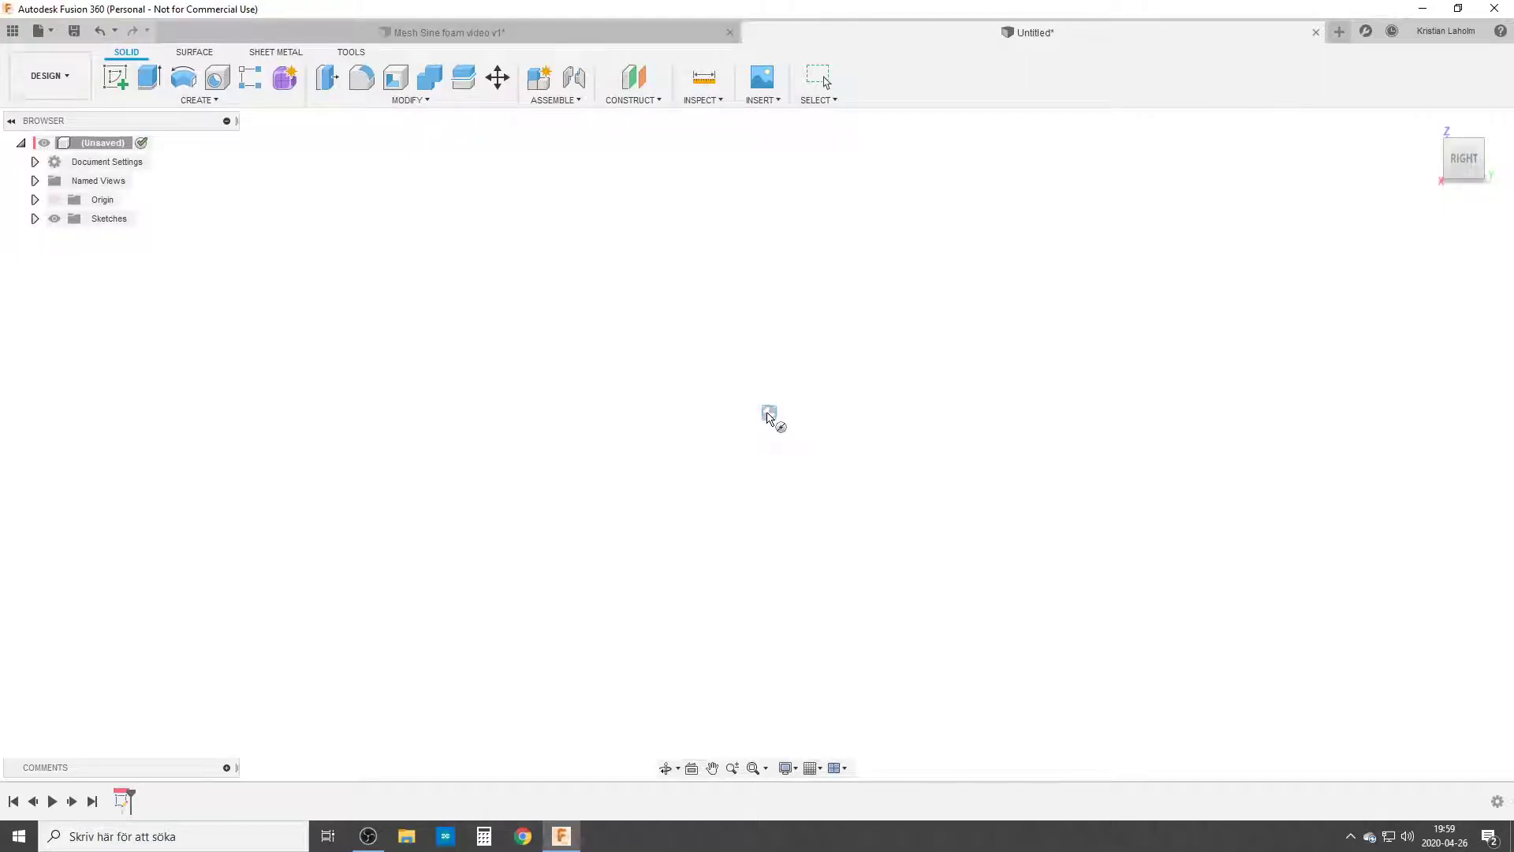
pyautogui.click(770, 413)
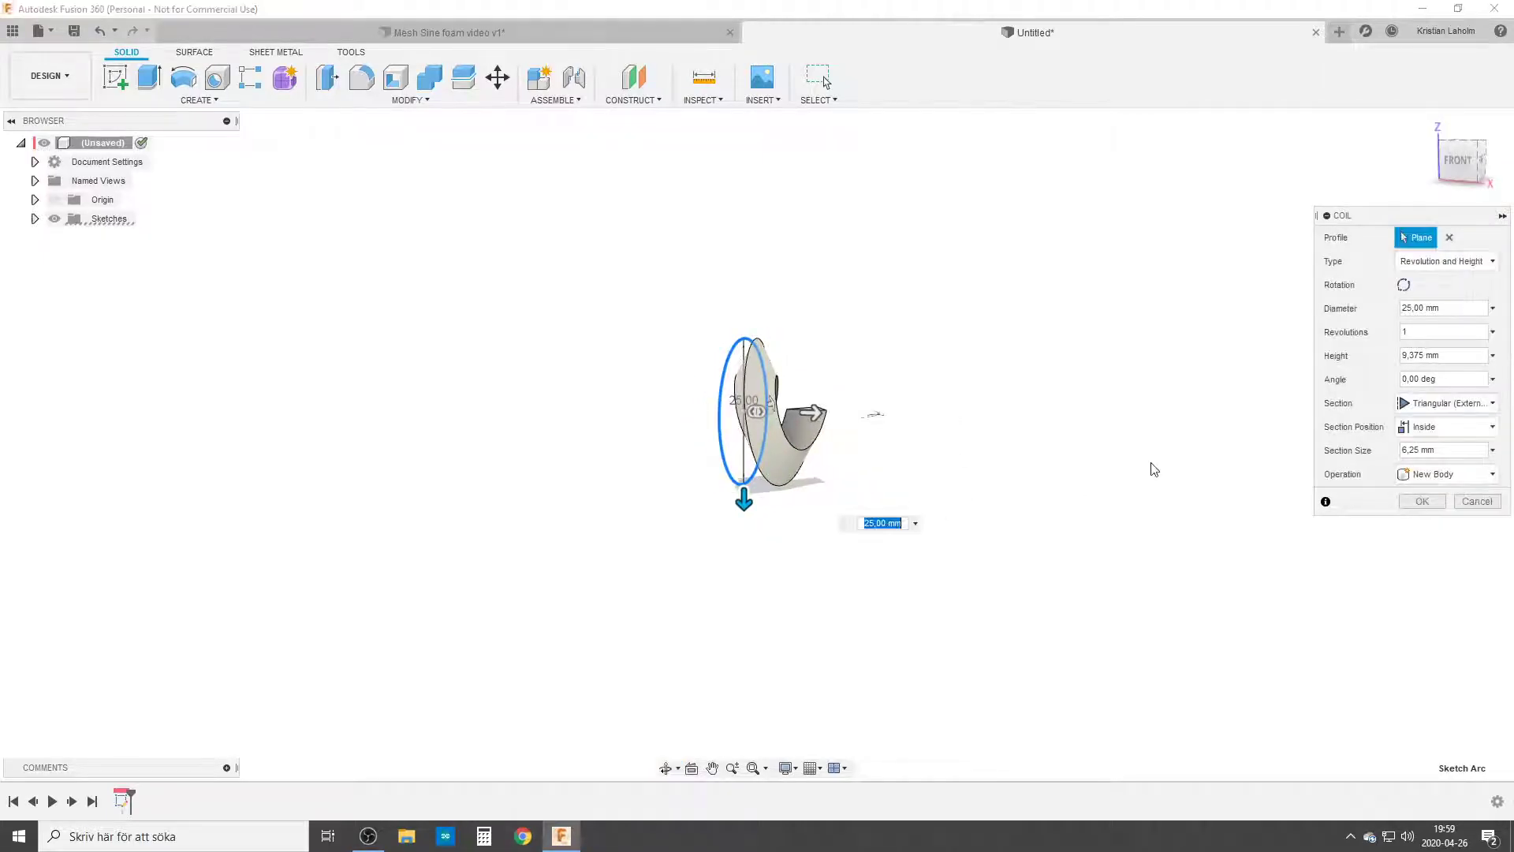
pyautogui.moveTo(1303, 355)
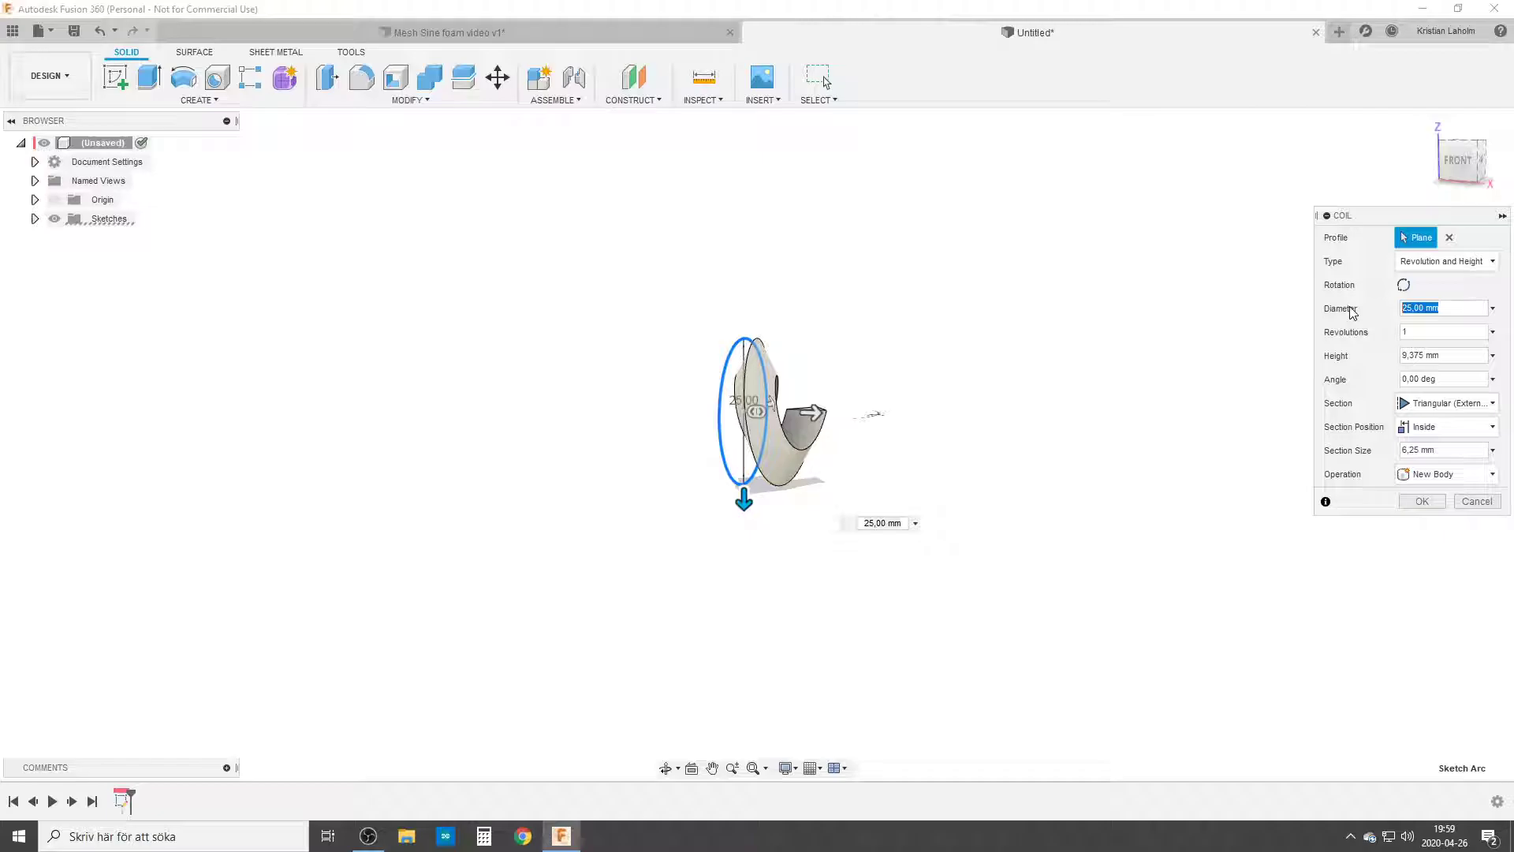
# Set coil diameter to Wave_PP, height to Wave_Length and section size to 3.
pyautogui.write('Wave_PP')
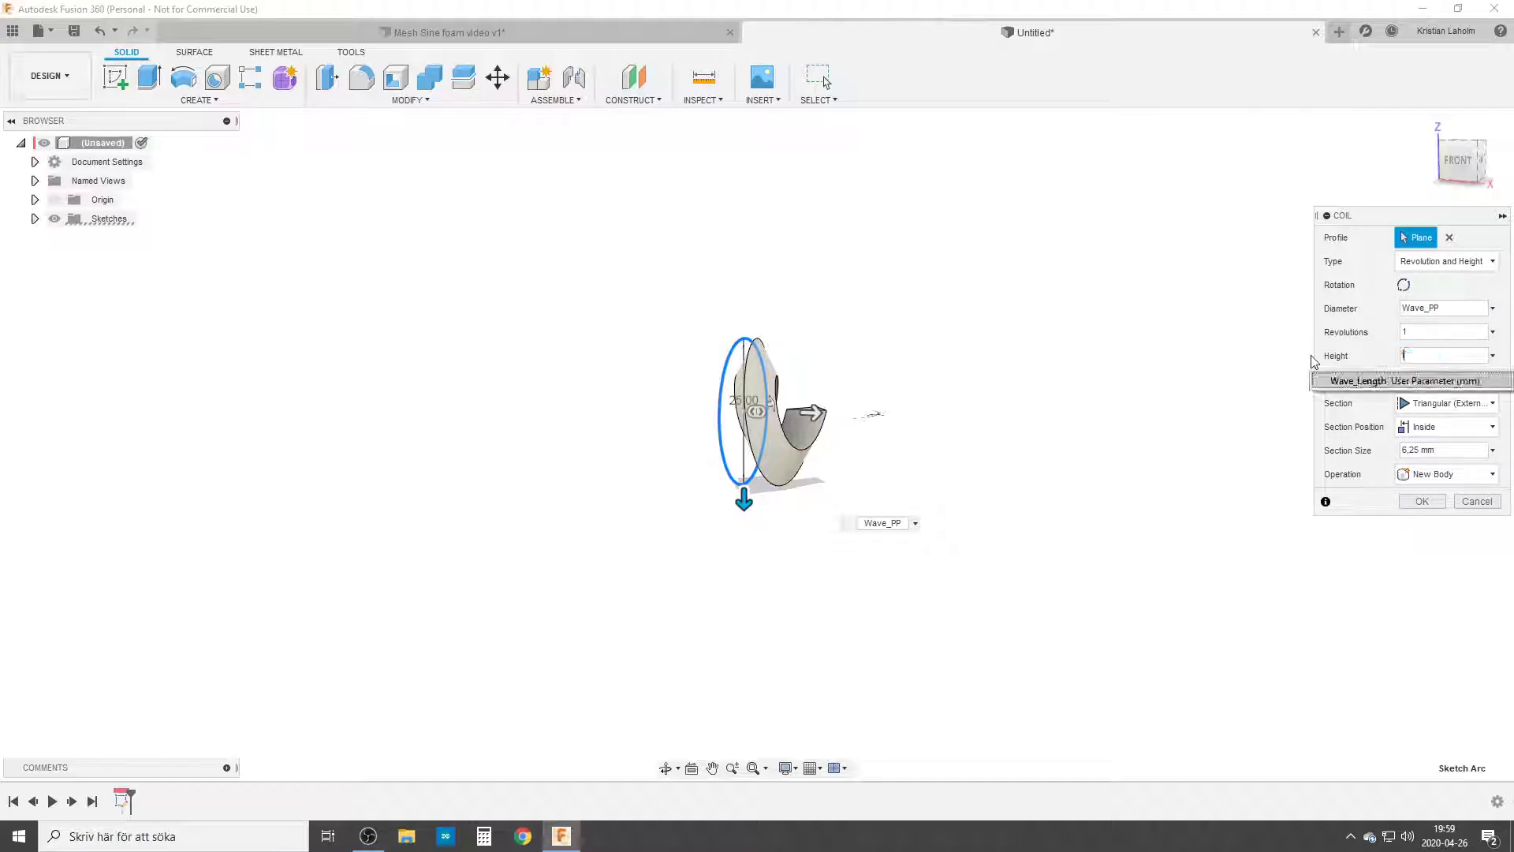
pyautogui.write('Wave_Length')
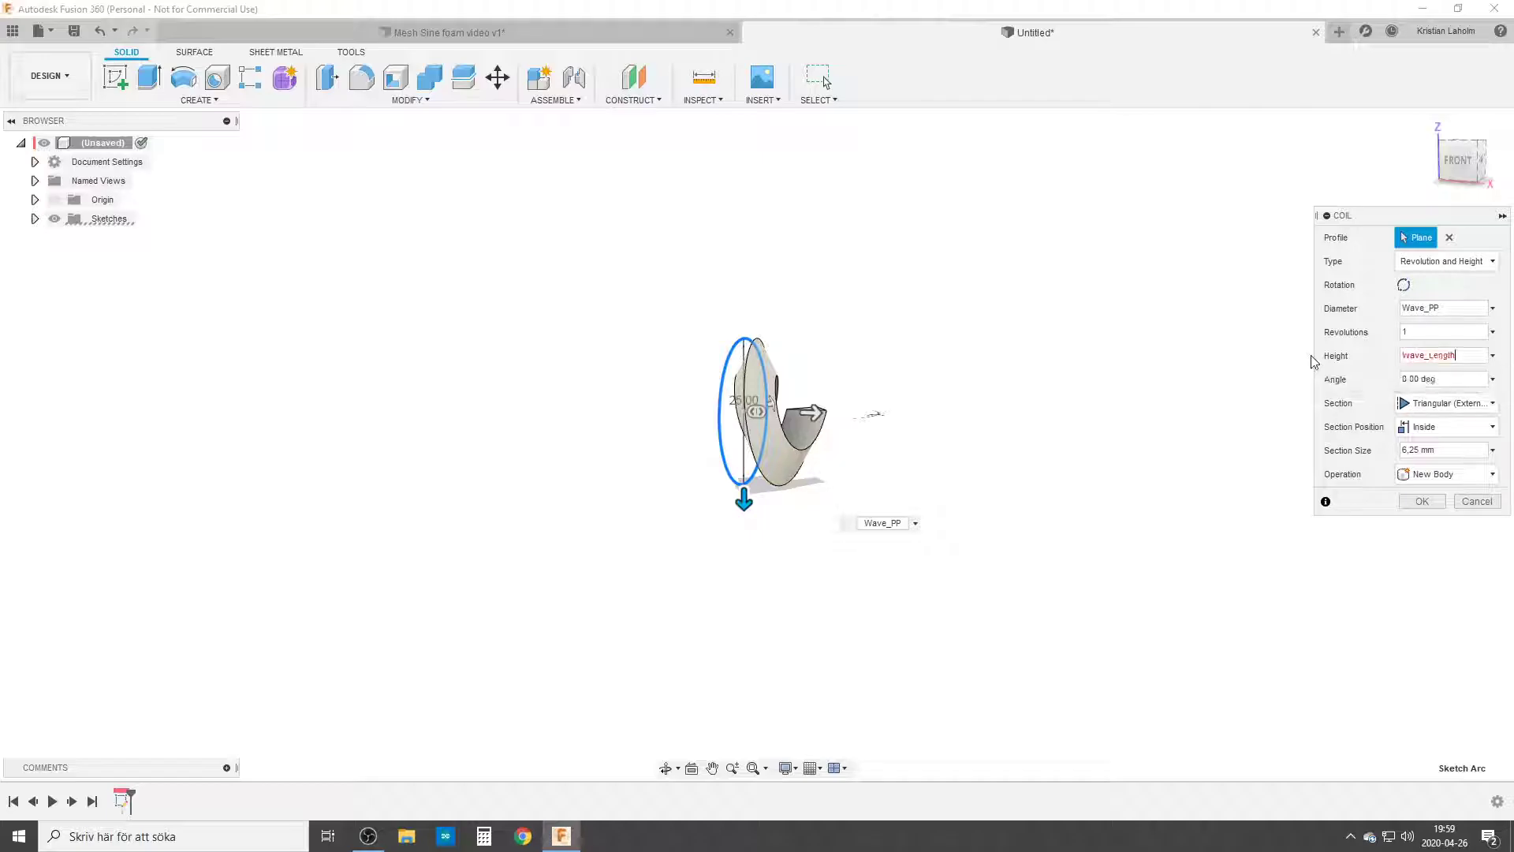
pyautogui.click(1420, 500)
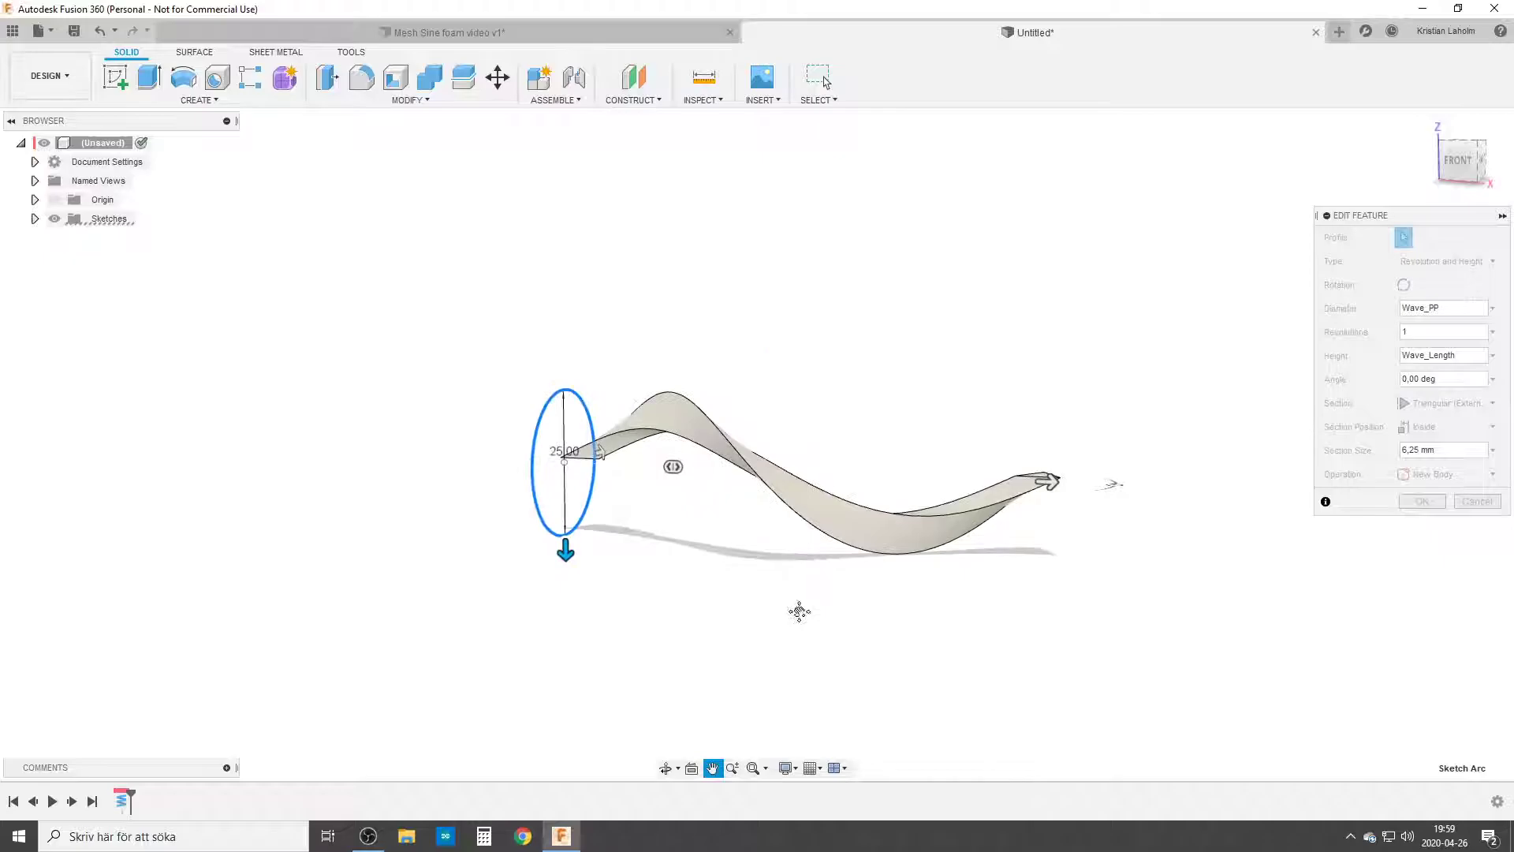
pyautogui.click(1439, 309)
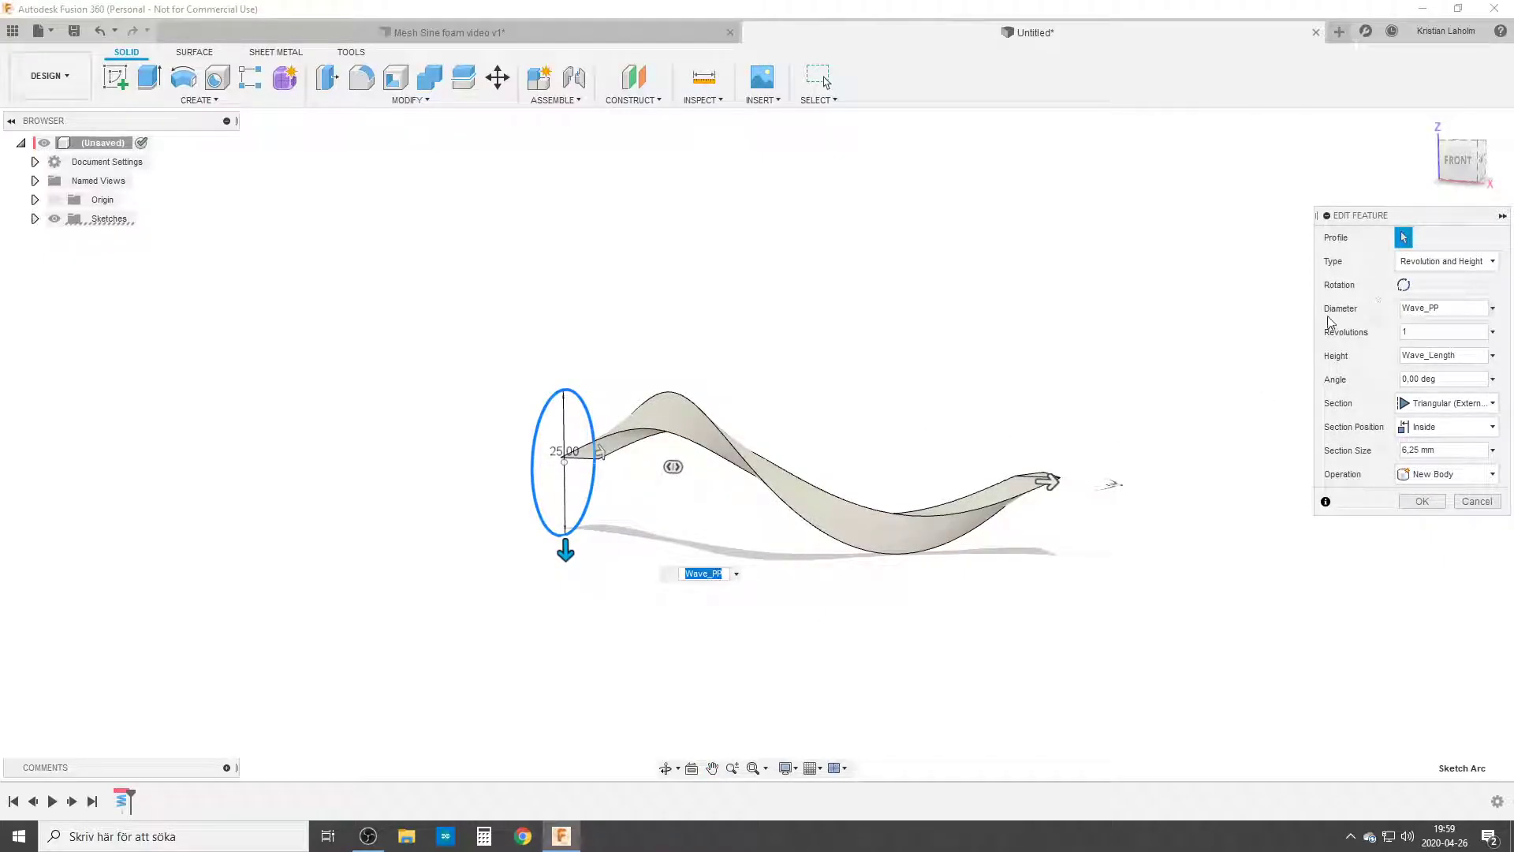
pyautogui.moveTo(1323, 357)
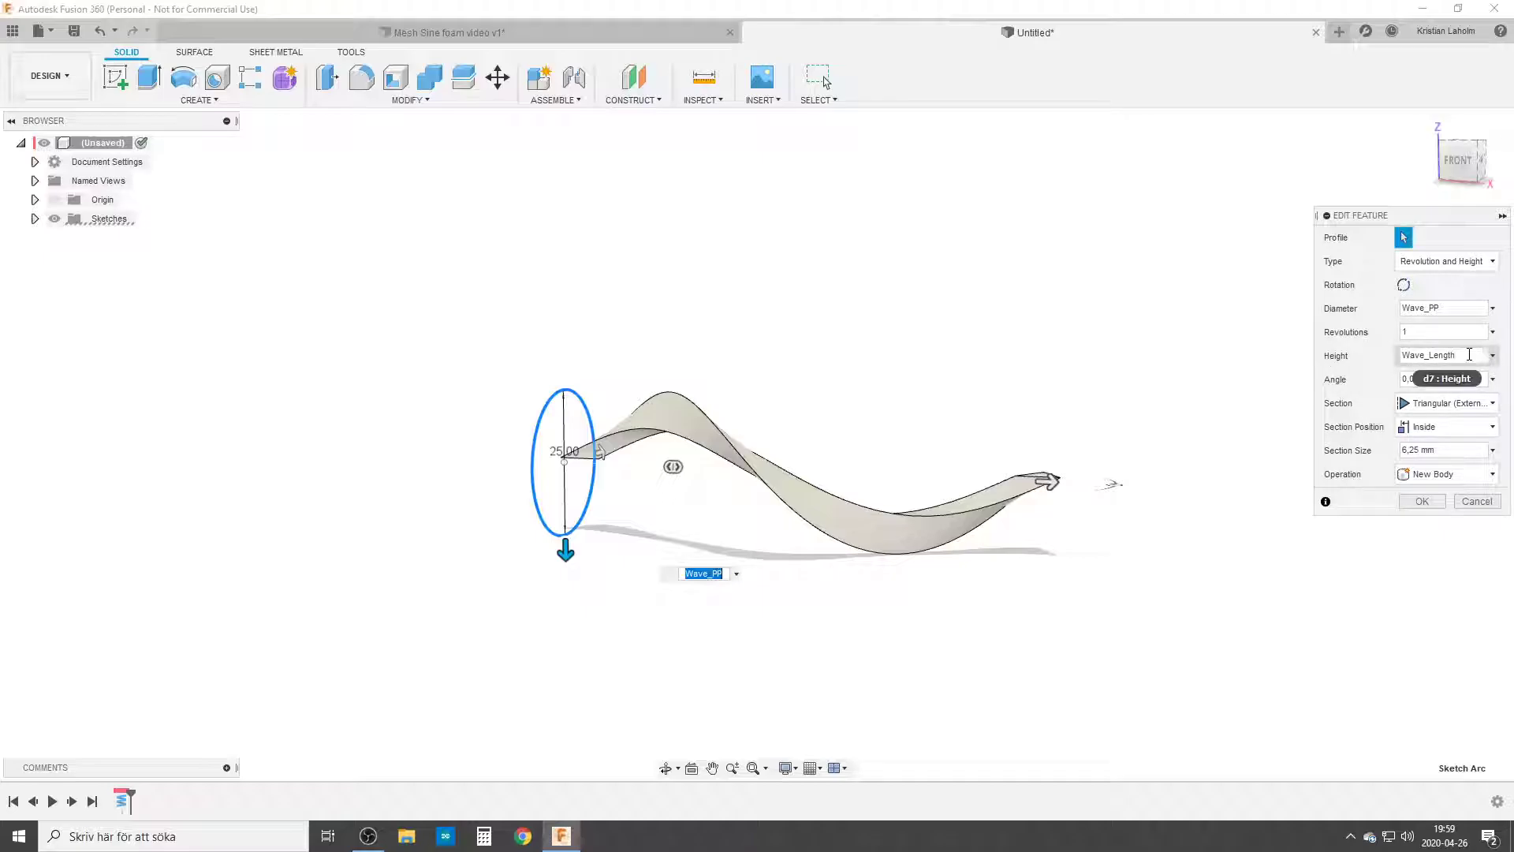
pyautogui.moveTo(1383, 339)
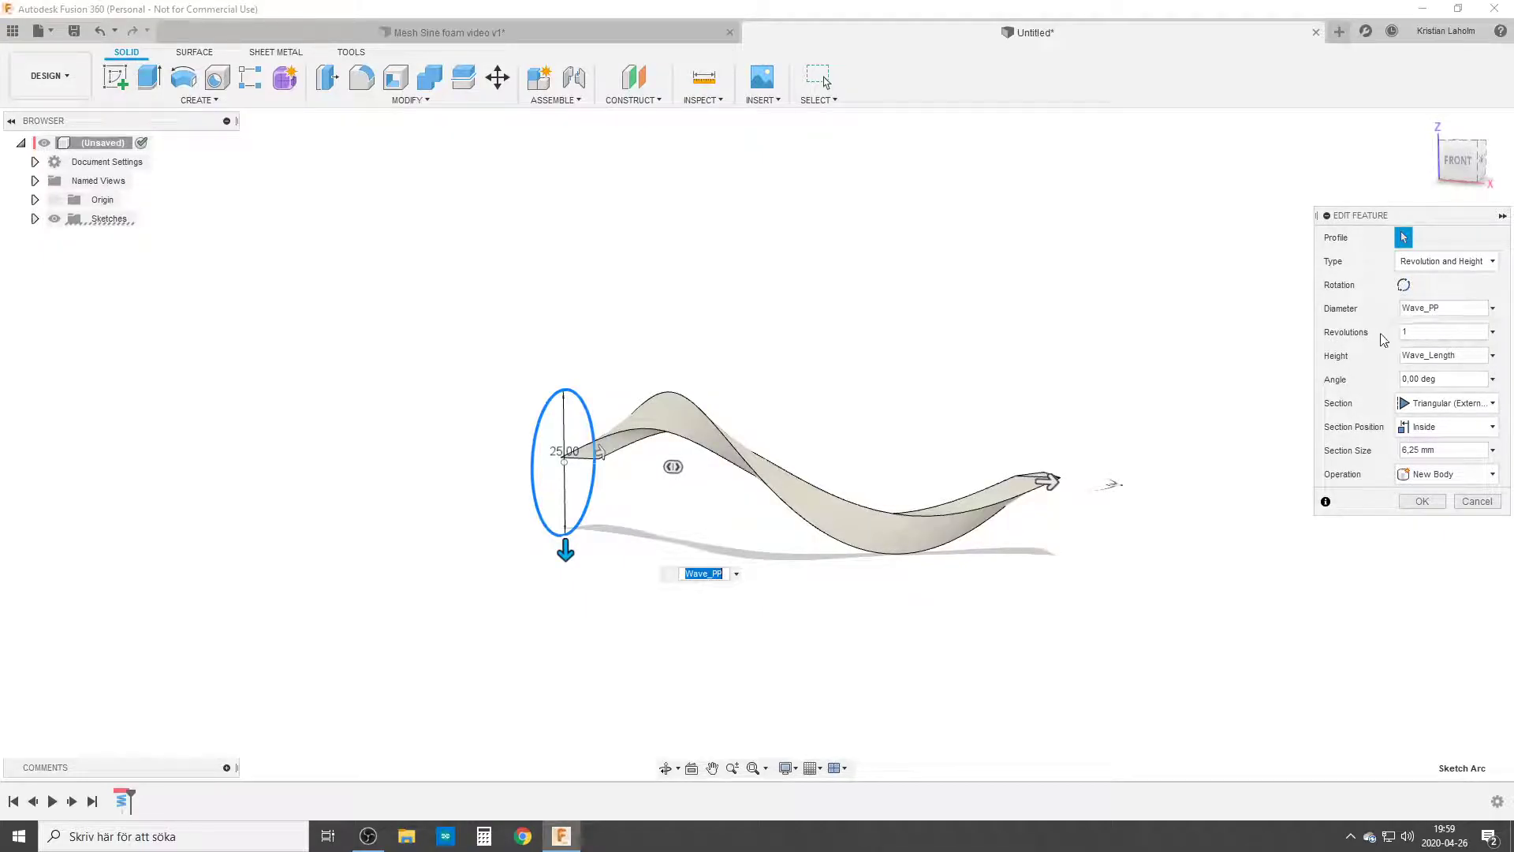
pyautogui.moveTo(1365, 404)
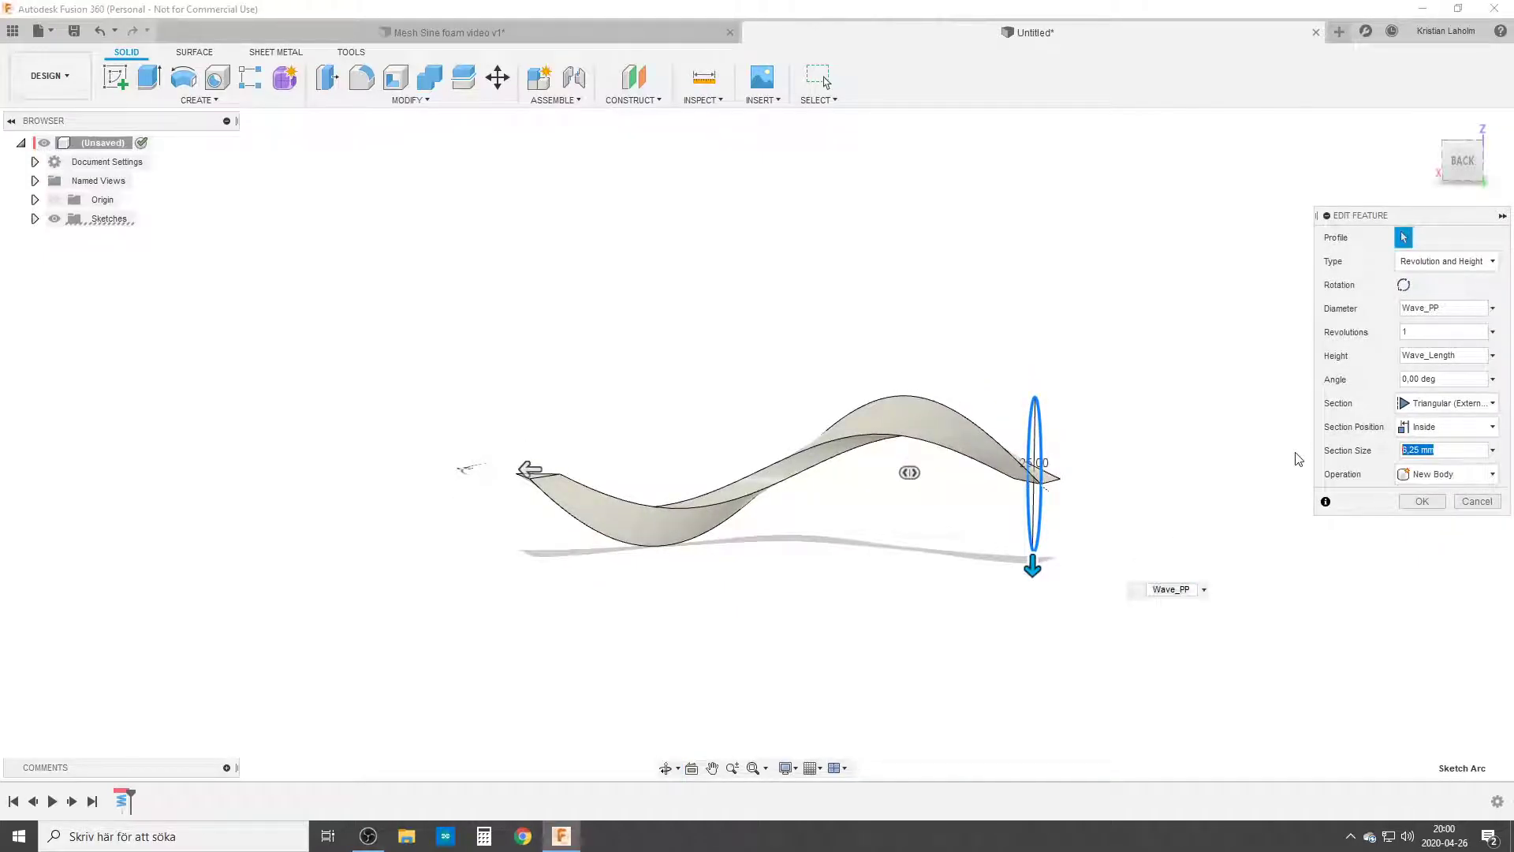
pyautogui.write('3')
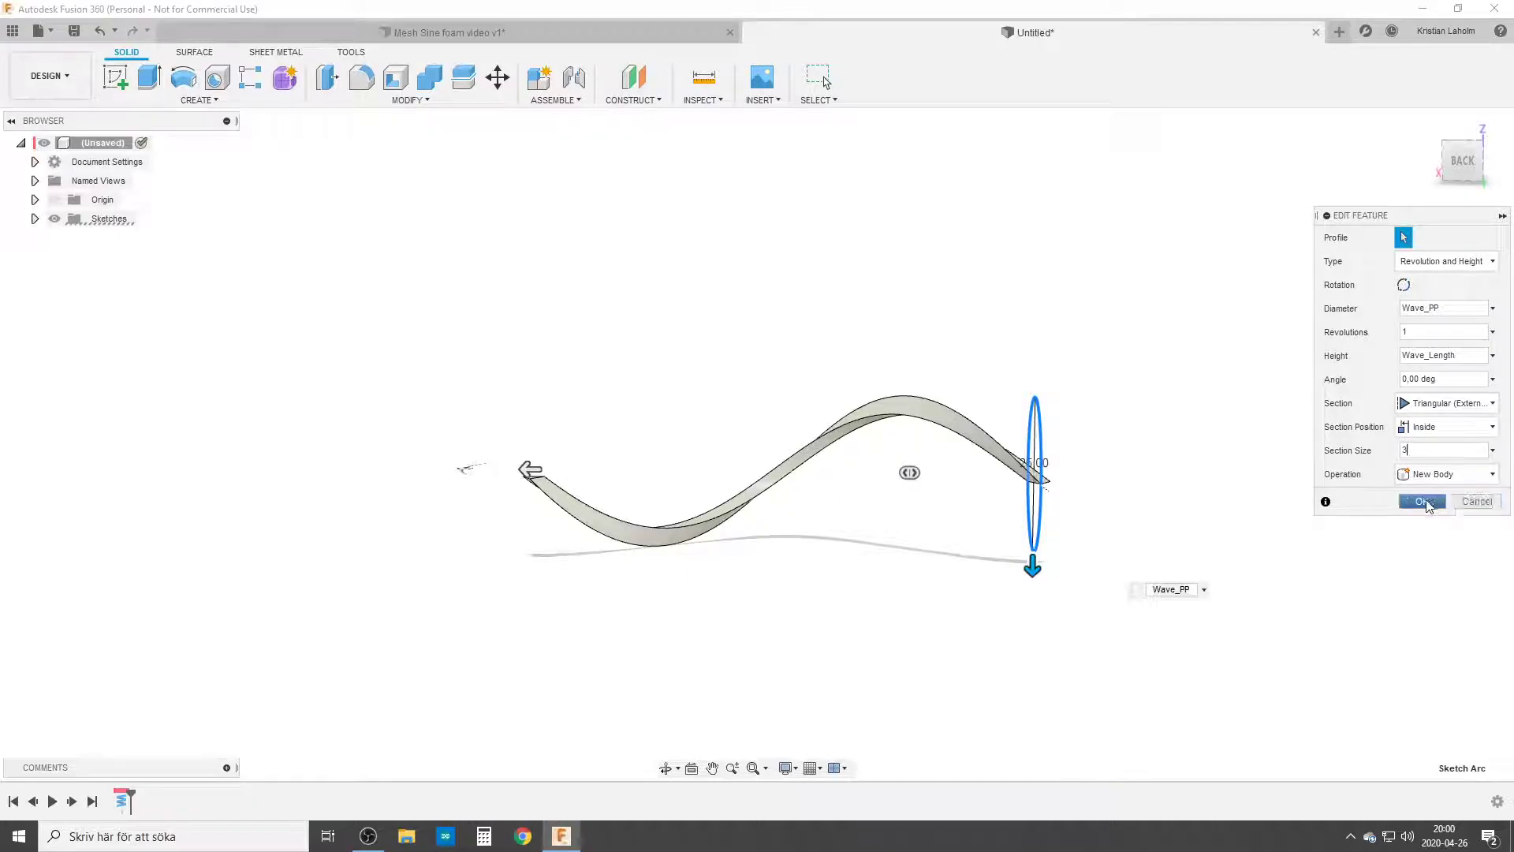
pyautogui.click(1420, 501)
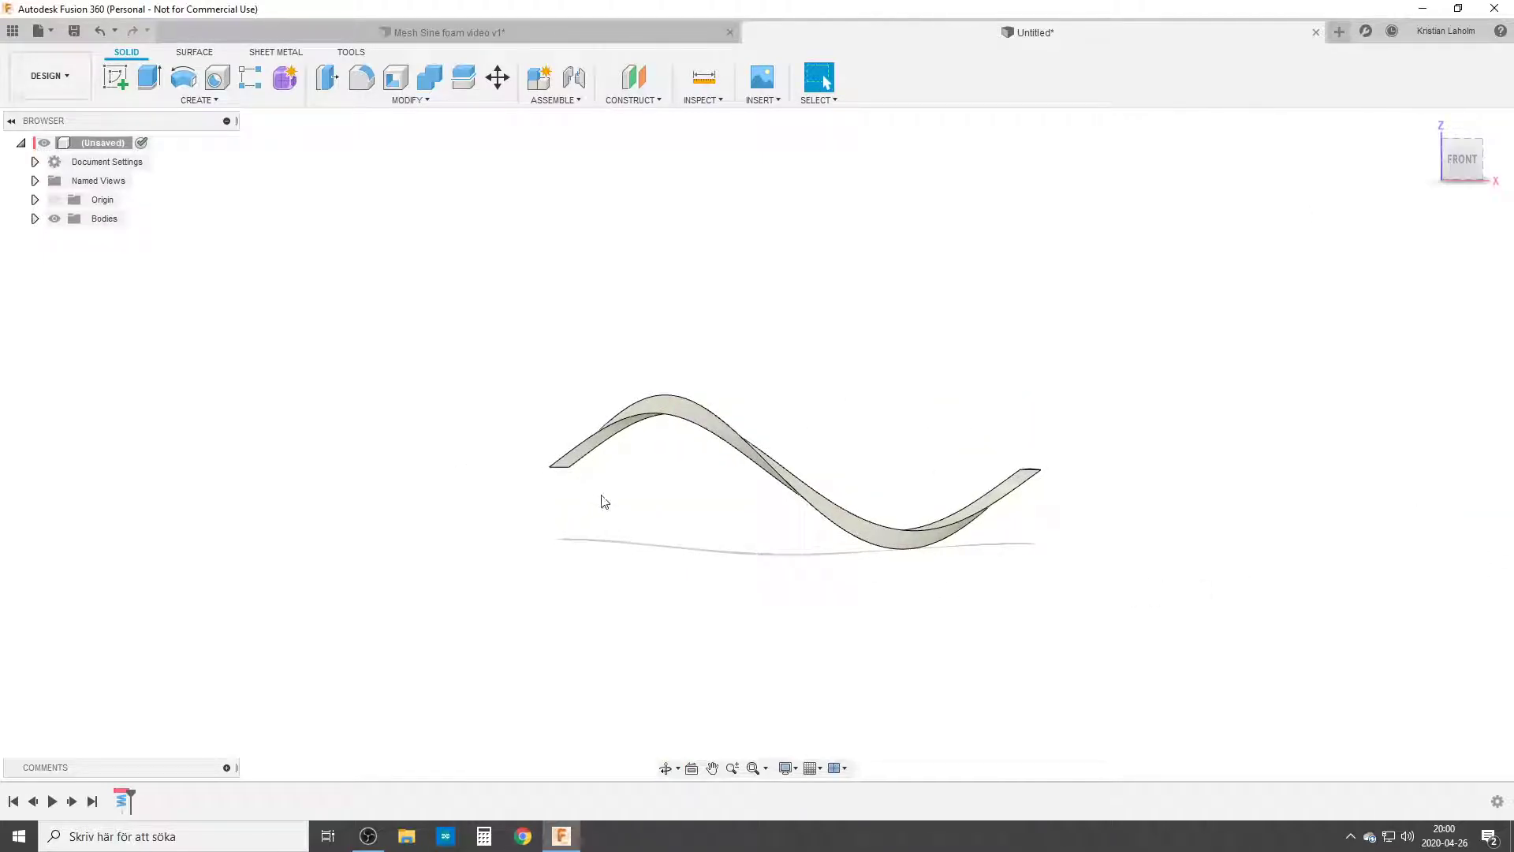
pyautogui.moveTo(757, 547)
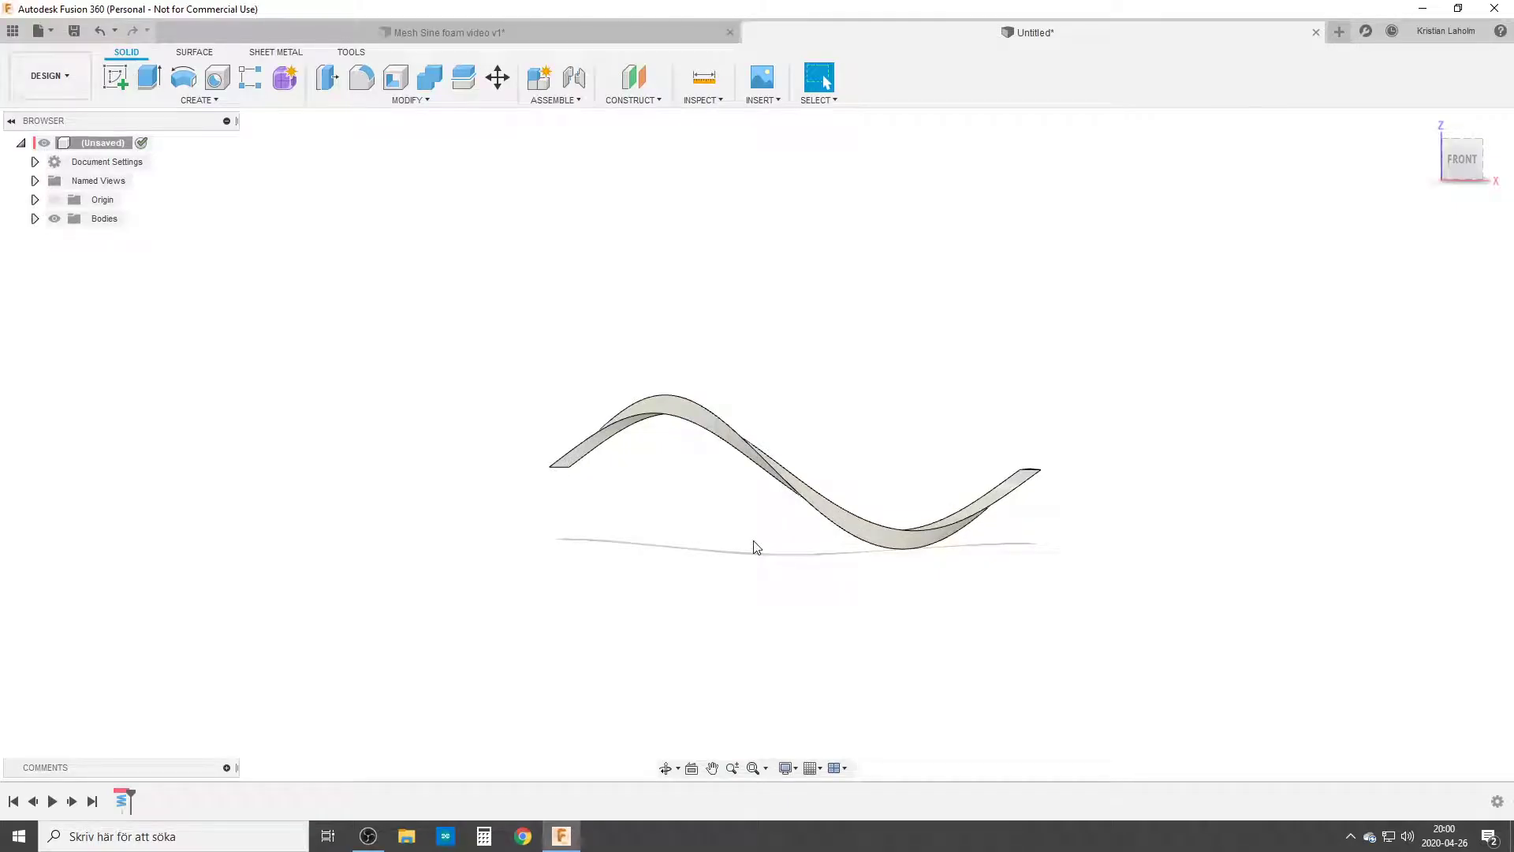
# Mirror the sine-wave strip body across a plane using the 'mirr' search.
pyautogui.write('mirr')
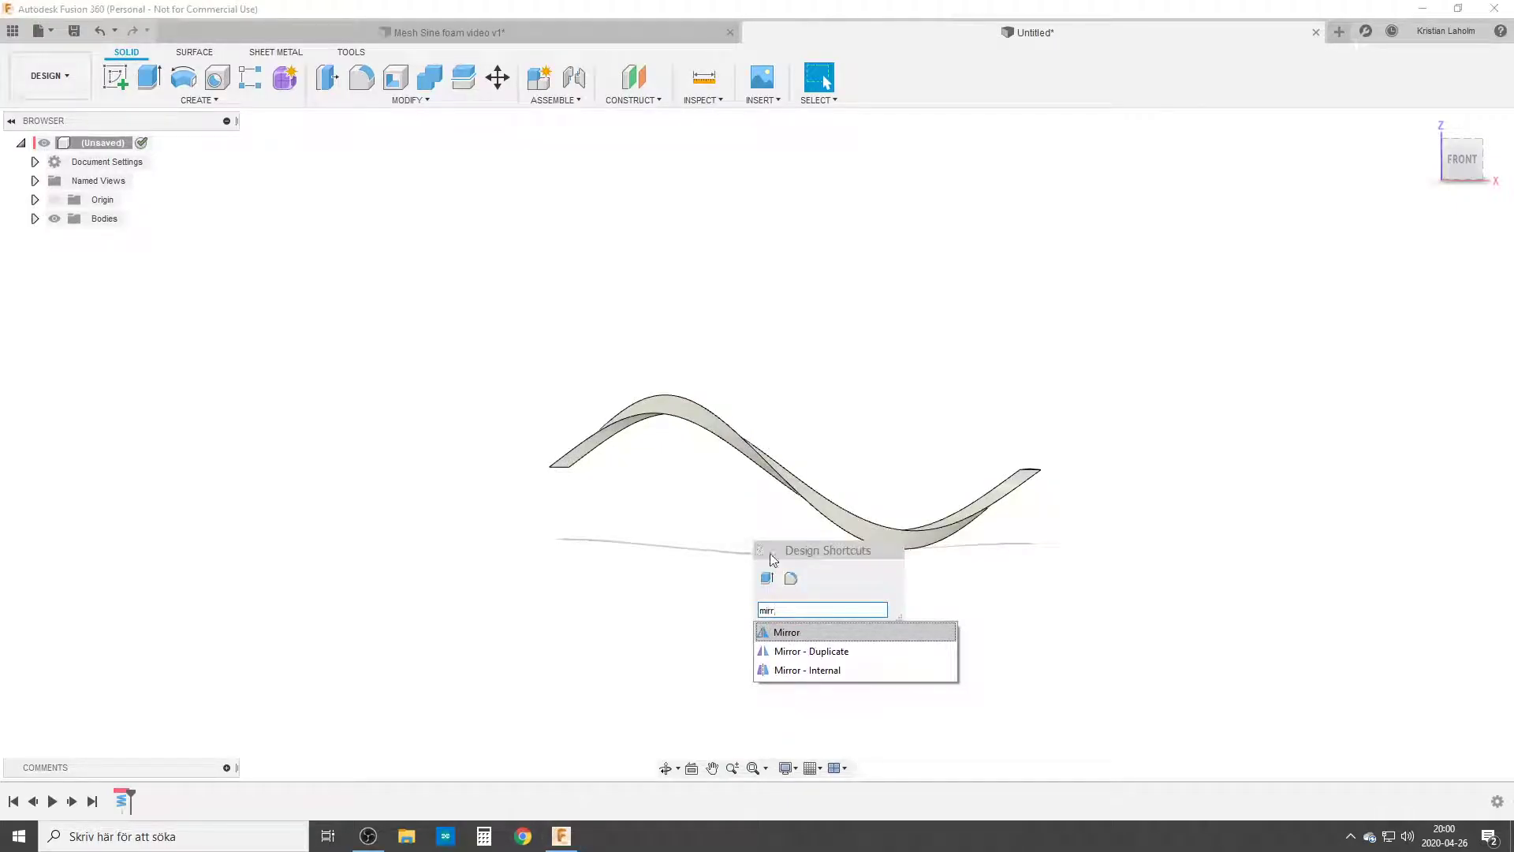
pyautogui.click(786, 631)
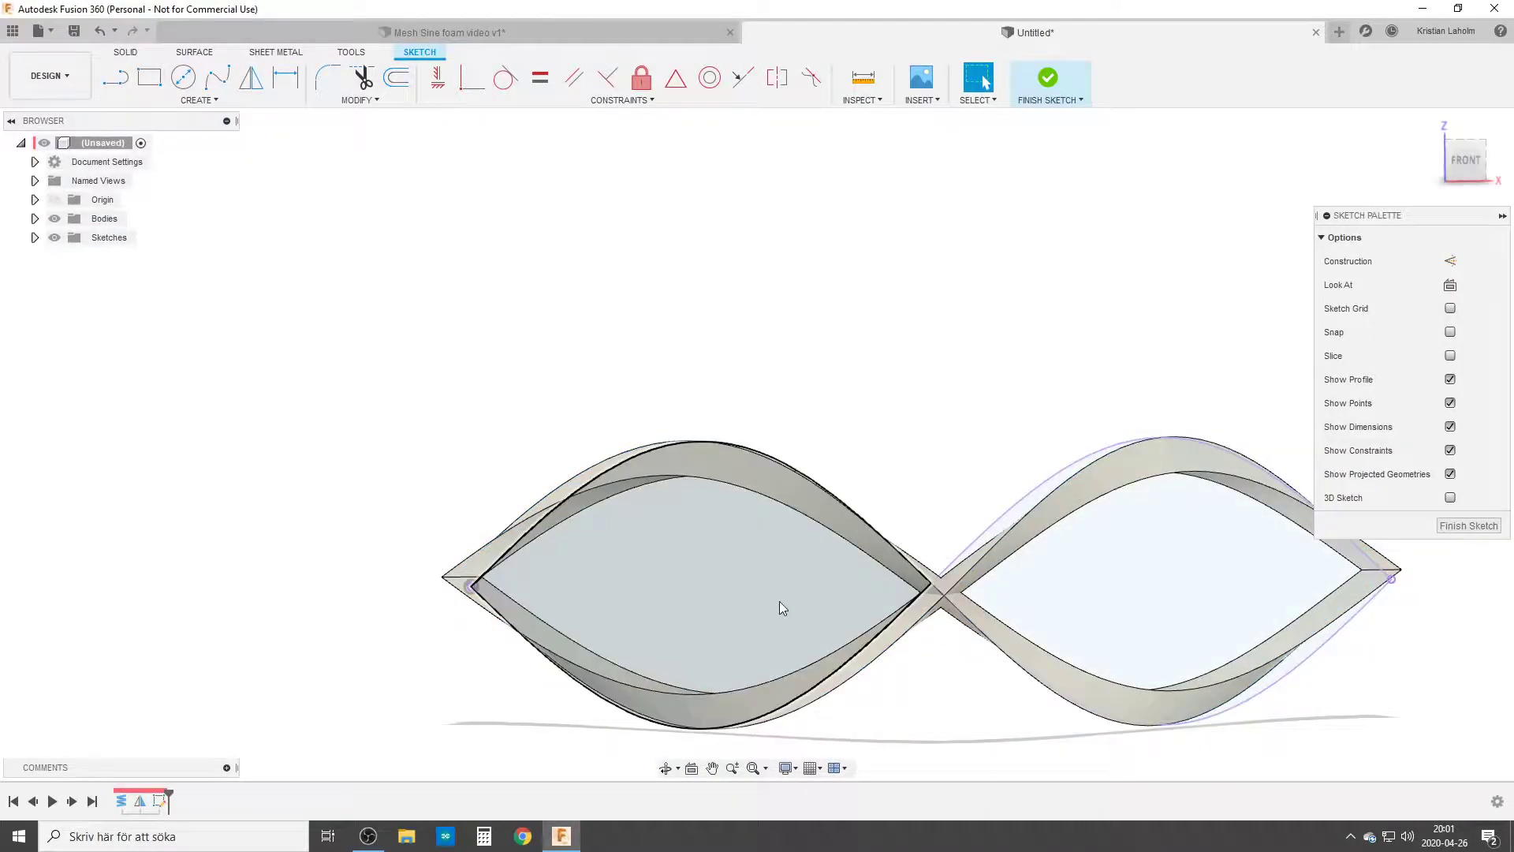
# Hide Body1 and Body2, then finish the sketch of two crossing wave curves.
pyautogui.click(35, 218)
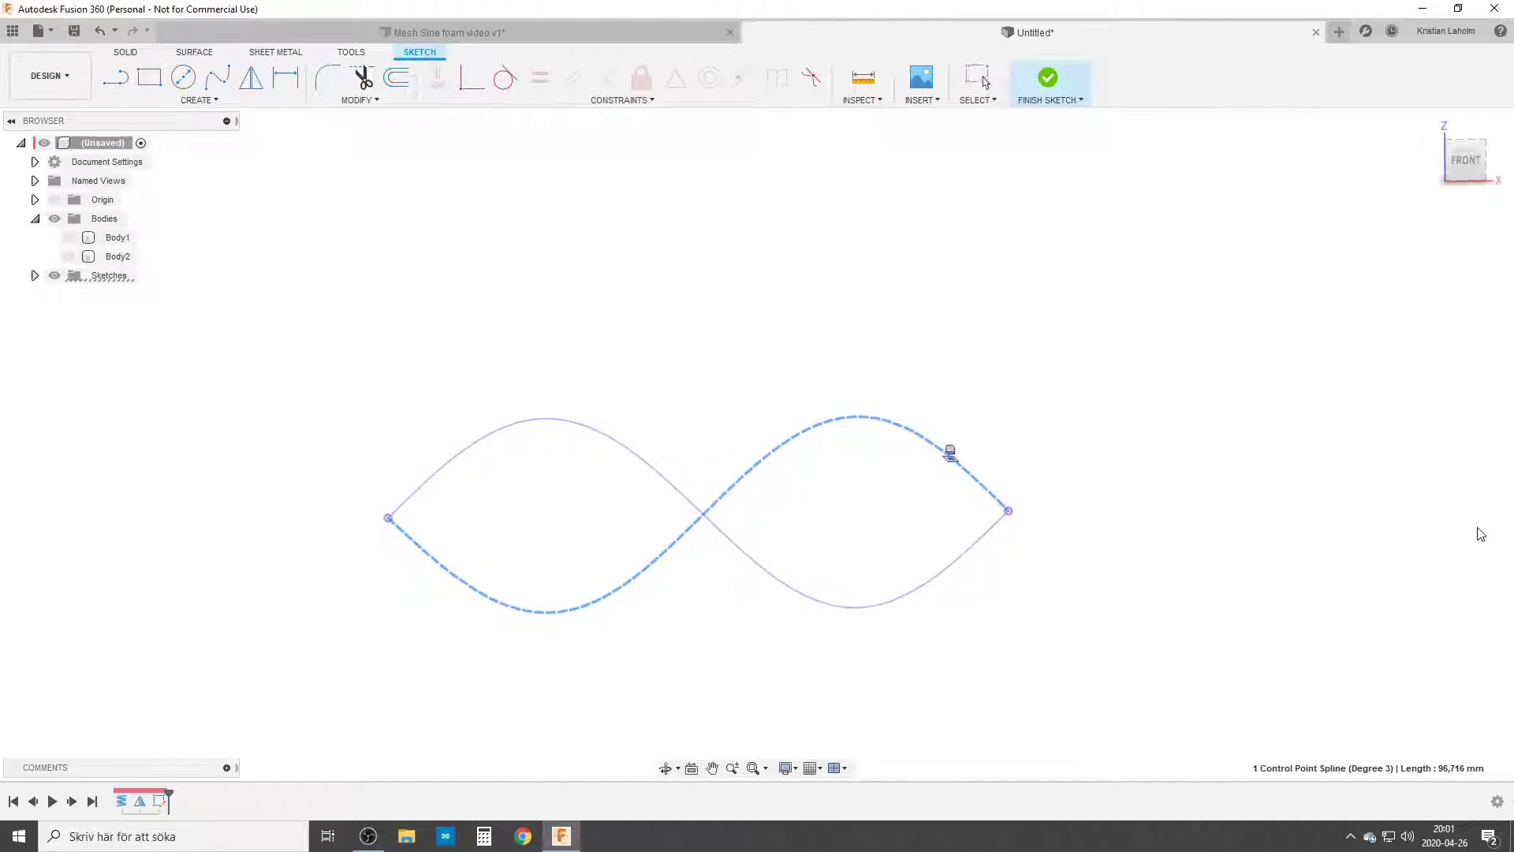
pyautogui.click(1048, 77)
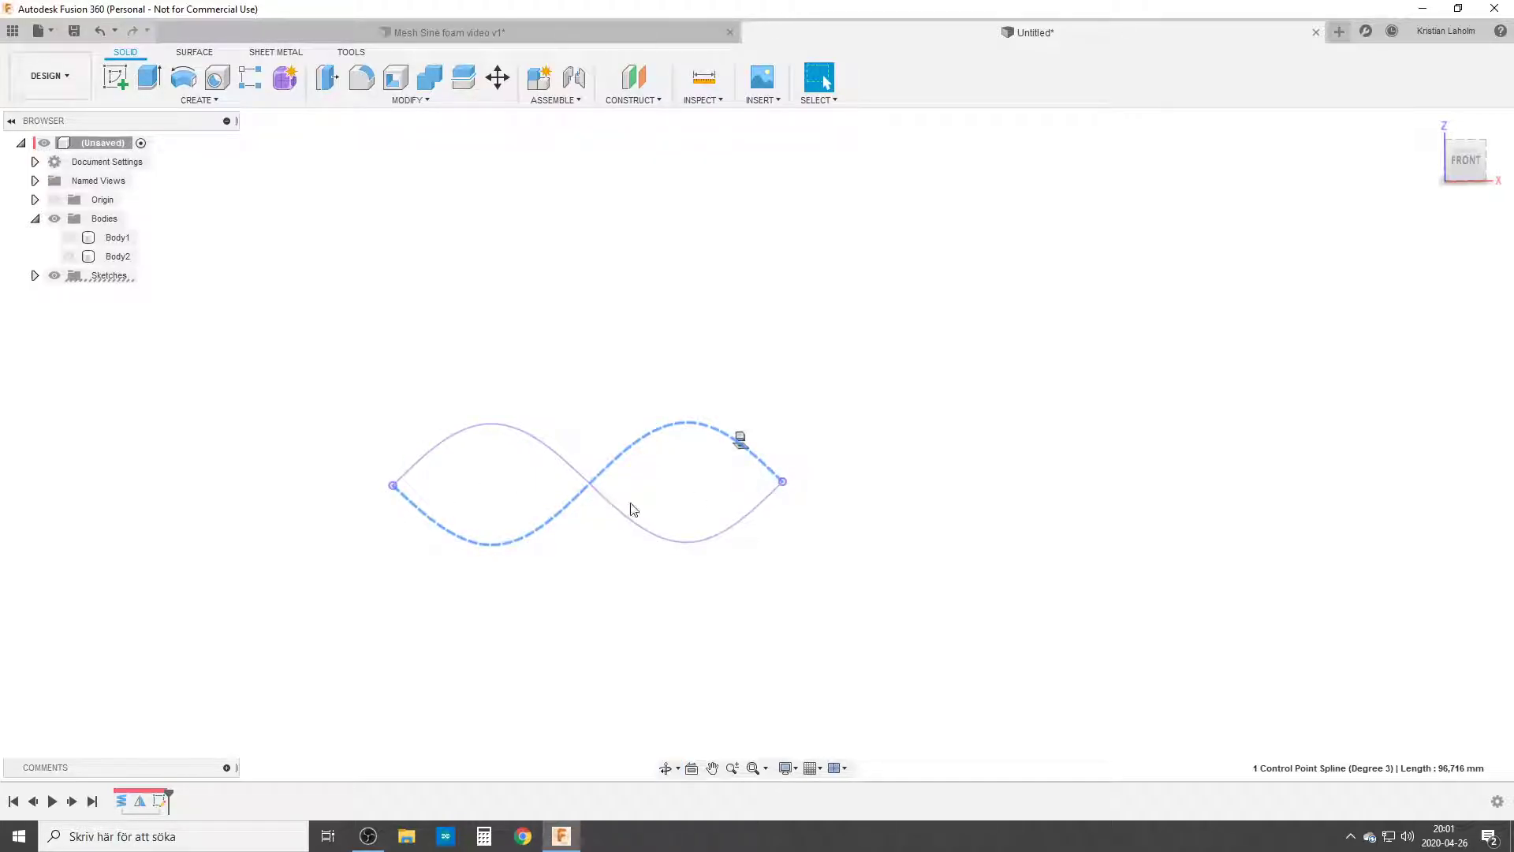
pyautogui.click(618, 511)
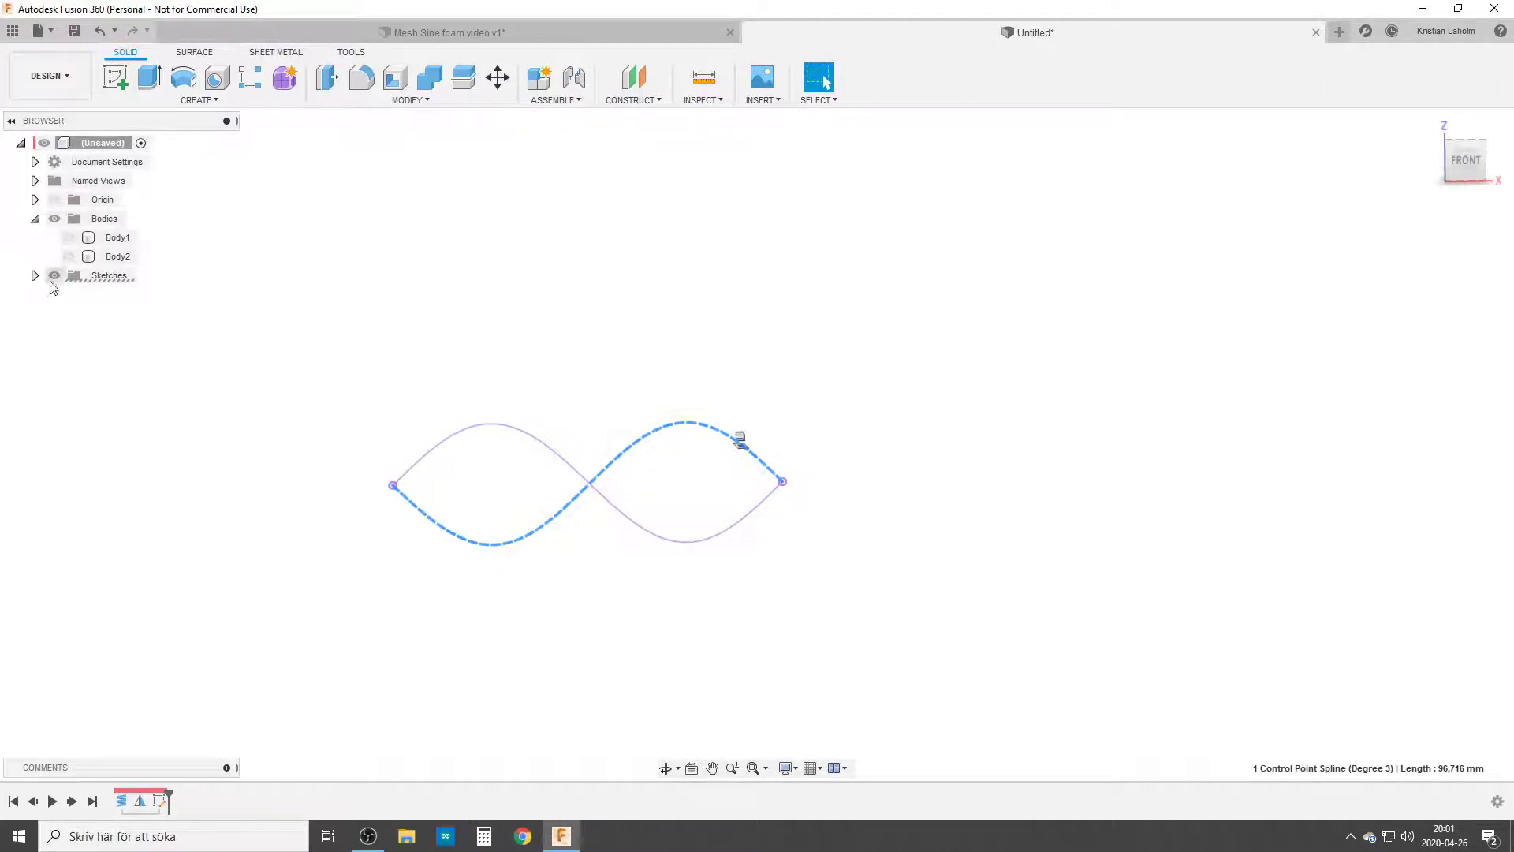
pyautogui.moveTo(634, 77)
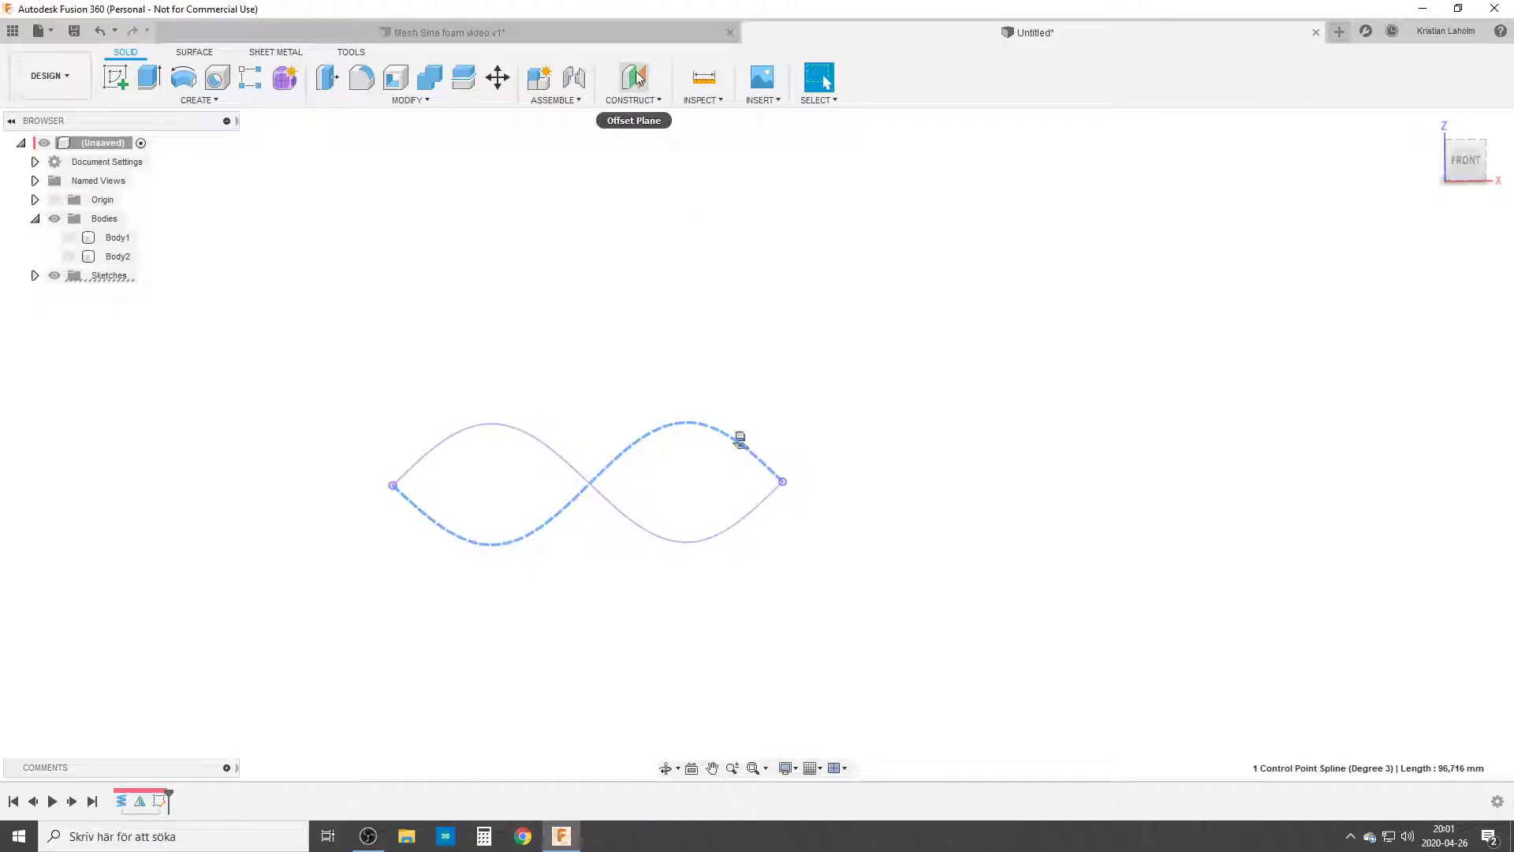
# Create an offset plane from the XZ plane at Wave_Length/2.
pyautogui.click(634, 78)
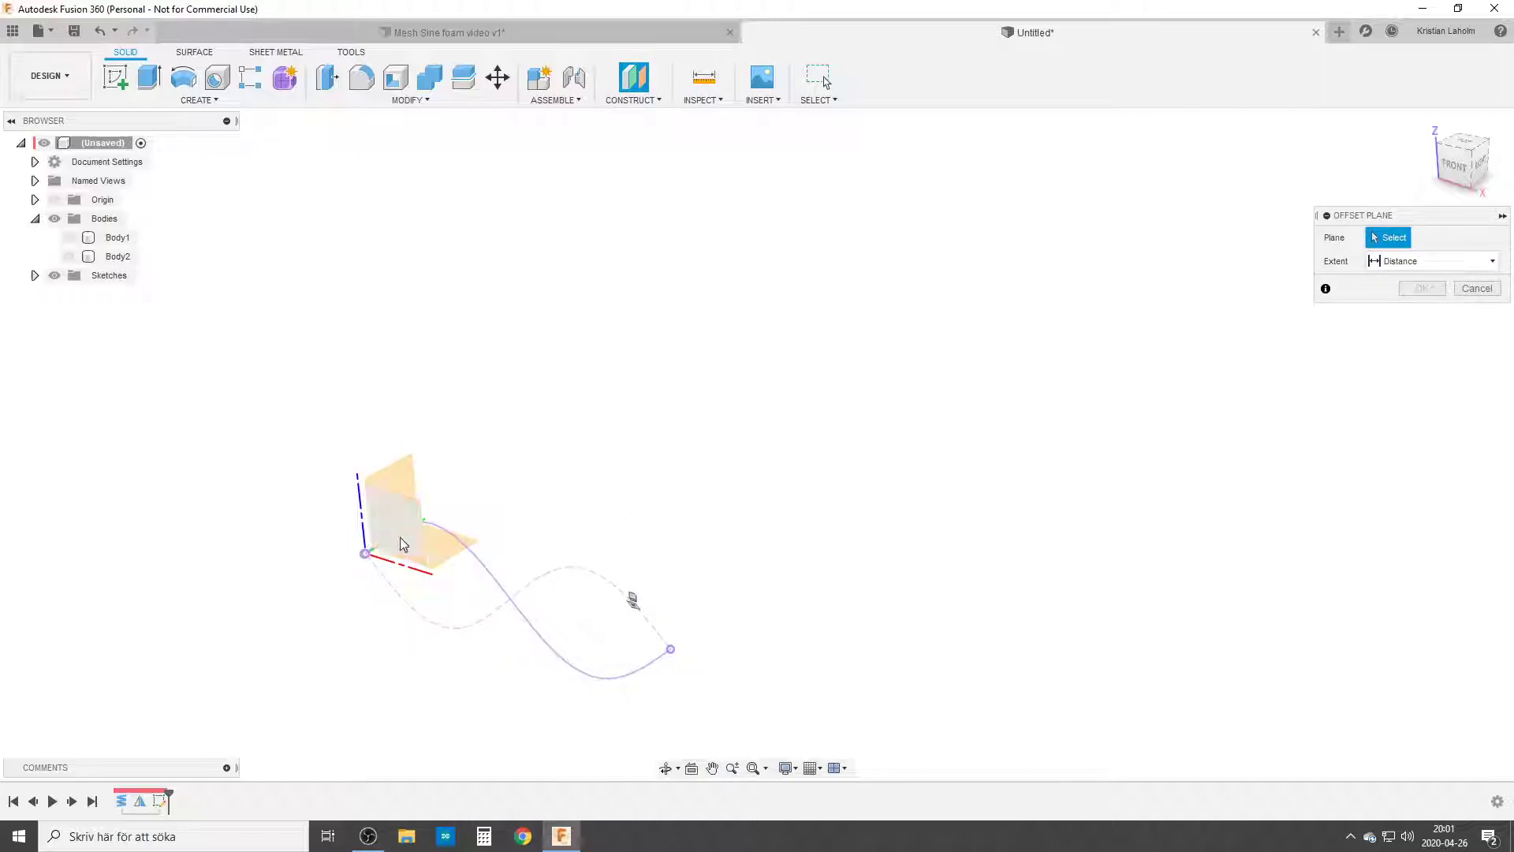
pyautogui.click(396, 511)
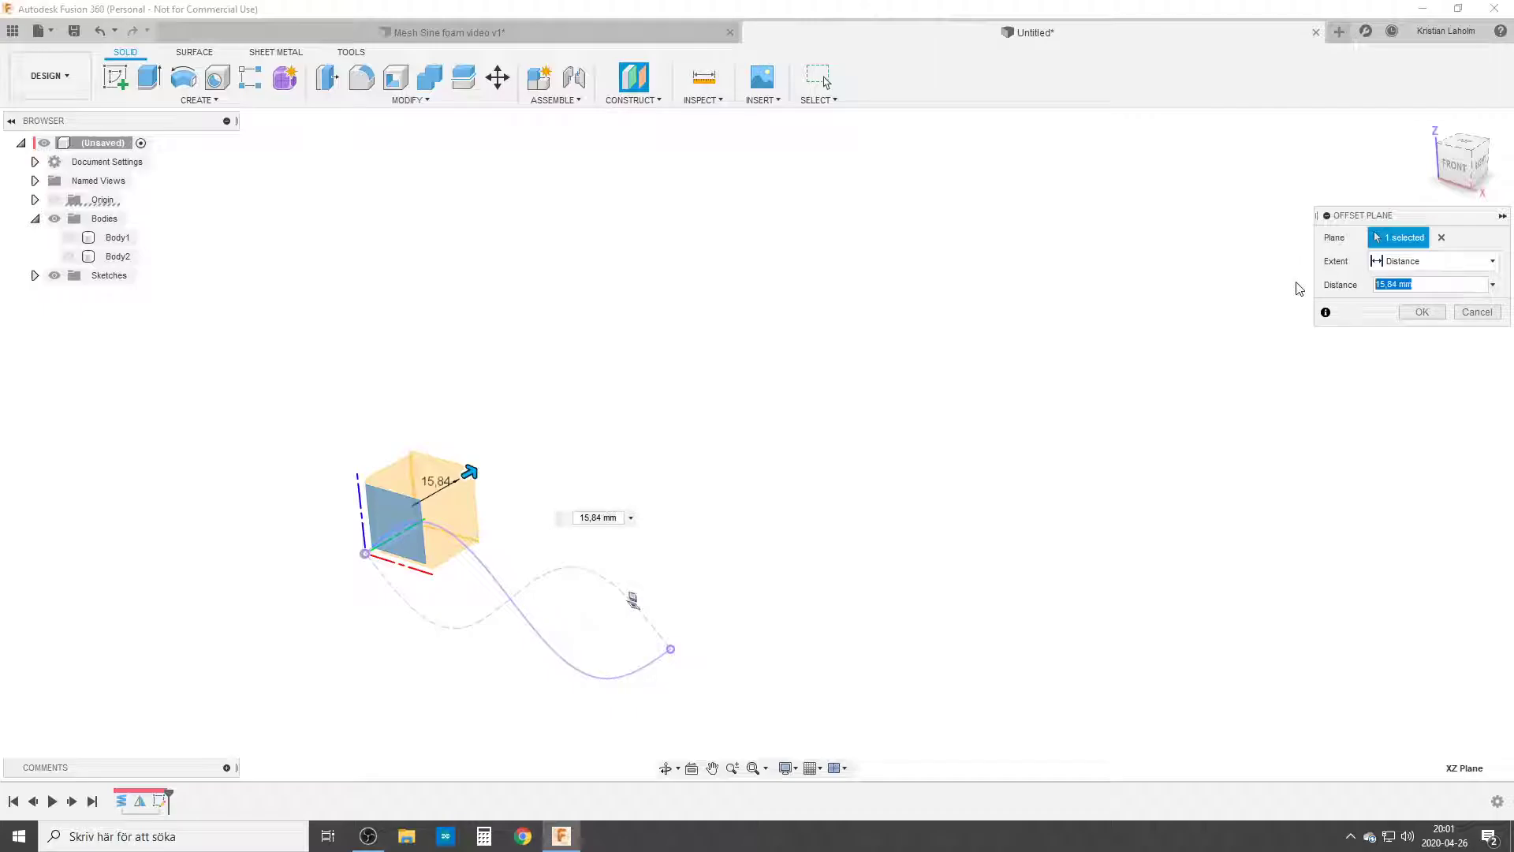
pyautogui.write('Wave_Length')
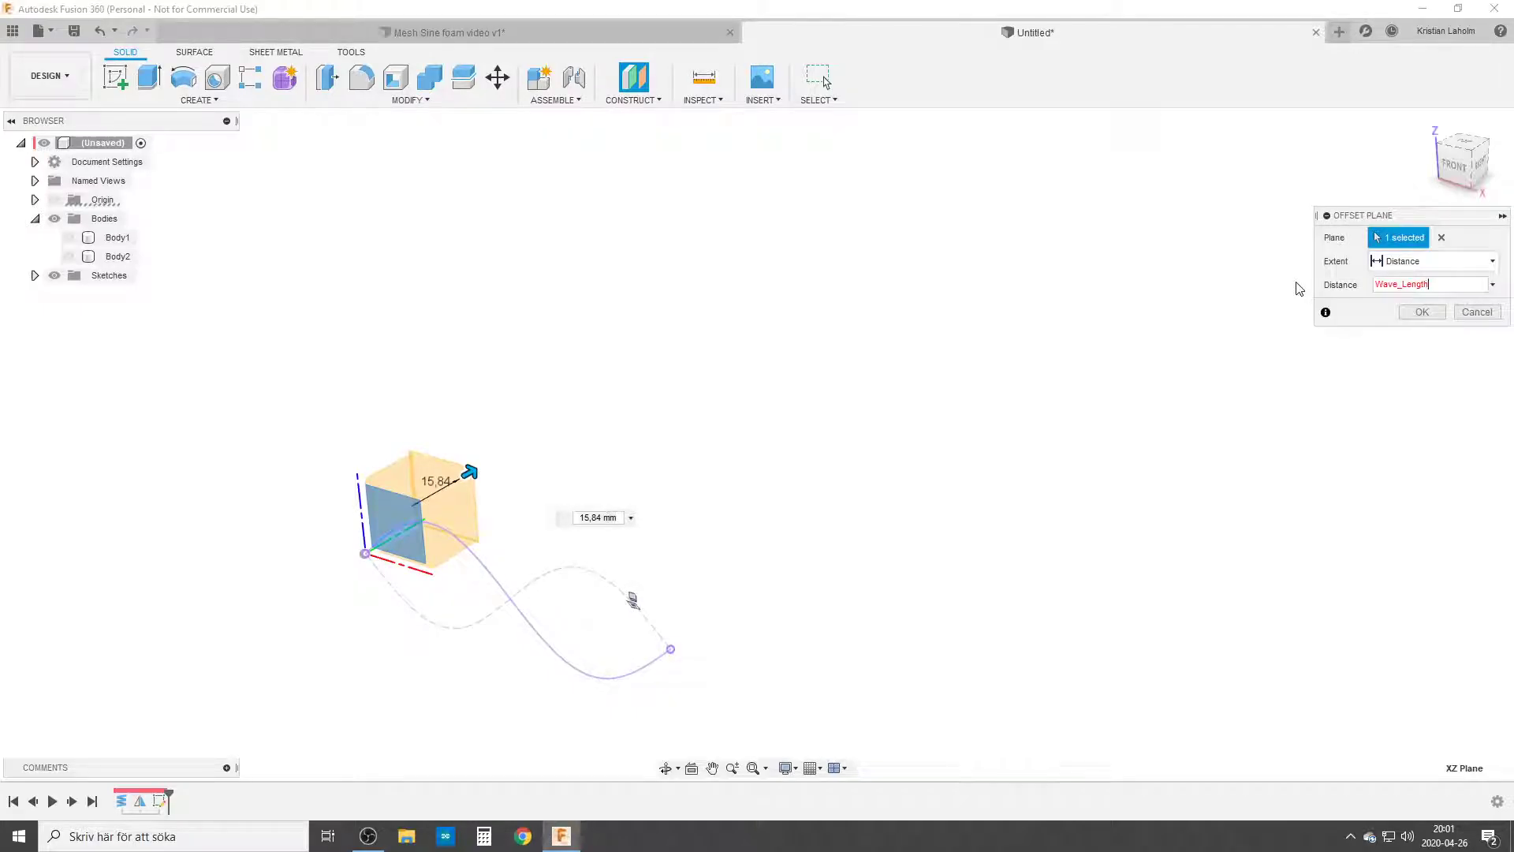
pyautogui.write('Wave_Length')
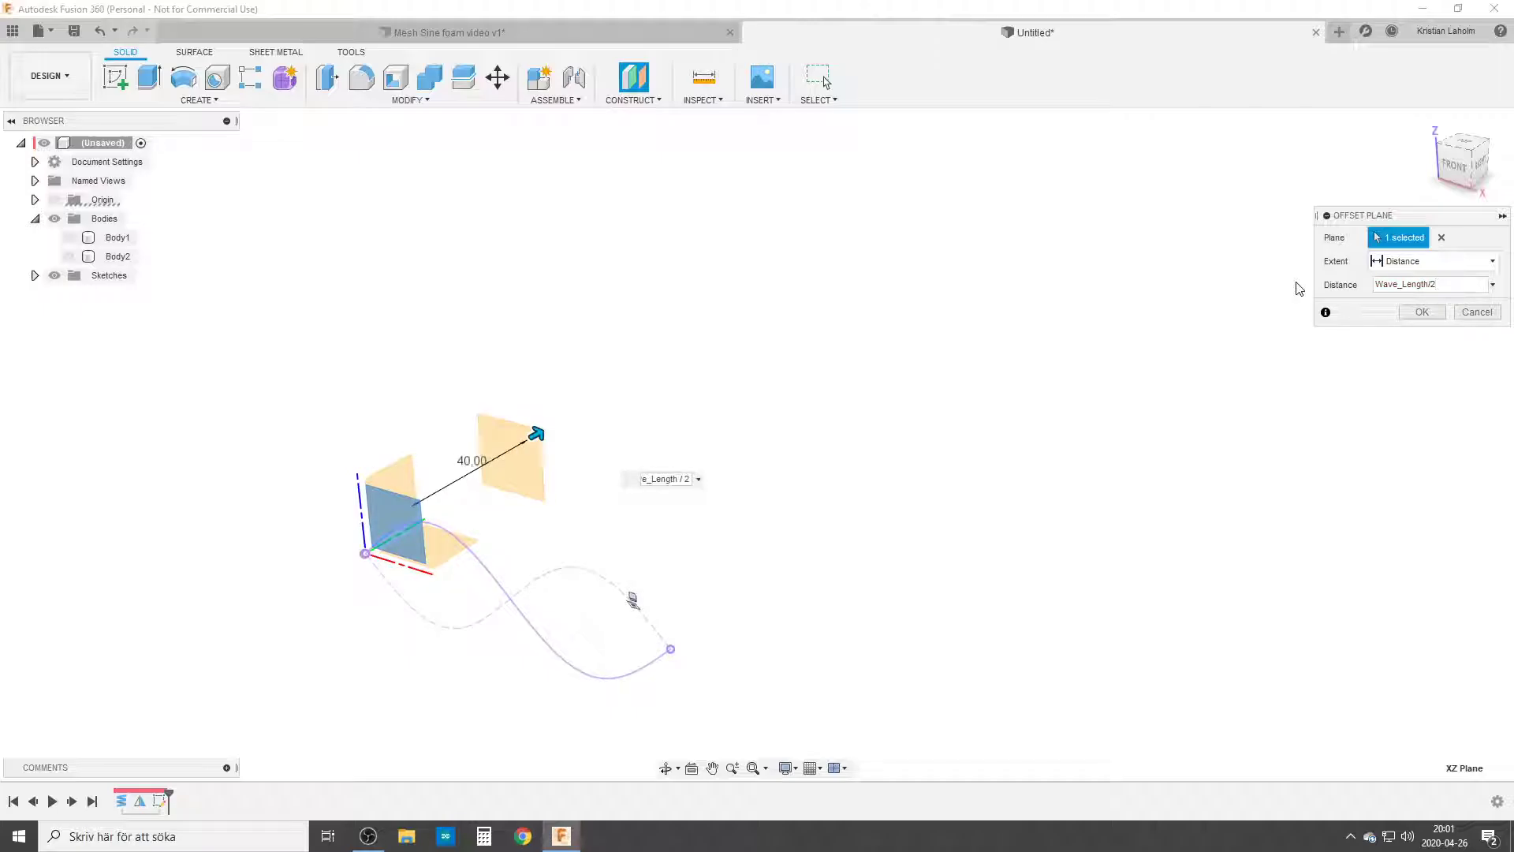
pyautogui.click(1420, 311)
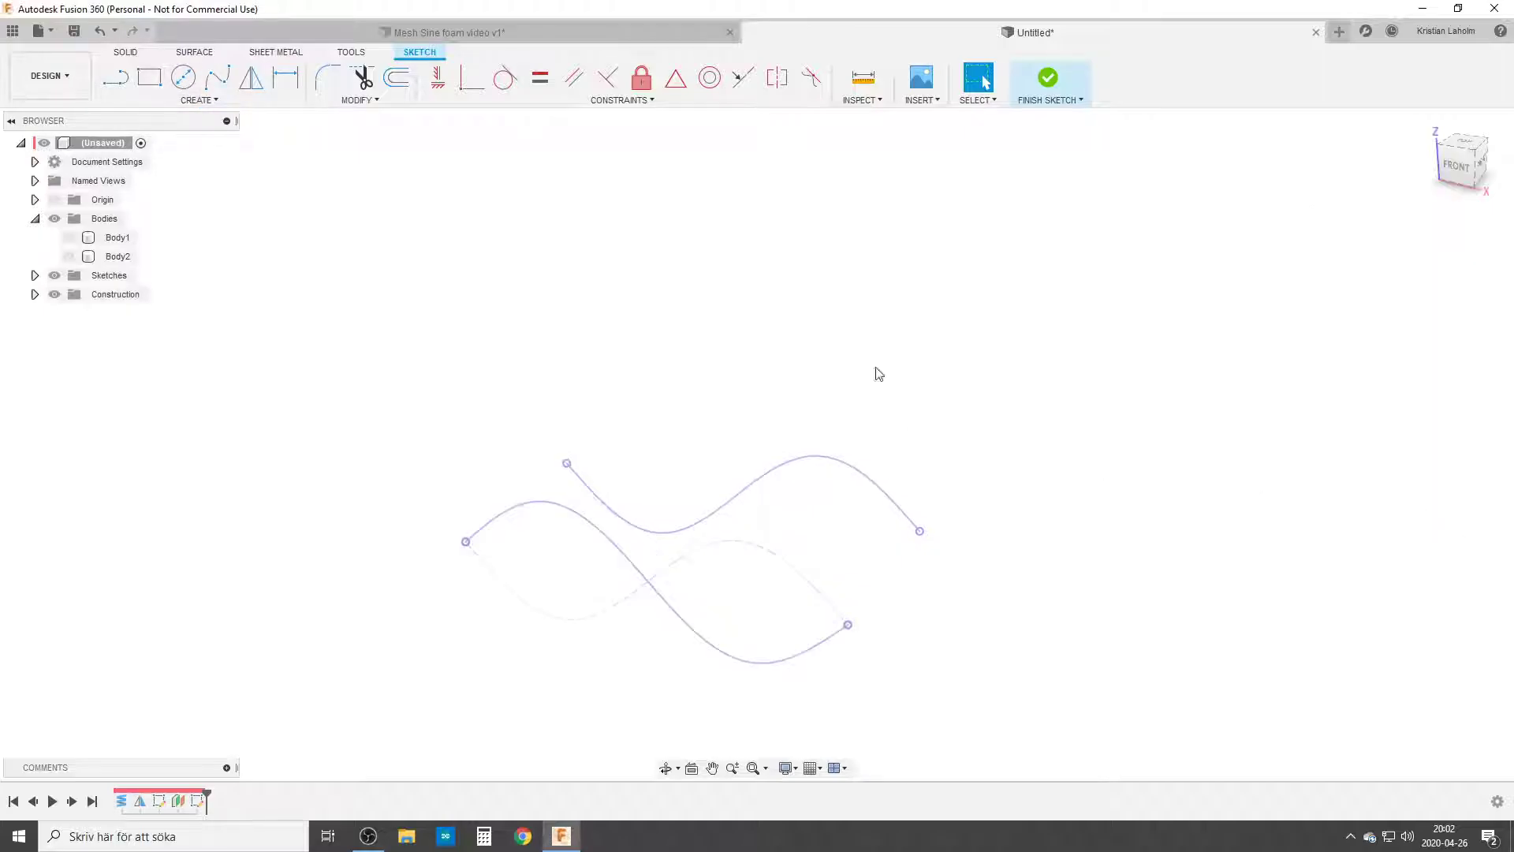
# Extrude each wave curve into its own thin surface strip, Body3 and Body4.
pyautogui.click(194, 52)
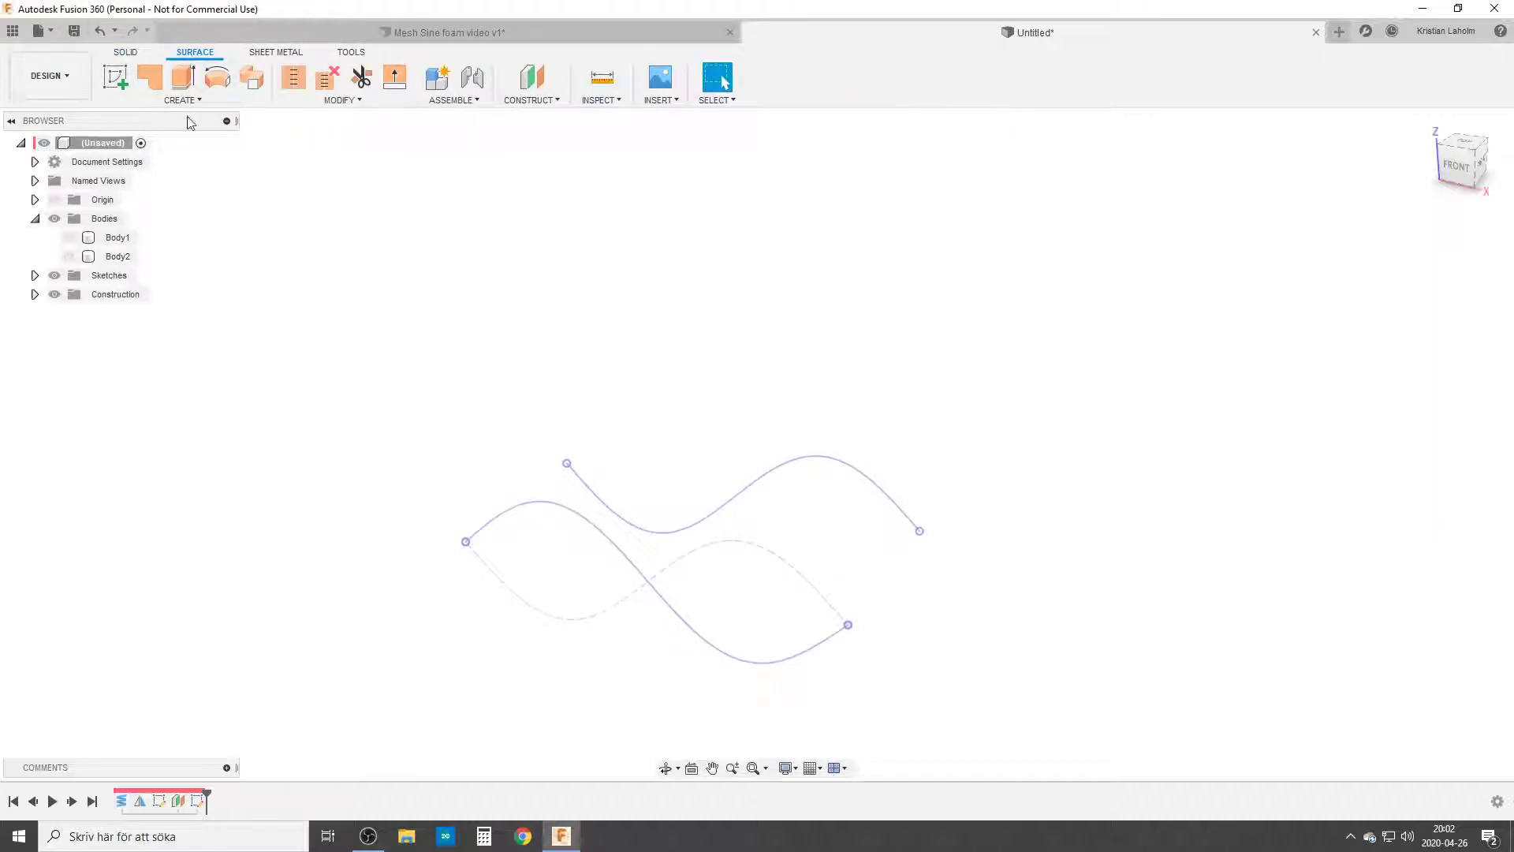
pyautogui.click(183, 76)
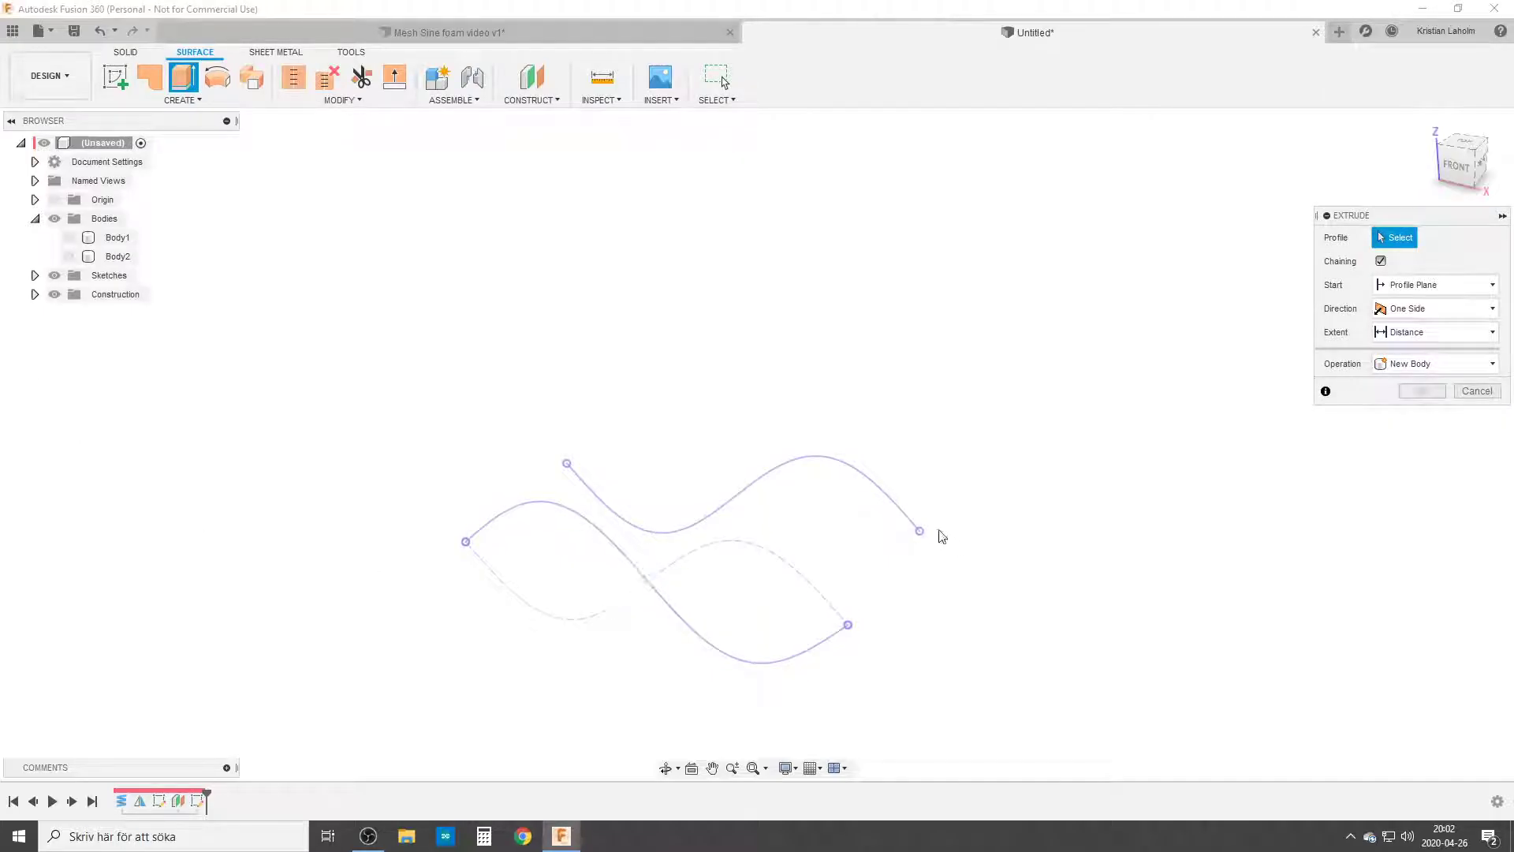
pyautogui.click(744, 468)
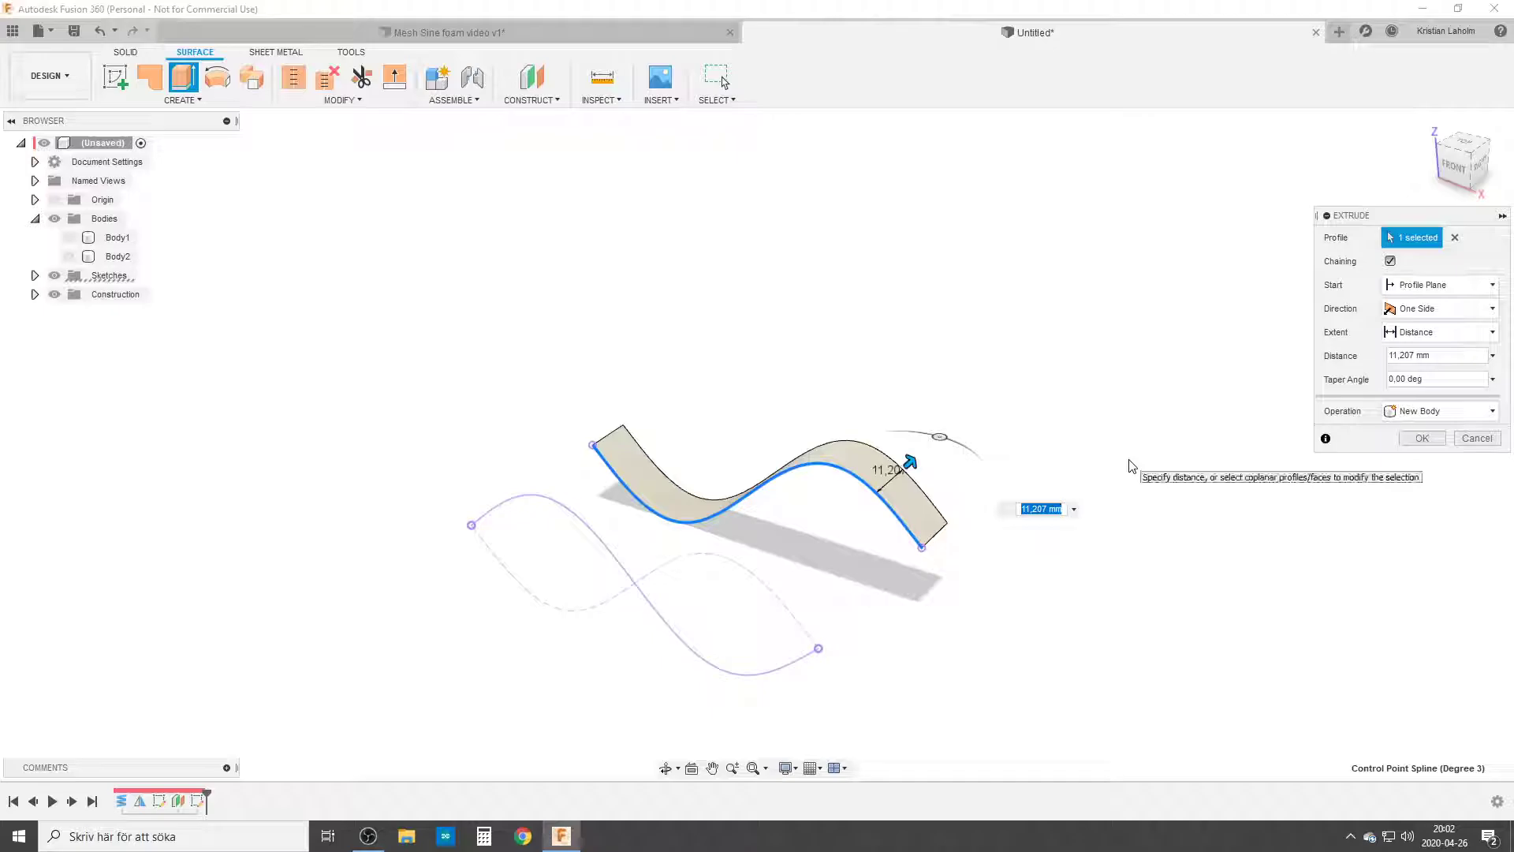
pyautogui.click(1420, 437)
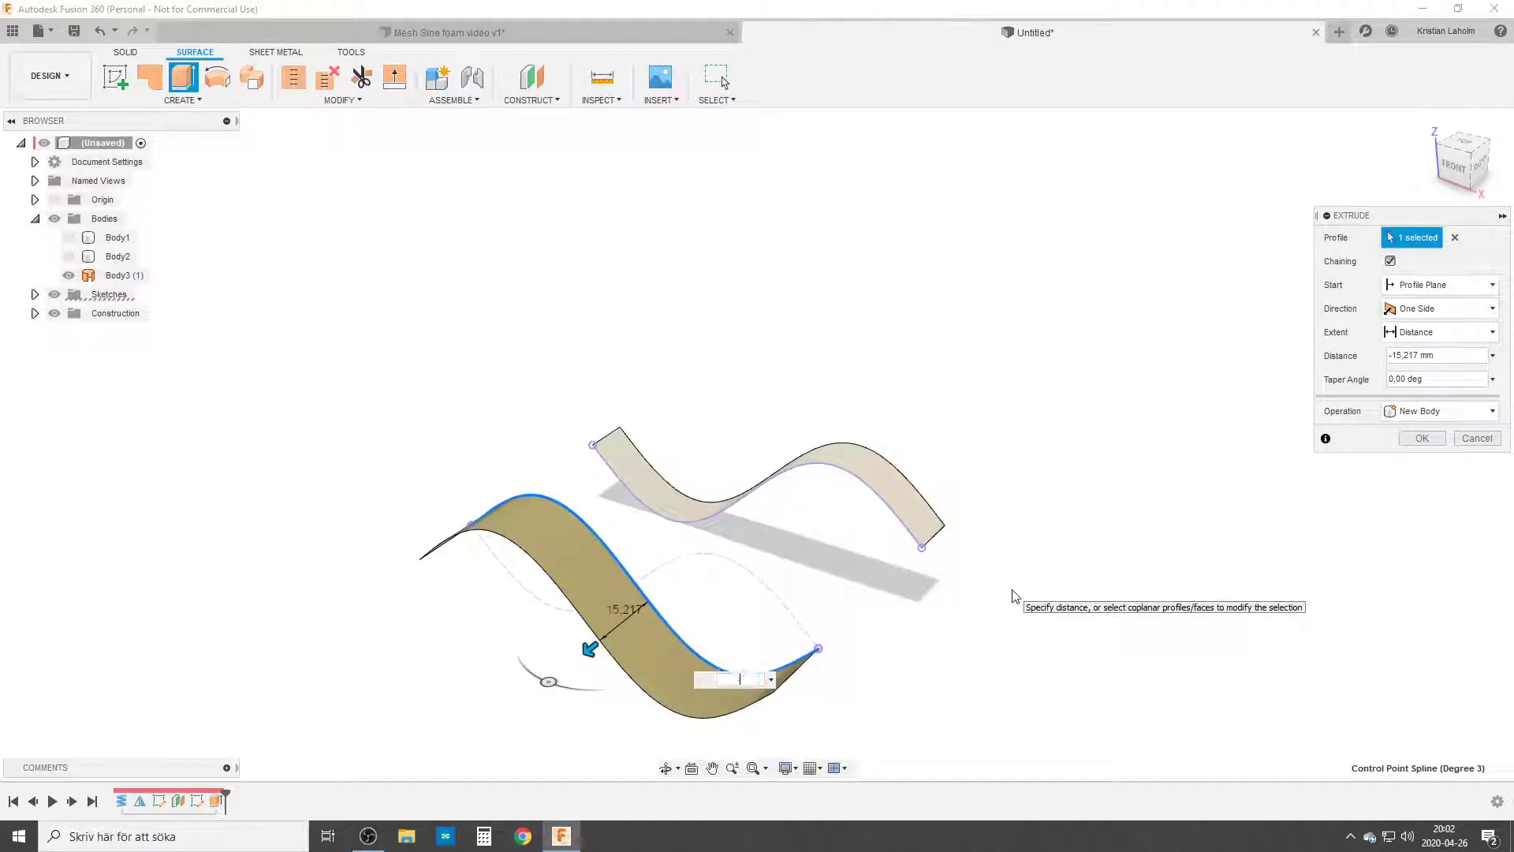
pyautogui.click(1421, 438)
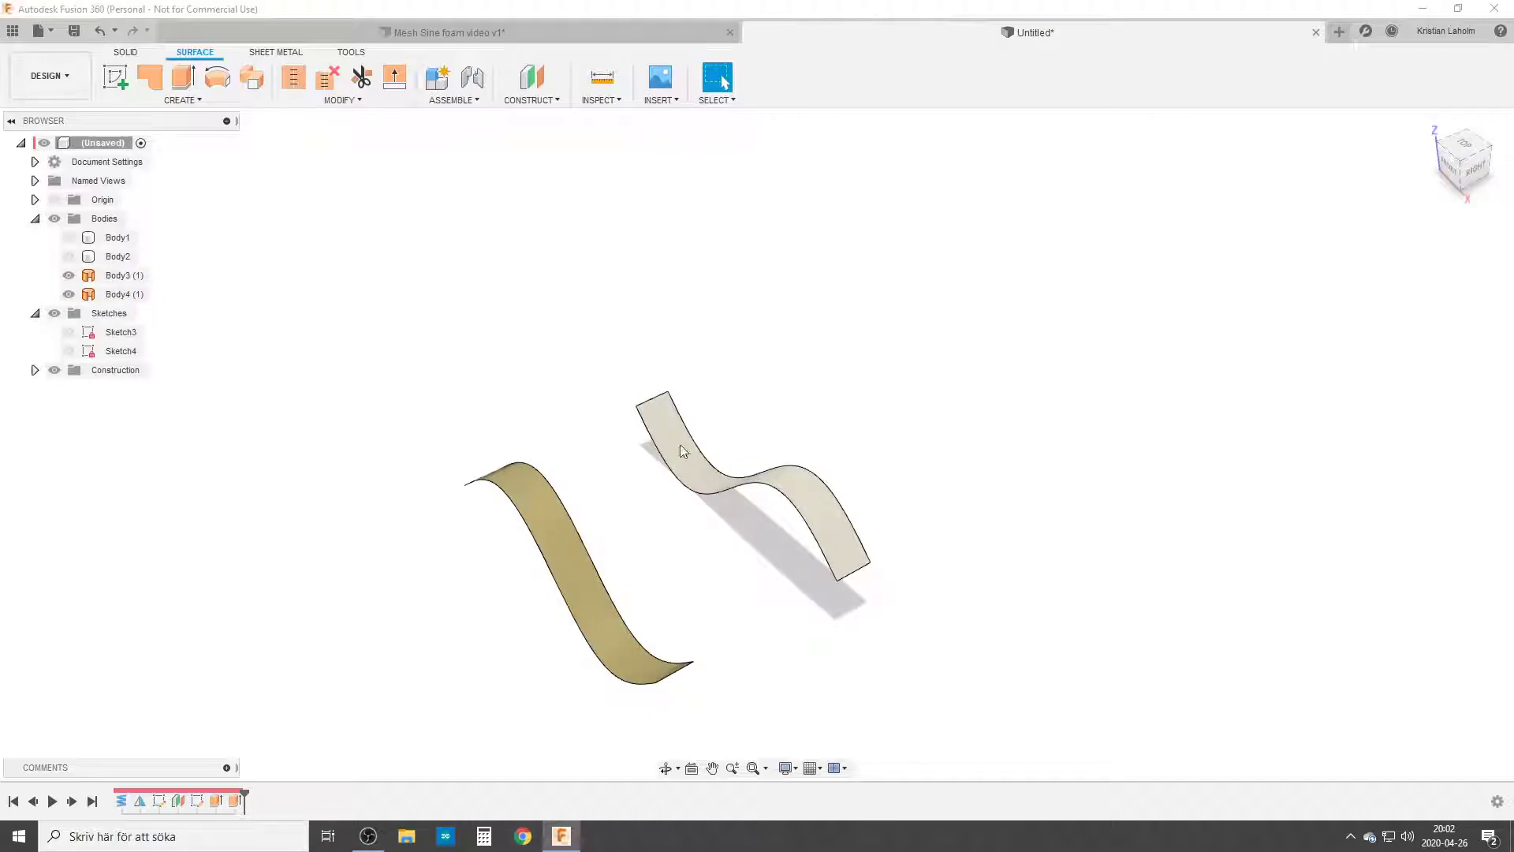
# Loft Body5 between one edge of each strip, without chain selection, both profiles Tangent (G1).
pyautogui.click(181, 100)
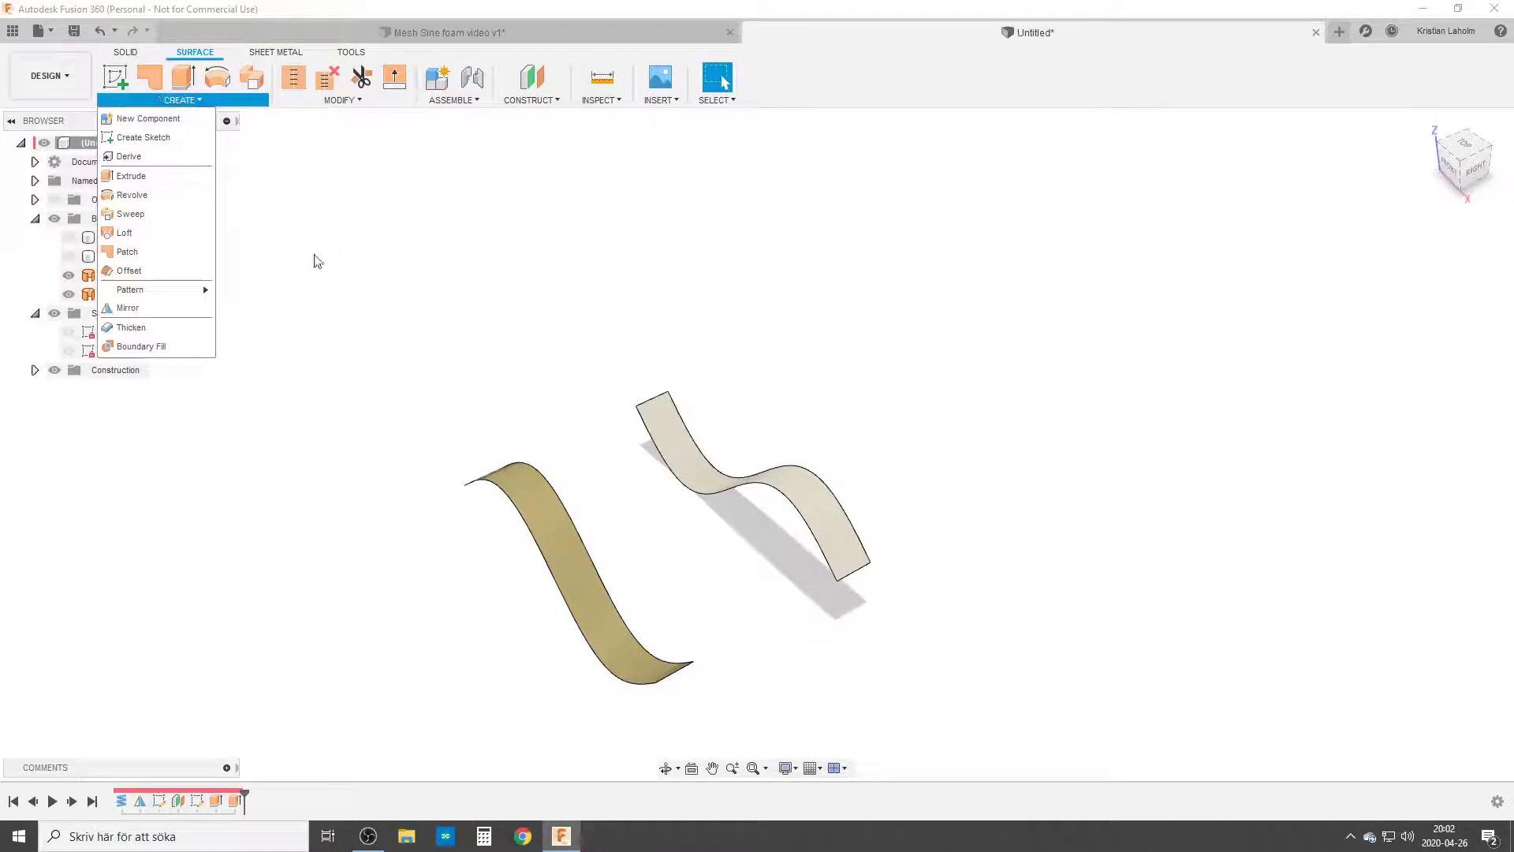
pyautogui.click(124, 233)
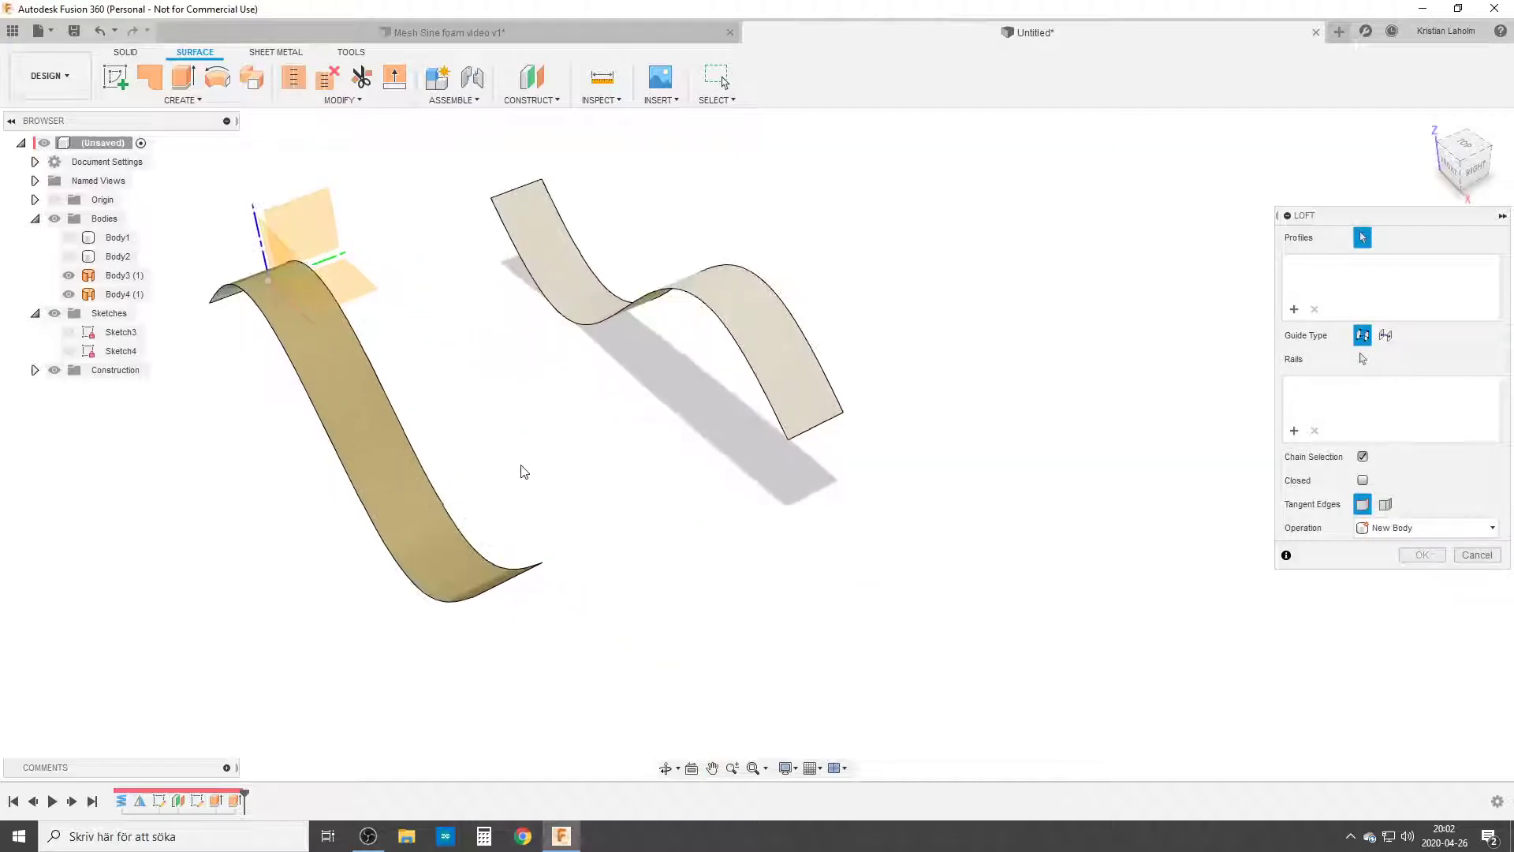
pyautogui.click(676, 270)
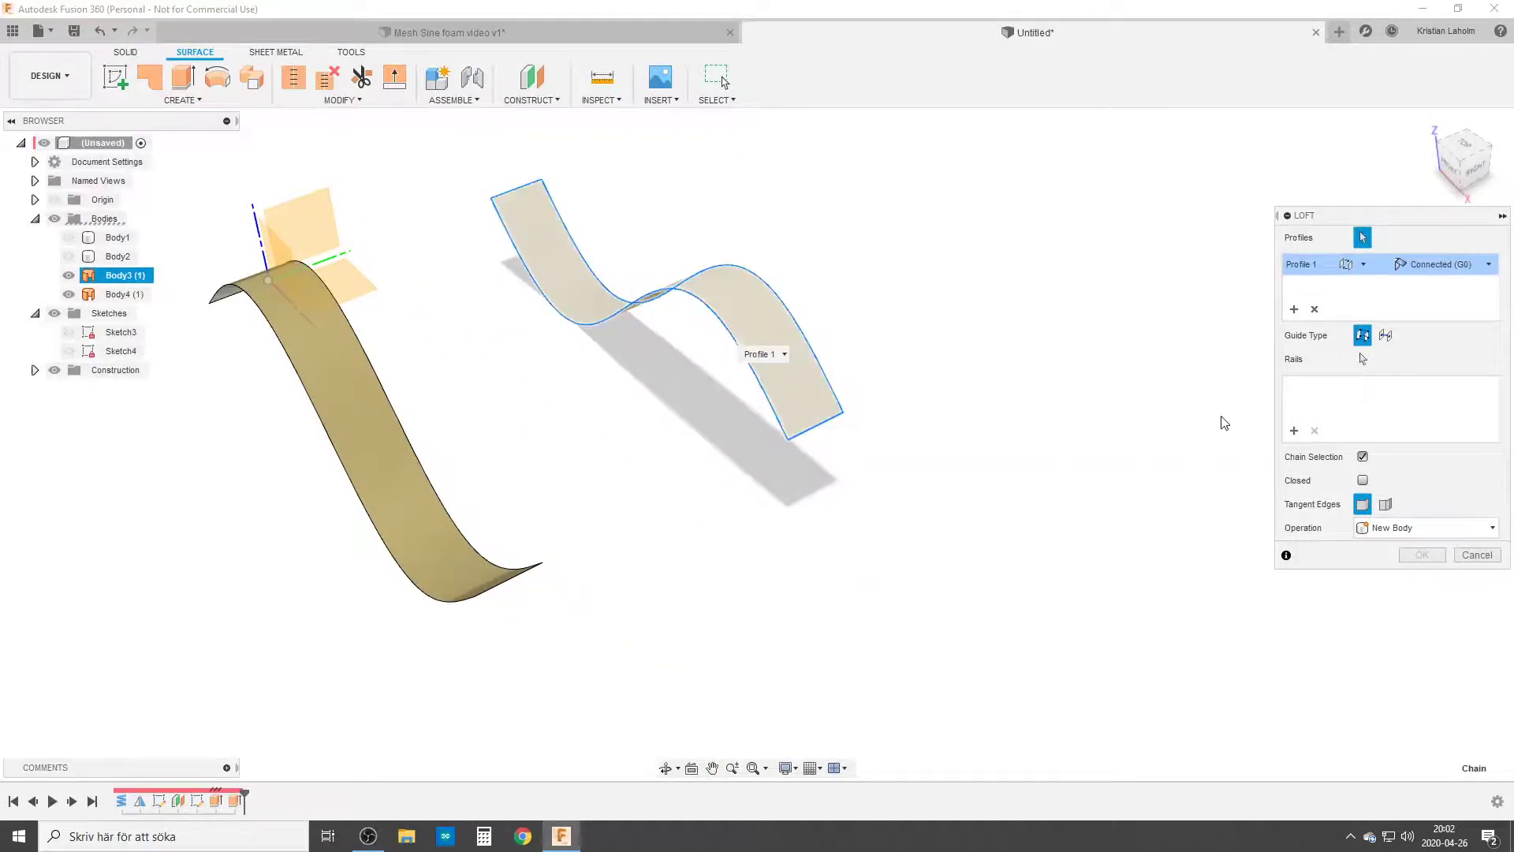
pyautogui.click(1314, 309)
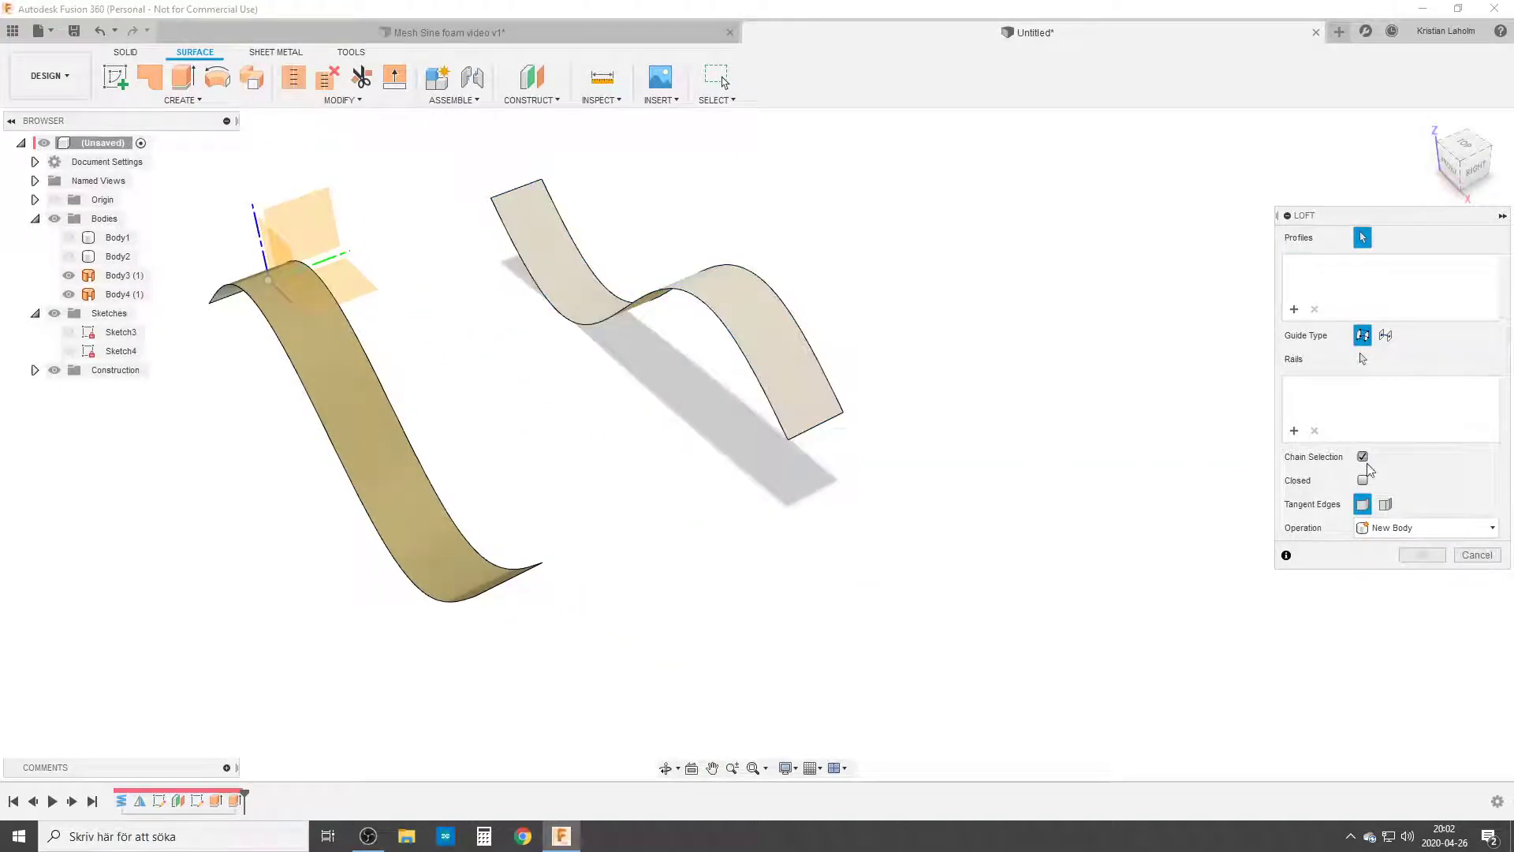
pyautogui.click(1362, 456)
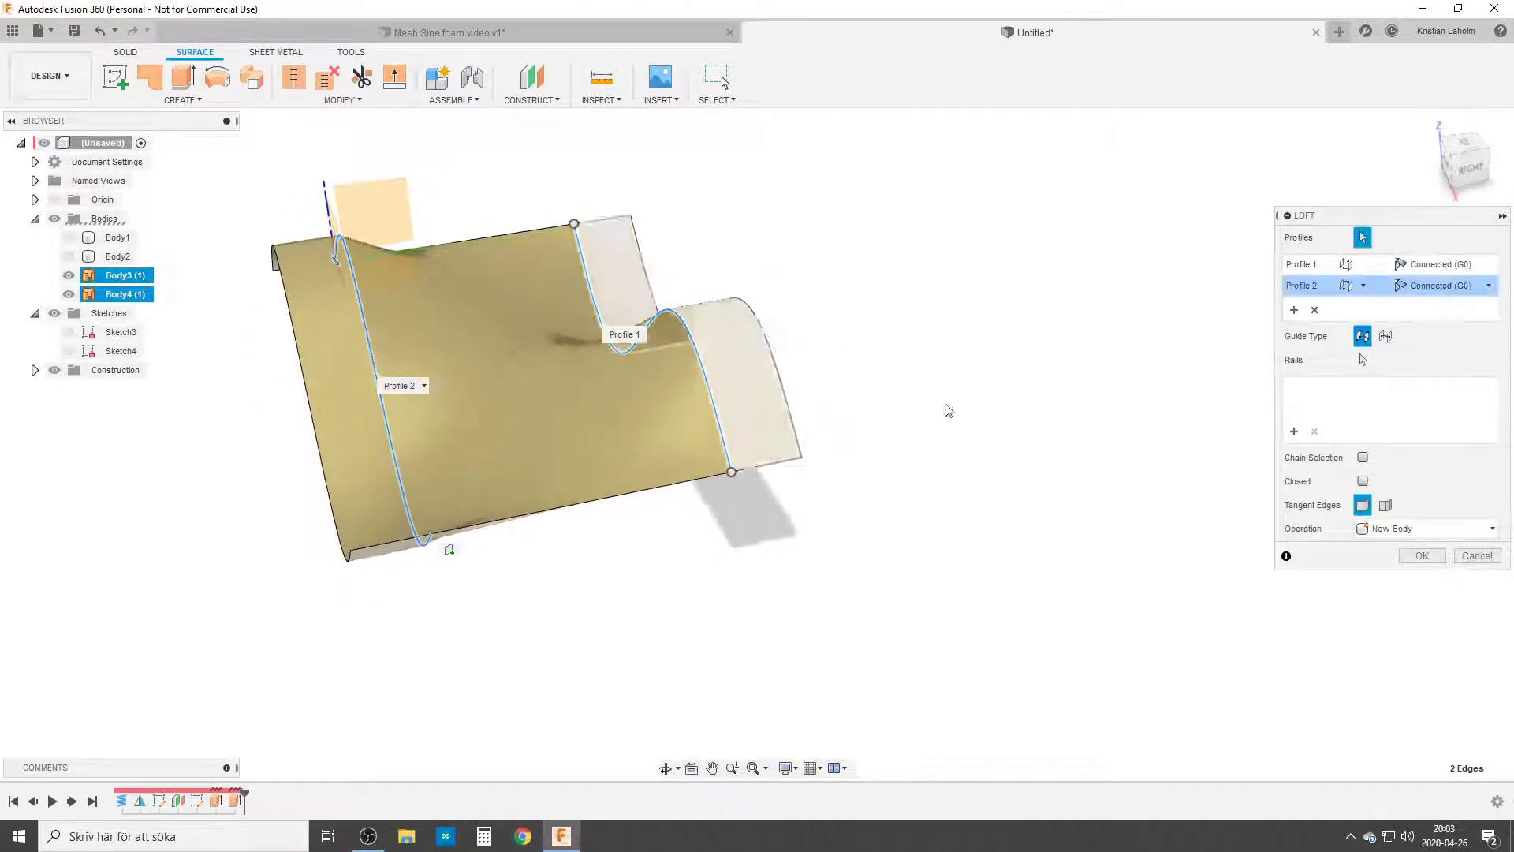
pyautogui.click(1487, 263)
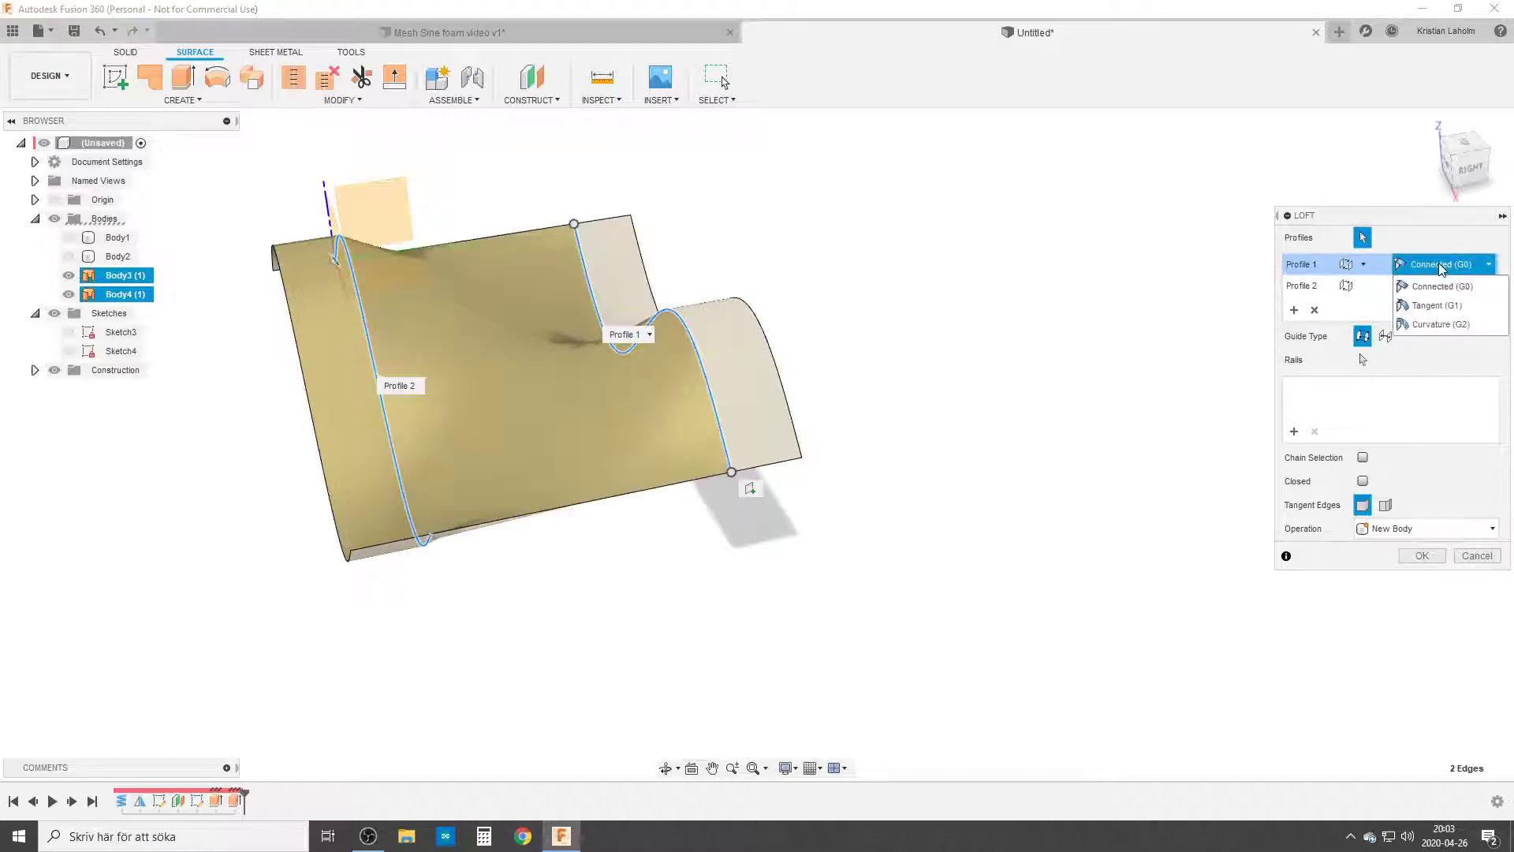
pyautogui.click(1436, 306)
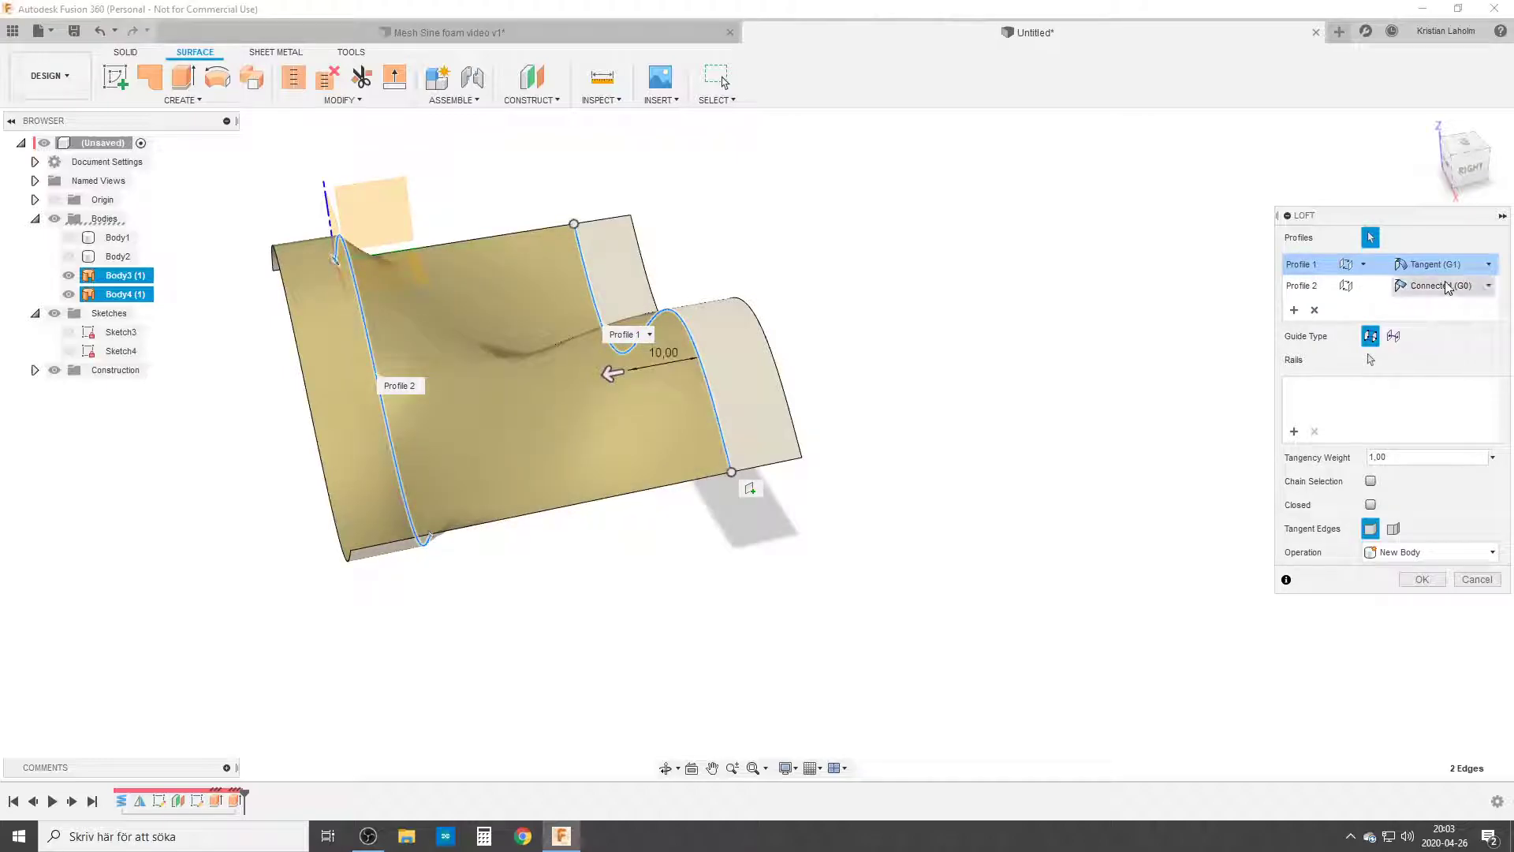
pyautogui.click(1458, 285)
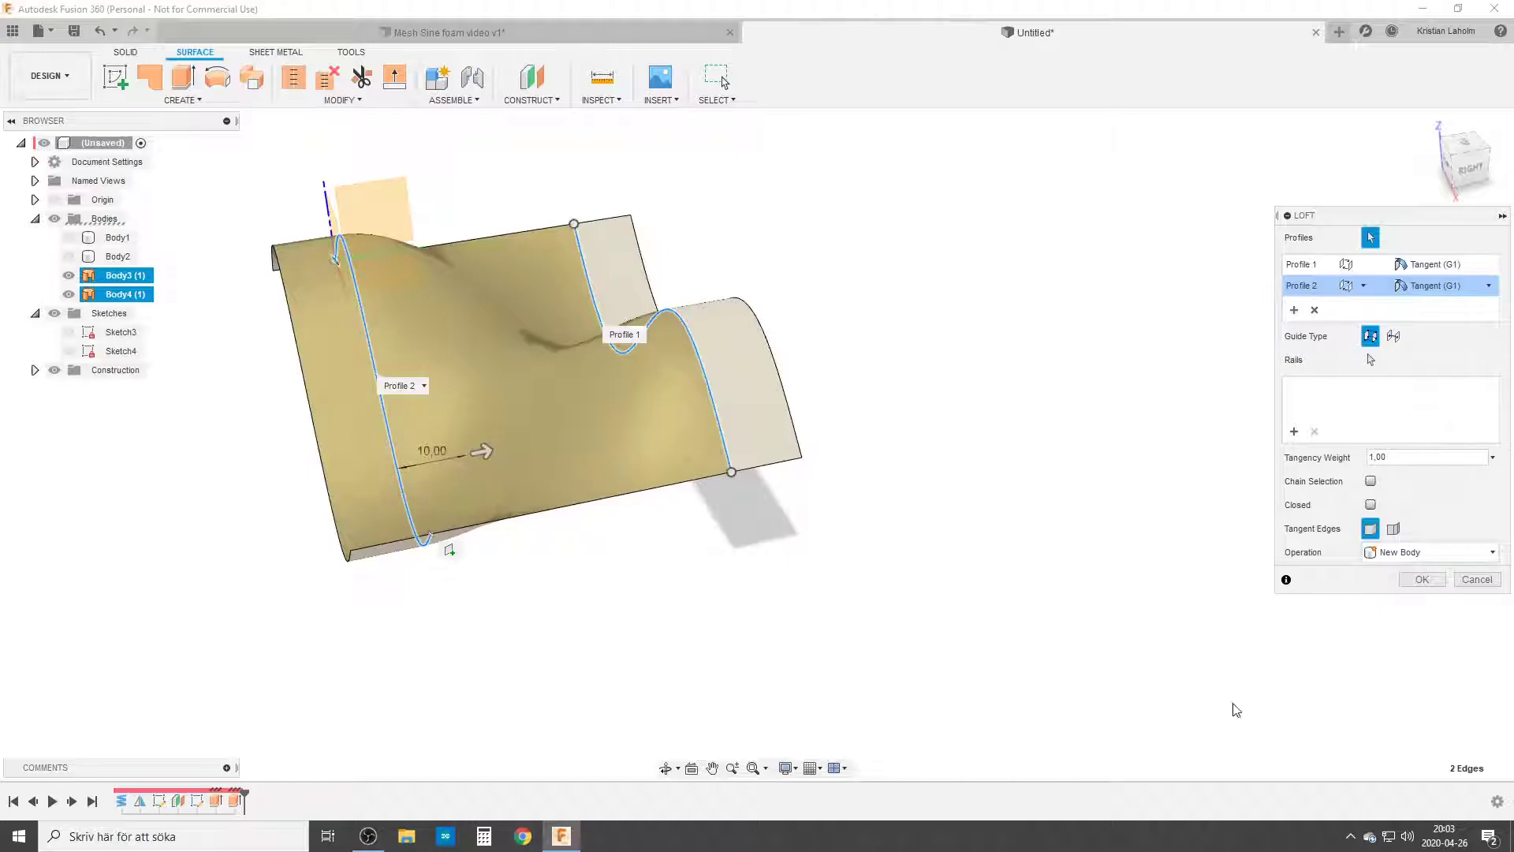
pyautogui.click(1419, 578)
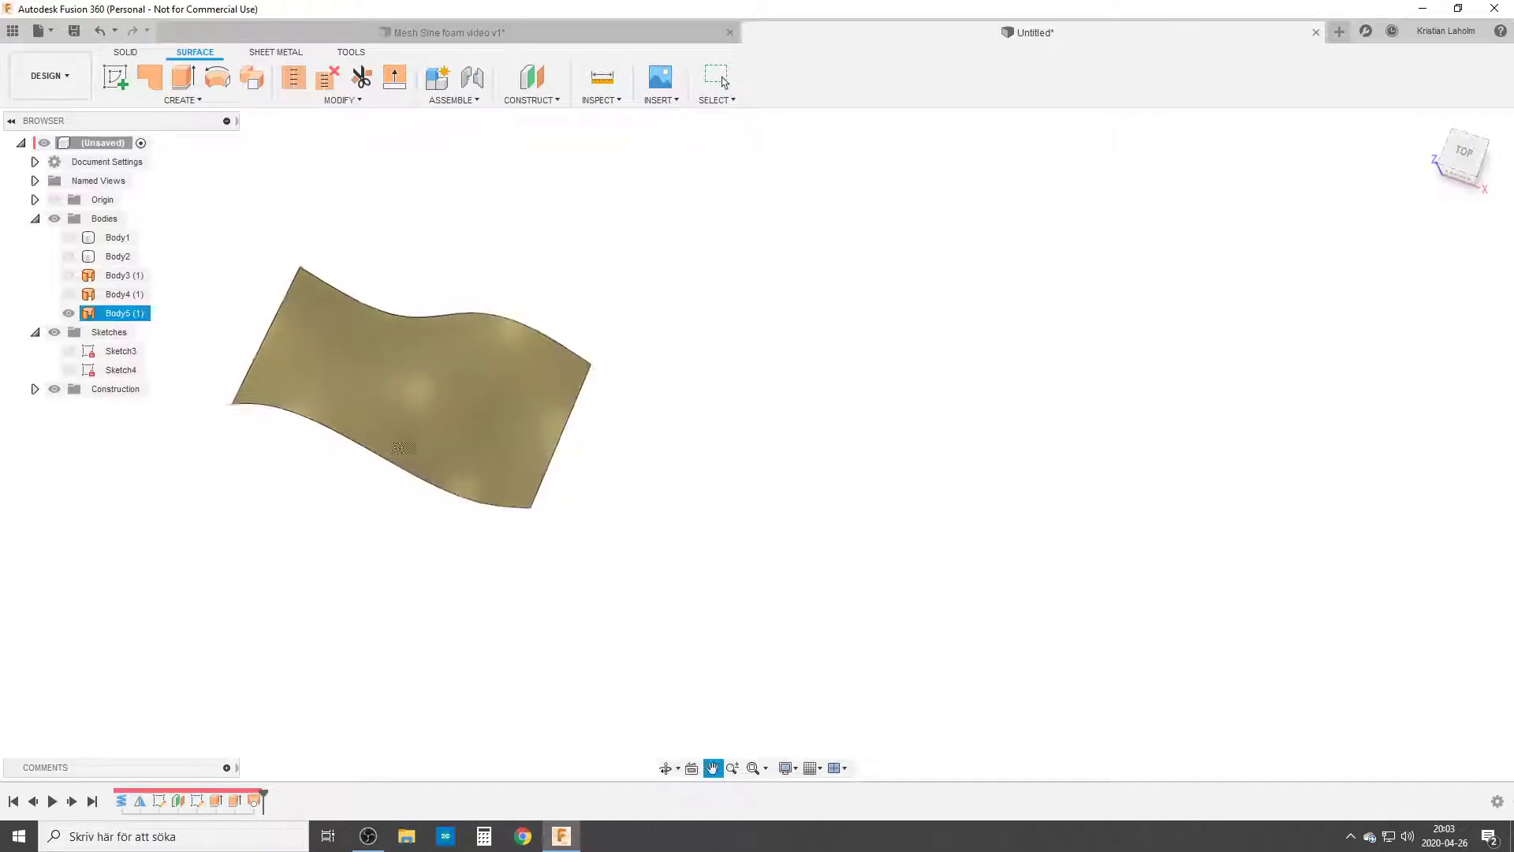
# Select Body1 through Body4 in the browser and delete them.
pyautogui.click(118, 238)
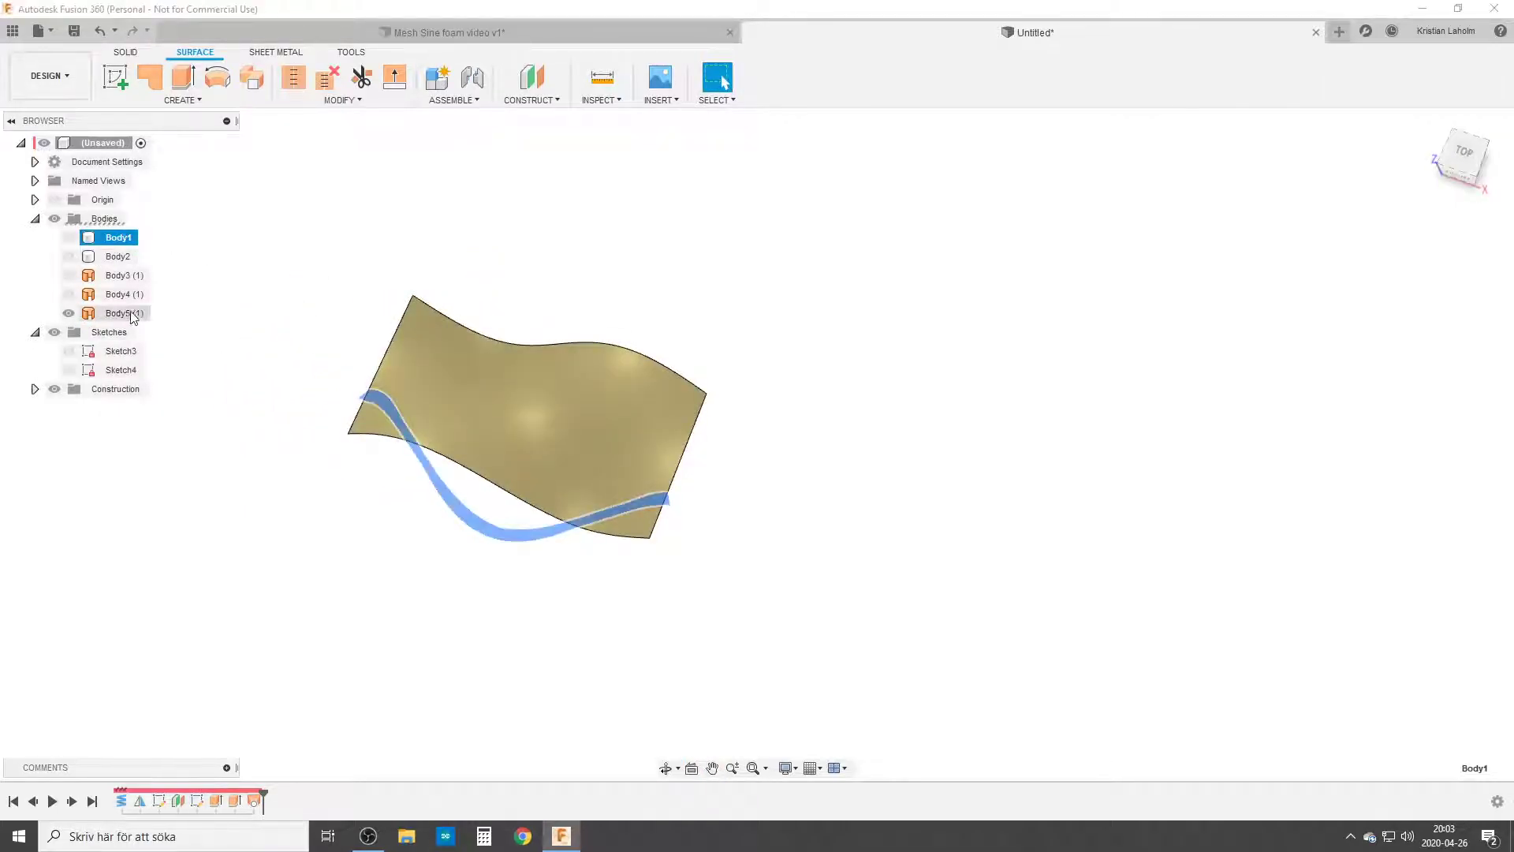
pyautogui.rightClick(124, 293)
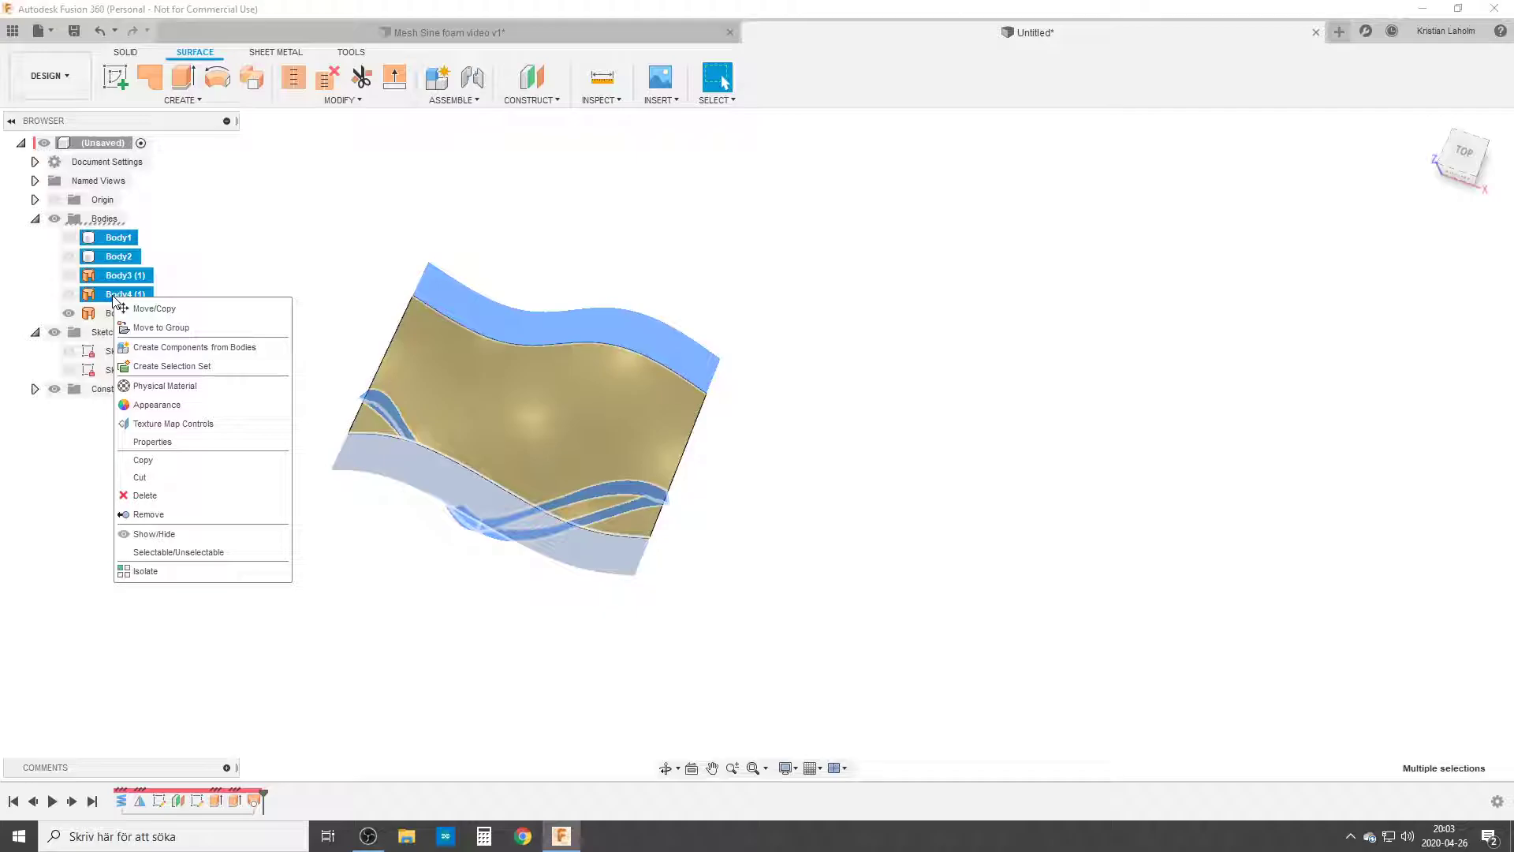
pyautogui.click(149, 513)
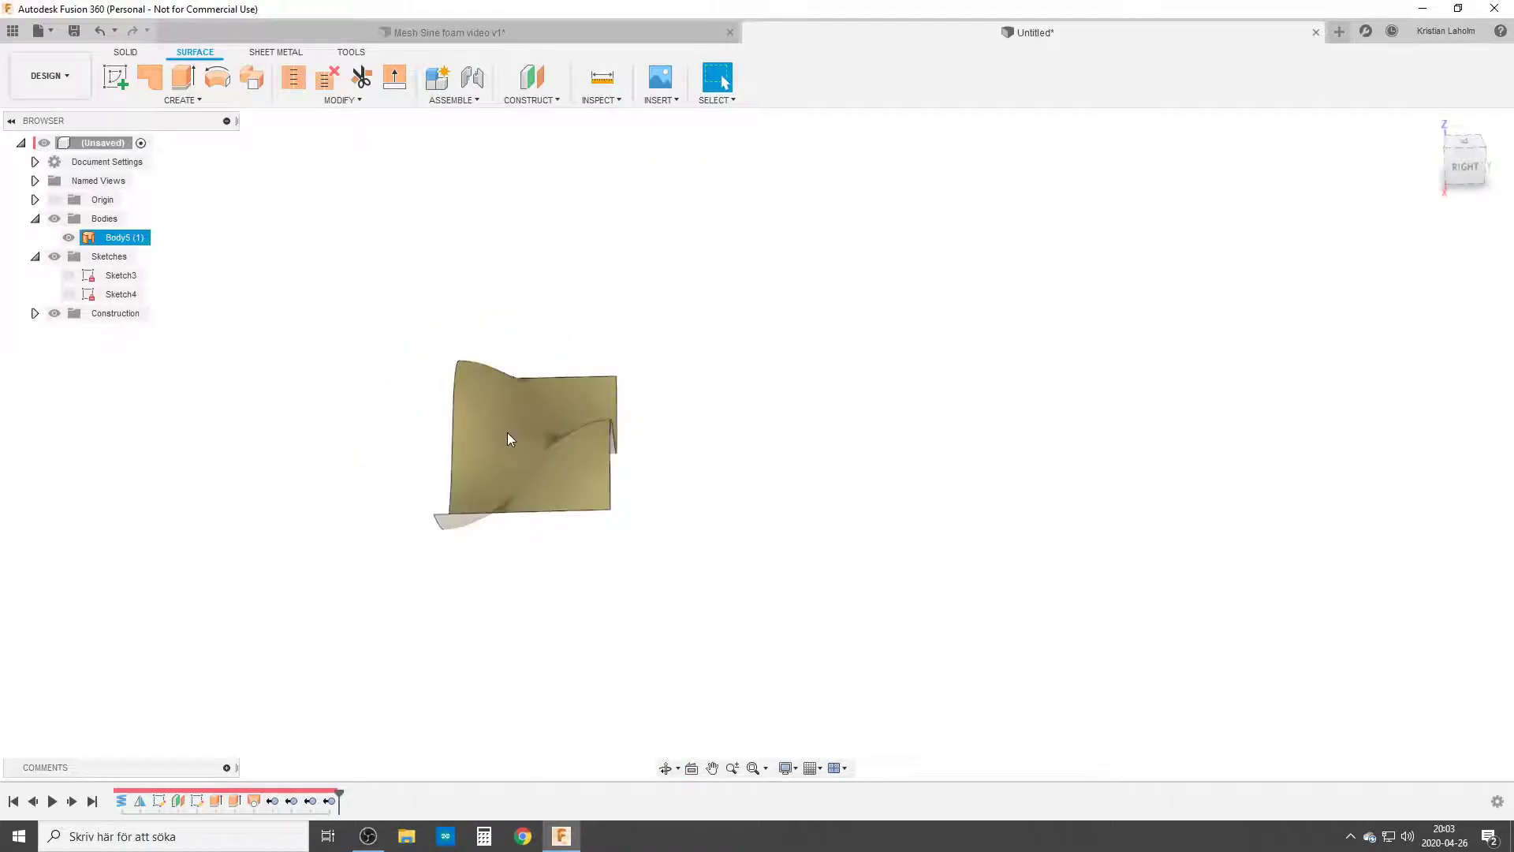
# Mirror the lofted surface Body5 into a second half, Body6.
pyautogui.write('mir')
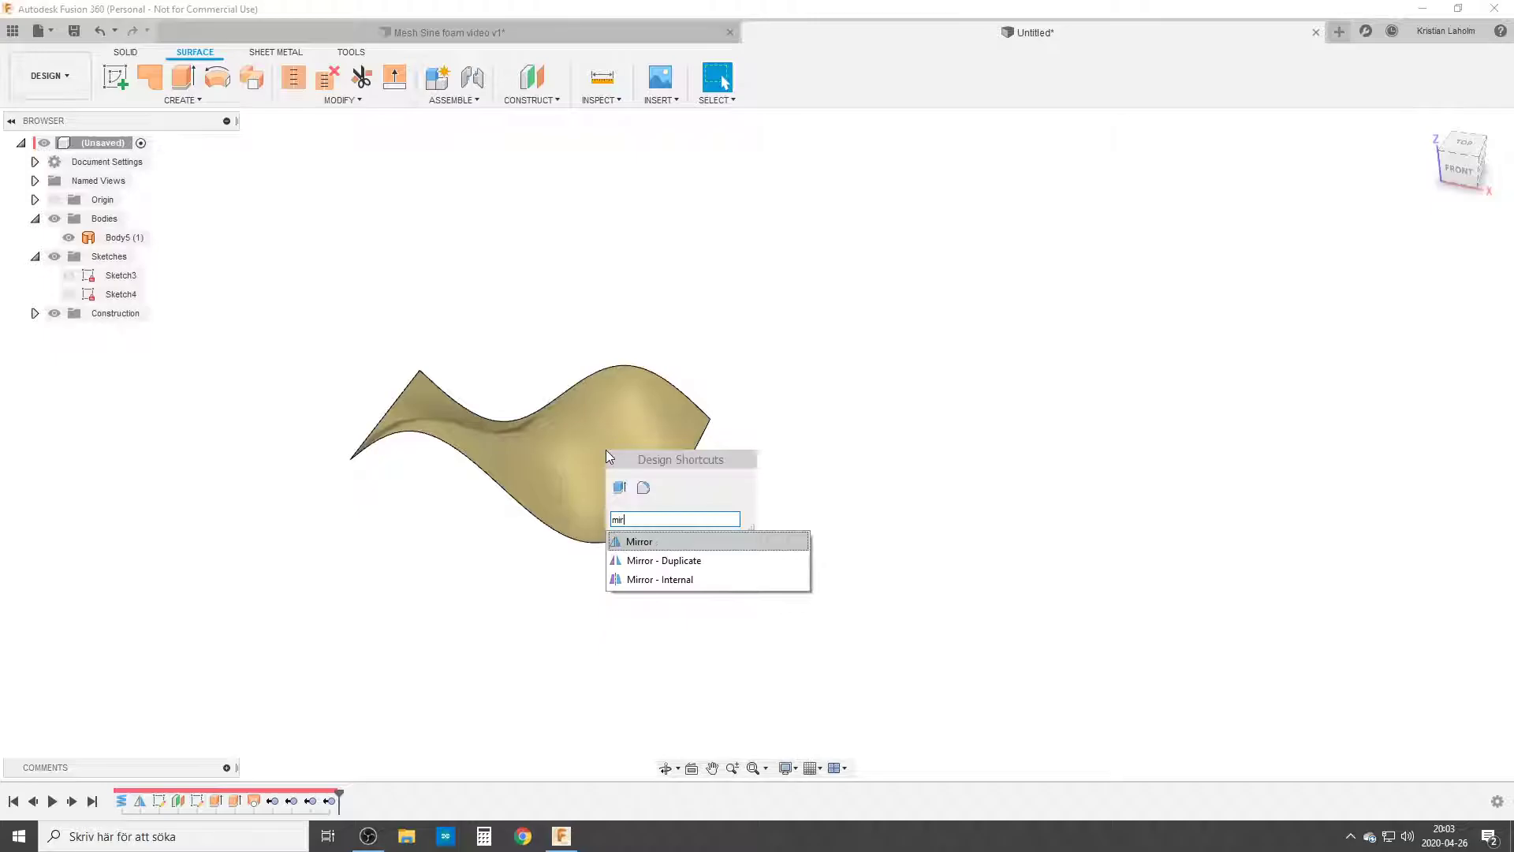
pyautogui.click(638, 541)
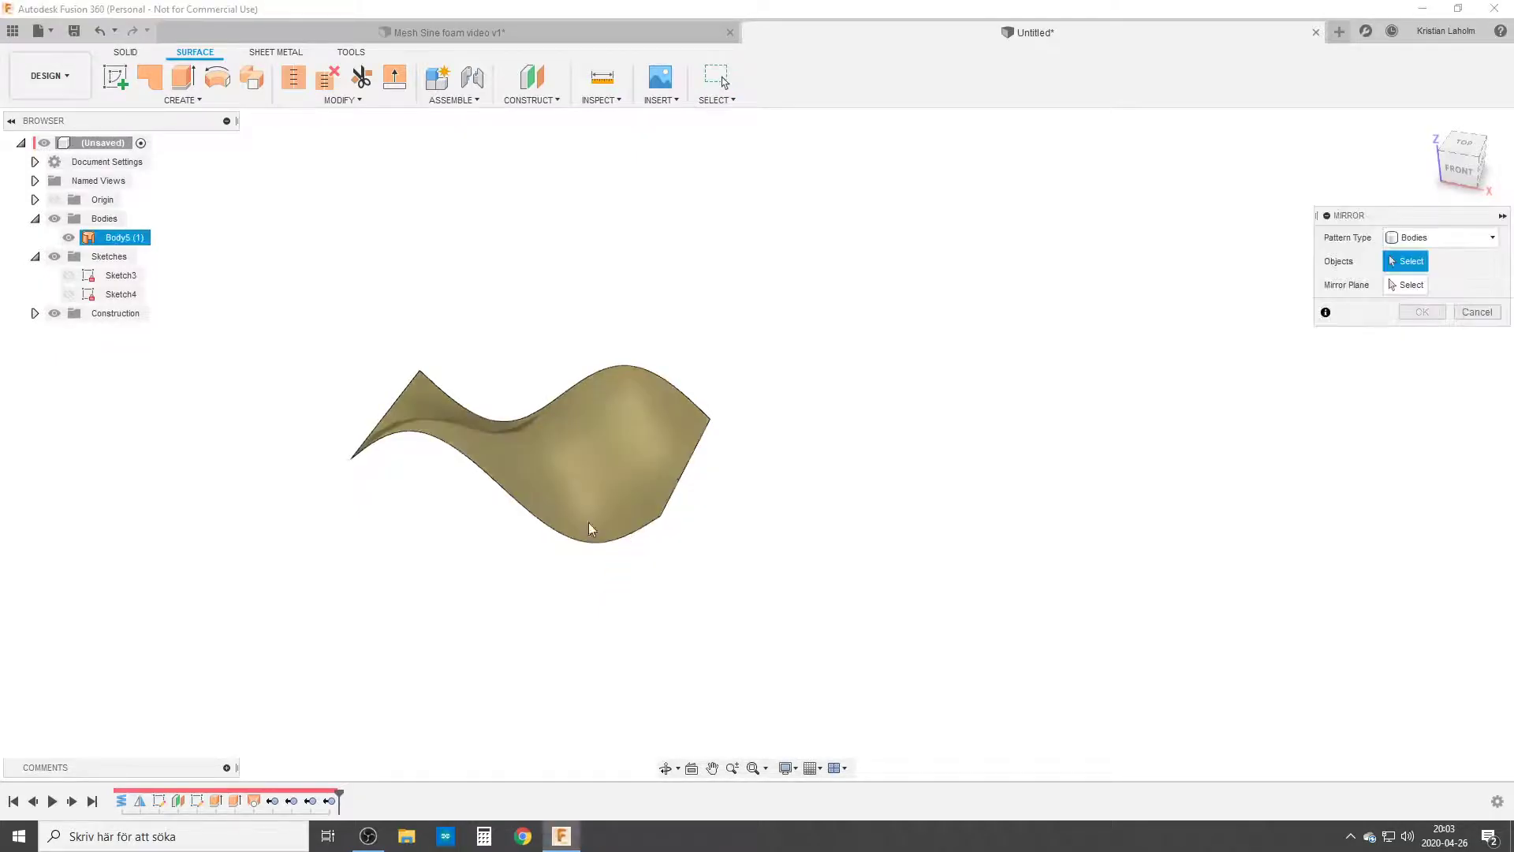
pyautogui.click(569, 441)
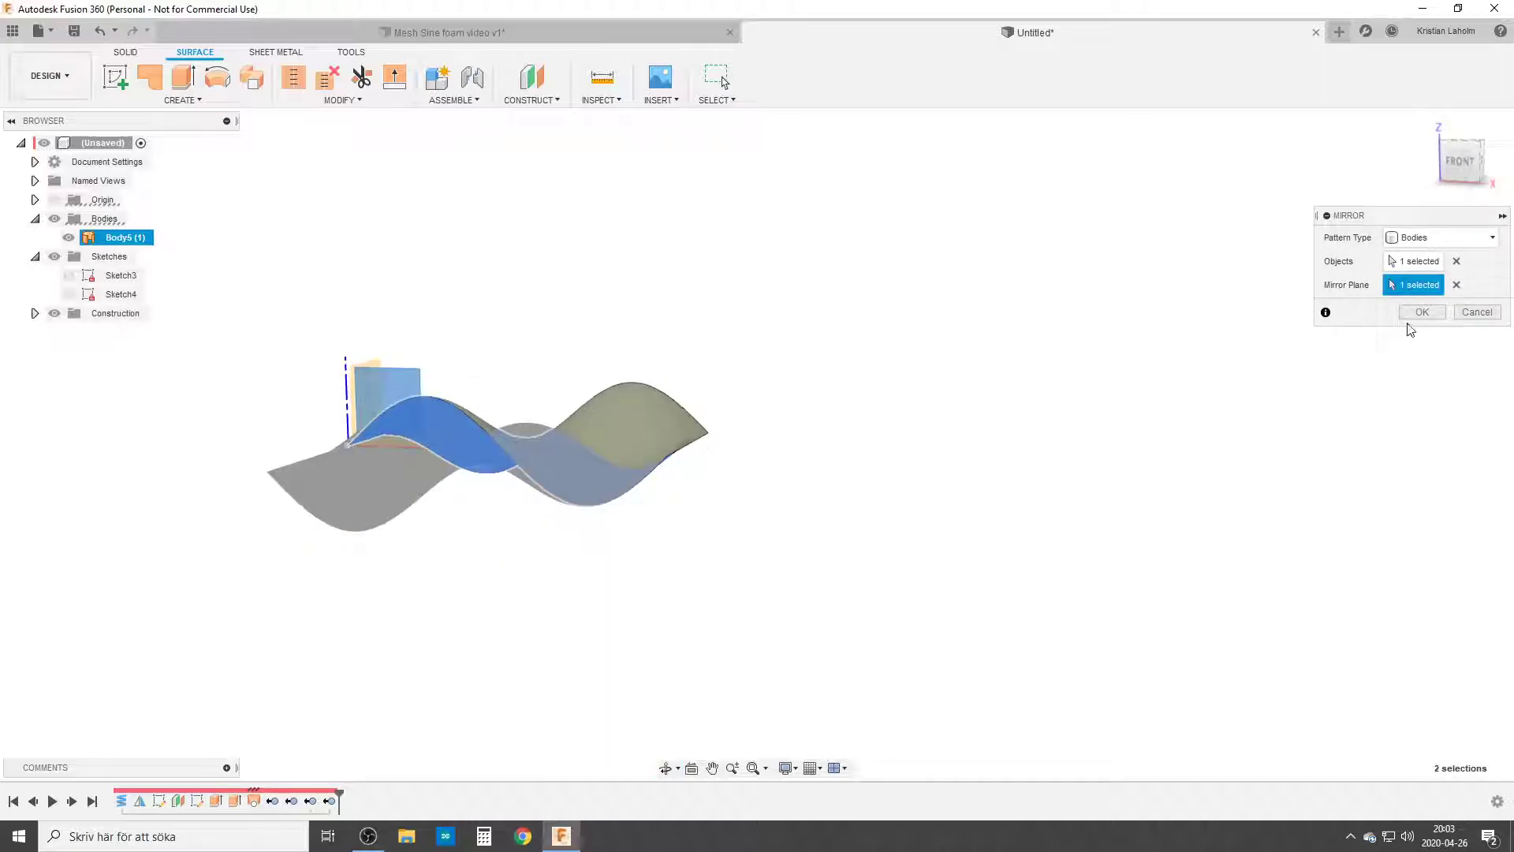
# Stitch Body5 and Body6 at 0.10 mm tolerance into Body7.
pyautogui.click(1420, 310)
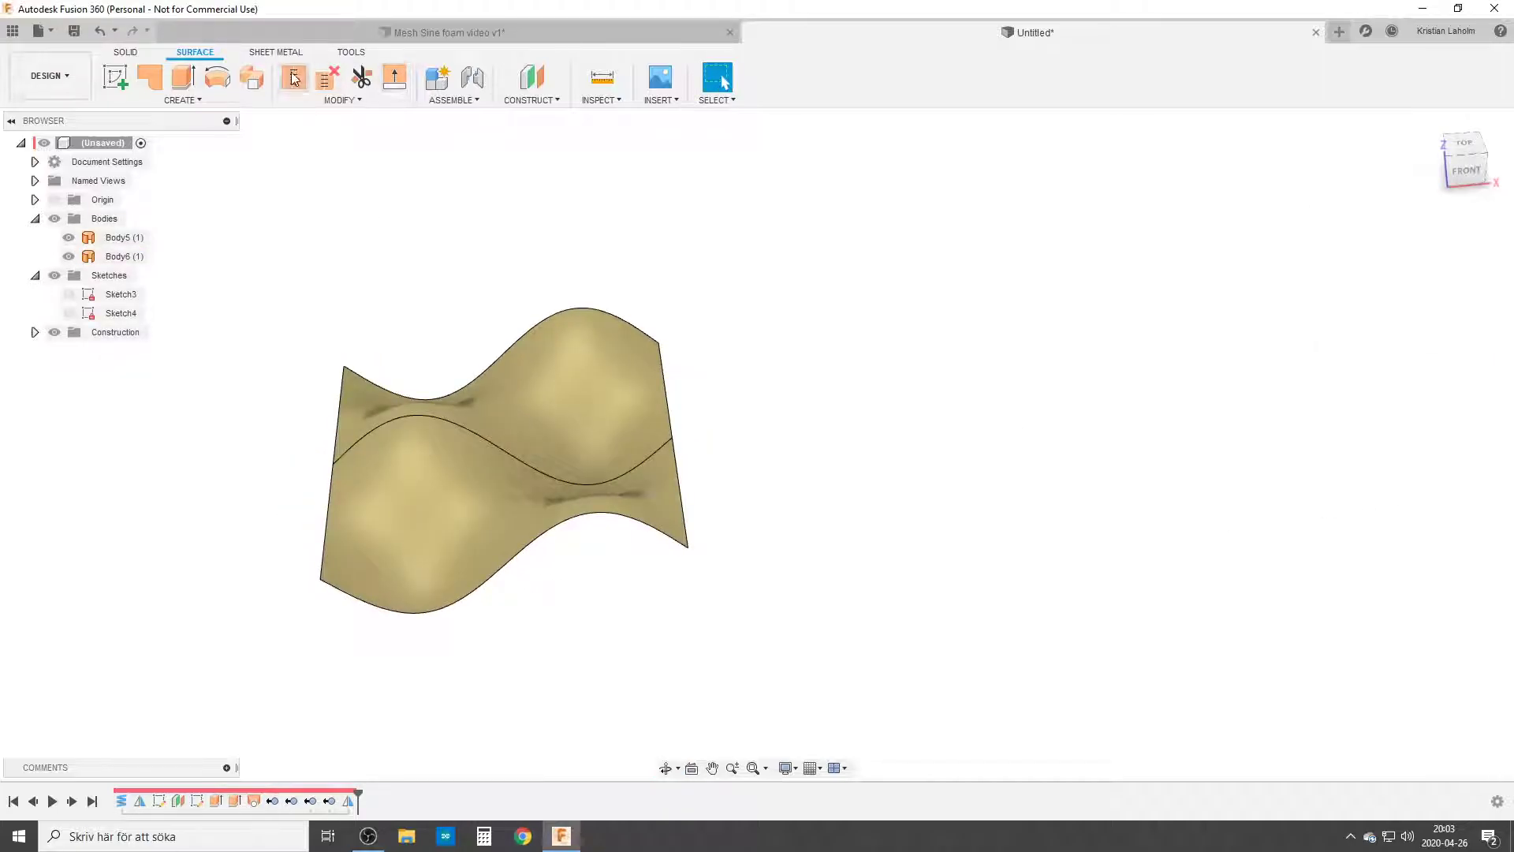
pyautogui.click(293, 76)
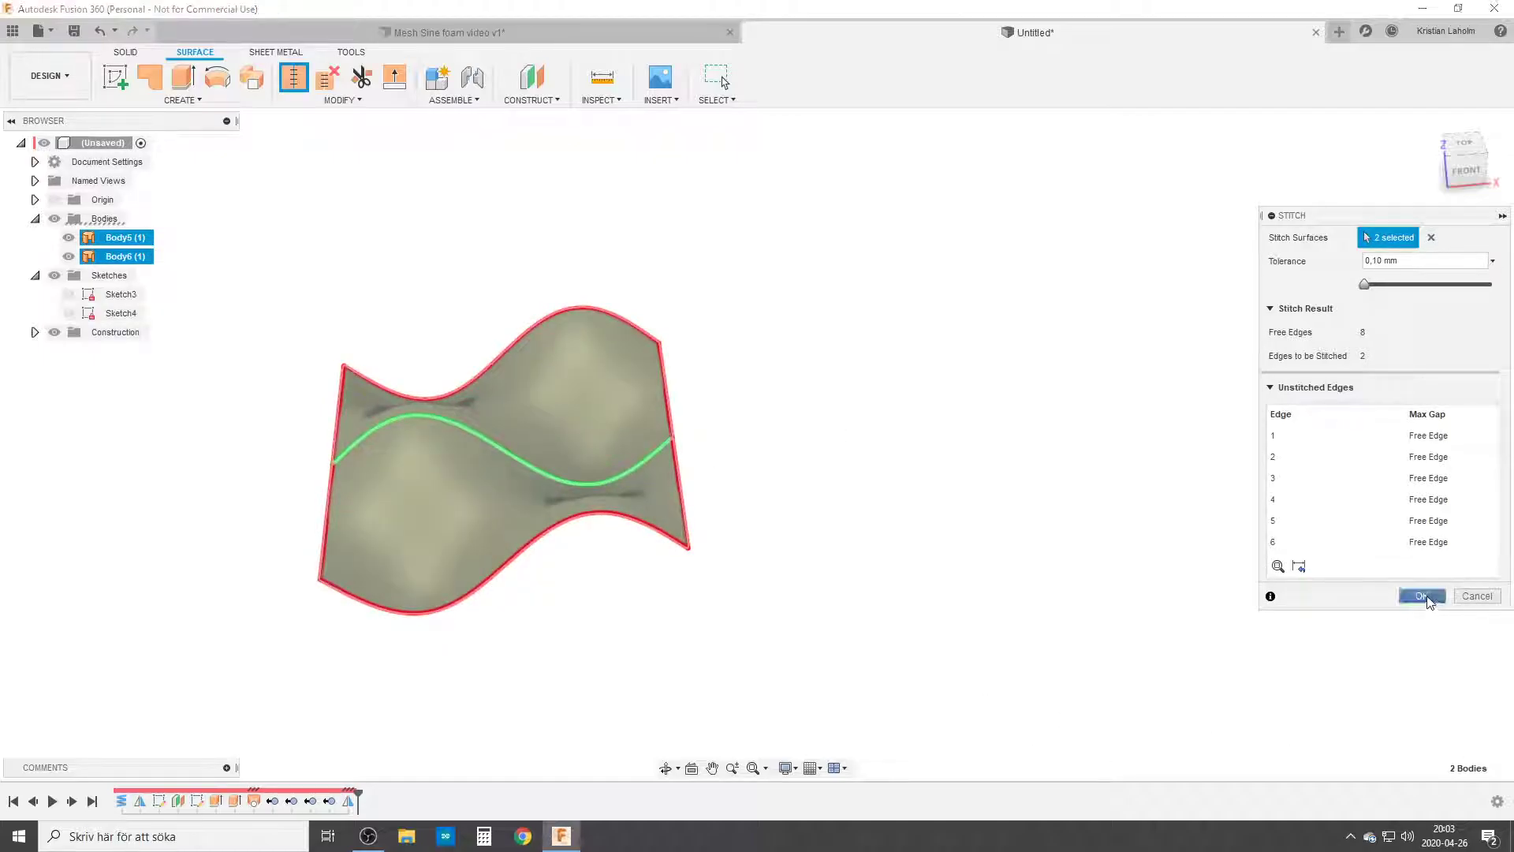
pyautogui.click(1421, 595)
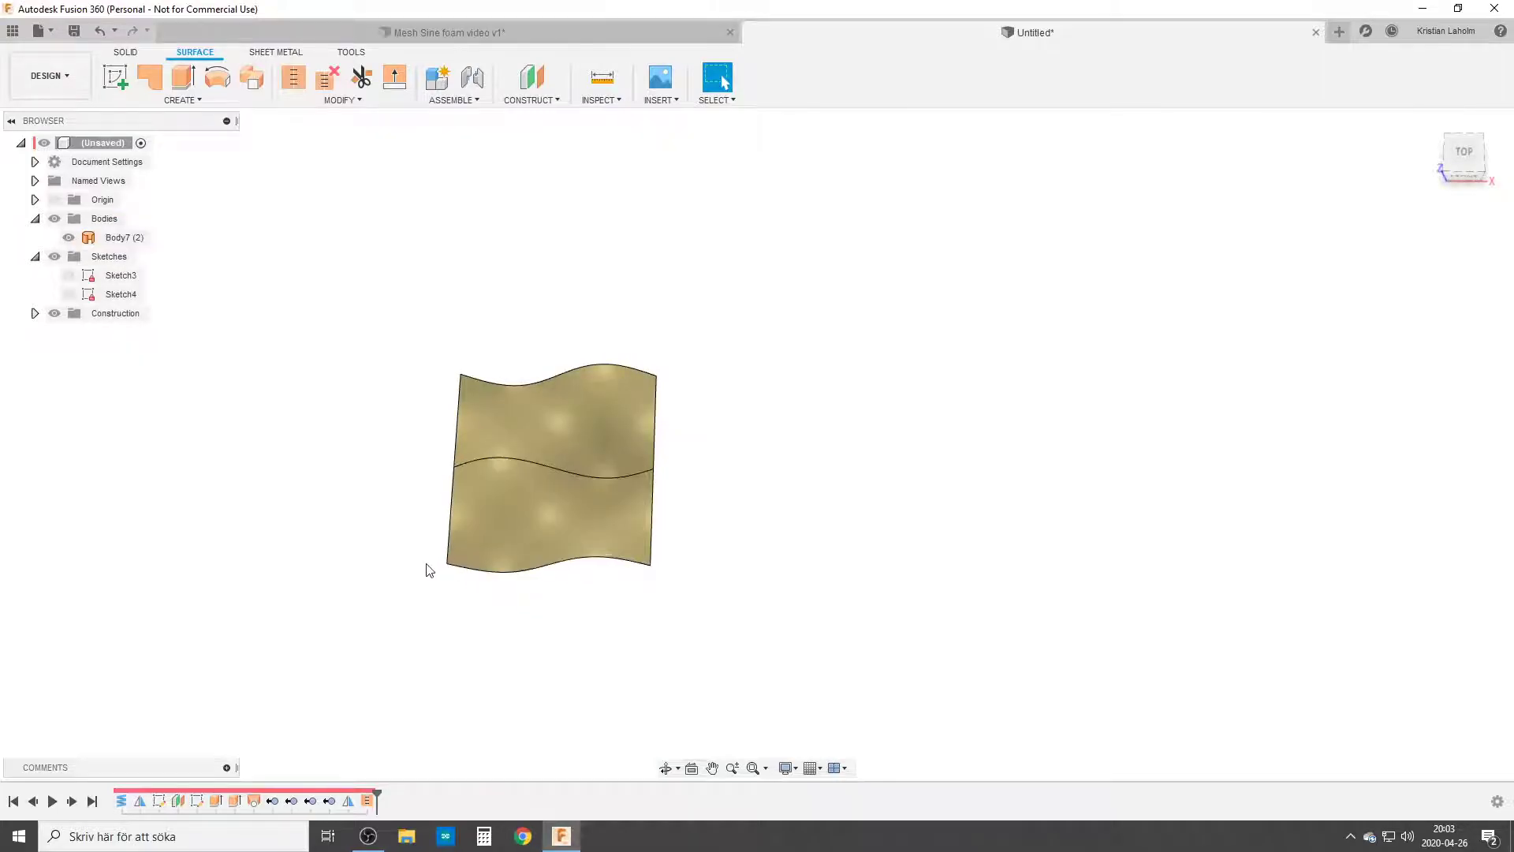
pyautogui.moveTo(657, 546)
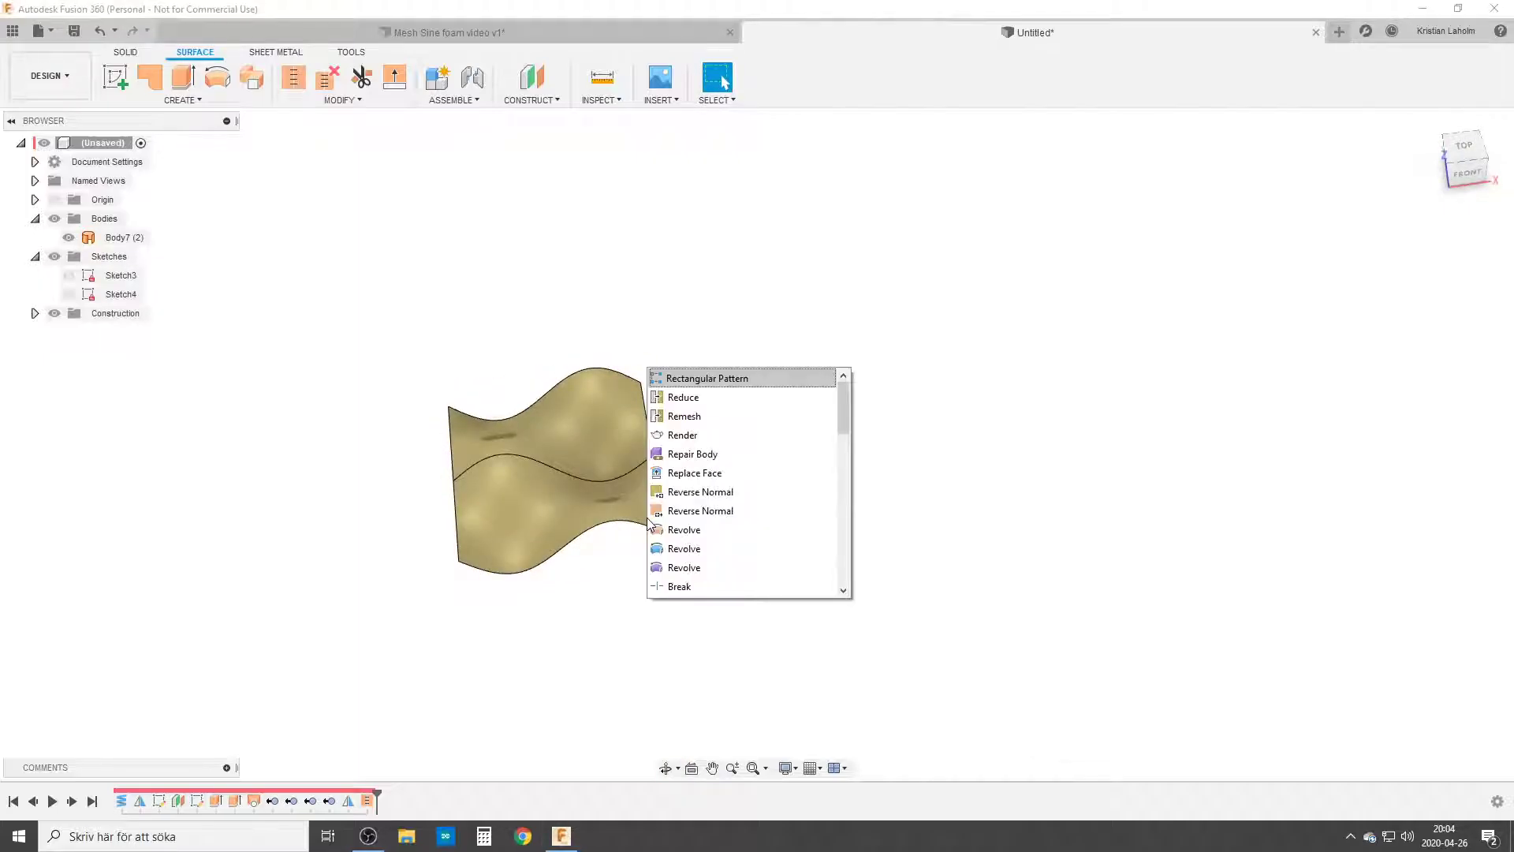
# Start a rectangular pattern of Body7 along two surface edge directions.
pyautogui.write('rec')
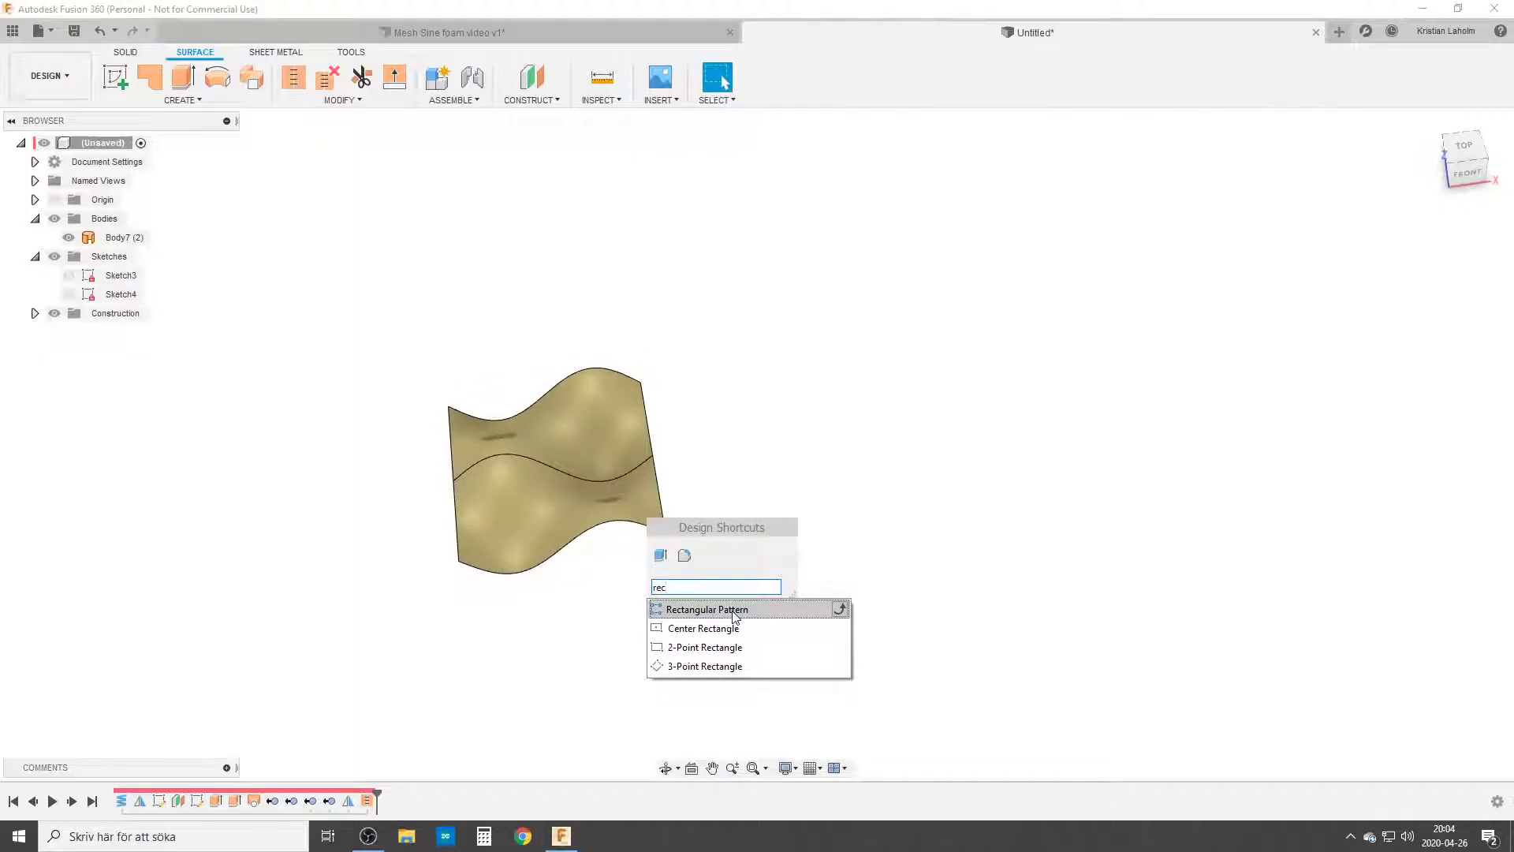
pyautogui.click(707, 608)
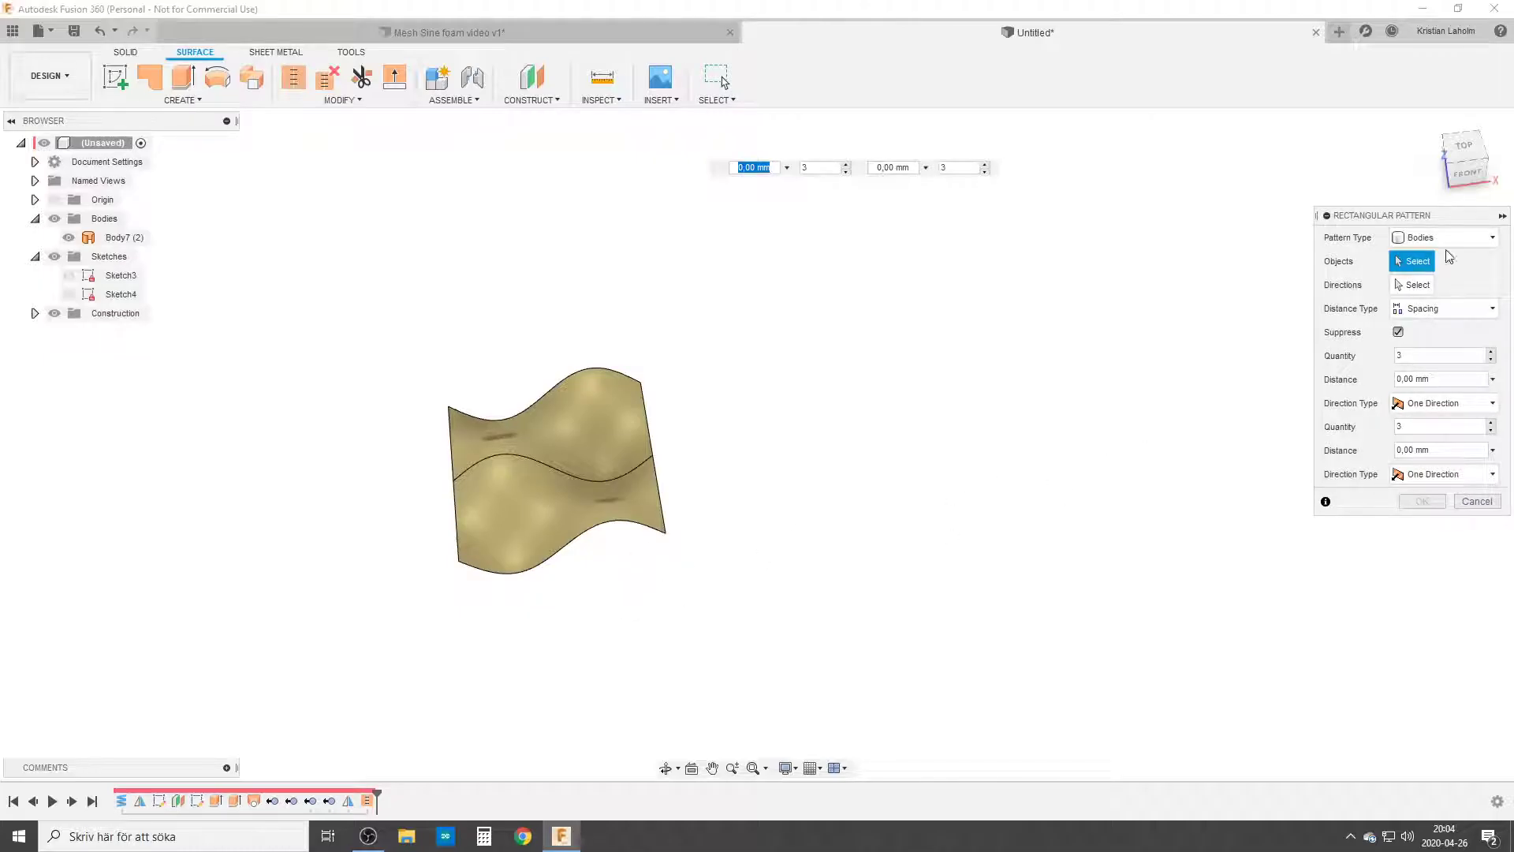
pyautogui.click(585, 455)
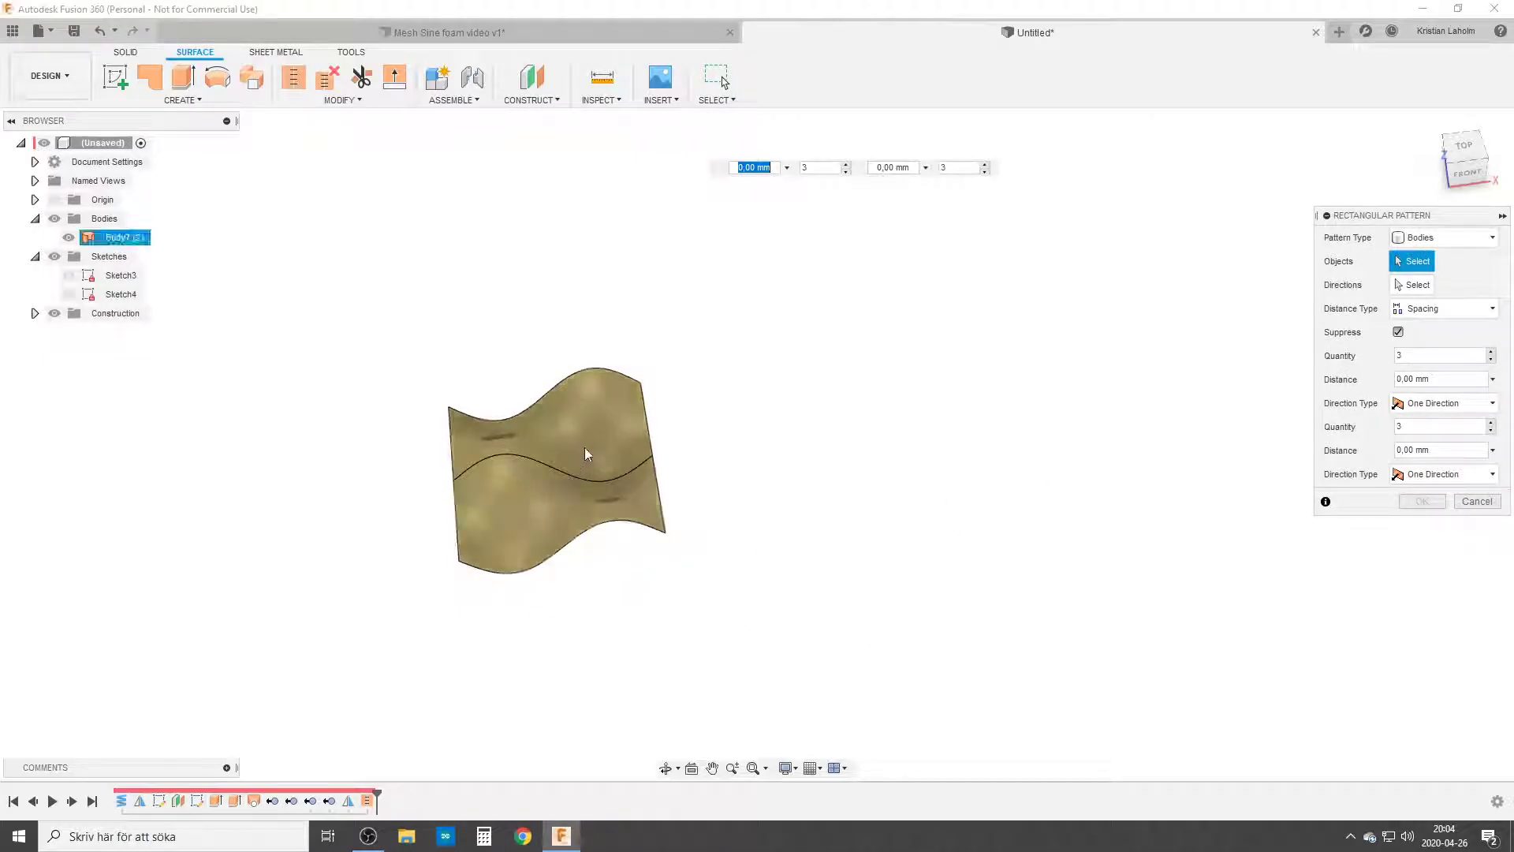
pyautogui.click(555, 455)
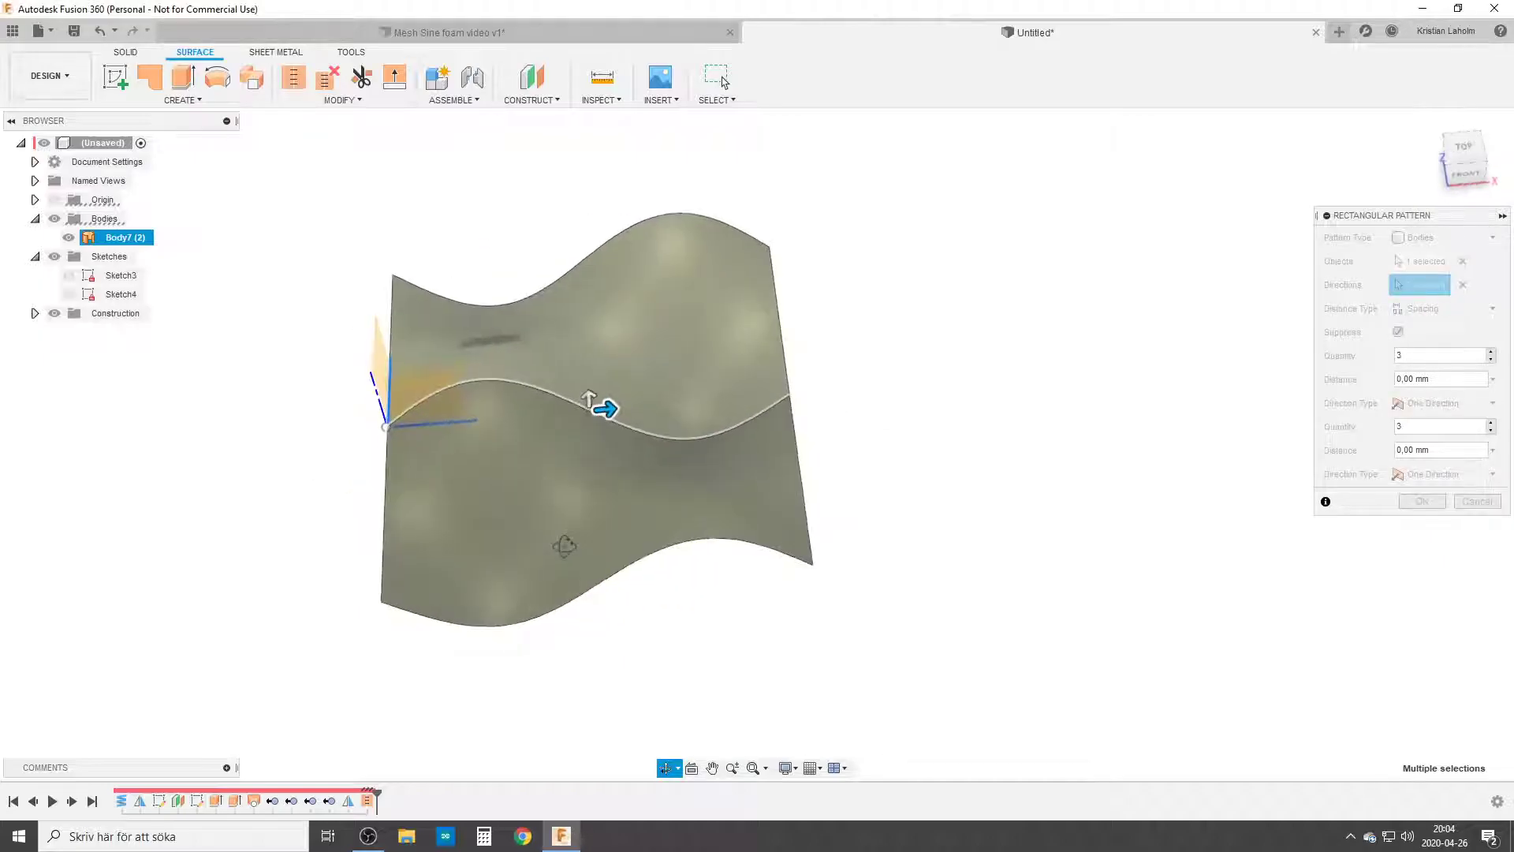
pyautogui.click(603, 409)
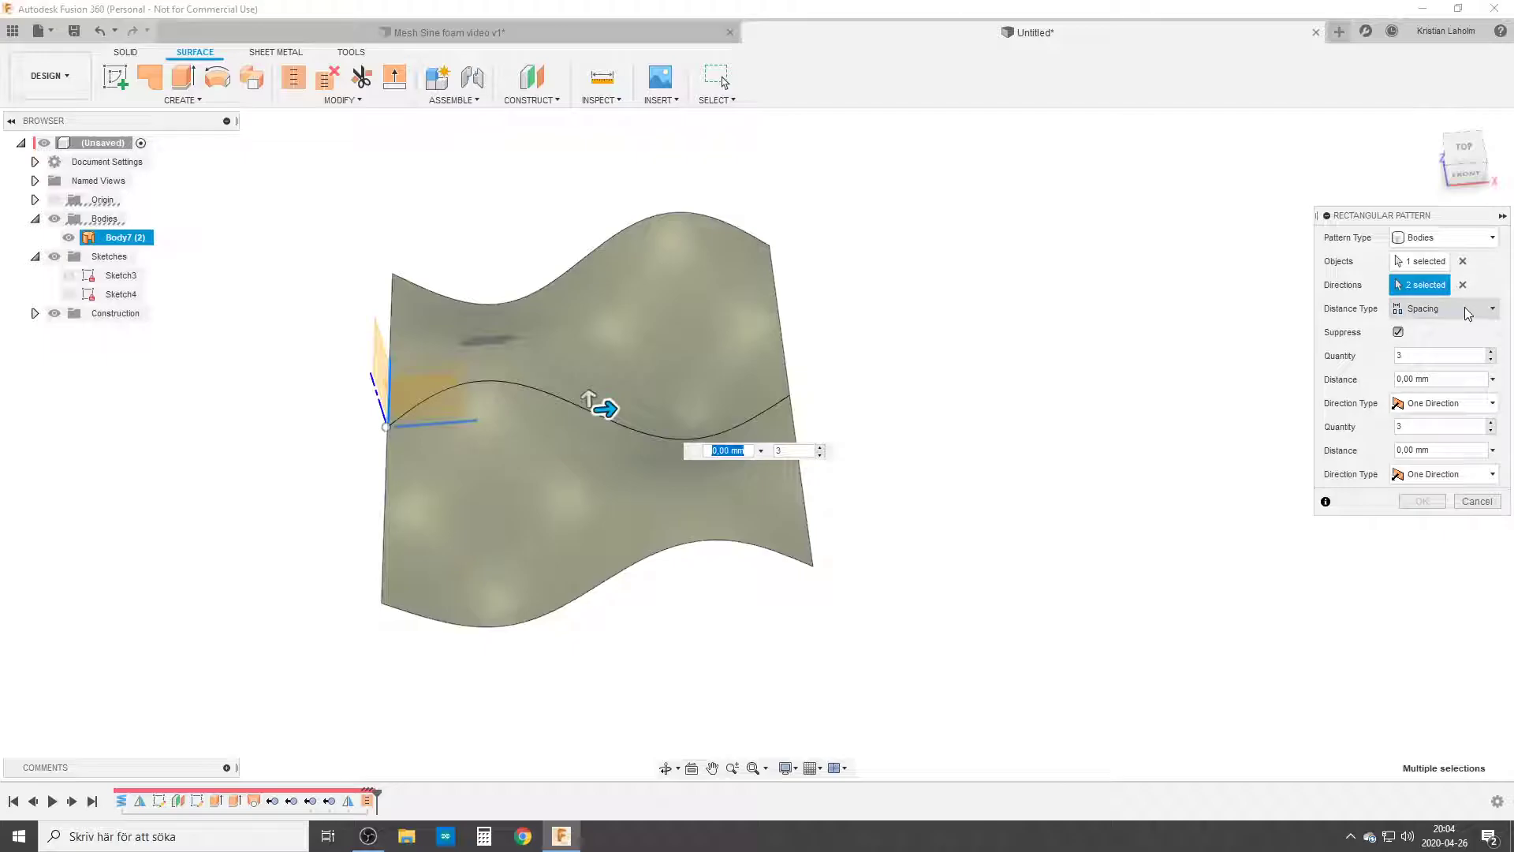
# Set both pattern spacings to Wave_Length and both quantities to 5.
pyautogui.click(1439, 379)
pyautogui.write('Wave_Length')
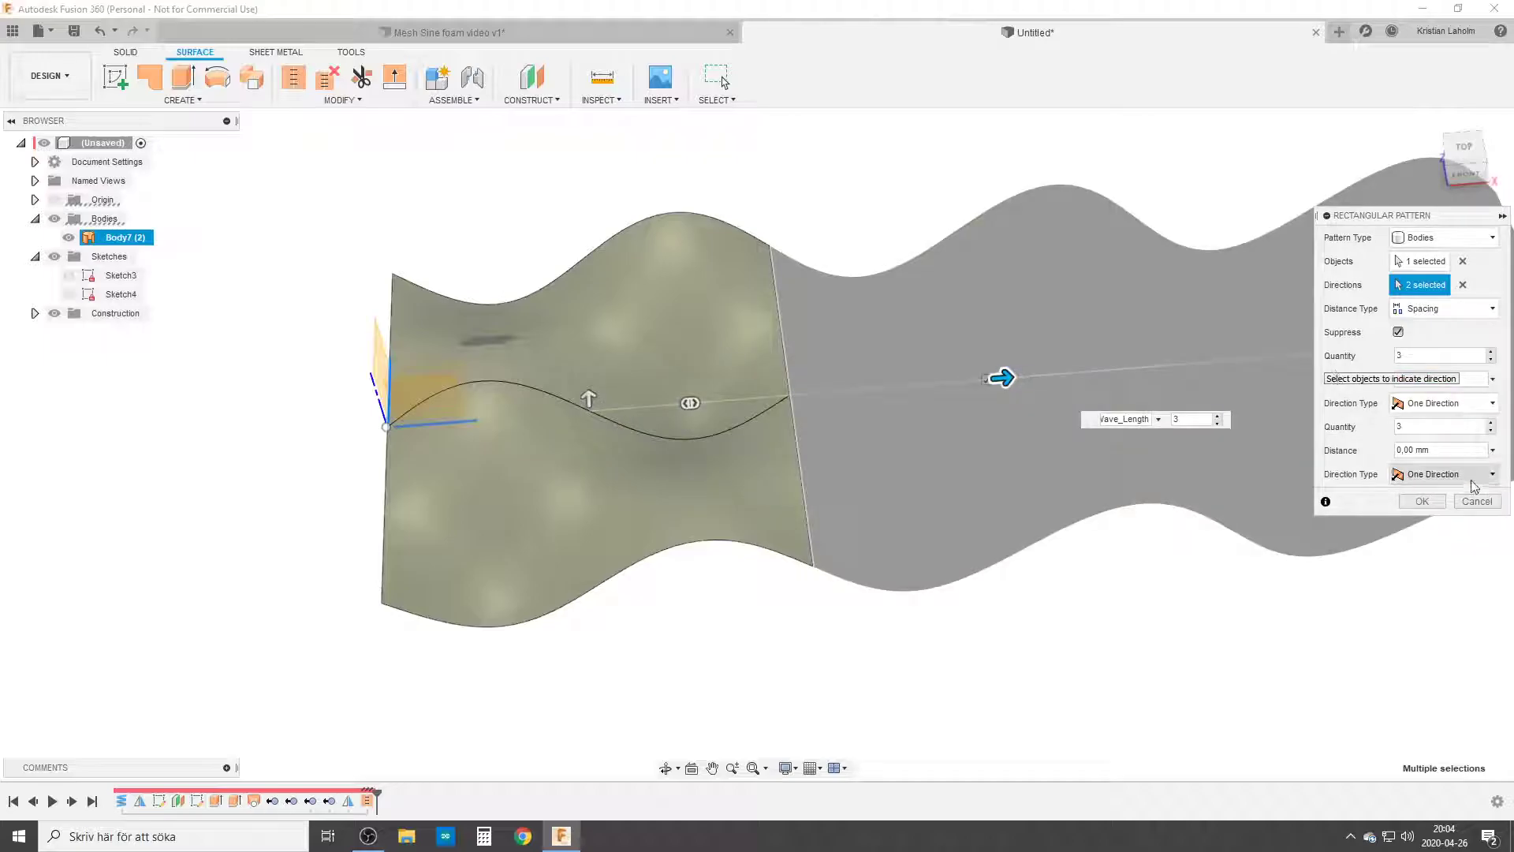
pyautogui.tripleClick(1438, 449)
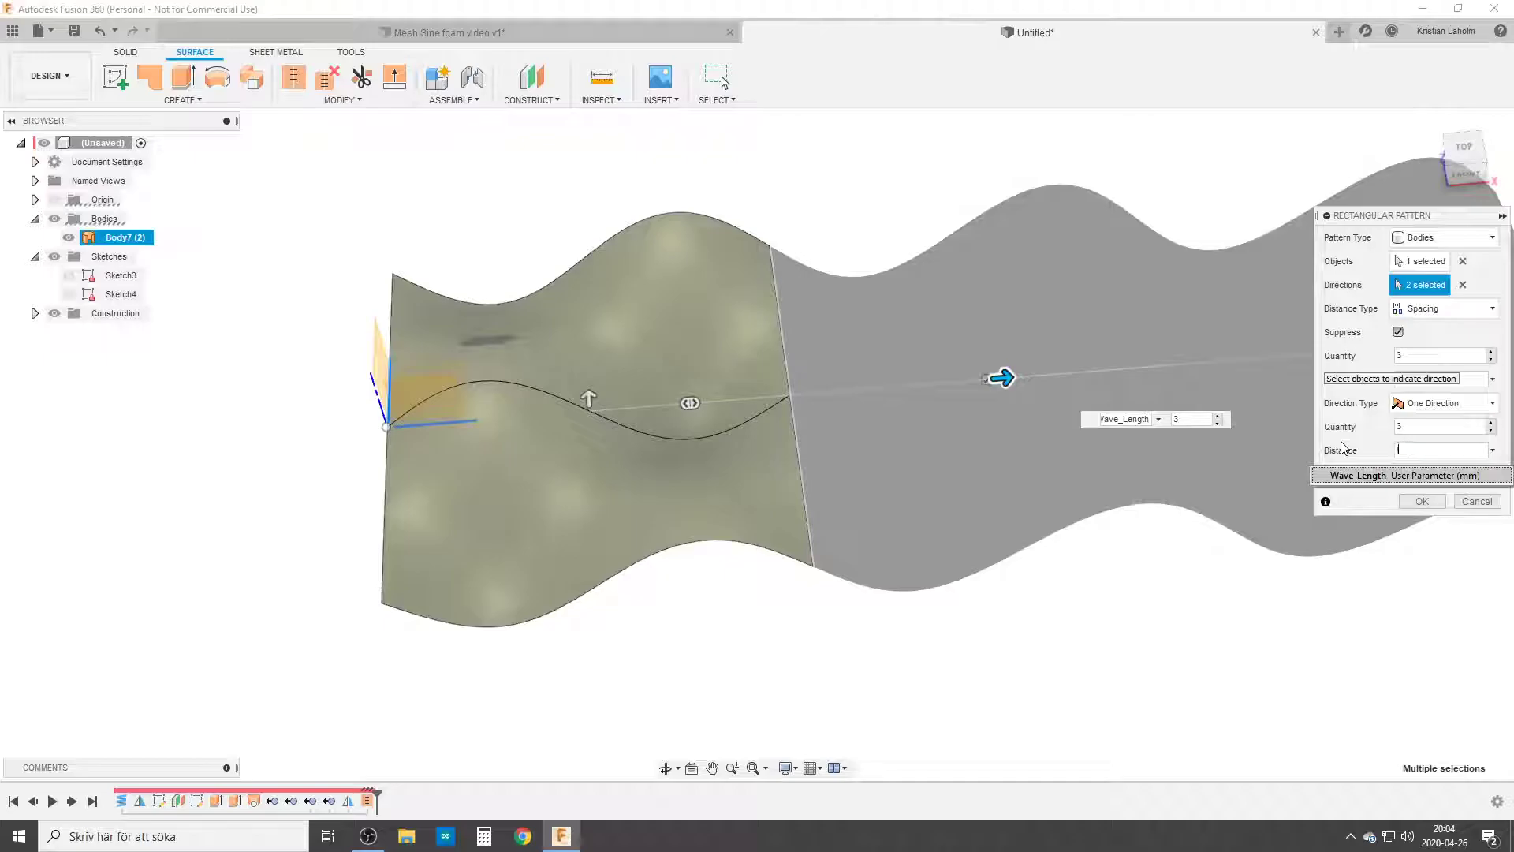
pyautogui.write('wa')
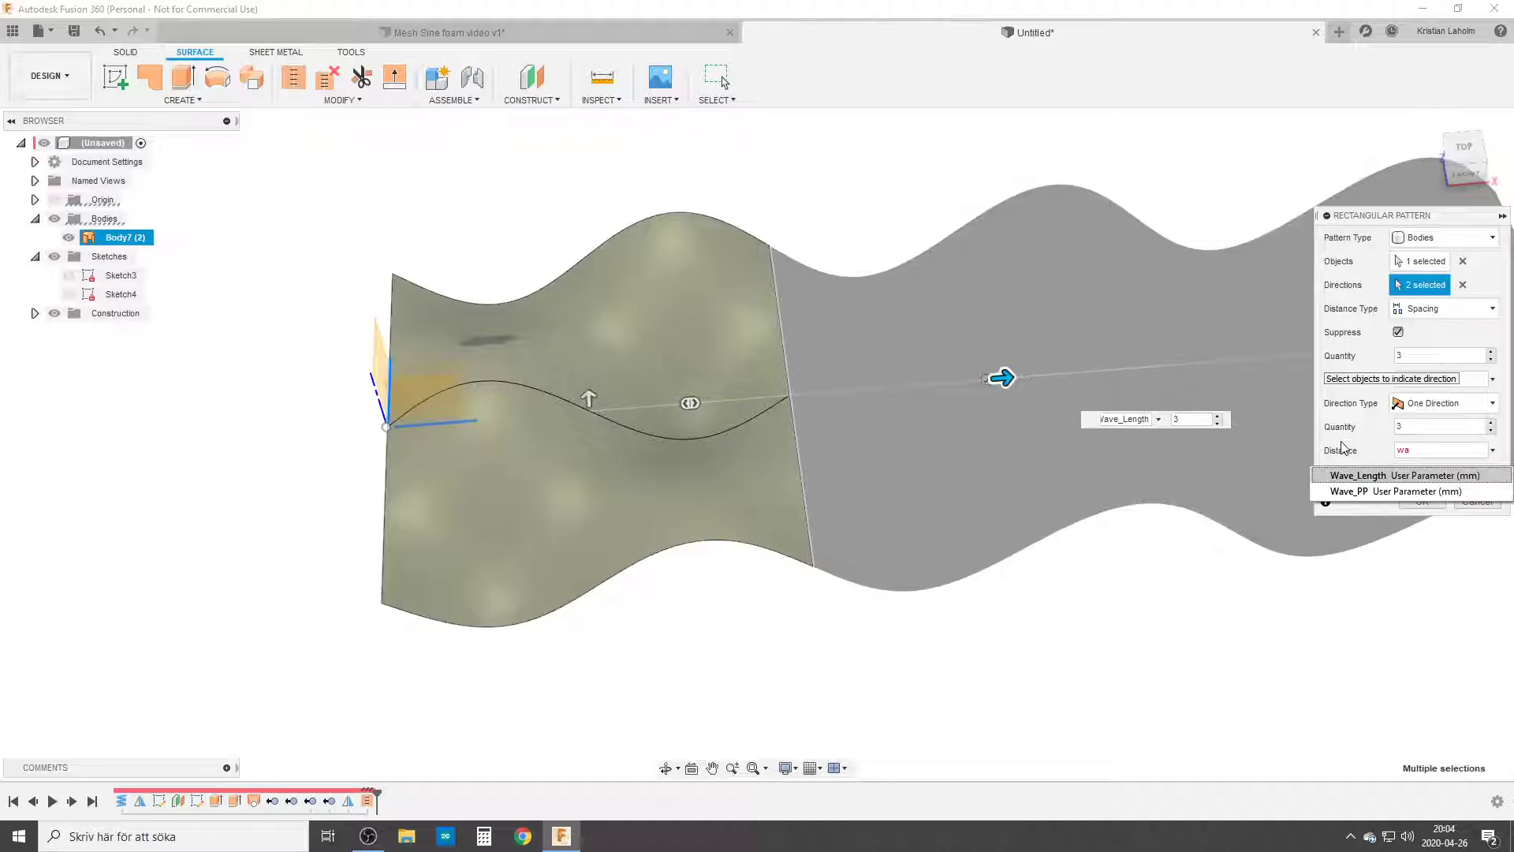
pyautogui.click(1404, 474)
pyautogui.write('4')
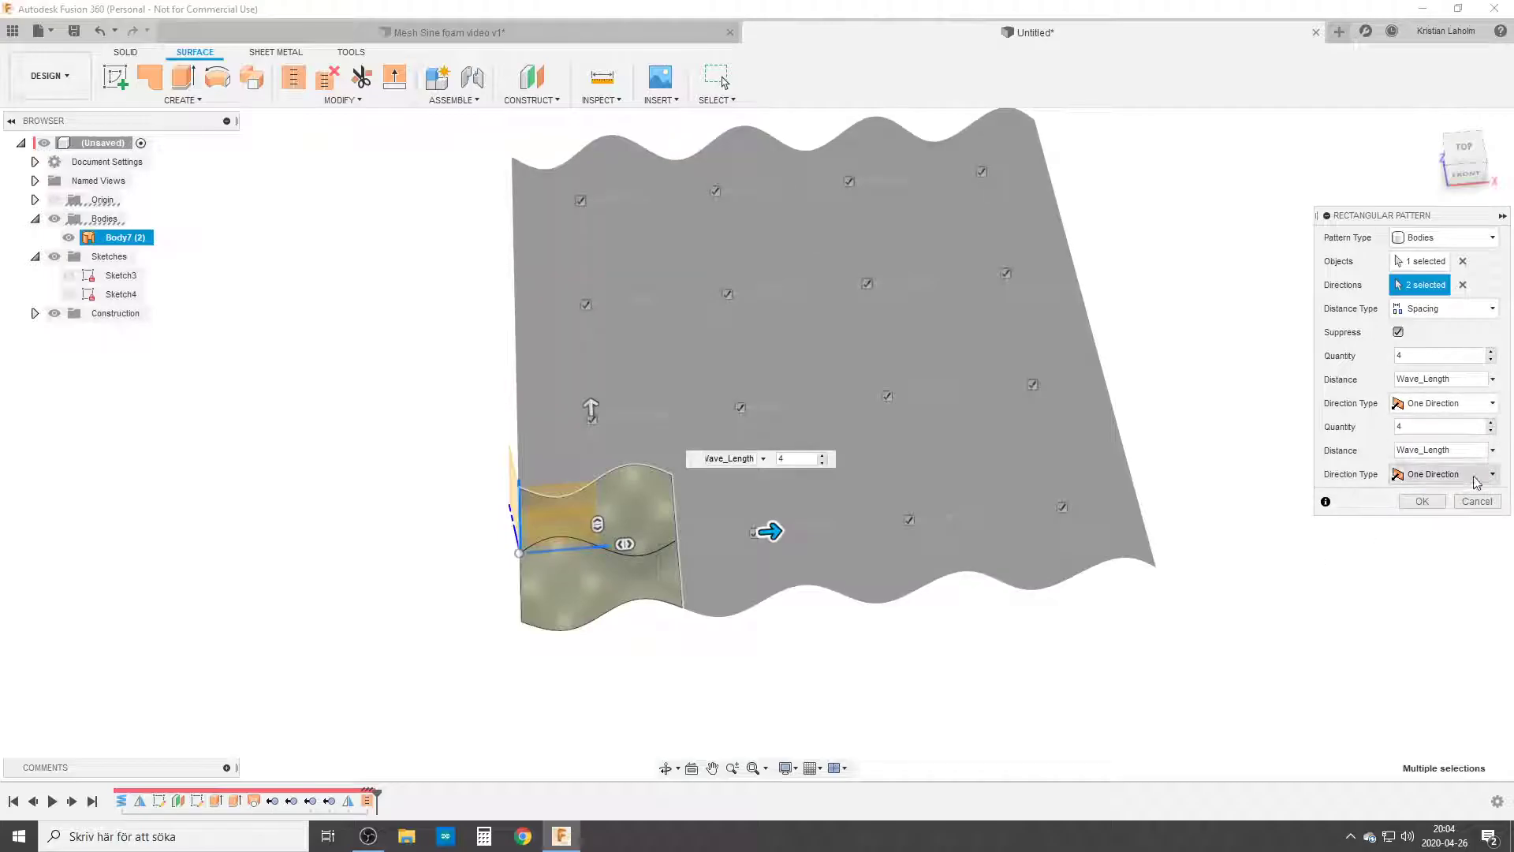
pyautogui.click(1490, 422)
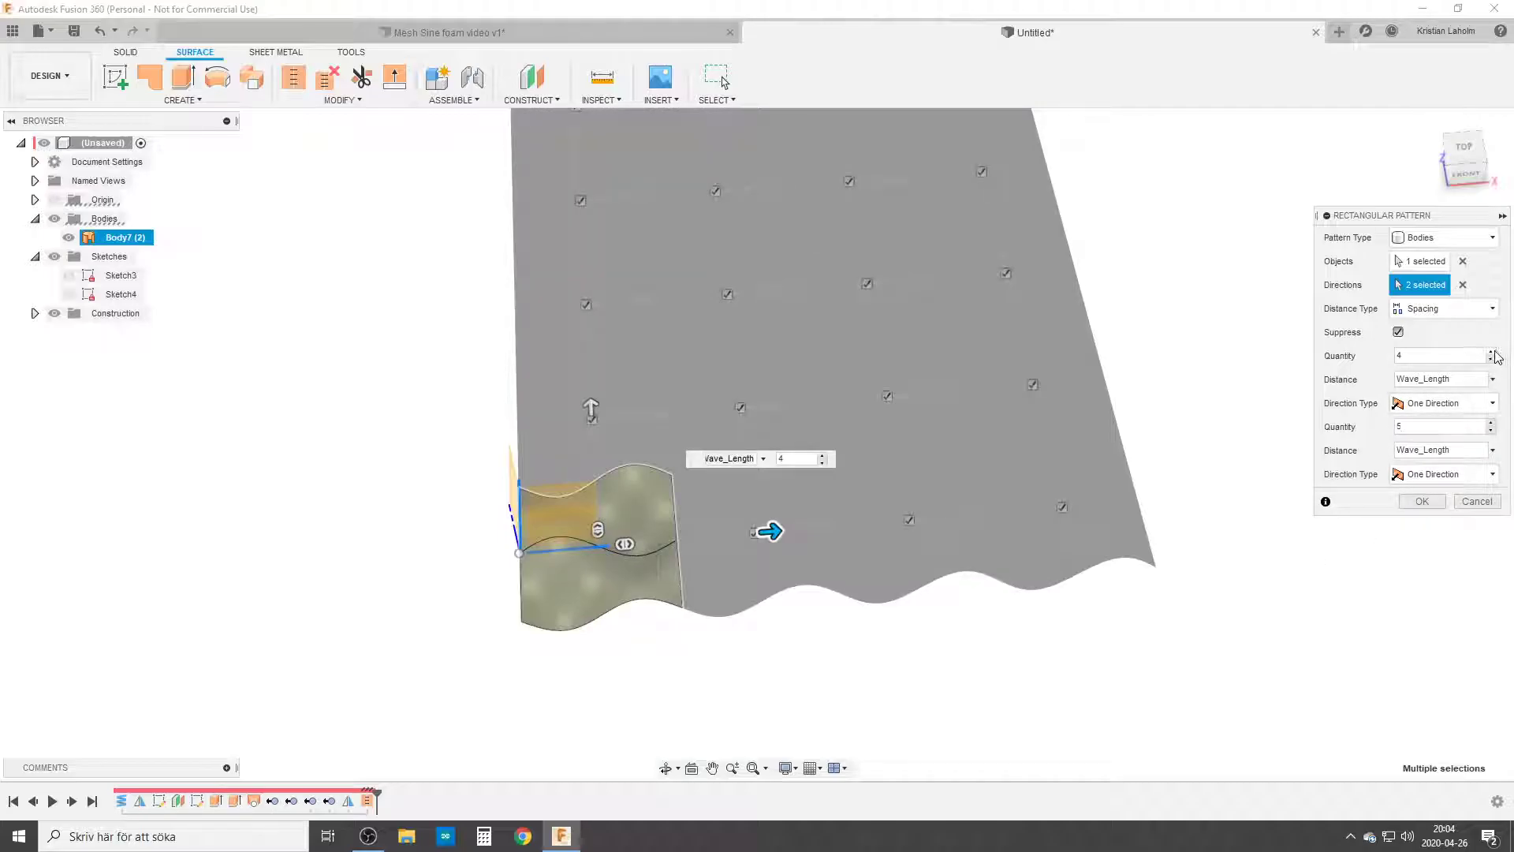
pyautogui.click(1421, 502)
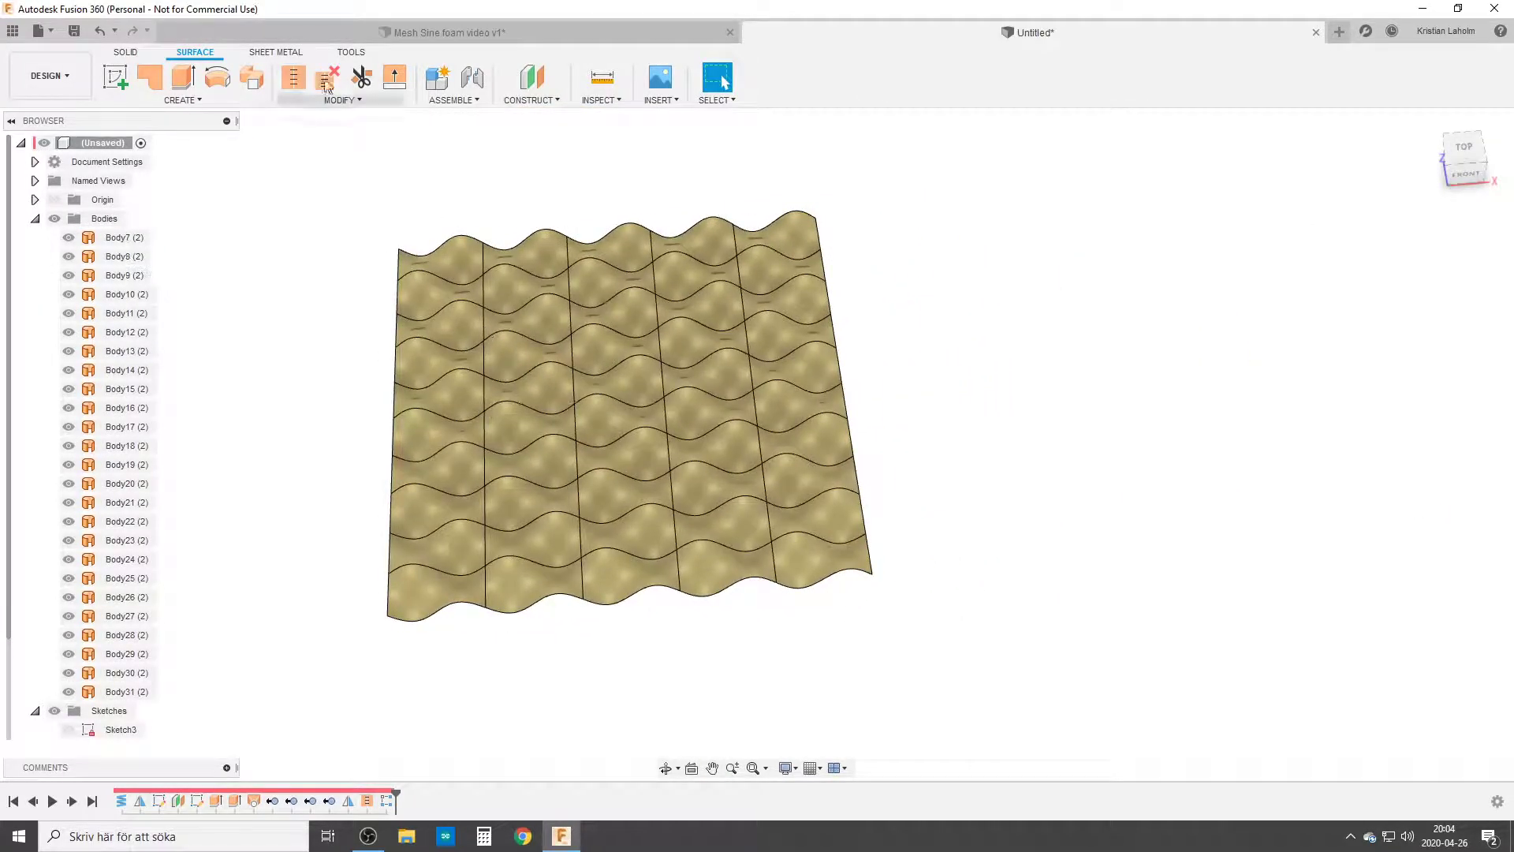
# Stitch the 25 patterned wave surfaces together into the single body Body32.
pyautogui.click(293, 77)
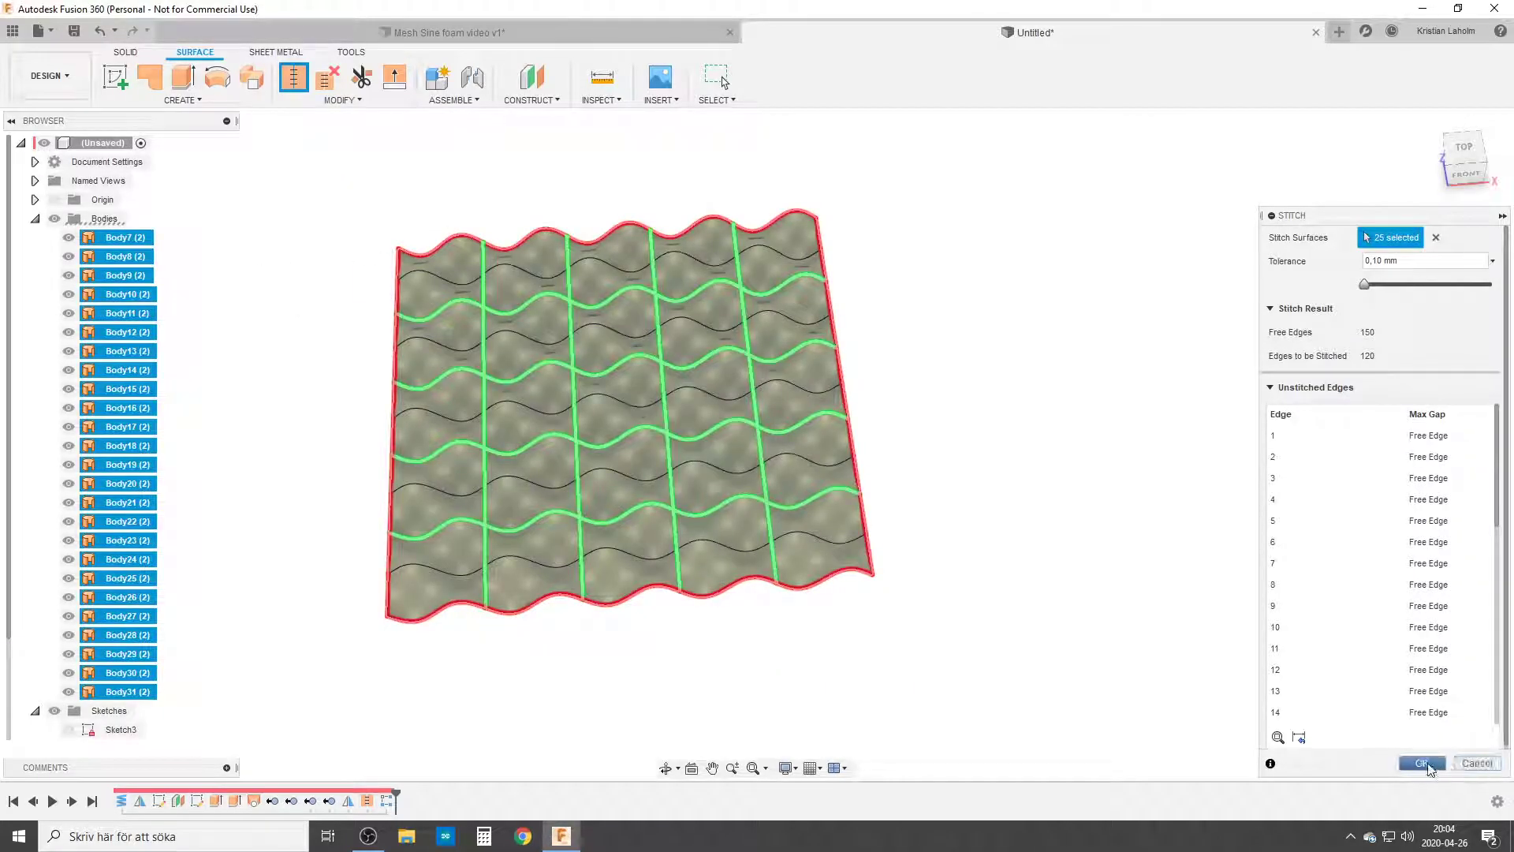
pyautogui.click(1421, 762)
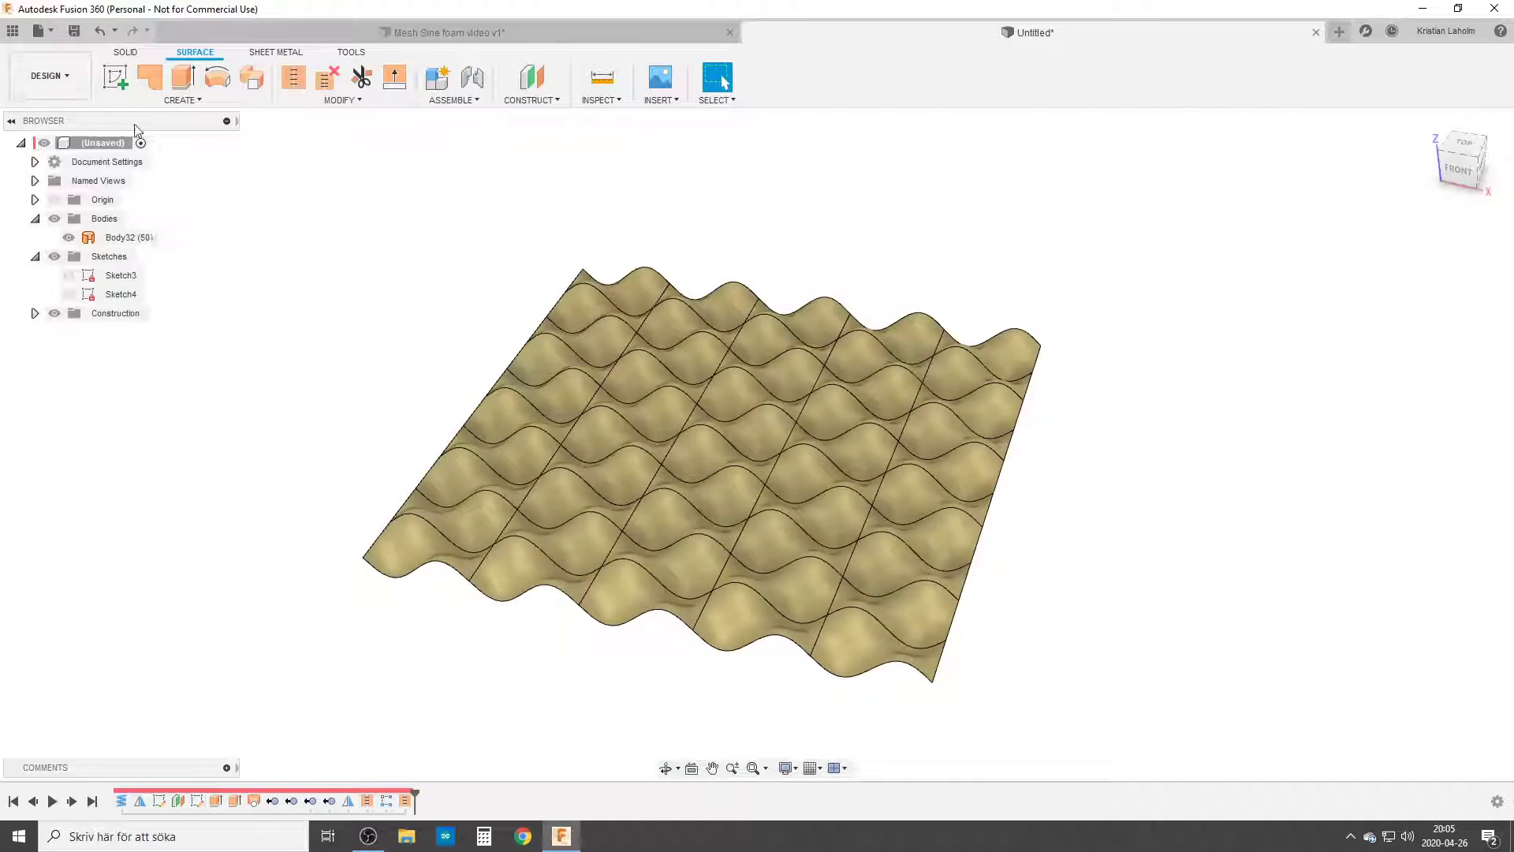
# Sketch a closed freeform spline blob on the top plane as Sketch5, with the wave surface visible.
pyautogui.click(125, 52)
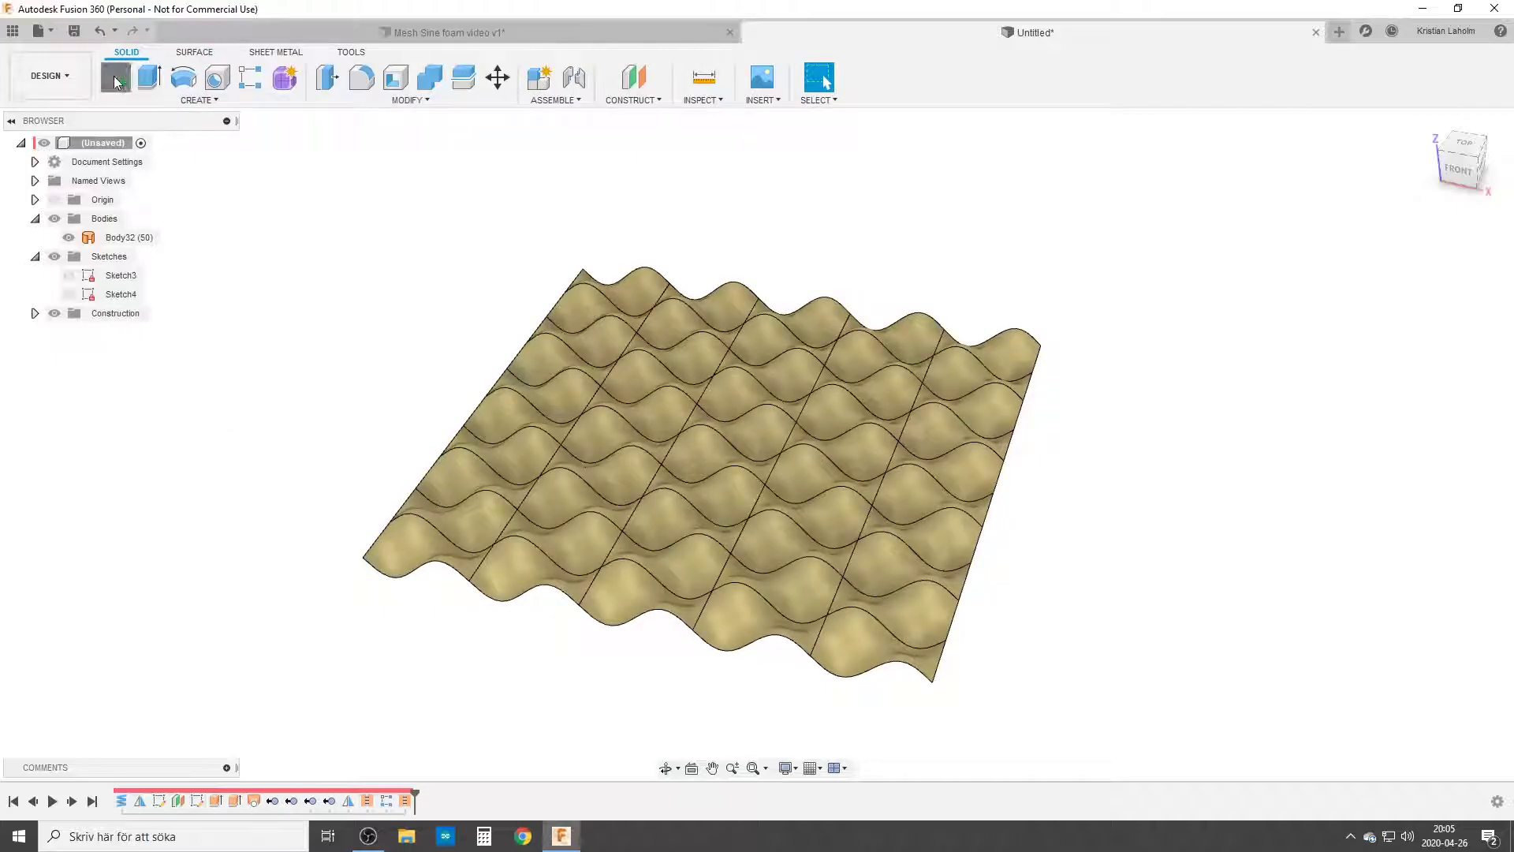
pyautogui.click(1462, 142)
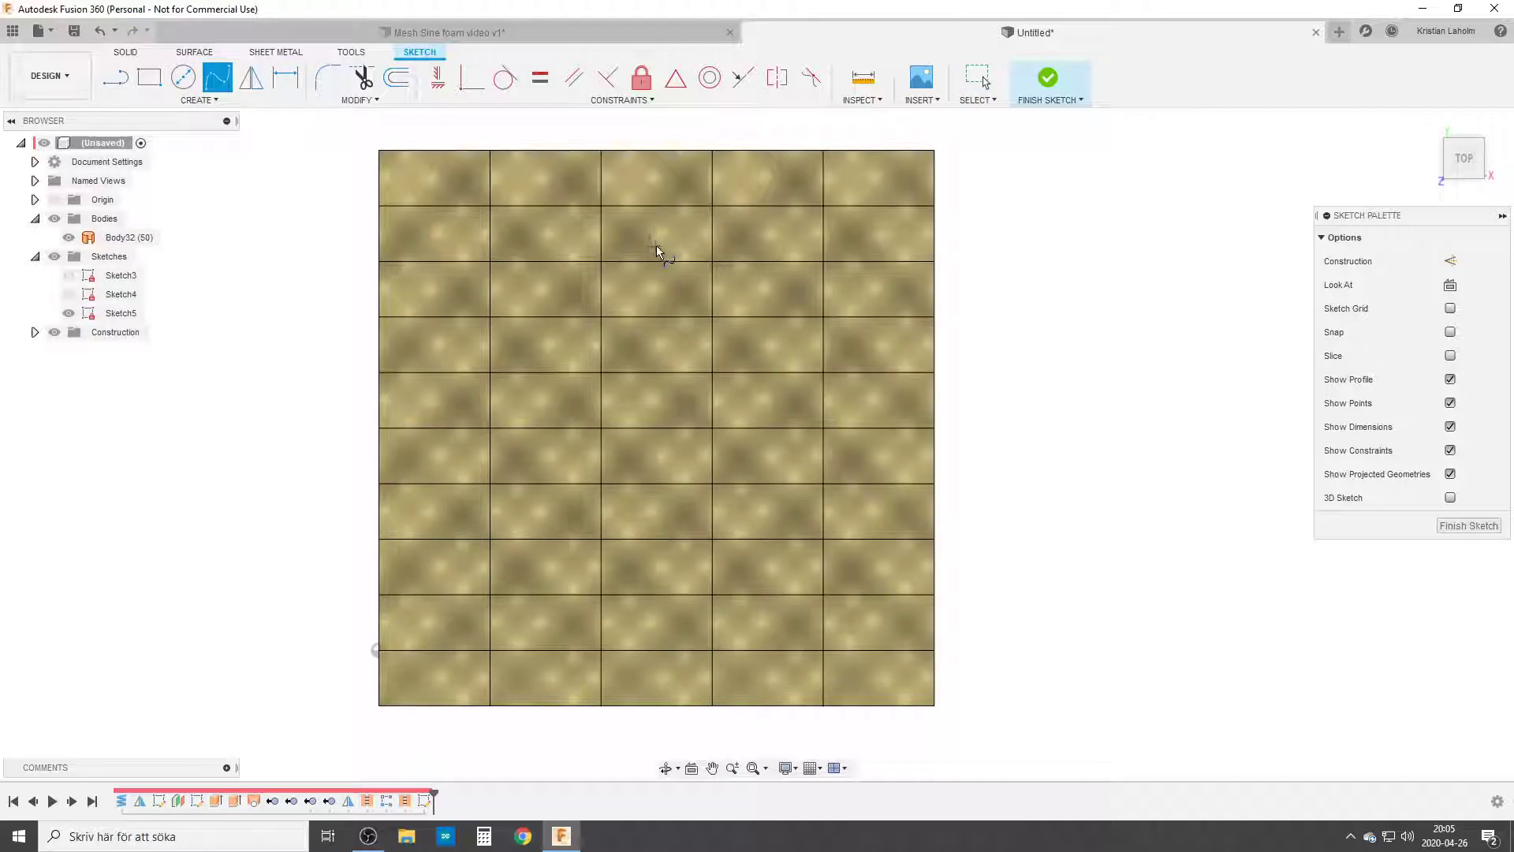
pyautogui.moveTo(645, 254)
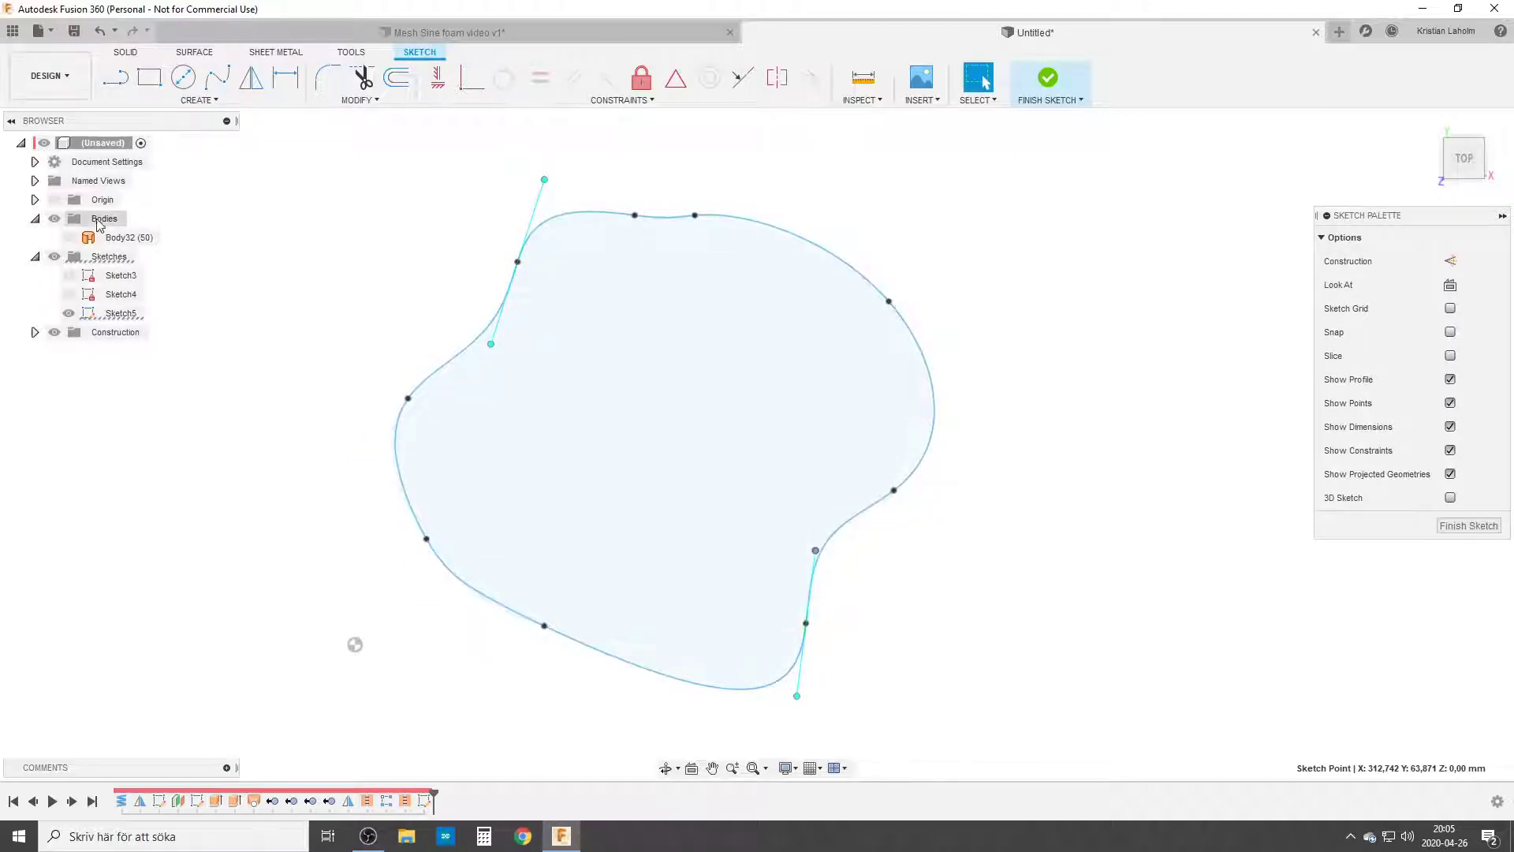
pyautogui.click(126, 237)
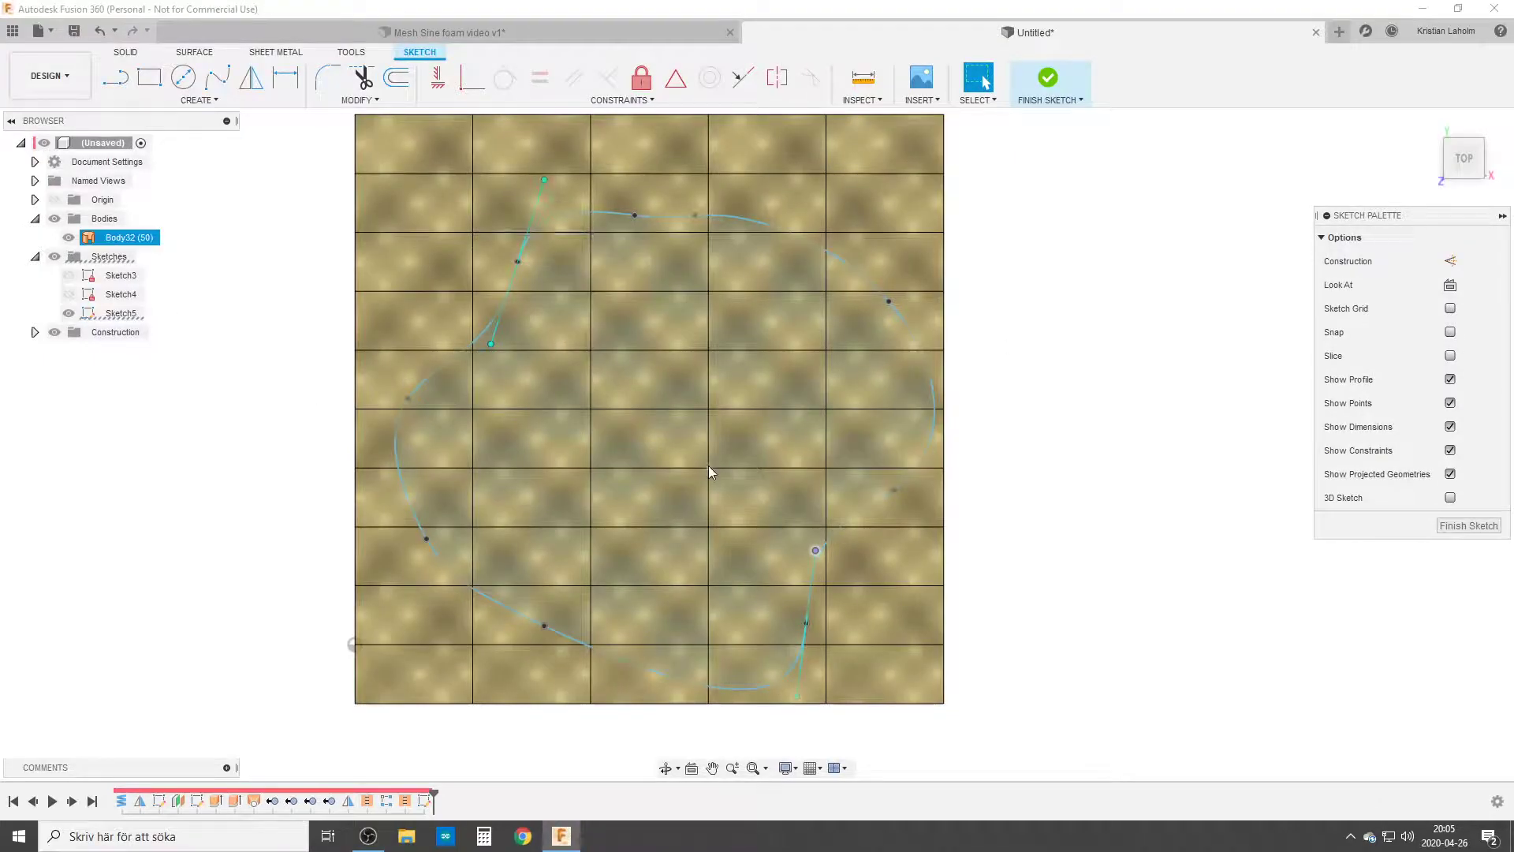
pyautogui.click(1049, 78)
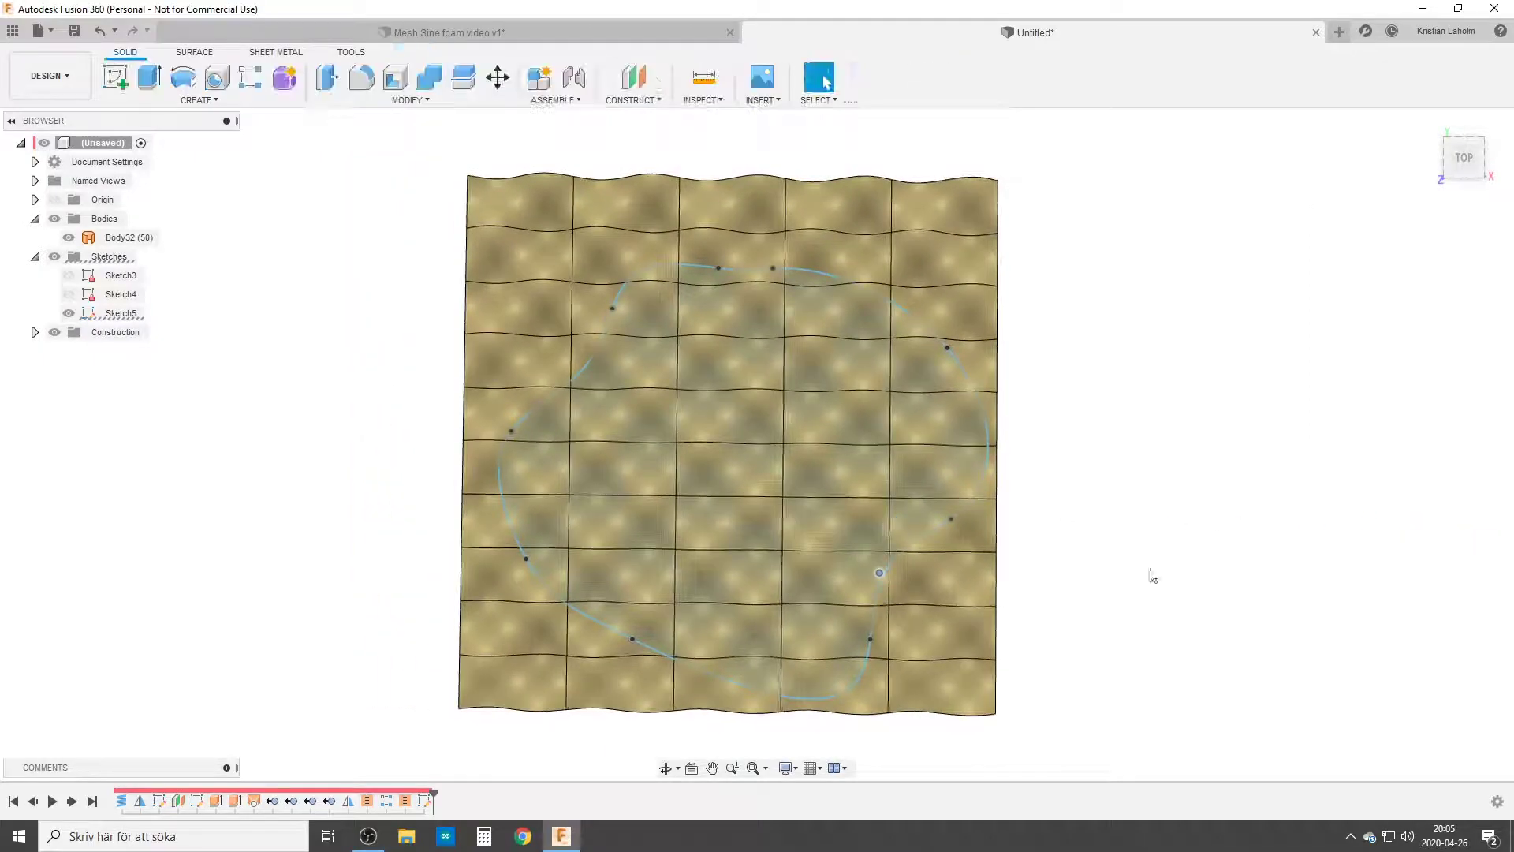
# Extrude the blob profile symmetrically to 50 mm total thickness as new Body33.
pyautogui.click(116, 77)
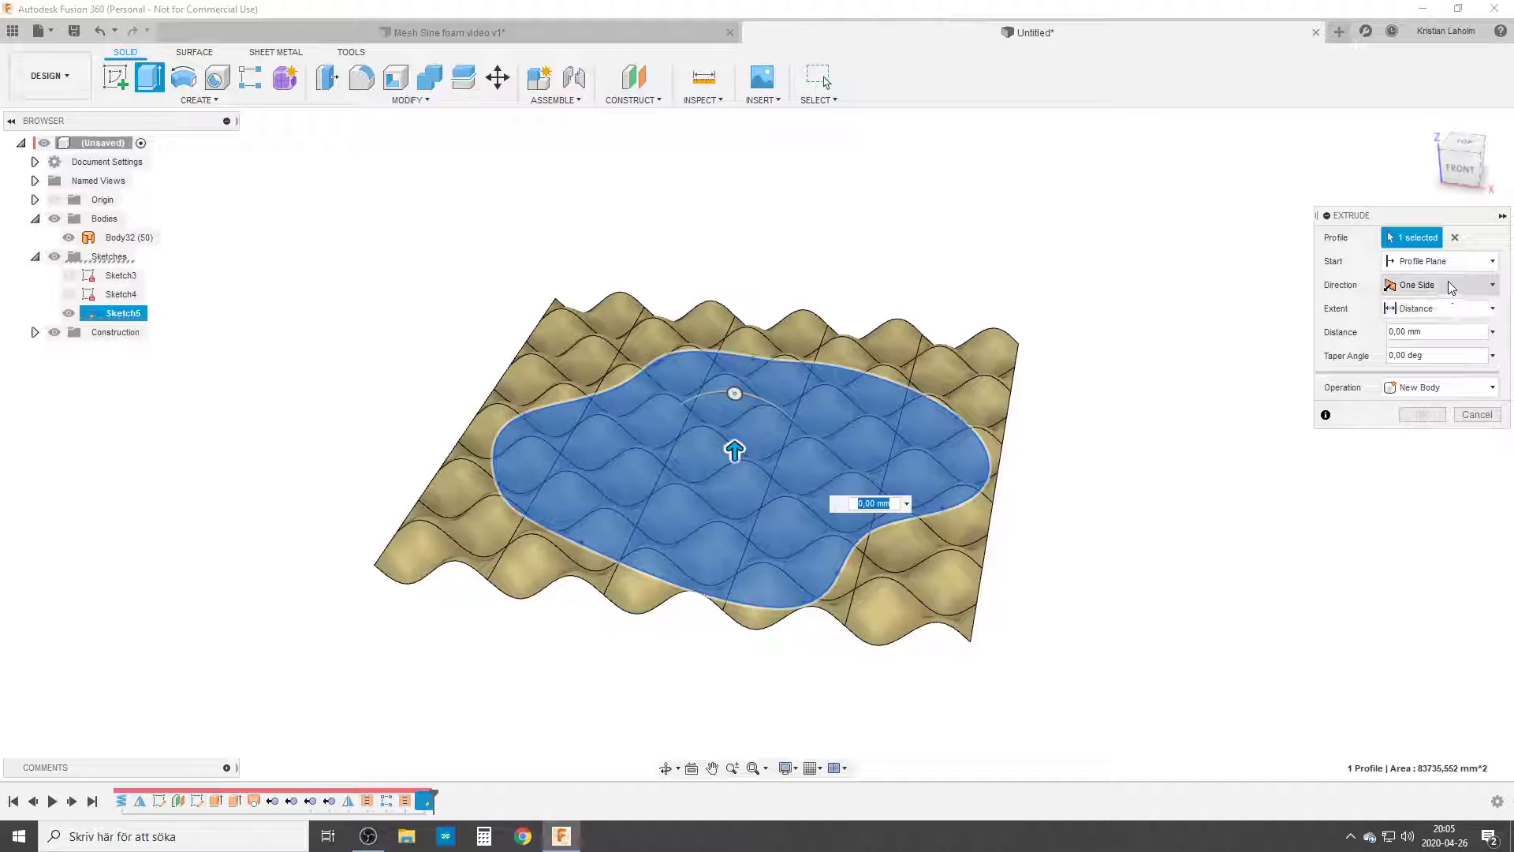
pyautogui.click(1438, 284)
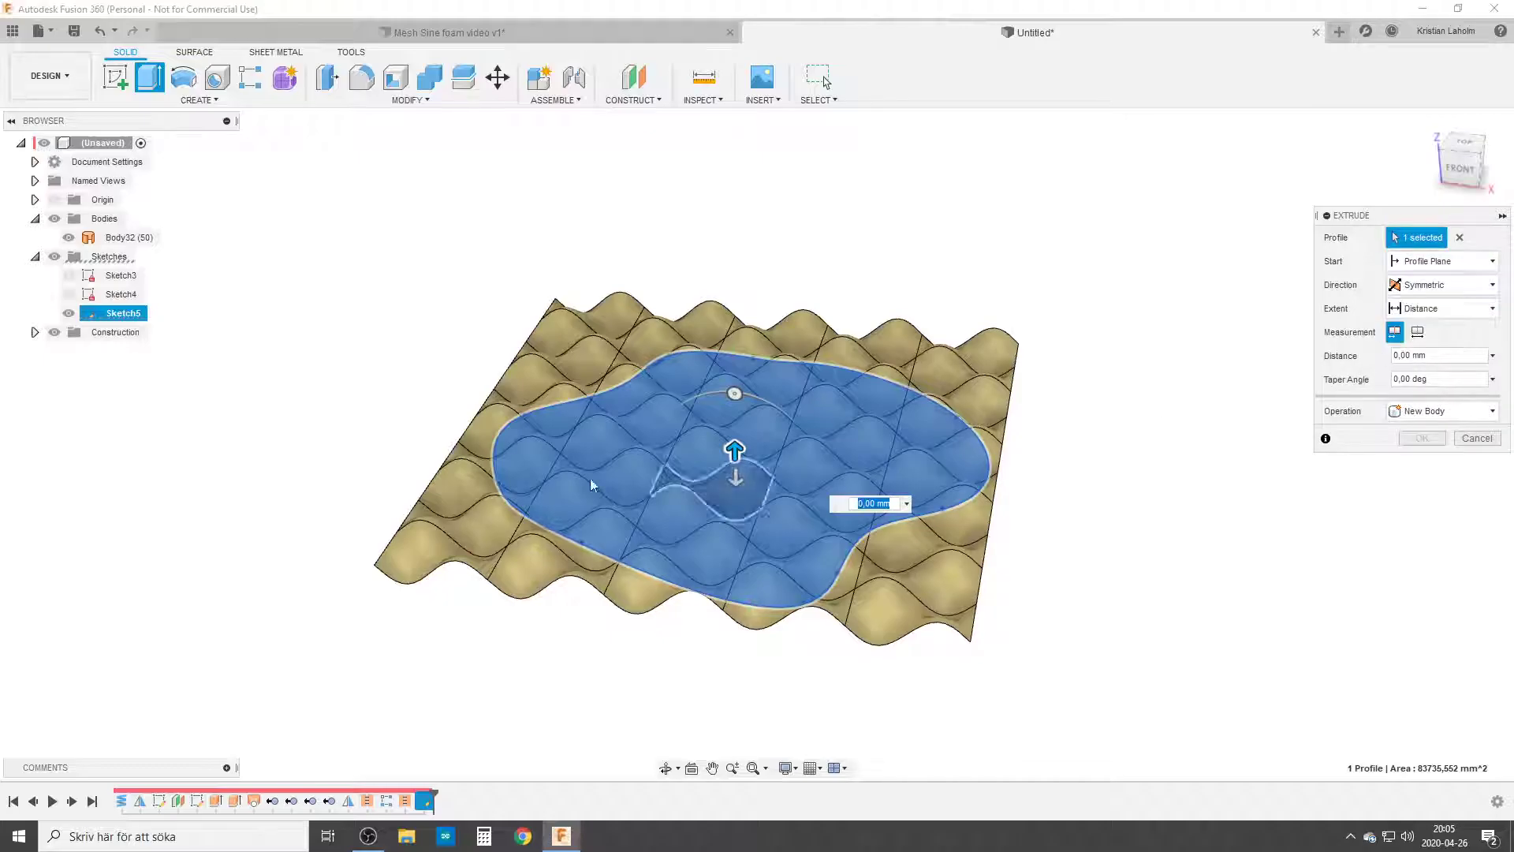
pyautogui.click(1418, 331)
pyautogui.write('50')
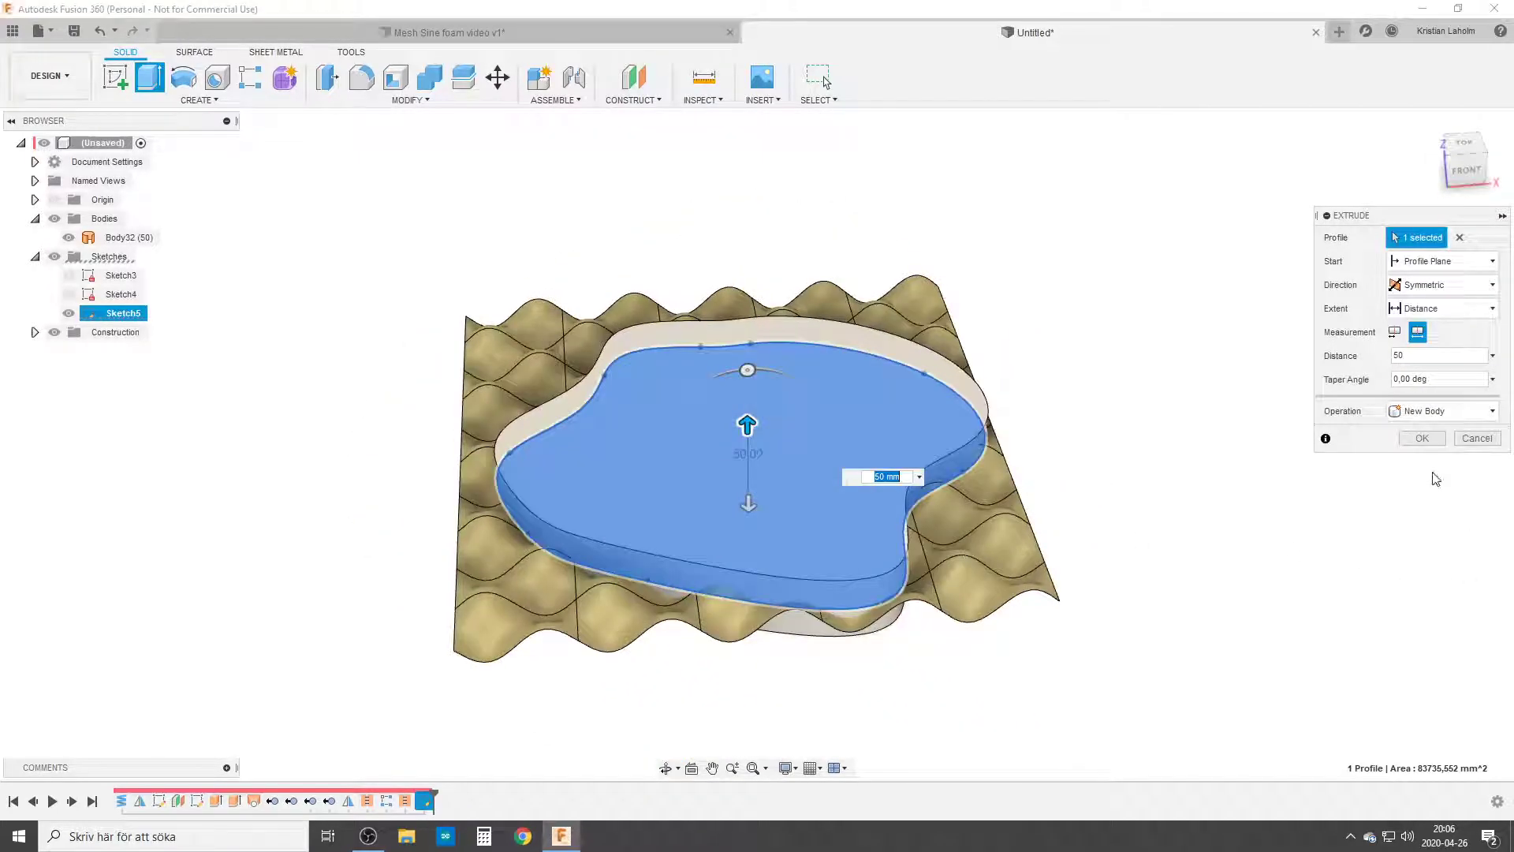
pyautogui.click(1420, 438)
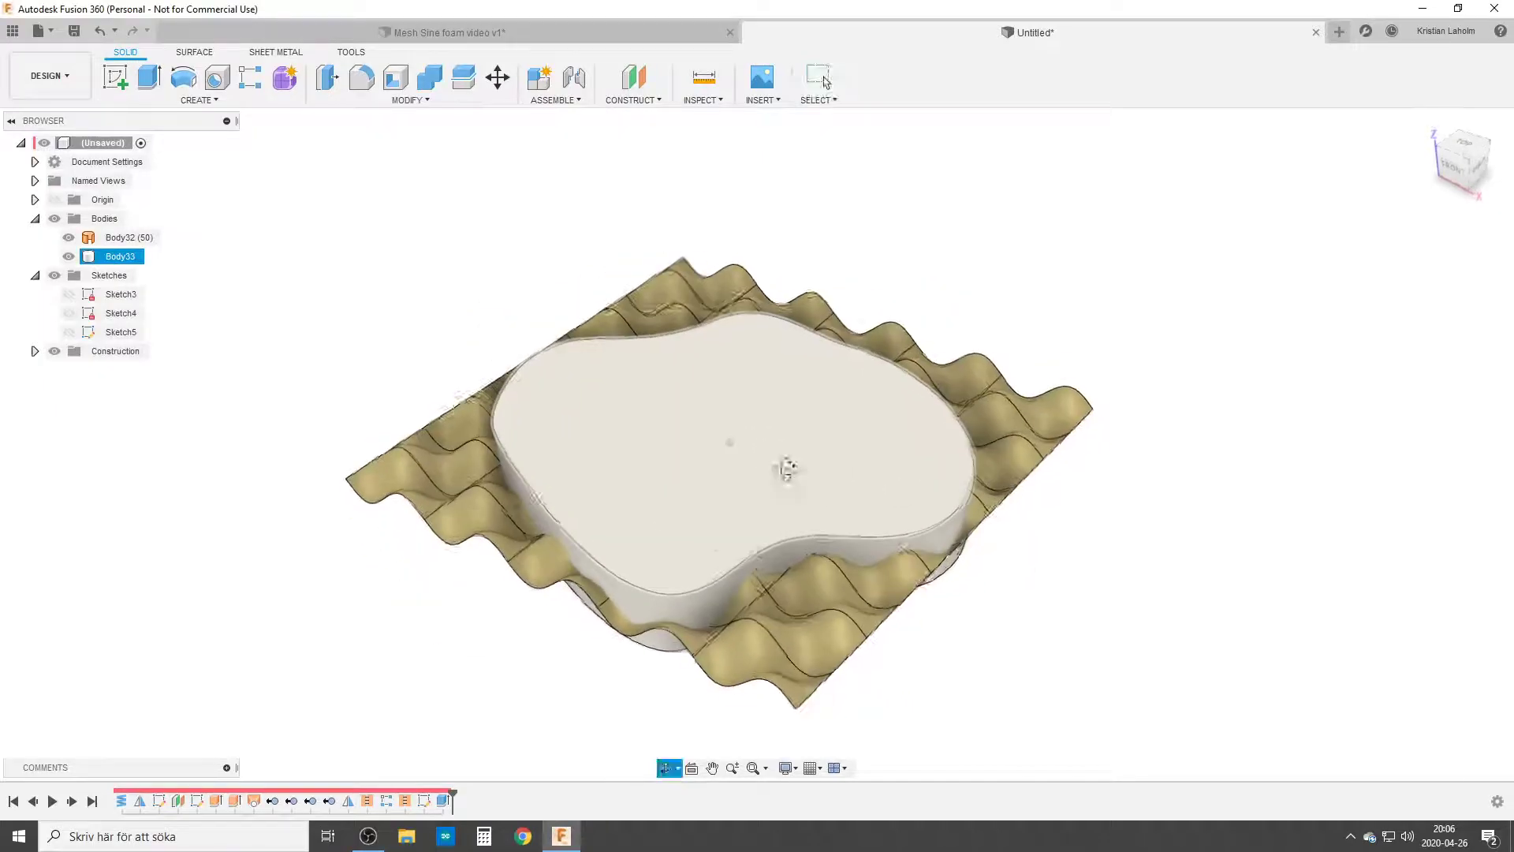
# Split the blob solid with the wave surface and hide Body32 and Body33, leaving Body34.
pyautogui.click(407, 99)
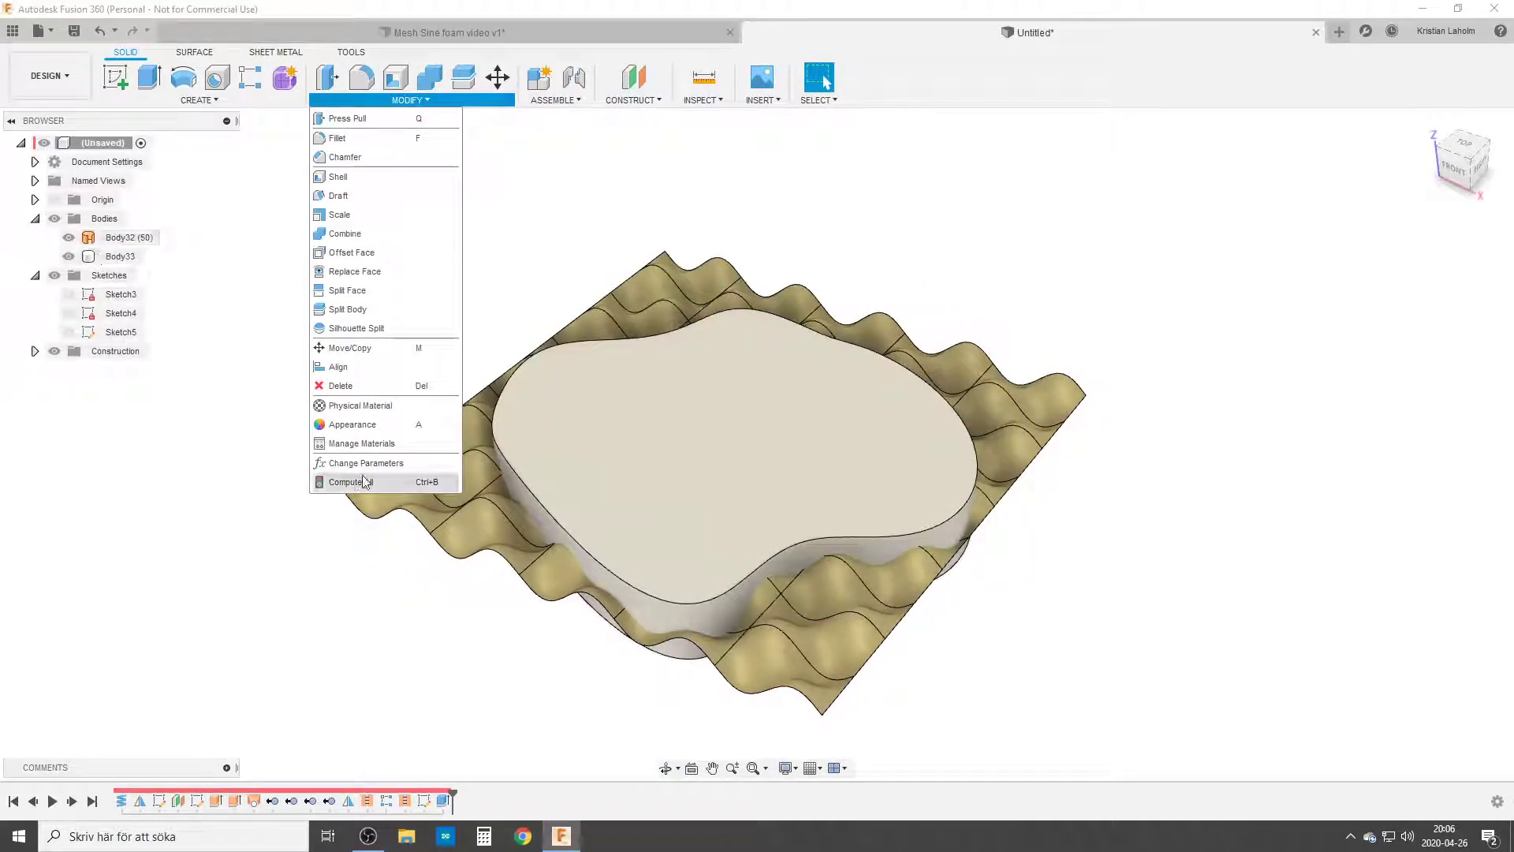
pyautogui.click(348, 309)
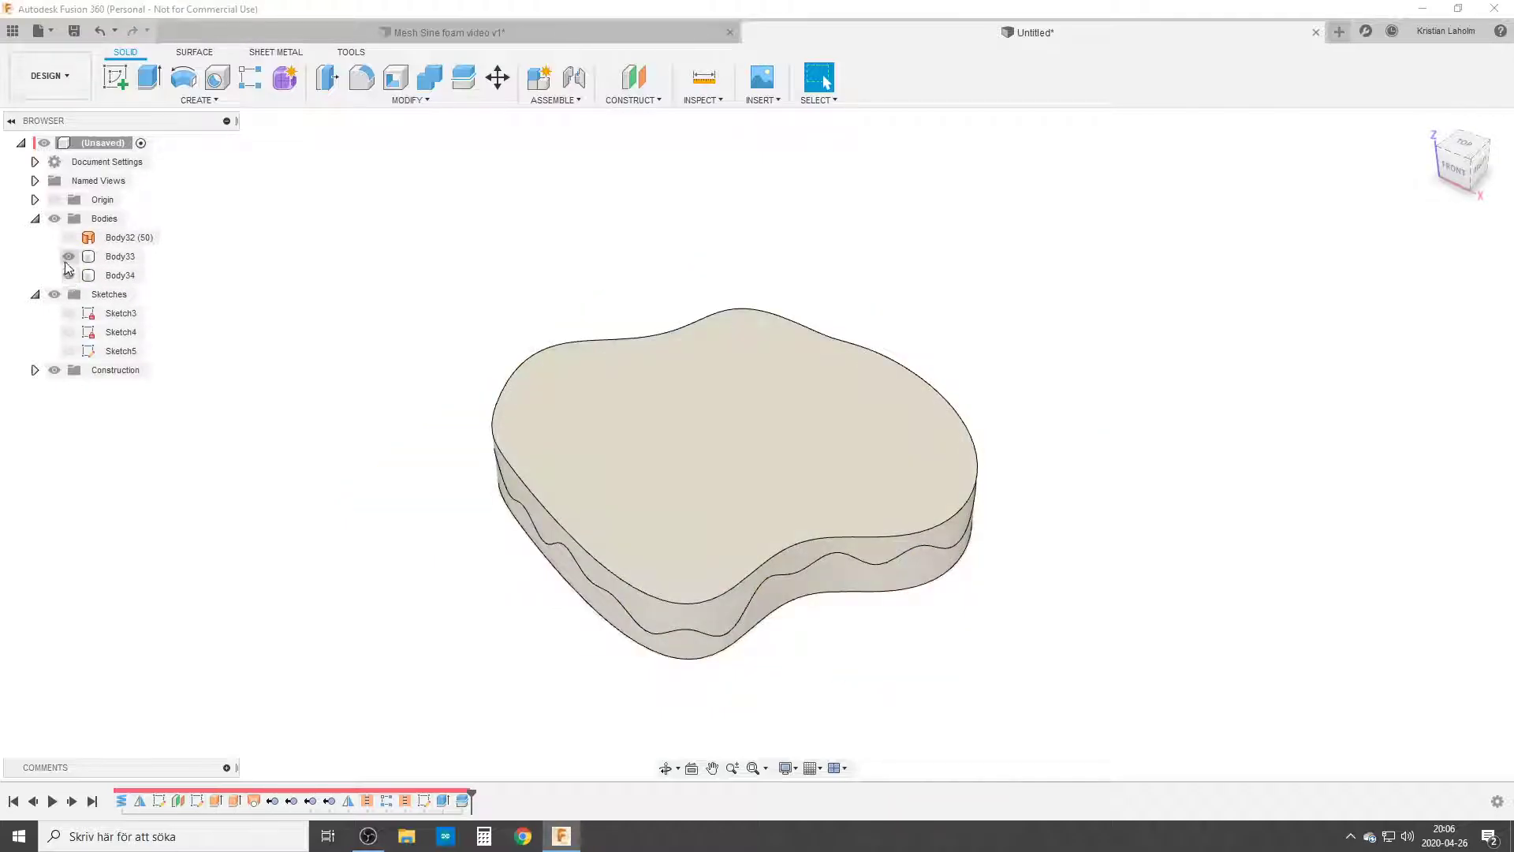
pyautogui.click(129, 237)
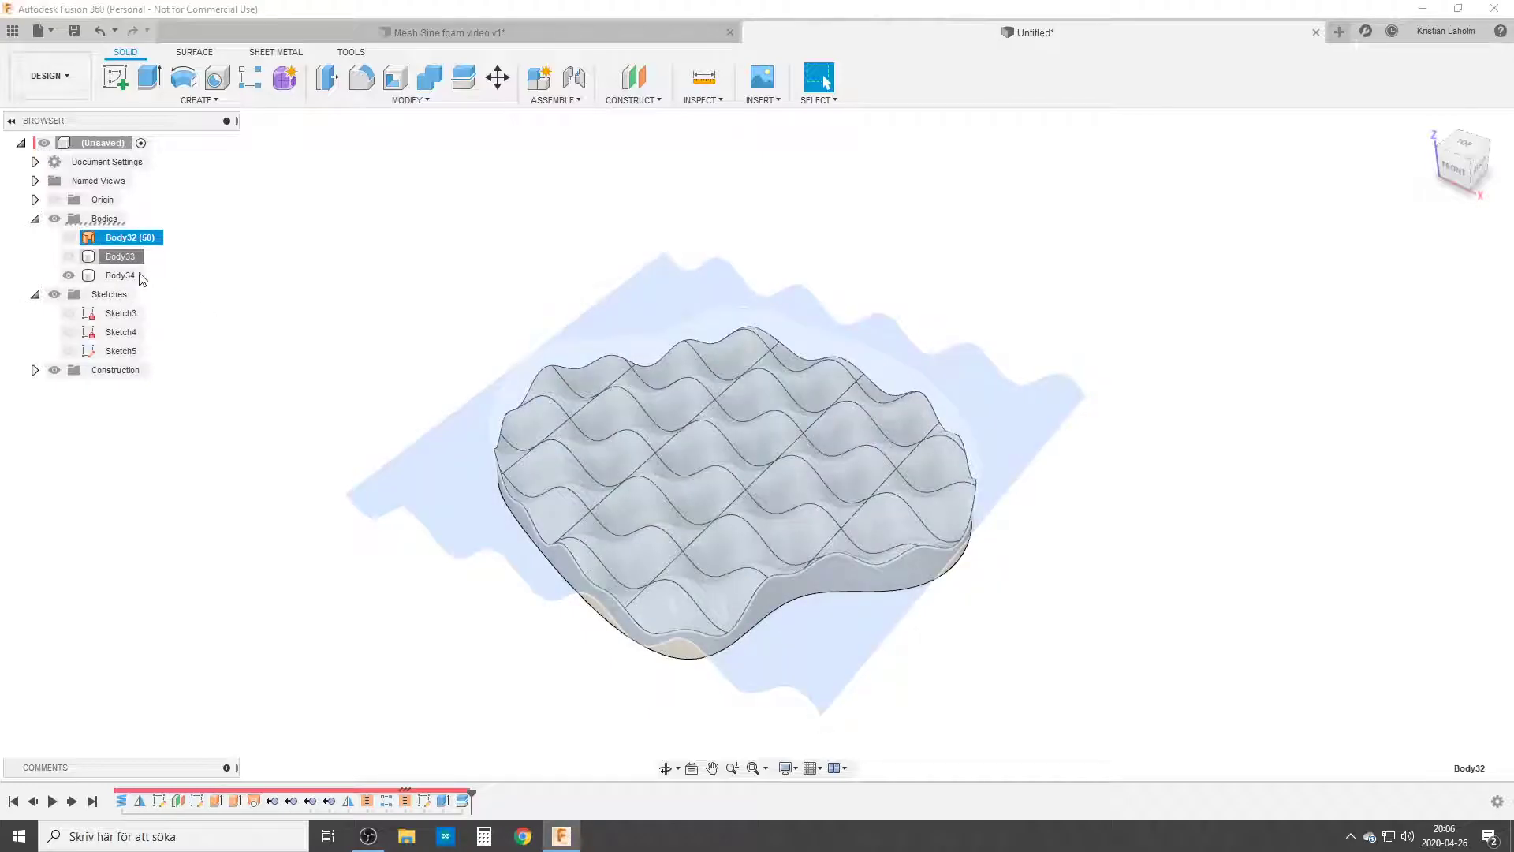
pyautogui.rightClick(119, 256)
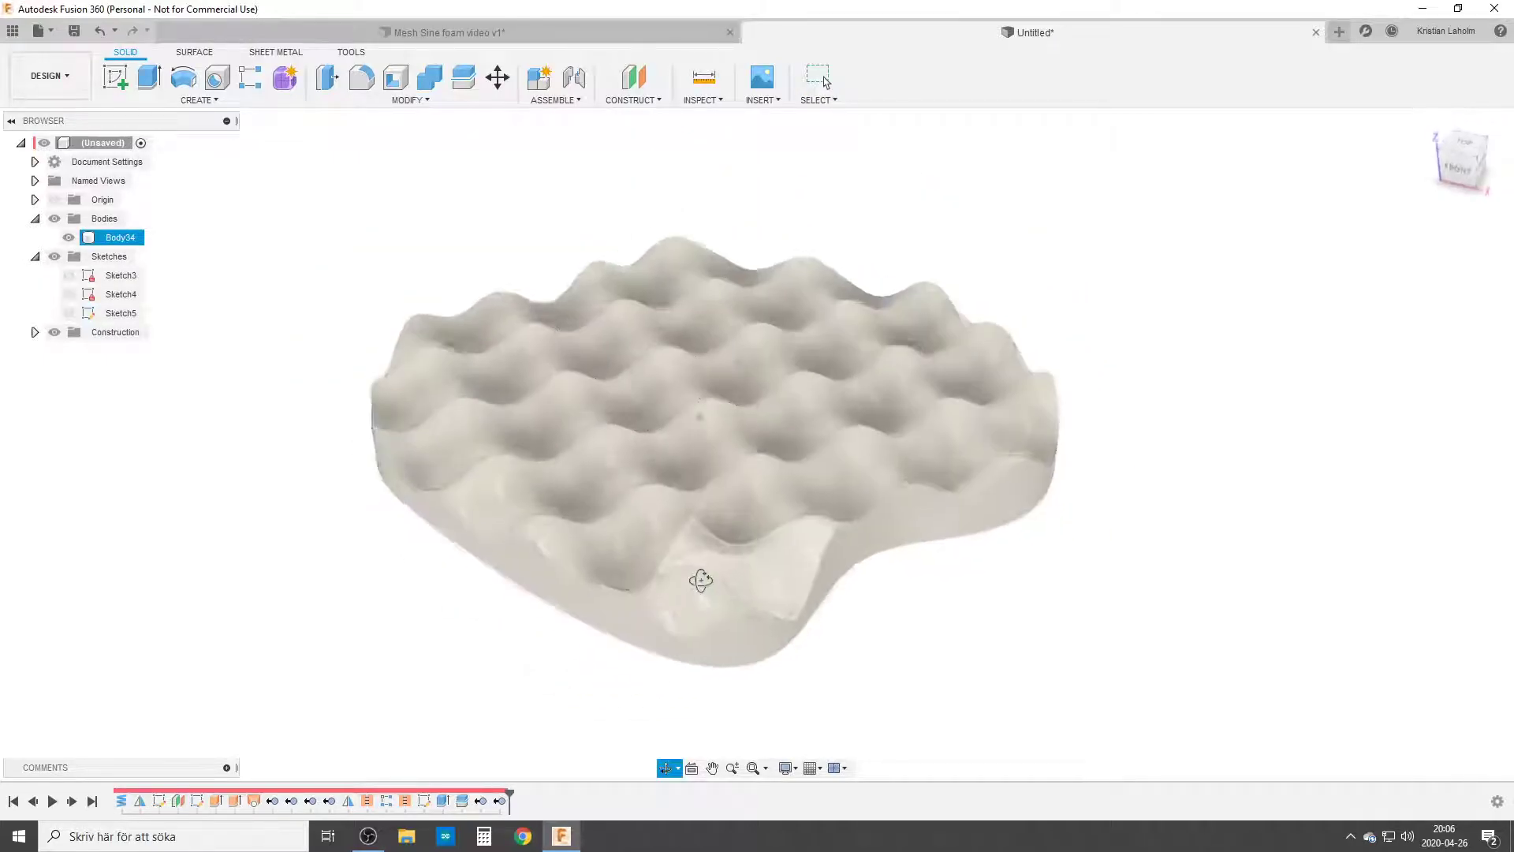
# Open the root component's Appearance library and search it for 'ca'.
pyautogui.rightClick(103, 143)
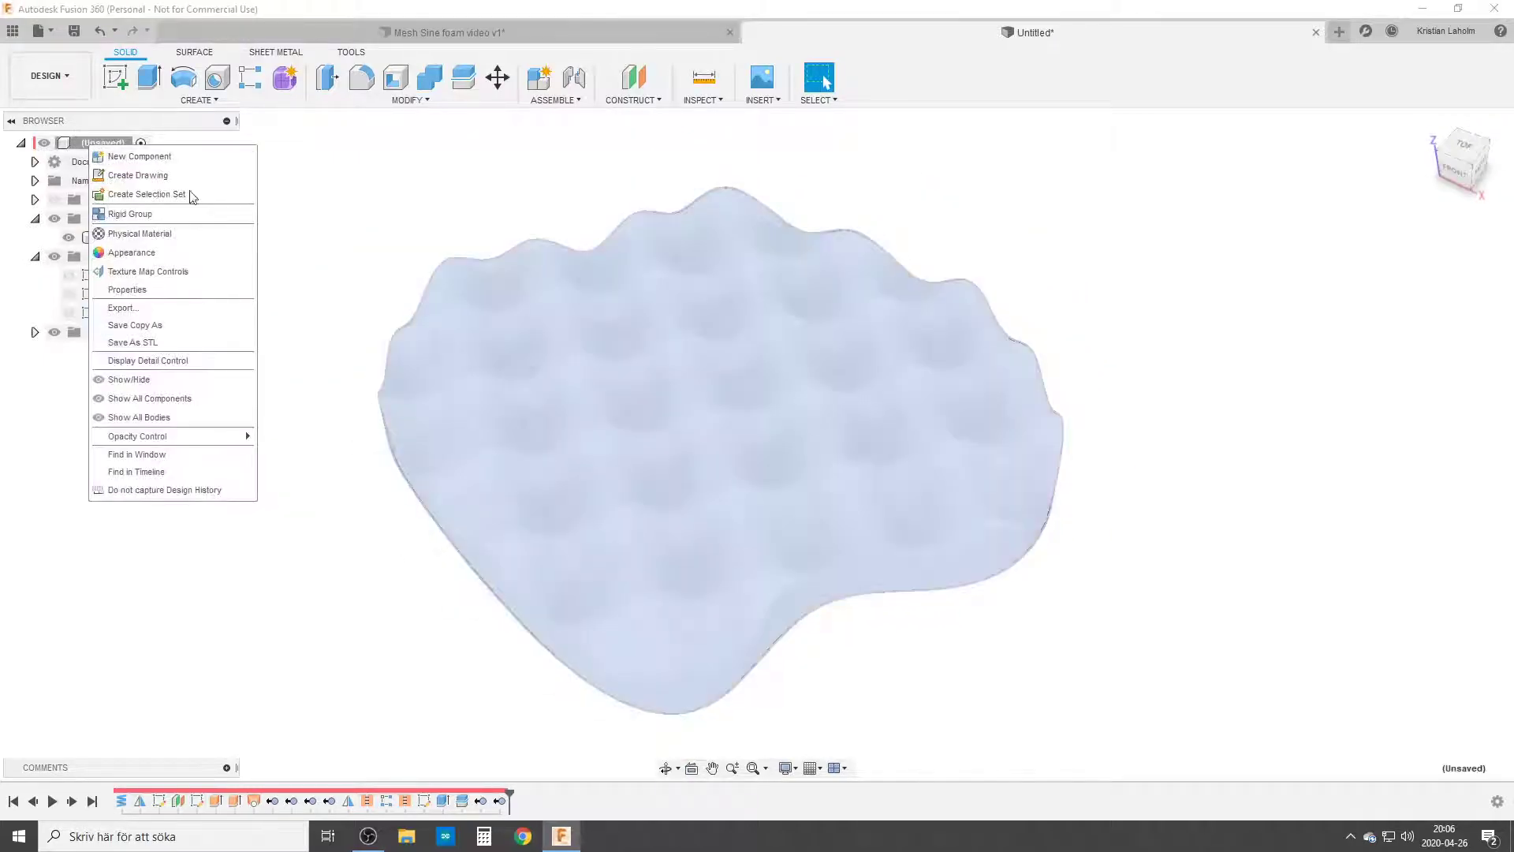
pyautogui.click(132, 252)
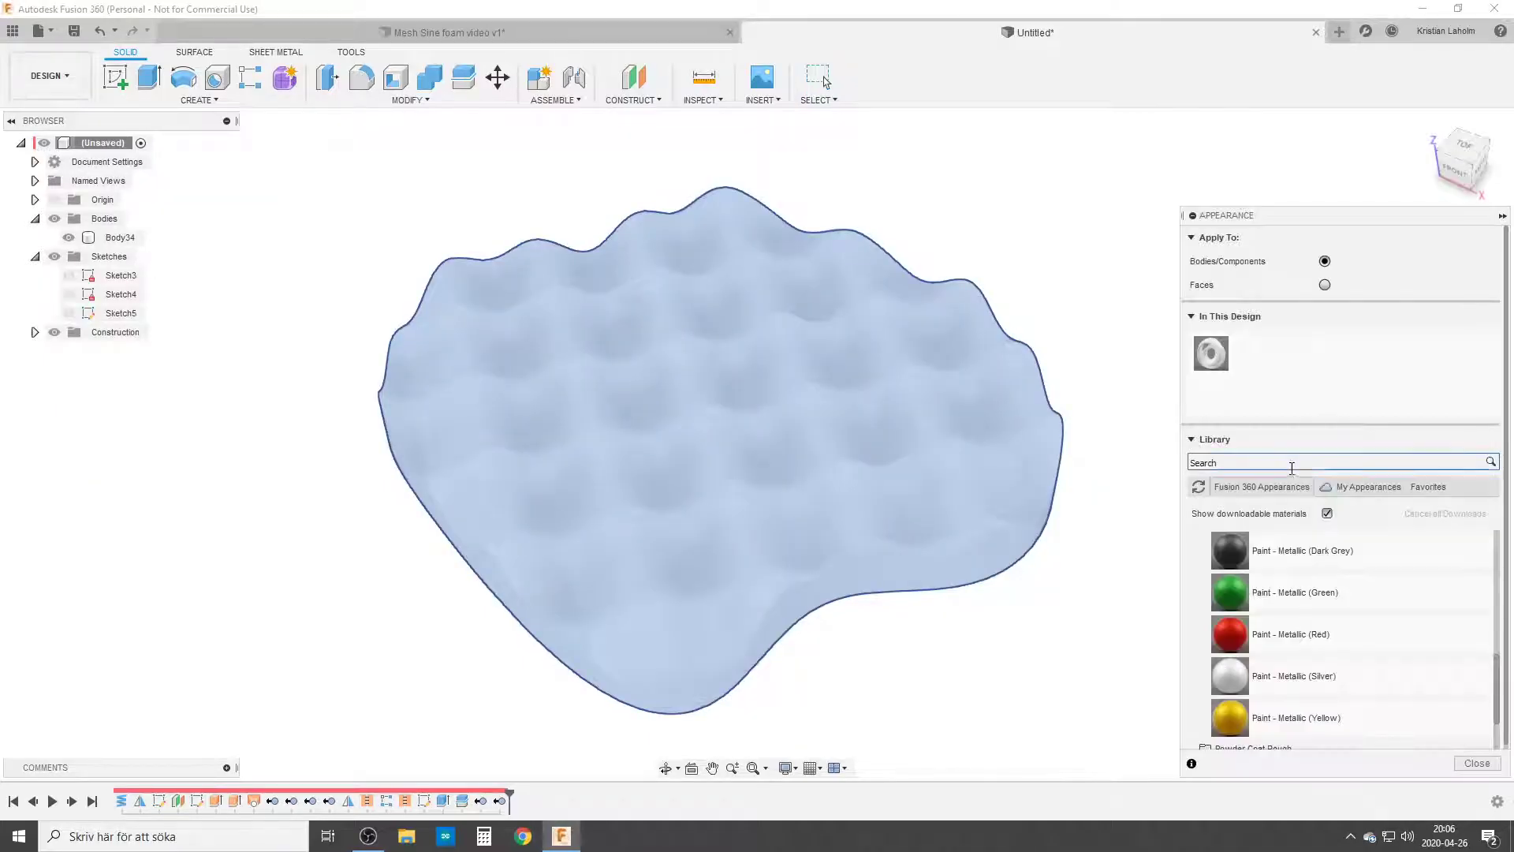
pyautogui.write('ca')
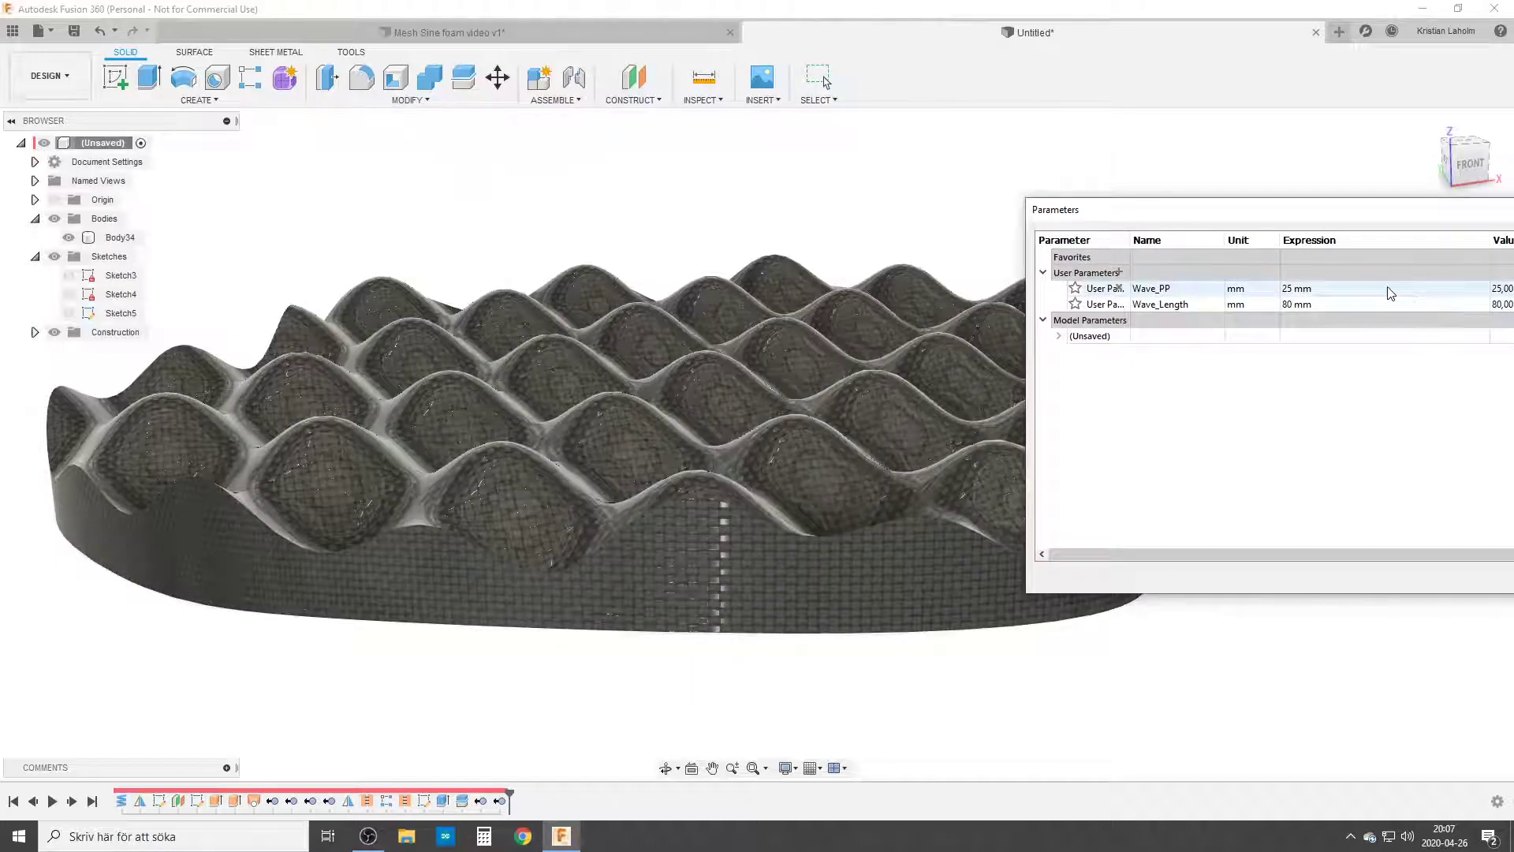
# Change the Wave_PP expression to 15 mm, then 40 mm, and confirm.
pyautogui.doubleClick(1294, 288)
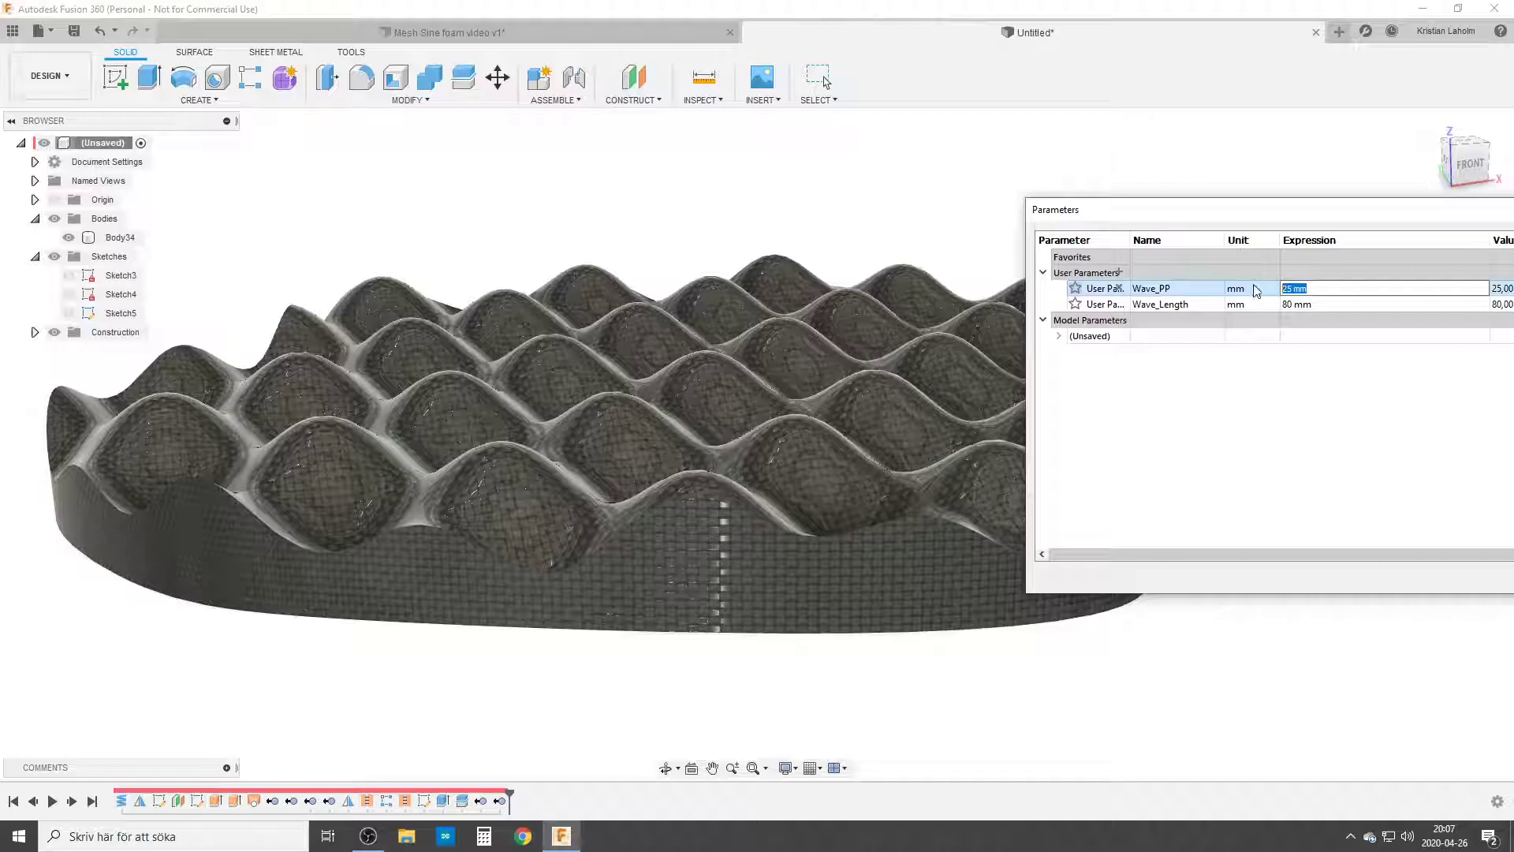
pyautogui.write('15')
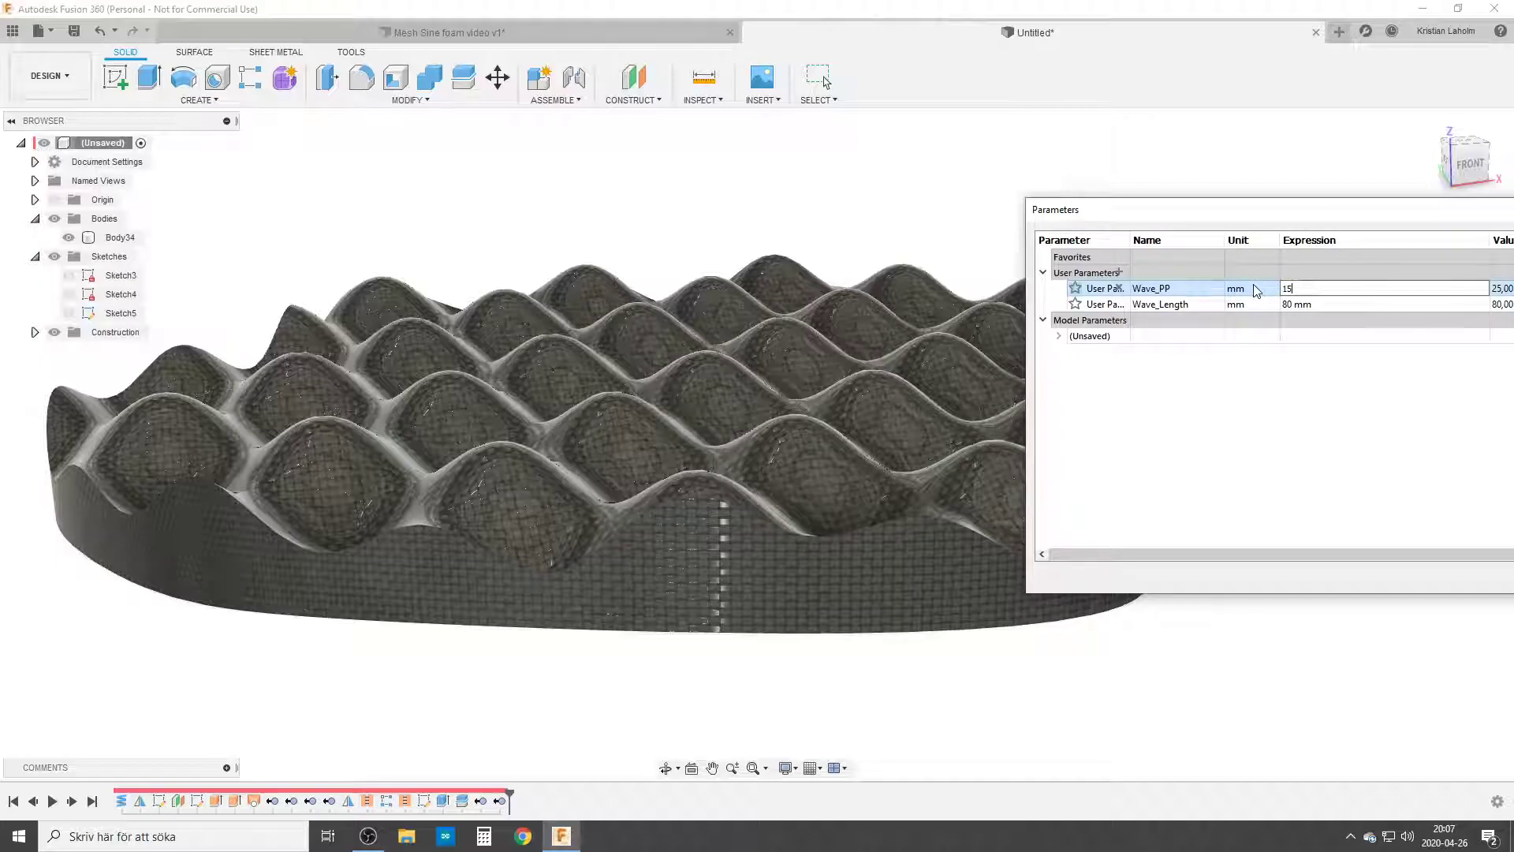
pyautogui.press('Return')
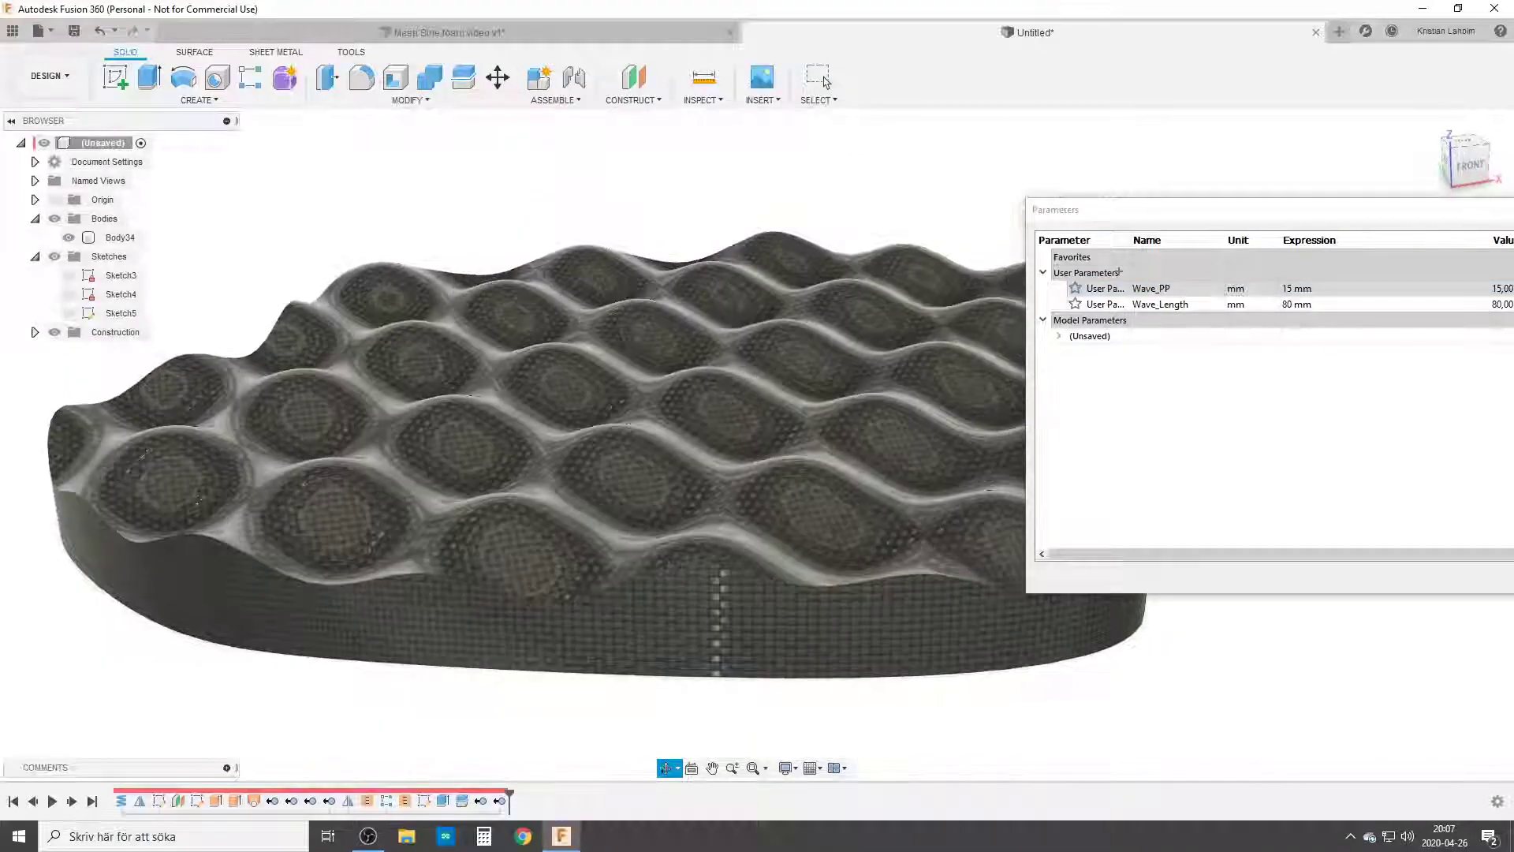
pyautogui.click(1150, 288)
pyautogui.write('40')
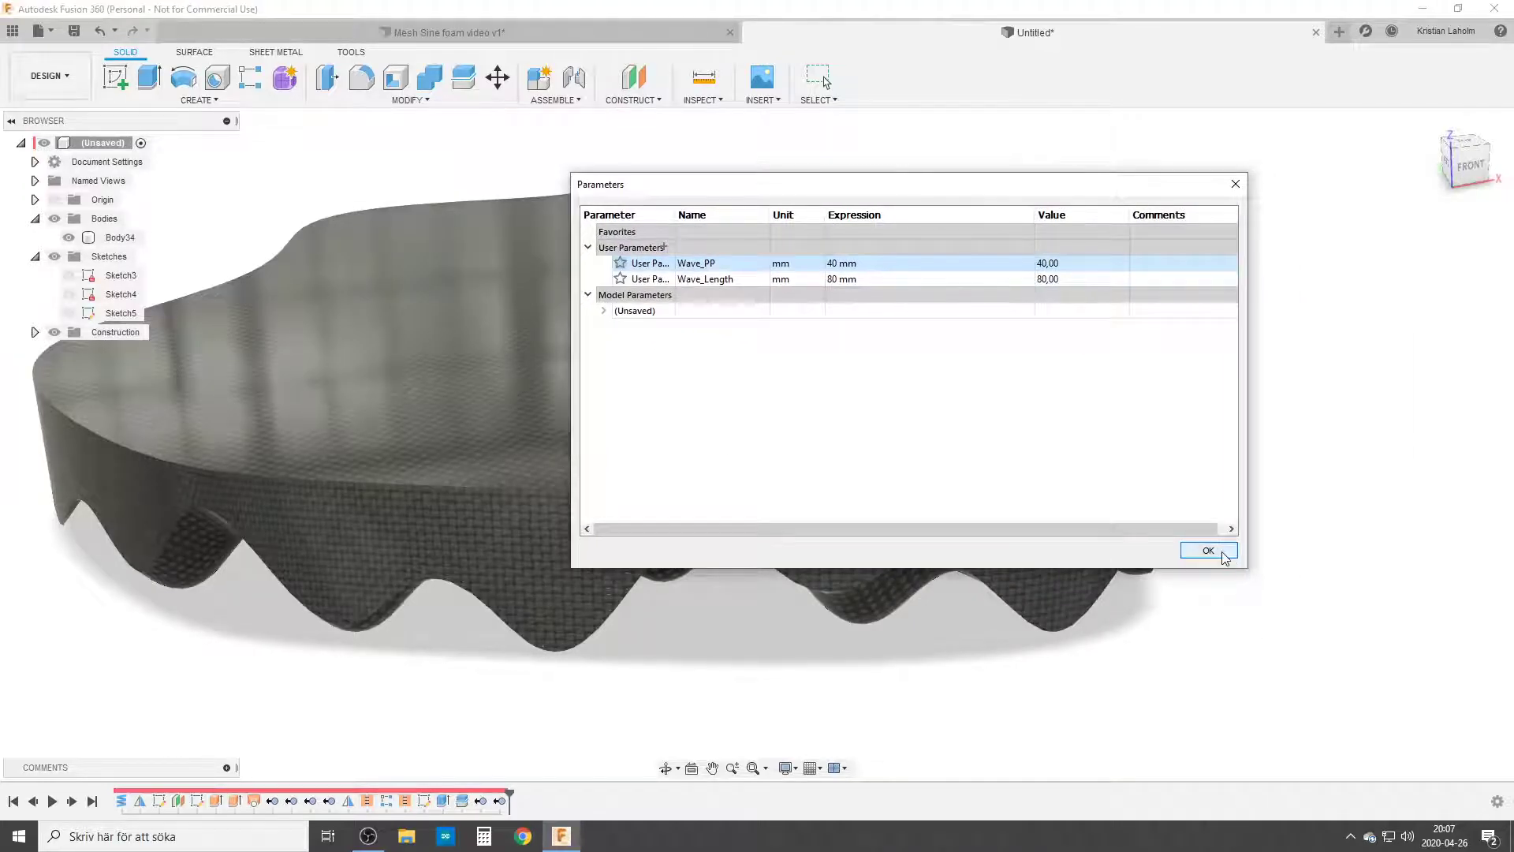
pyautogui.click(1208, 550)
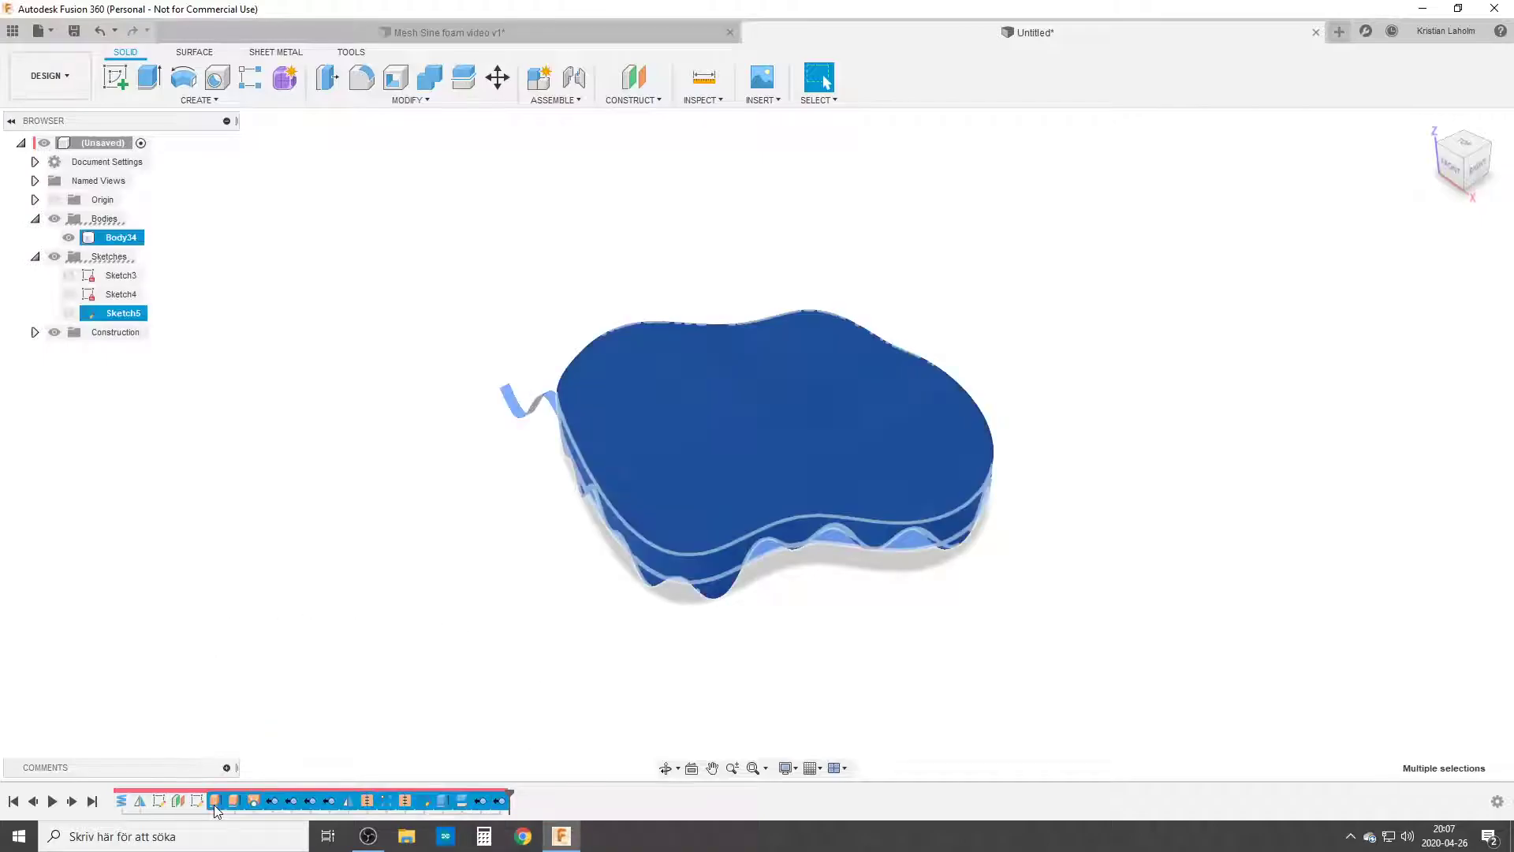
pyautogui.moveTo(218, 800)
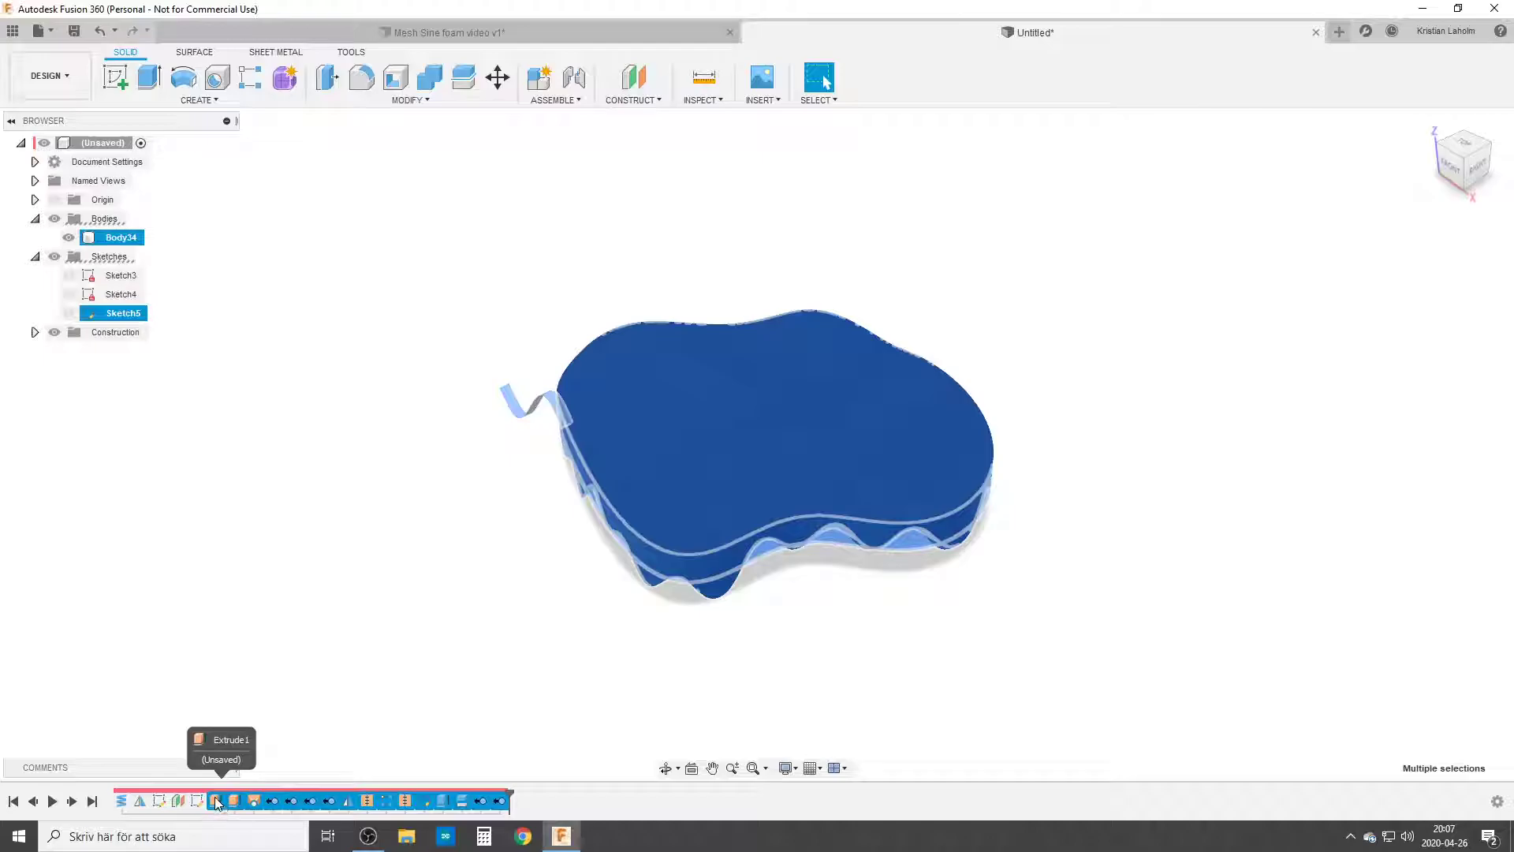
# Delete the foam features from the timeline and show the hidden pipe bodies.
pyautogui.rightClick(216, 801)
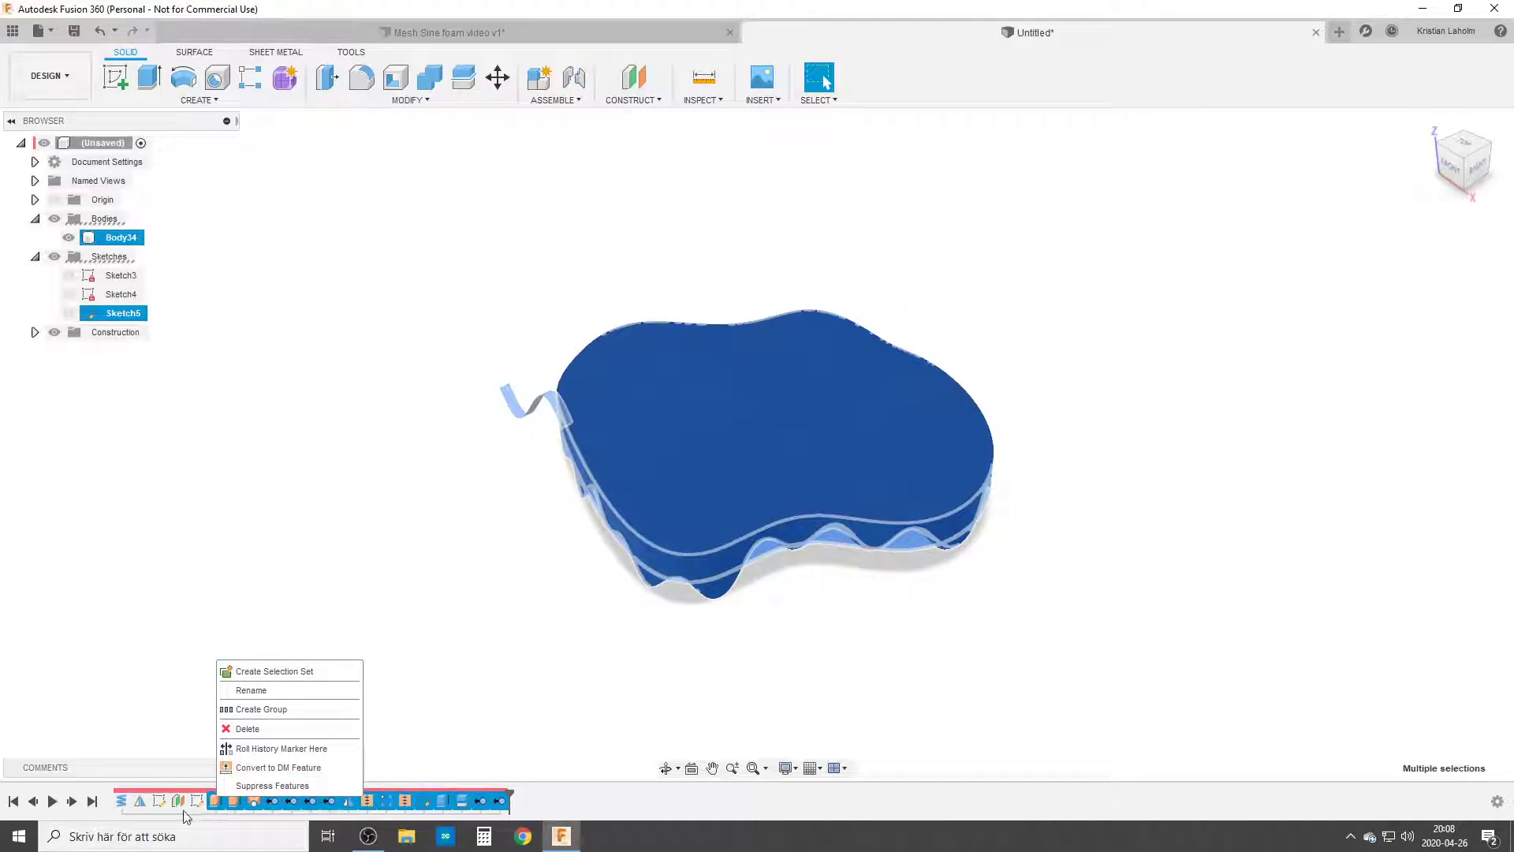
pyautogui.click(247, 728)
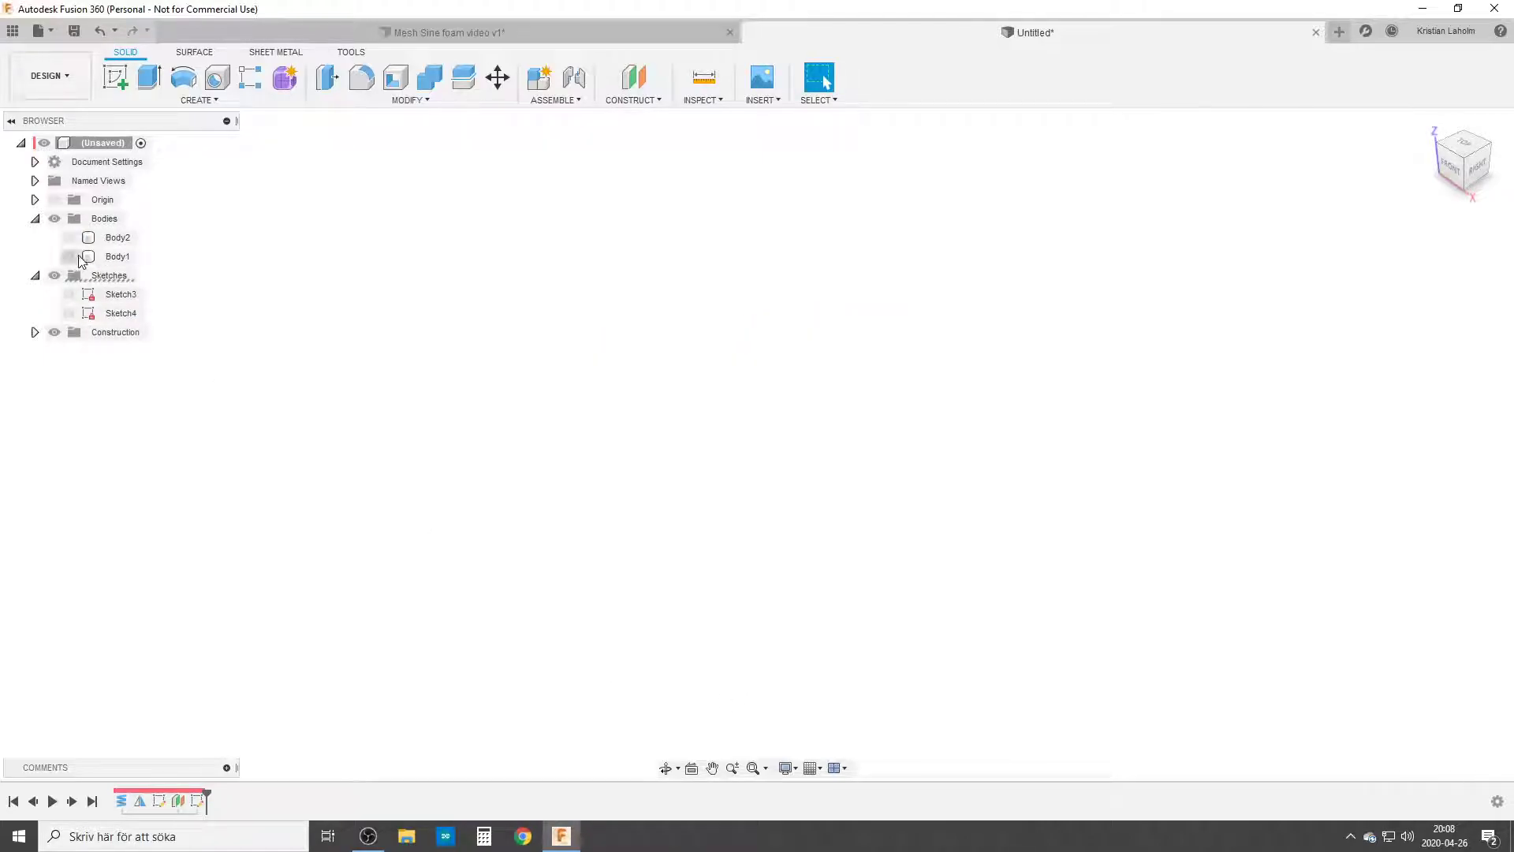
pyautogui.click(68, 256)
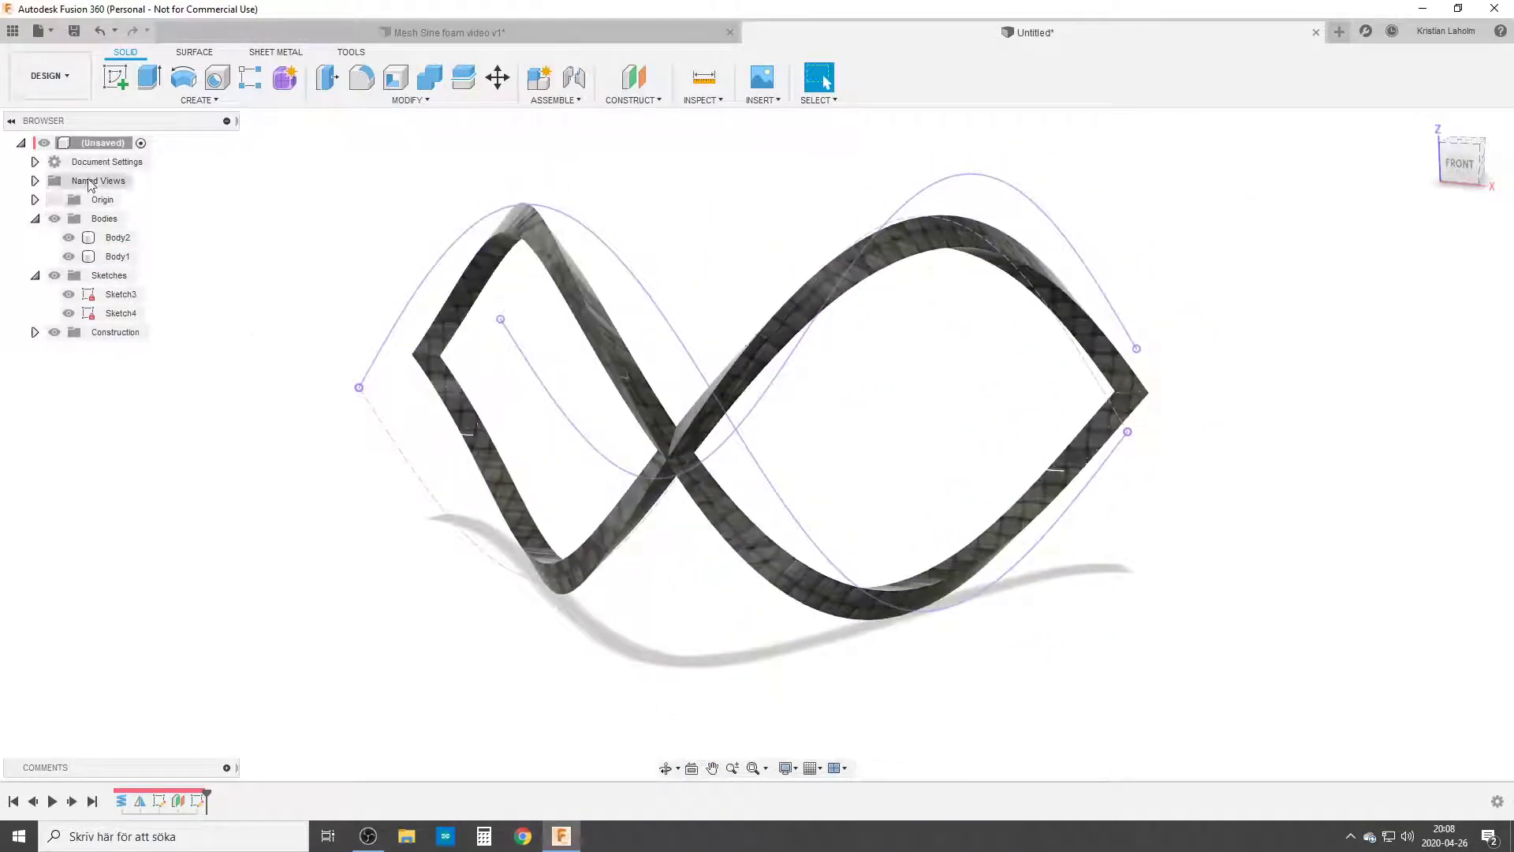
# Remove the appearance override and delete pipe bodies Body1 and Body2.
pyautogui.rightClick(103, 142)
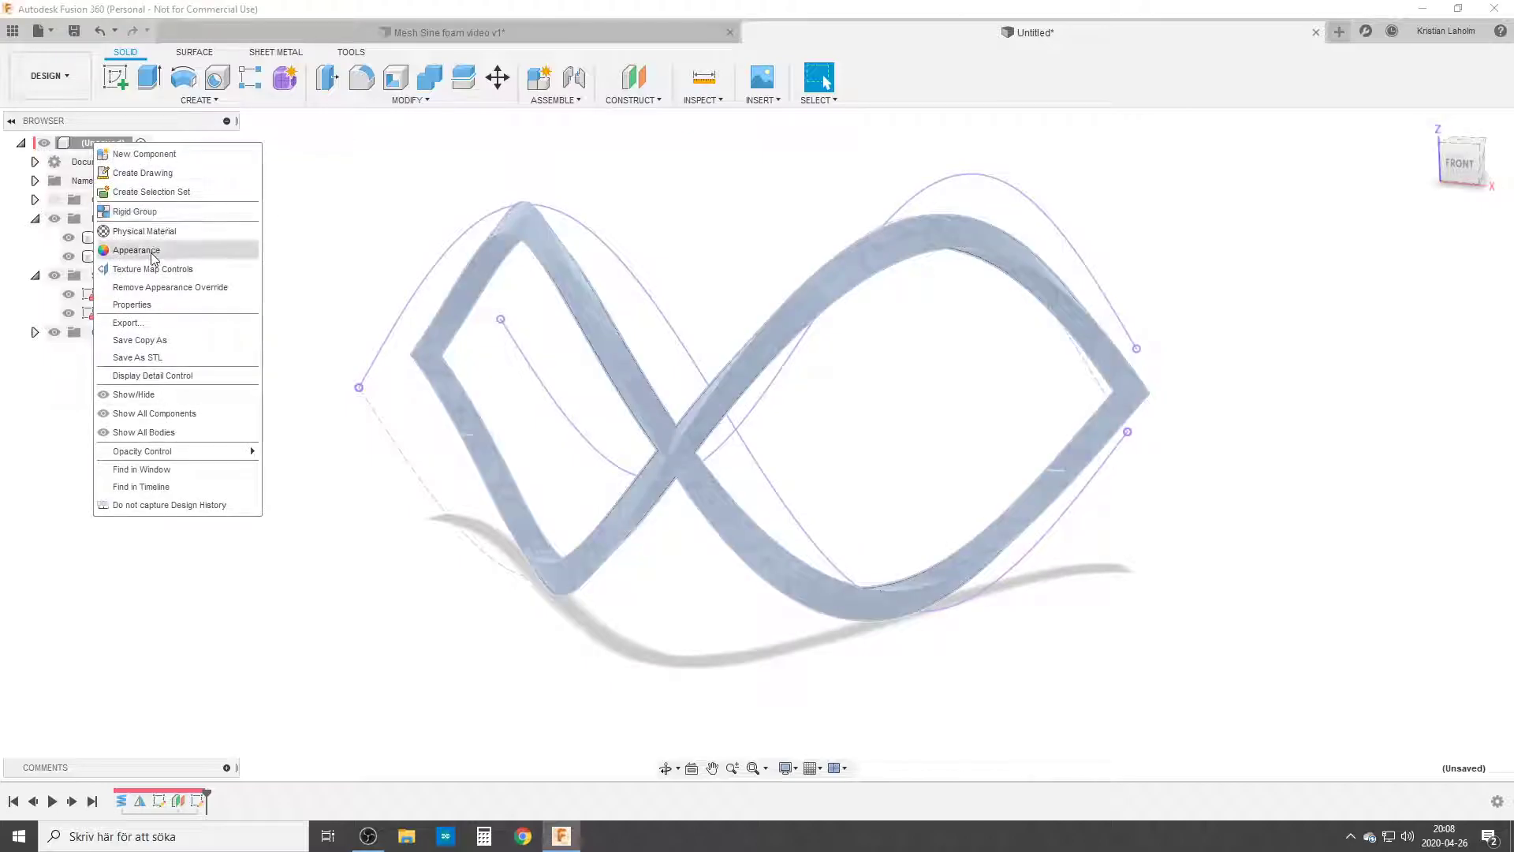
pyautogui.click(136, 250)
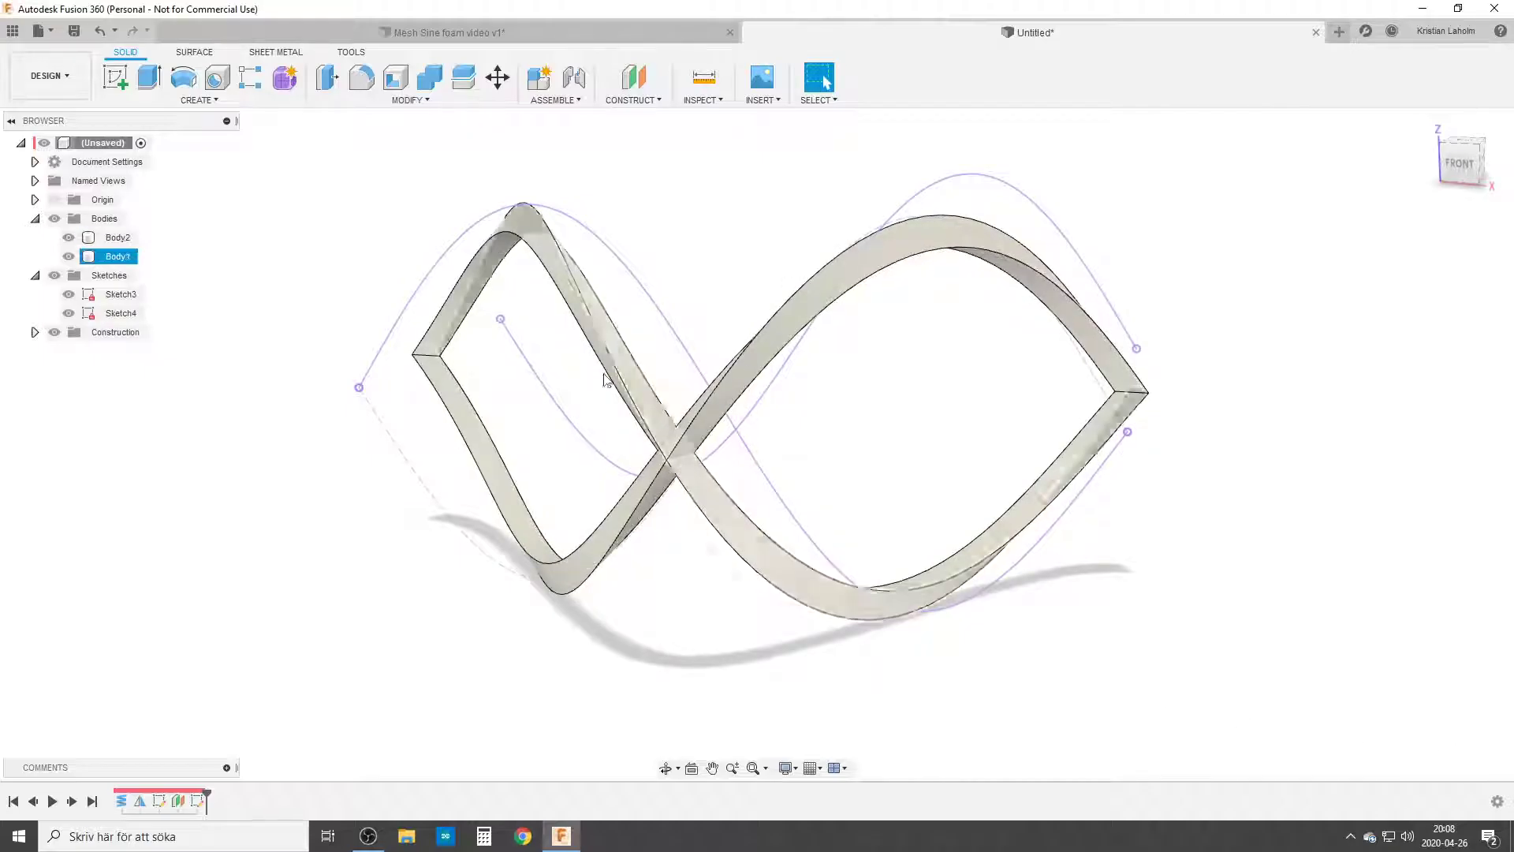
pyautogui.click(116, 237)
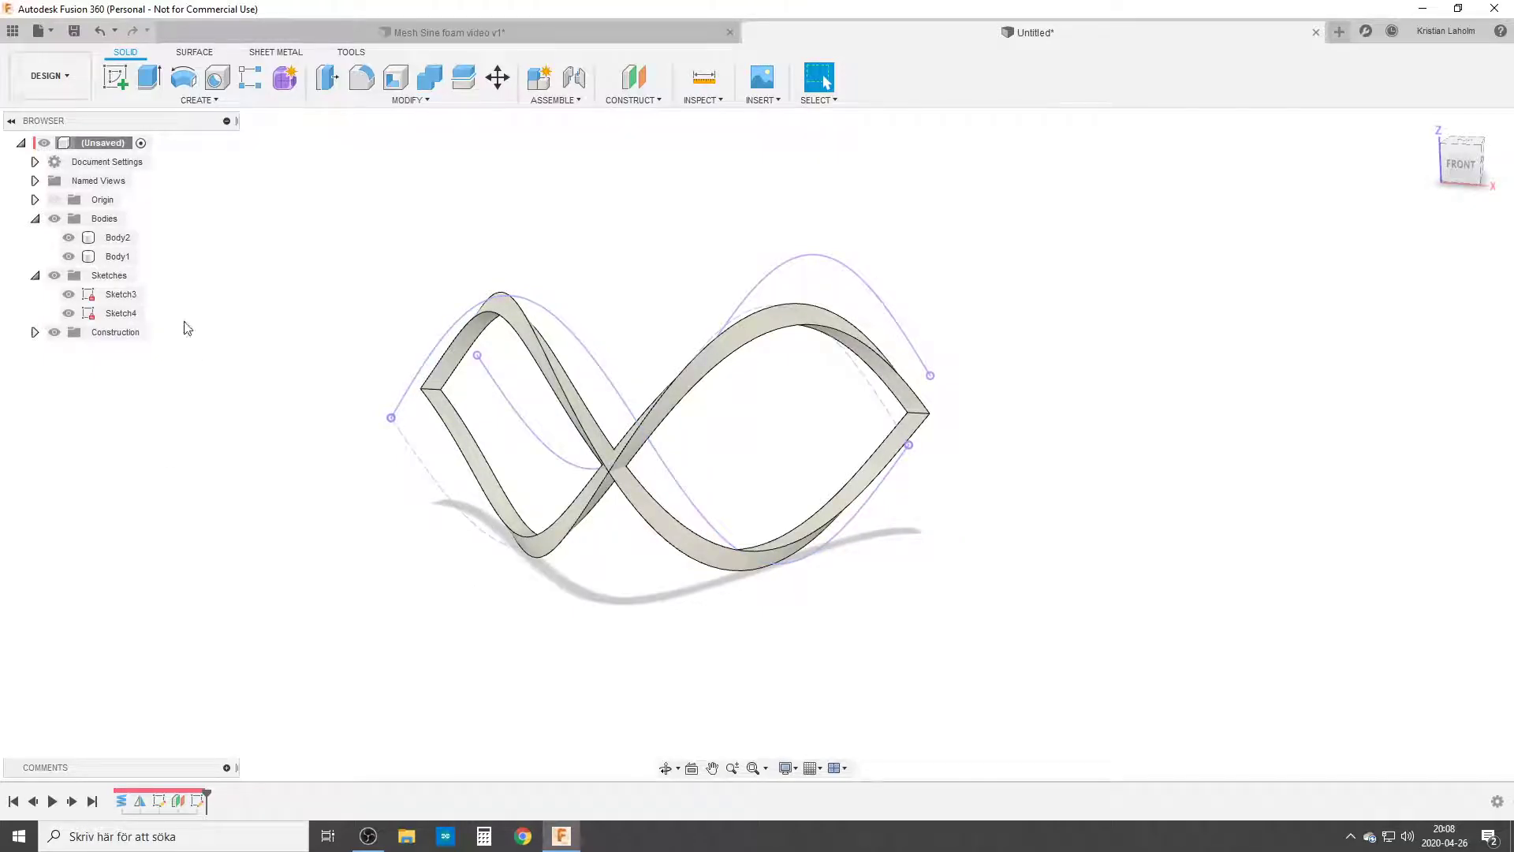
pyautogui.rightClick(117, 255)
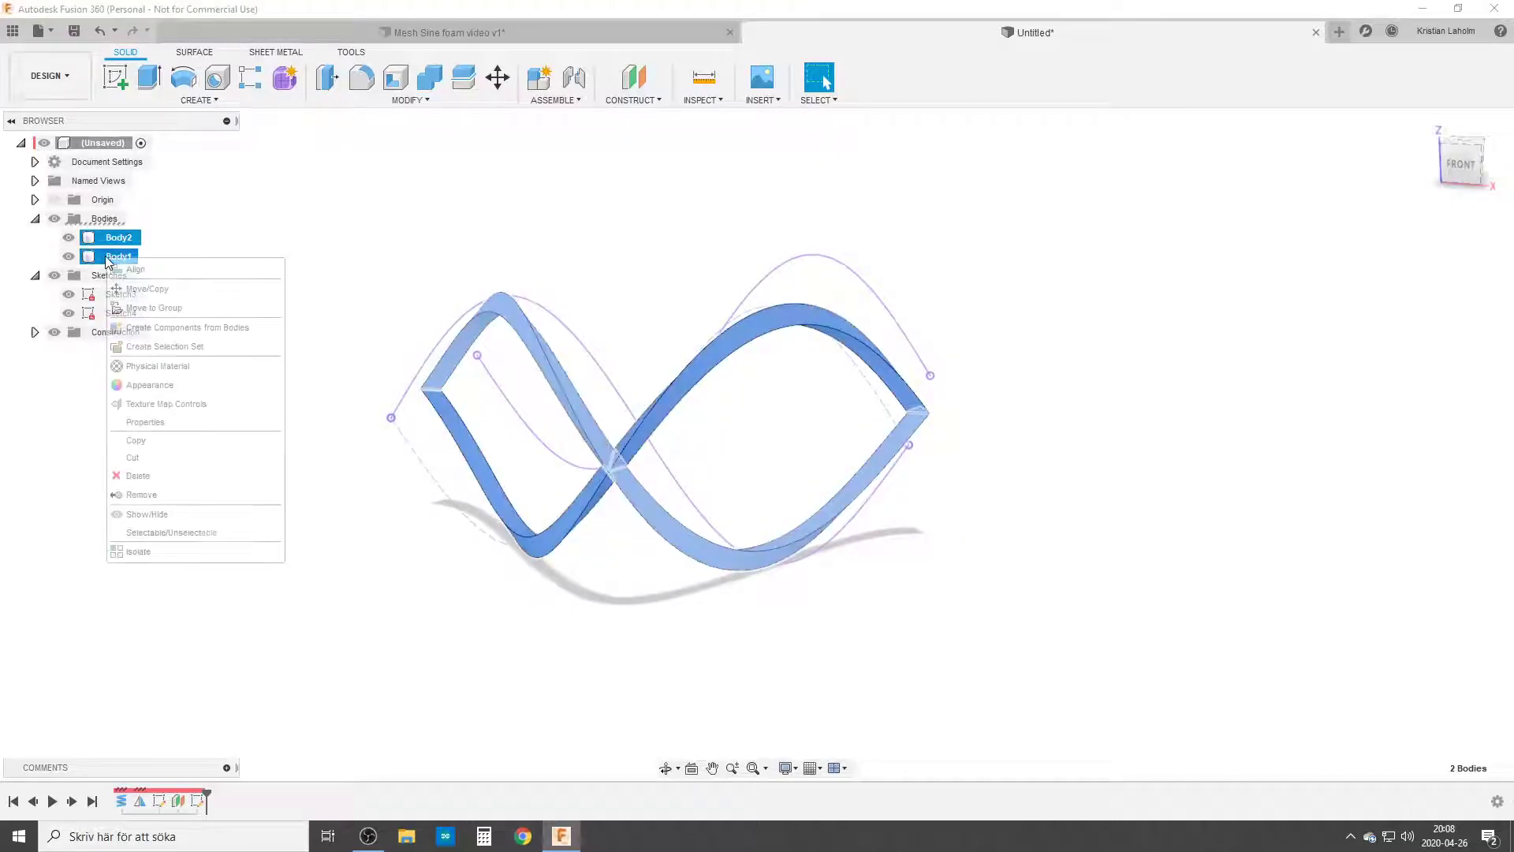
pyautogui.click(137, 475)
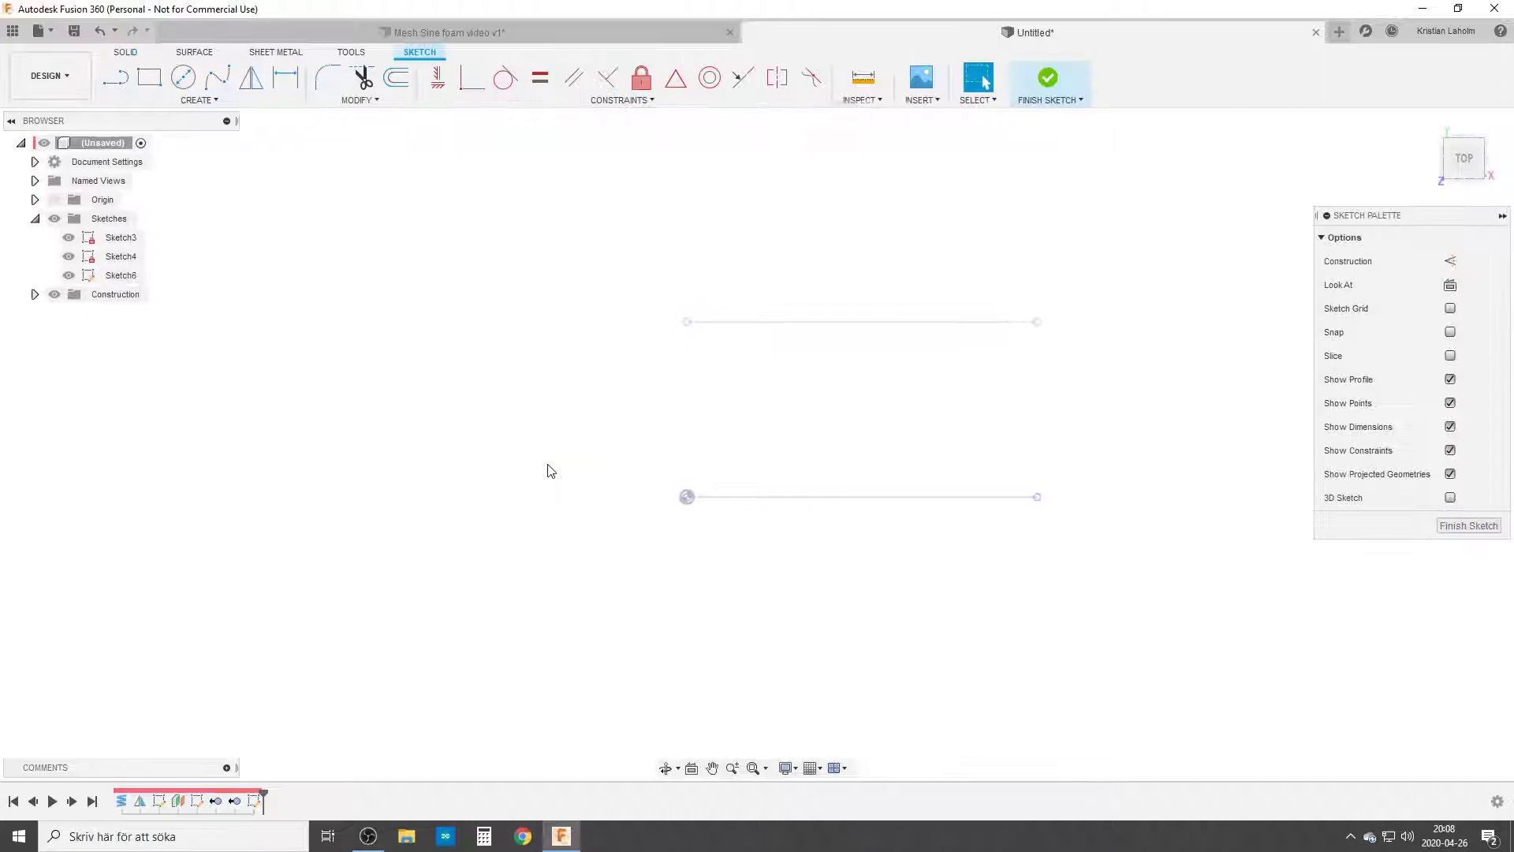
# Draw a triangle with the Line tool and finish the sketch.
pyautogui.click(113, 78)
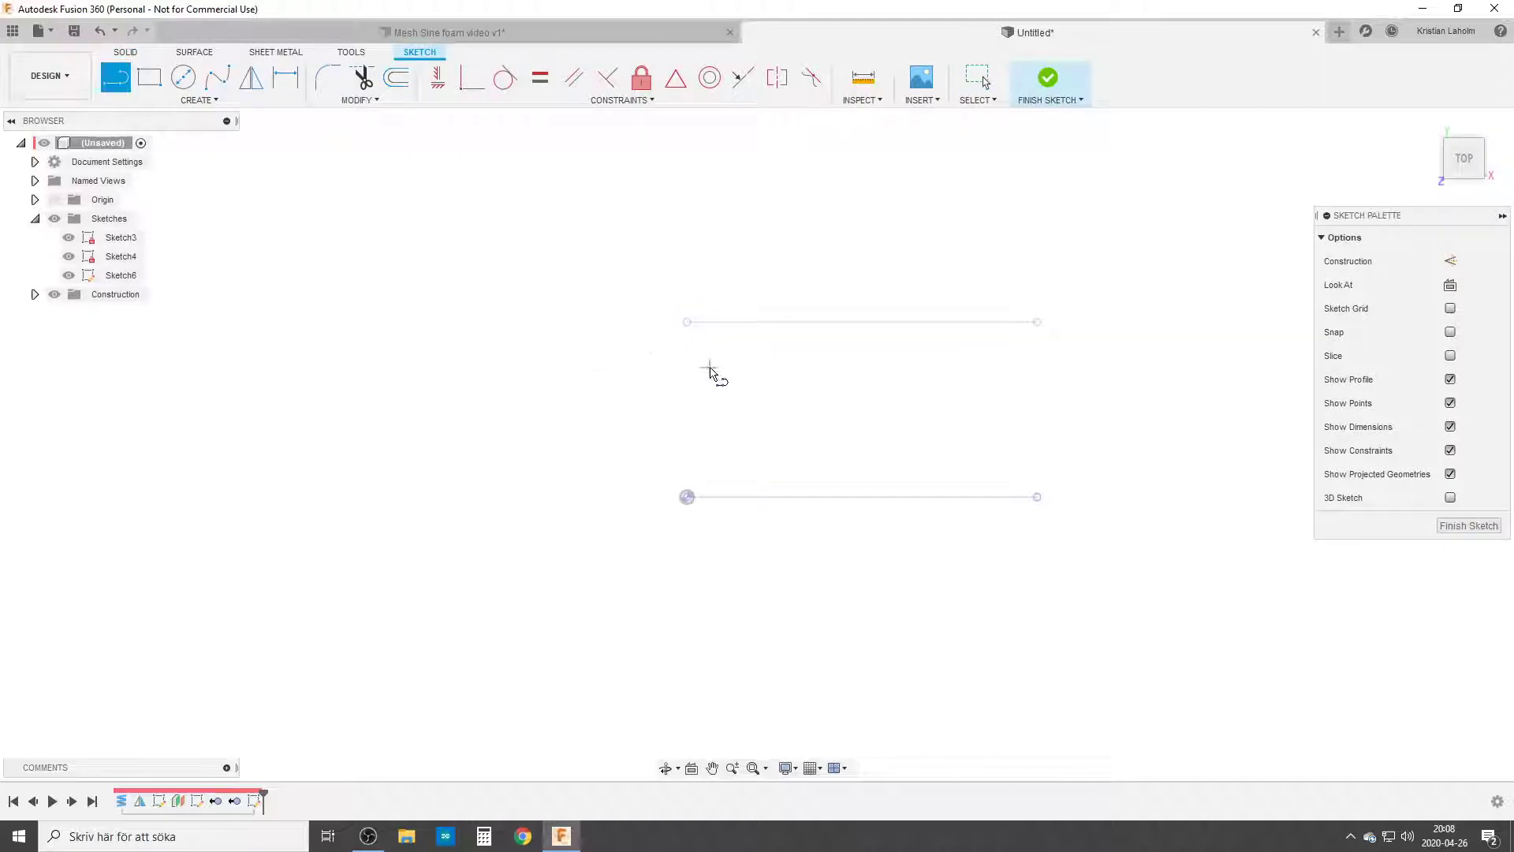
pyautogui.click(1036, 496)
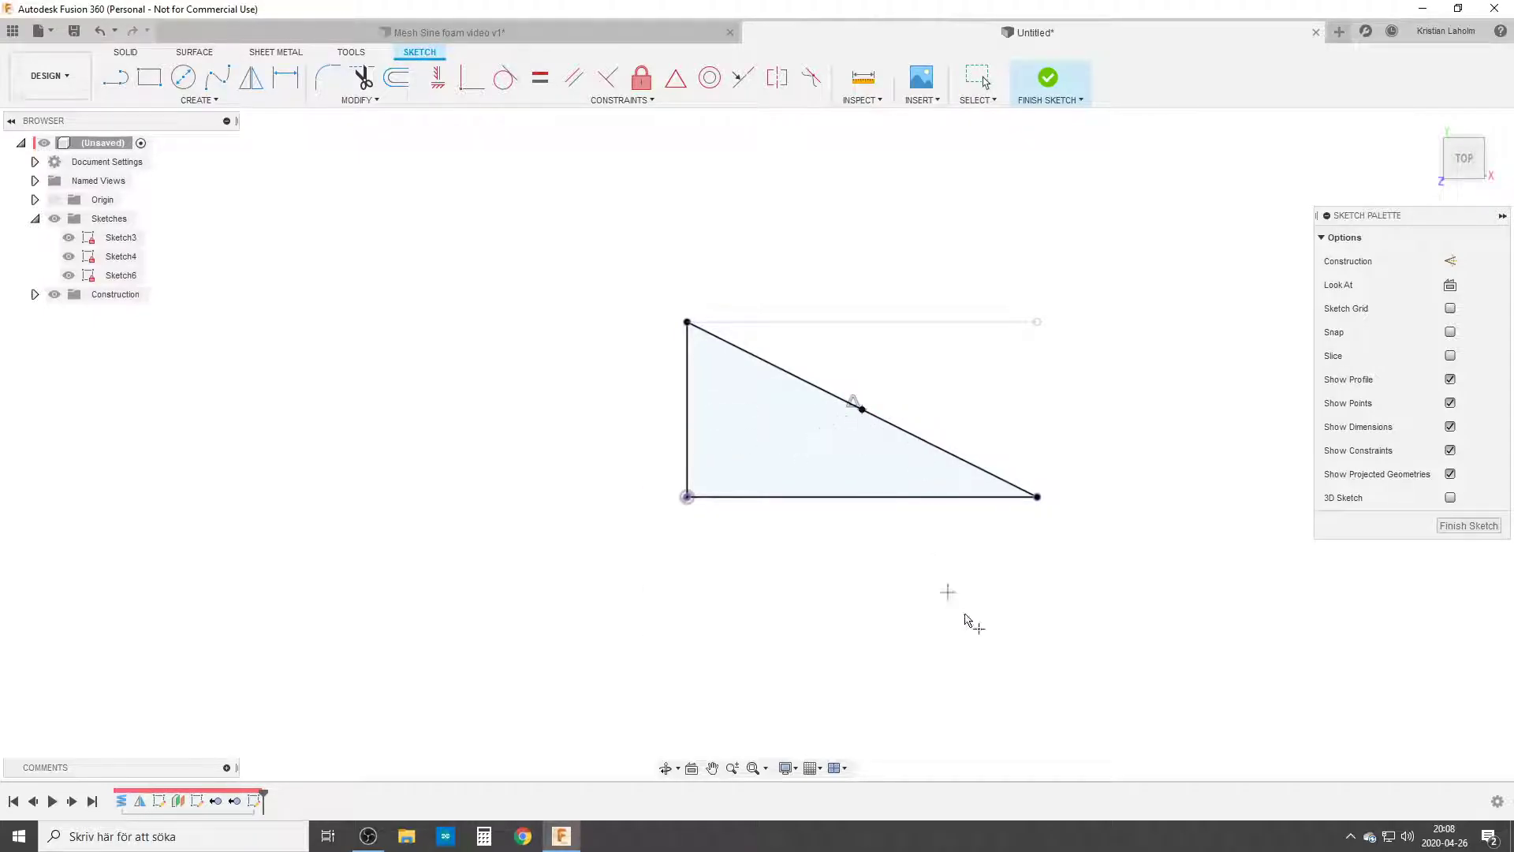
pyautogui.click(1048, 83)
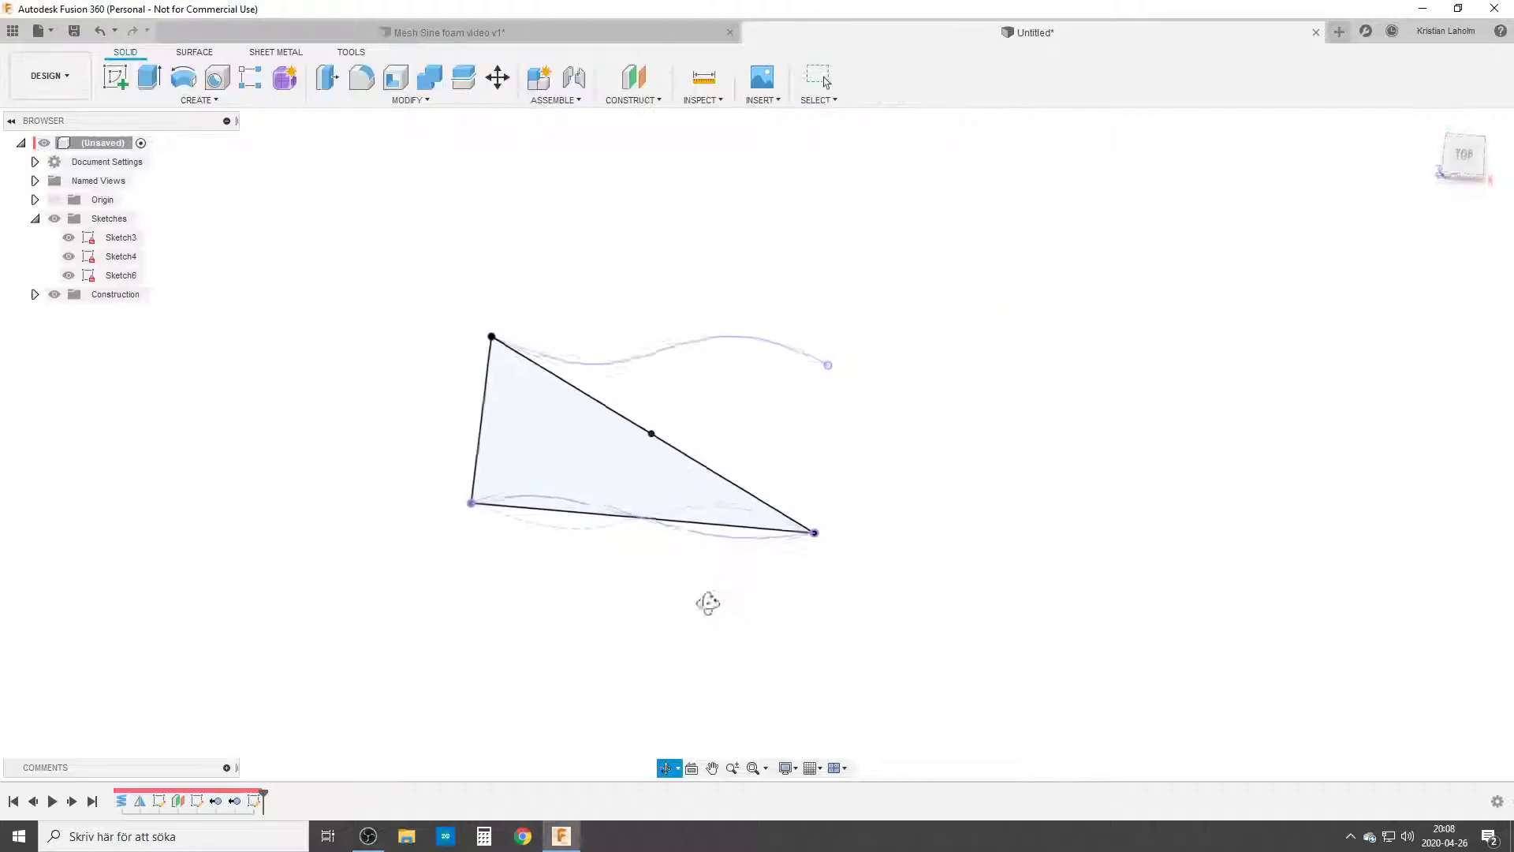
# Construct an axis perpendicular to the triangle face through its long side's midpoint.
pyautogui.click(703, 85)
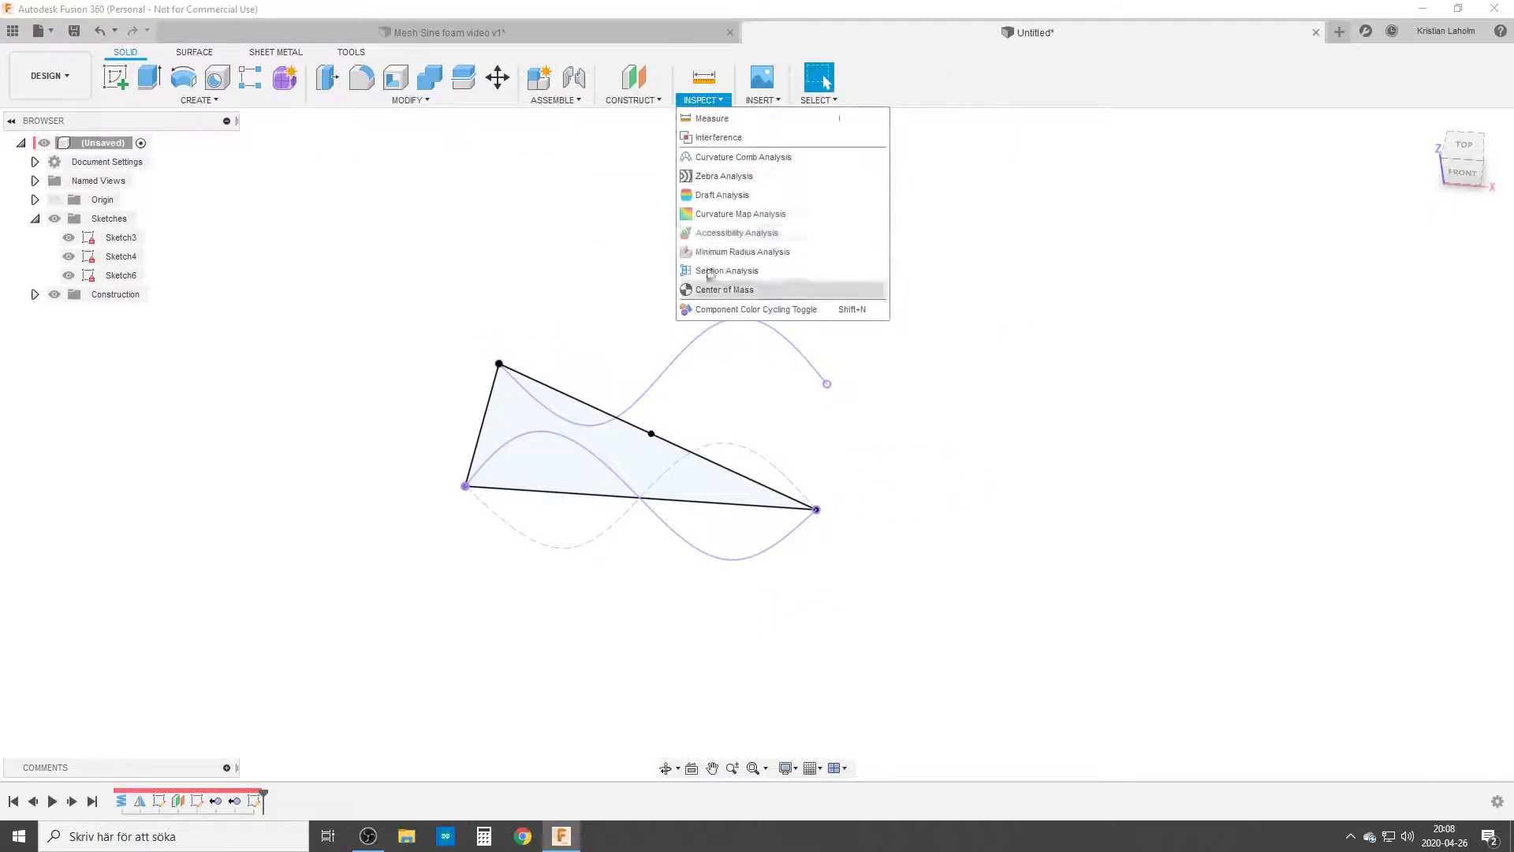
pyautogui.click(631, 99)
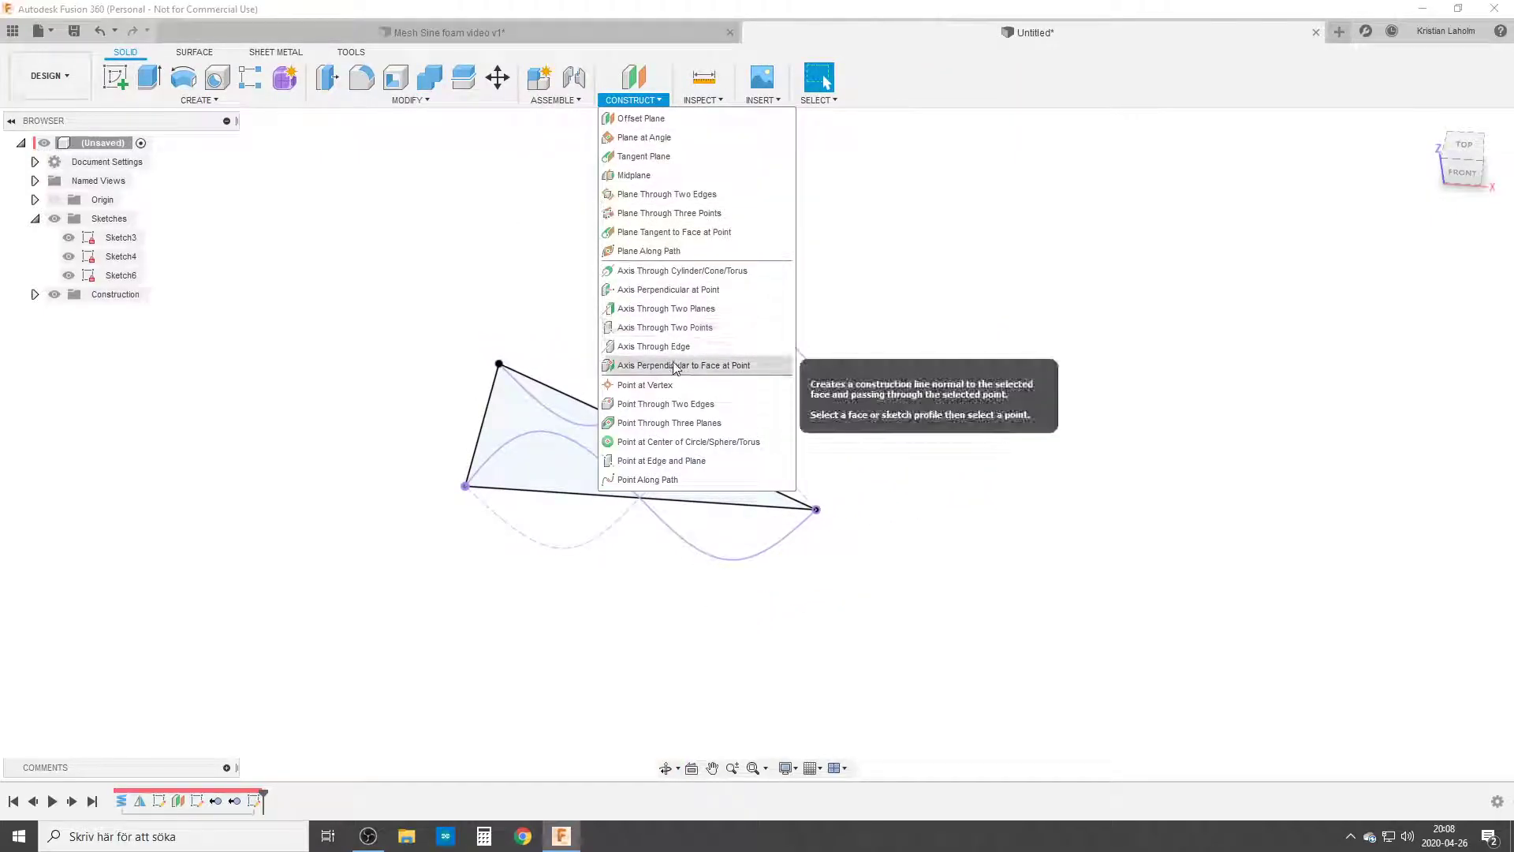
pyautogui.click(683, 365)
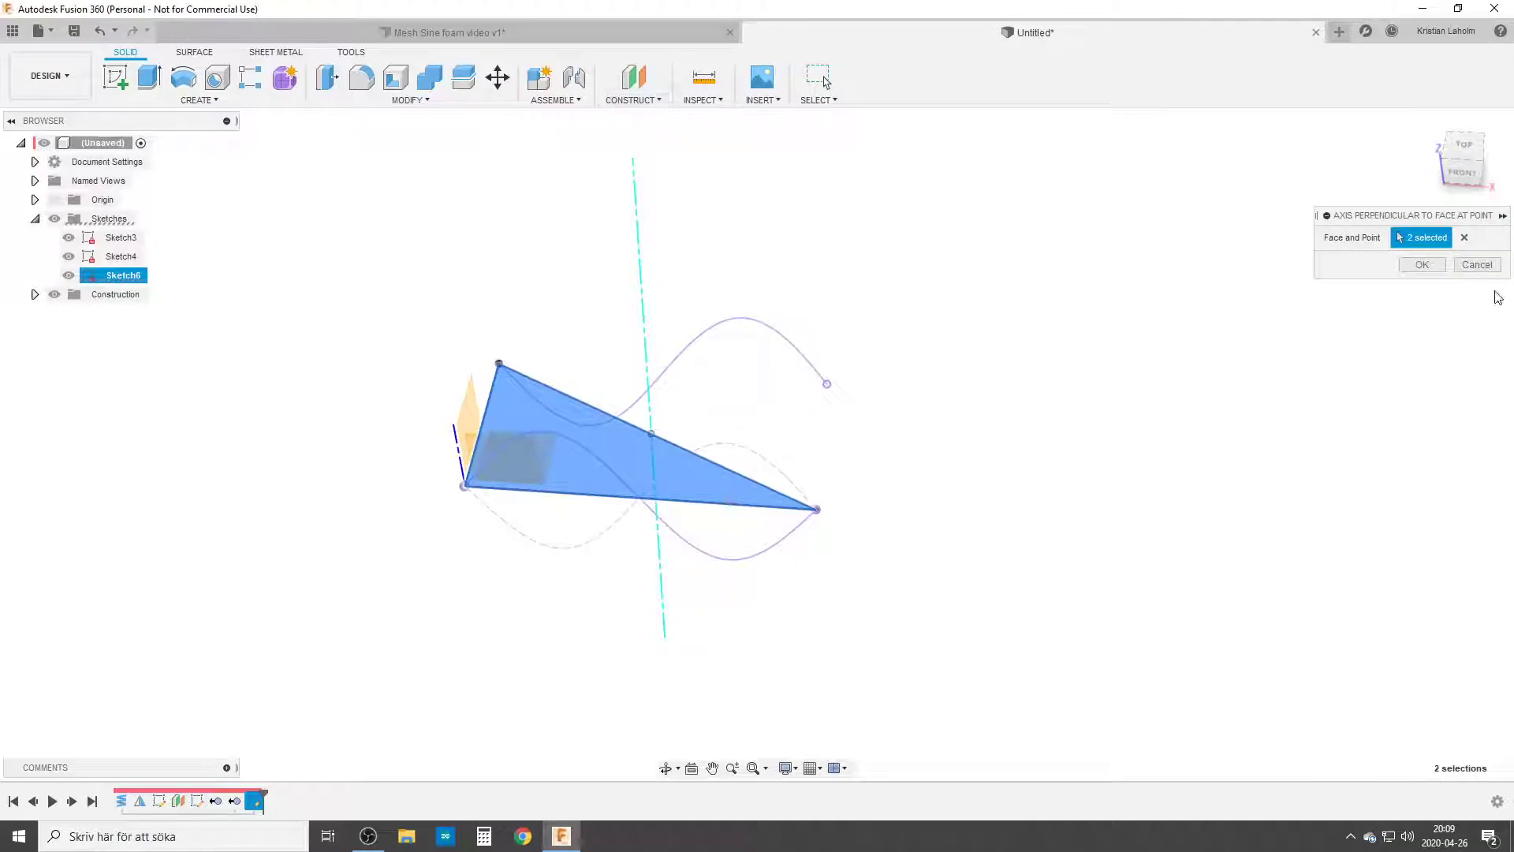
pyautogui.click(1421, 264)
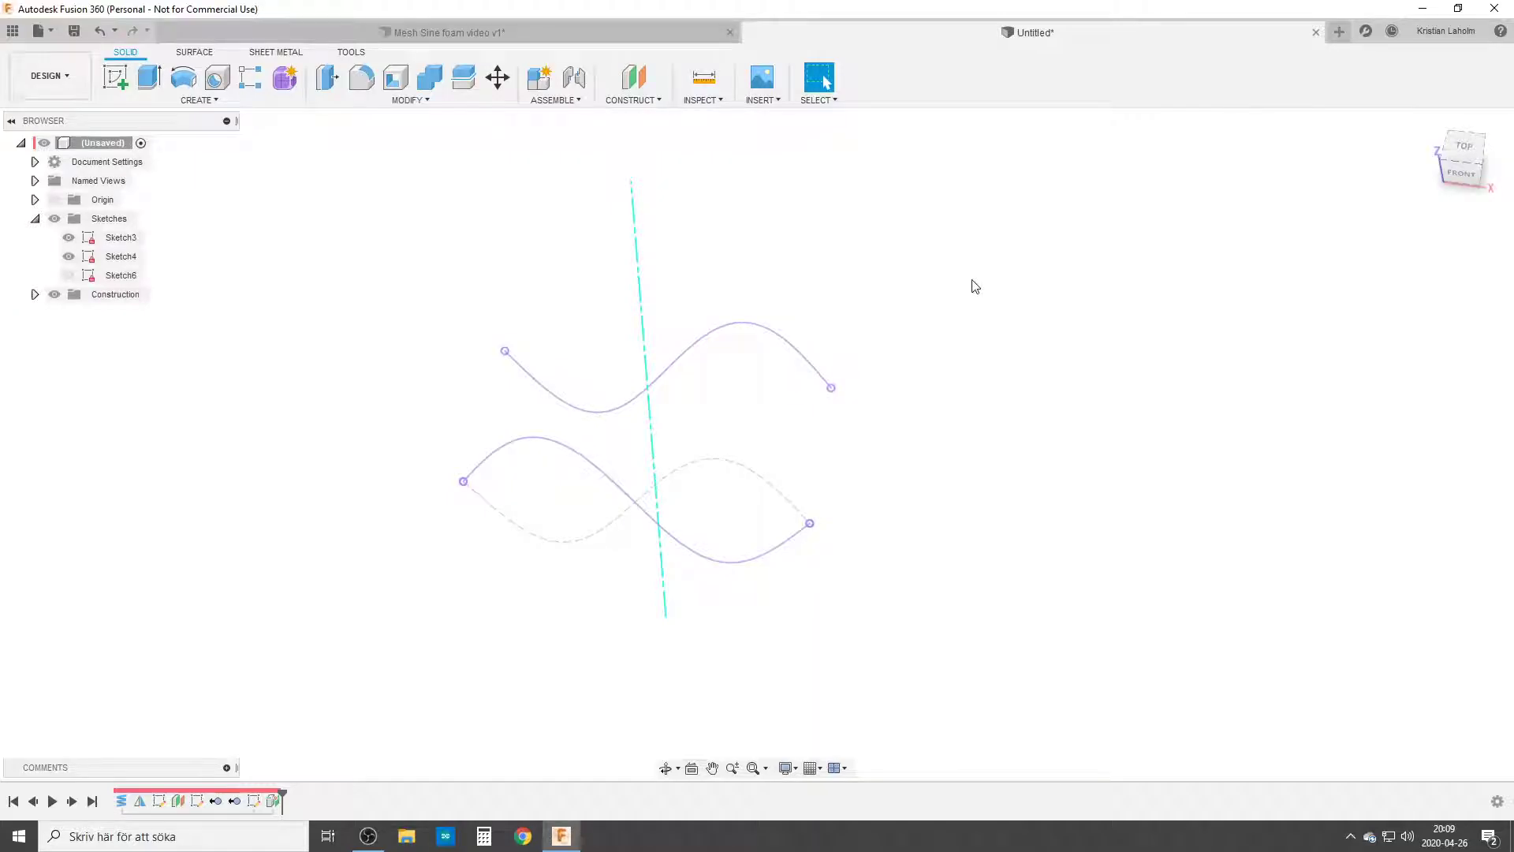
pyautogui.click(409, 100)
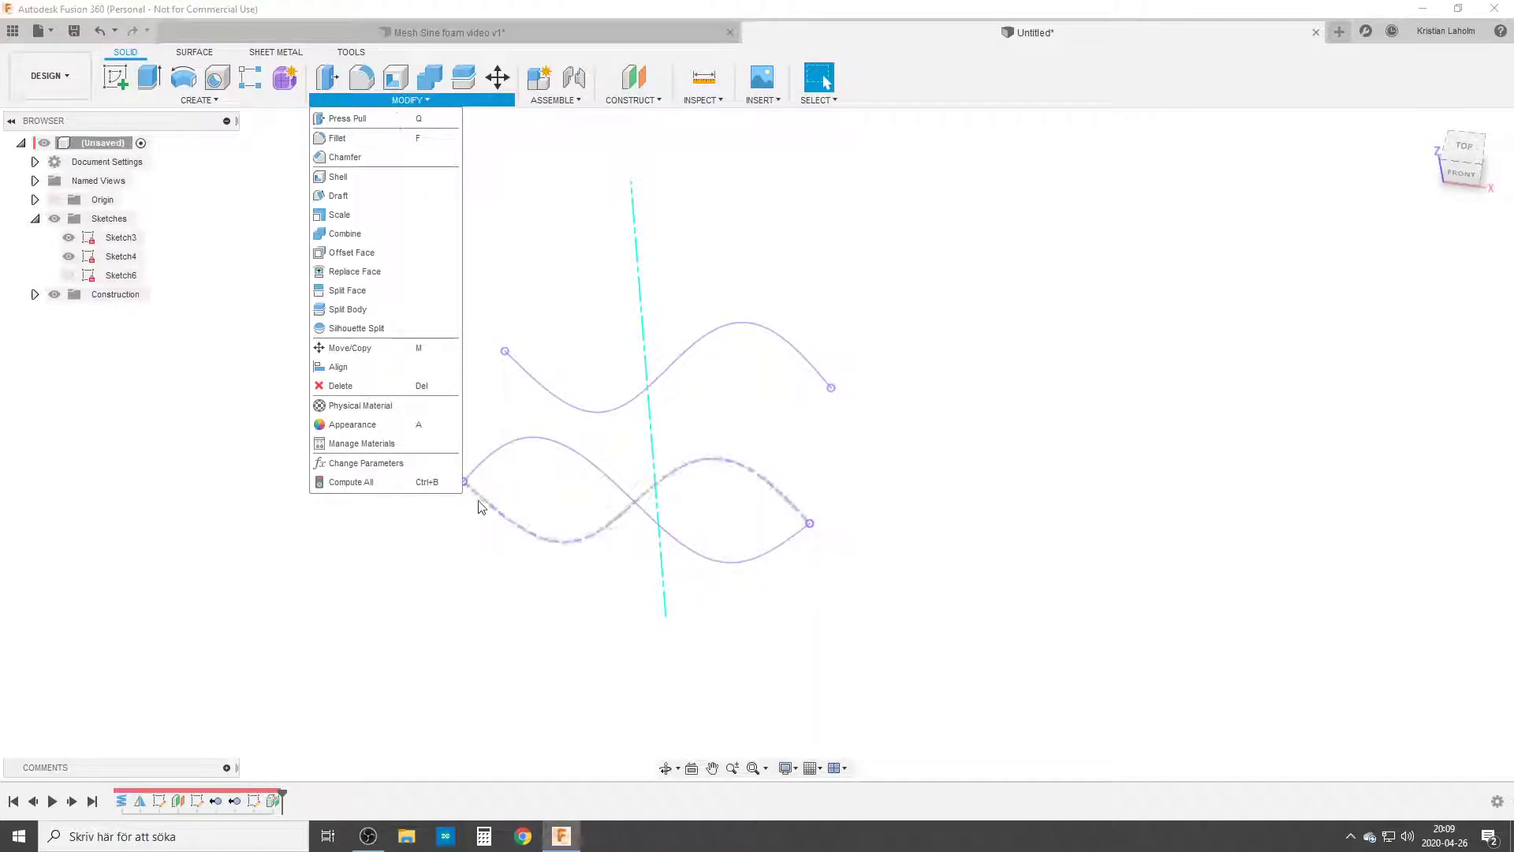
# Add a user parameter Wire_size with expression 5 mm in Change Parameters.
pyautogui.click(366, 463)
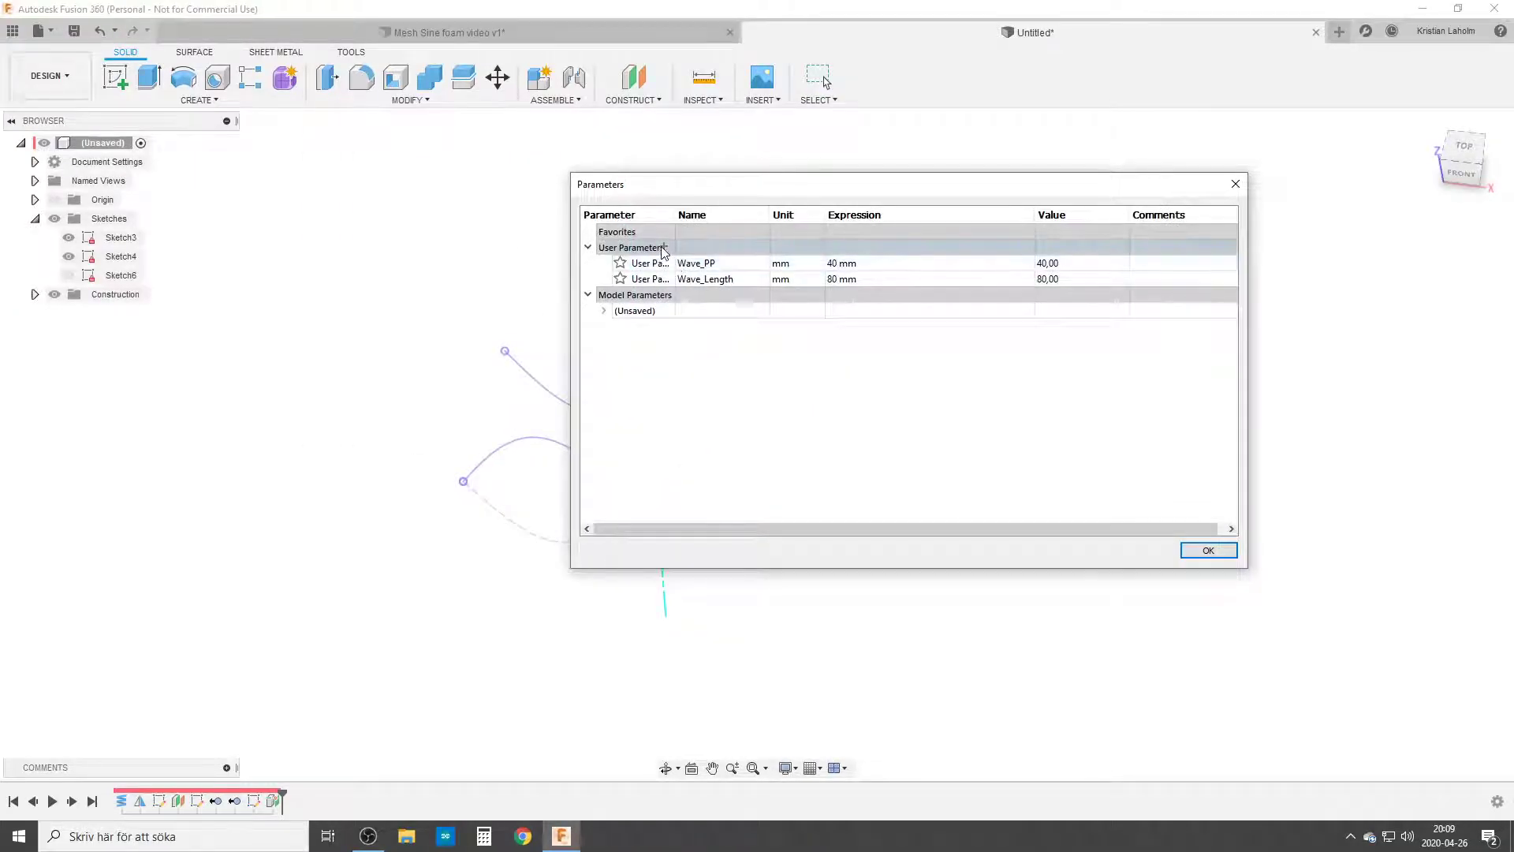
pyautogui.click(664, 247)
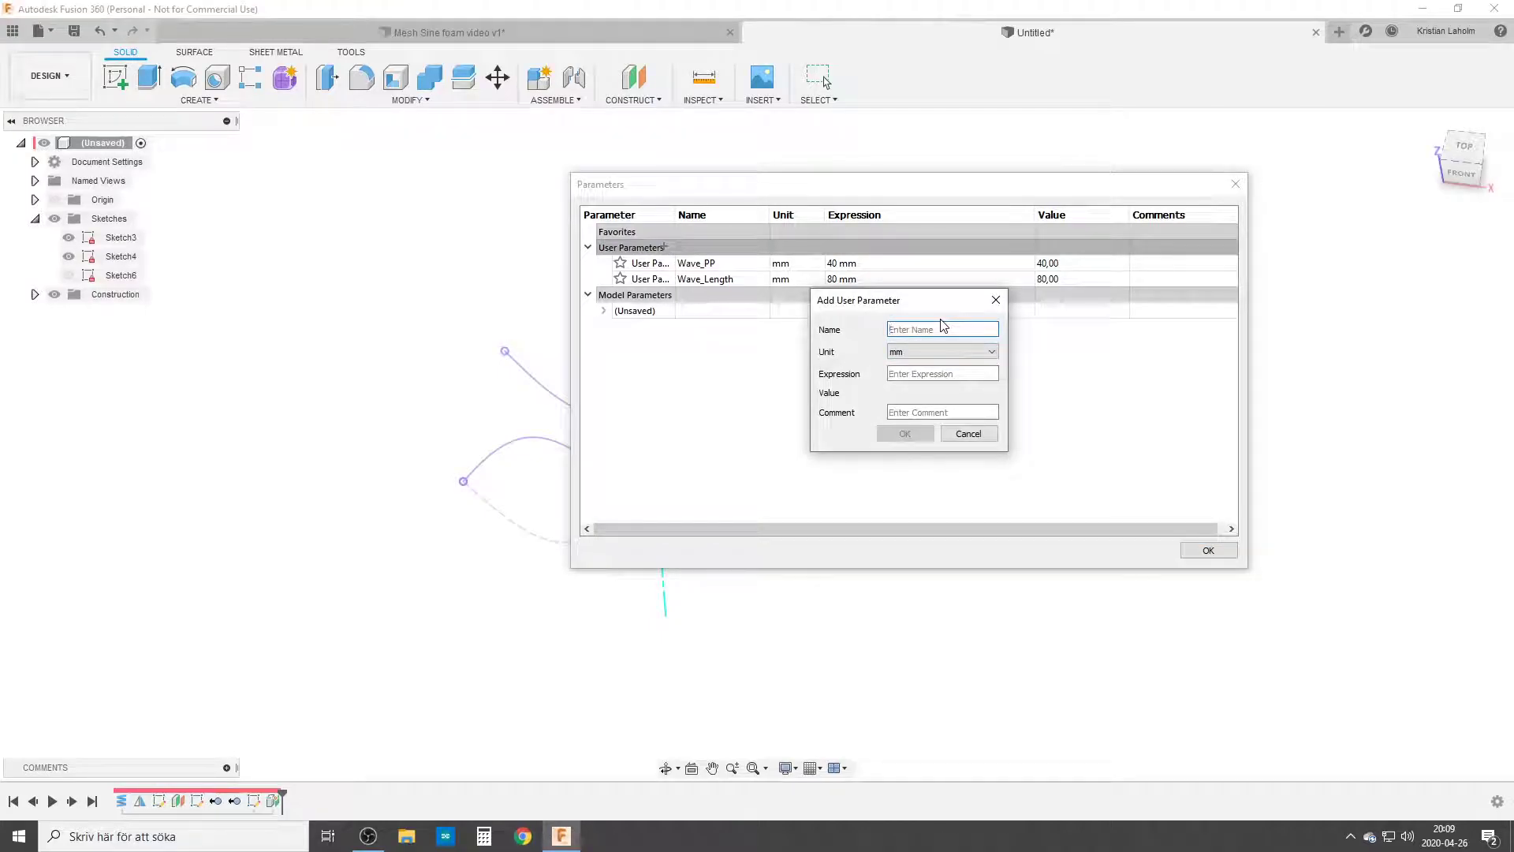
pyautogui.write('Wire_size')
pyautogui.click(942, 373)
pyautogui.write('5')
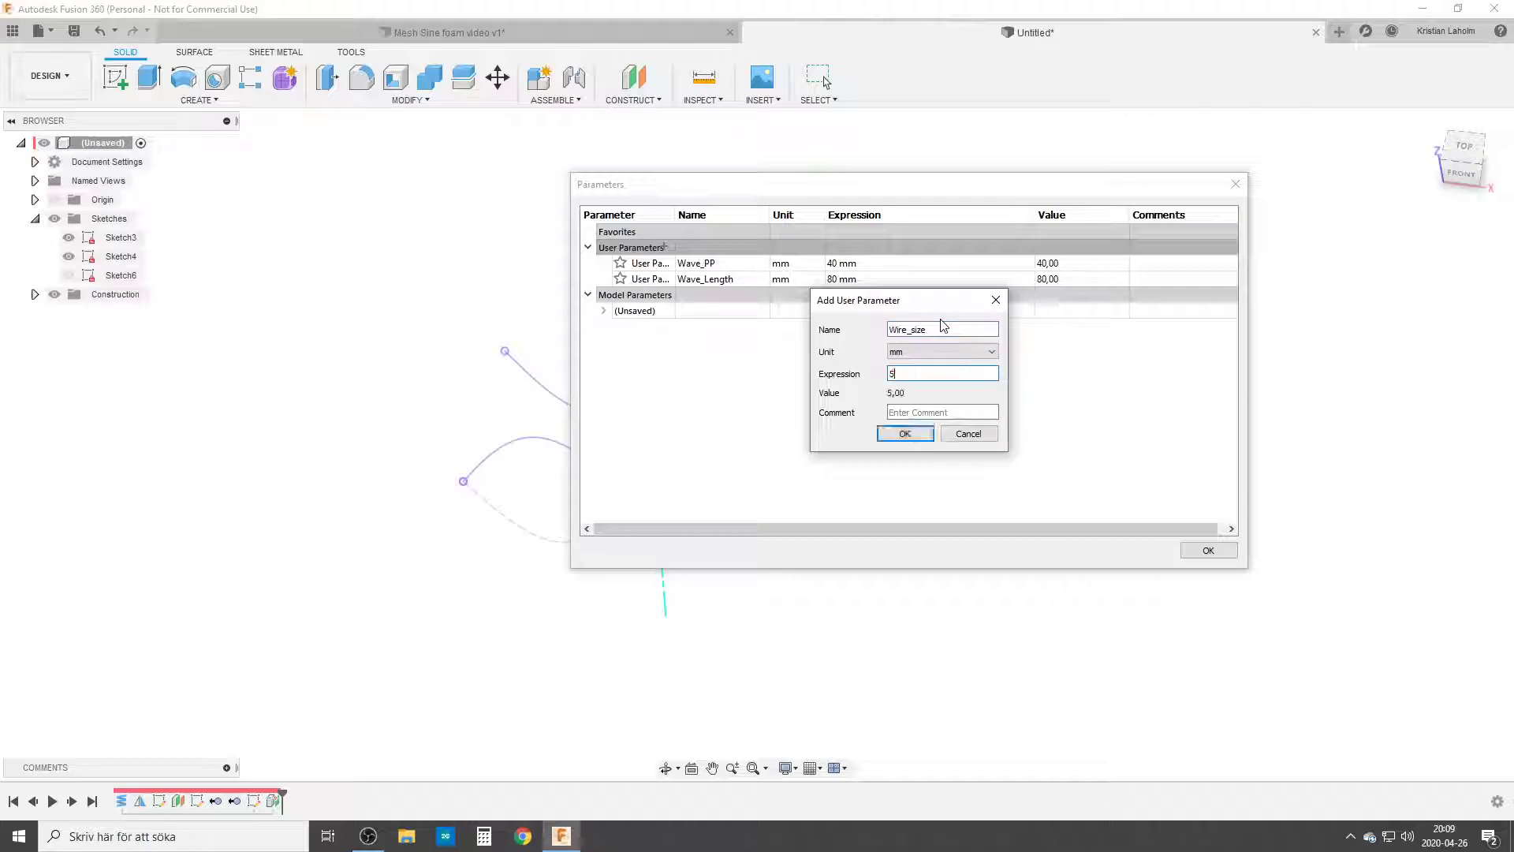
pyautogui.click(905, 433)
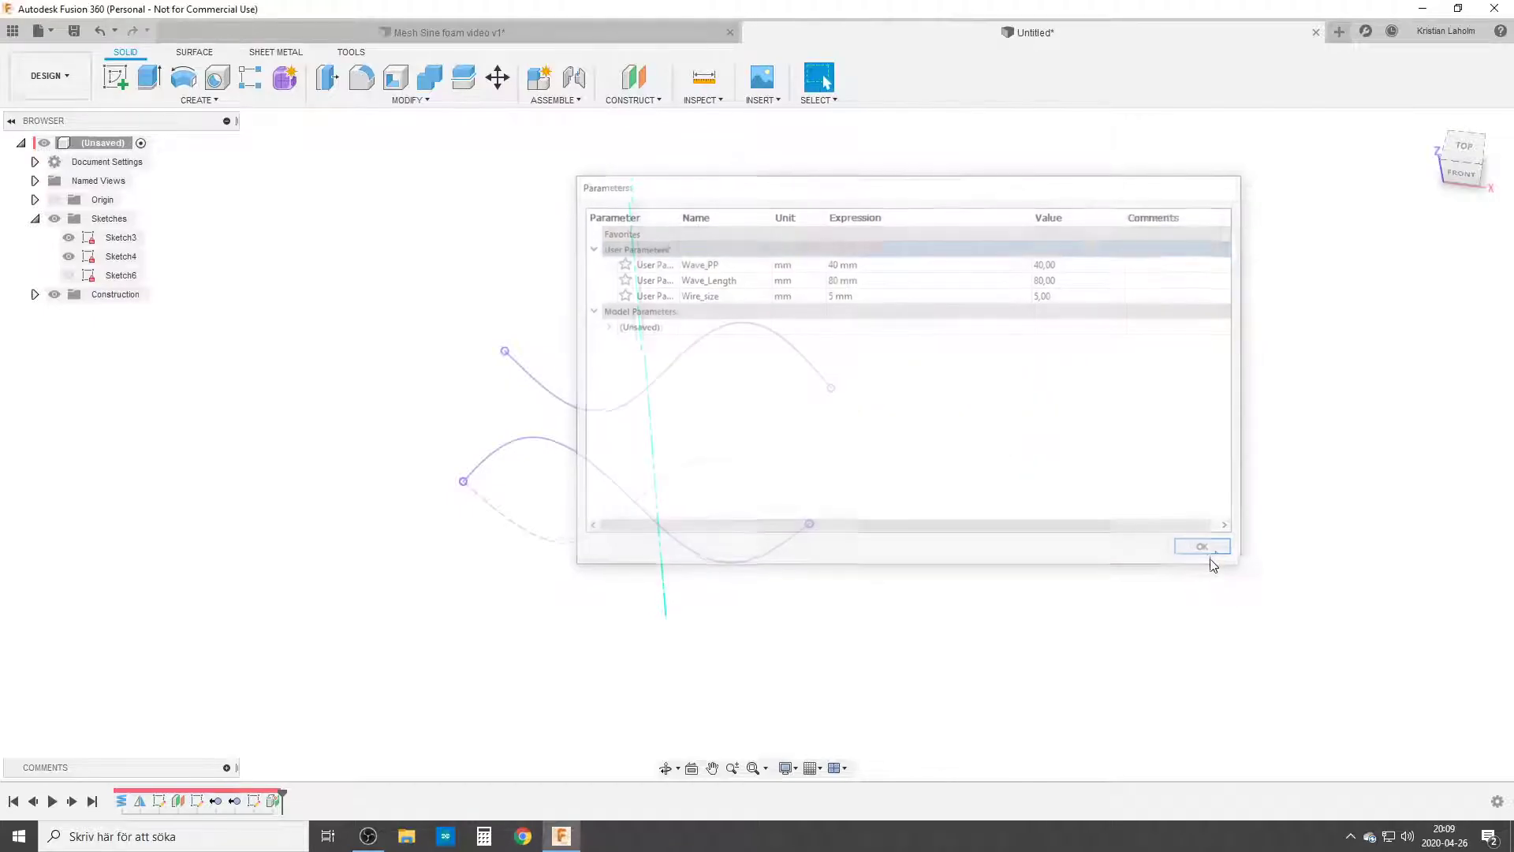
pyautogui.click(1200, 546)
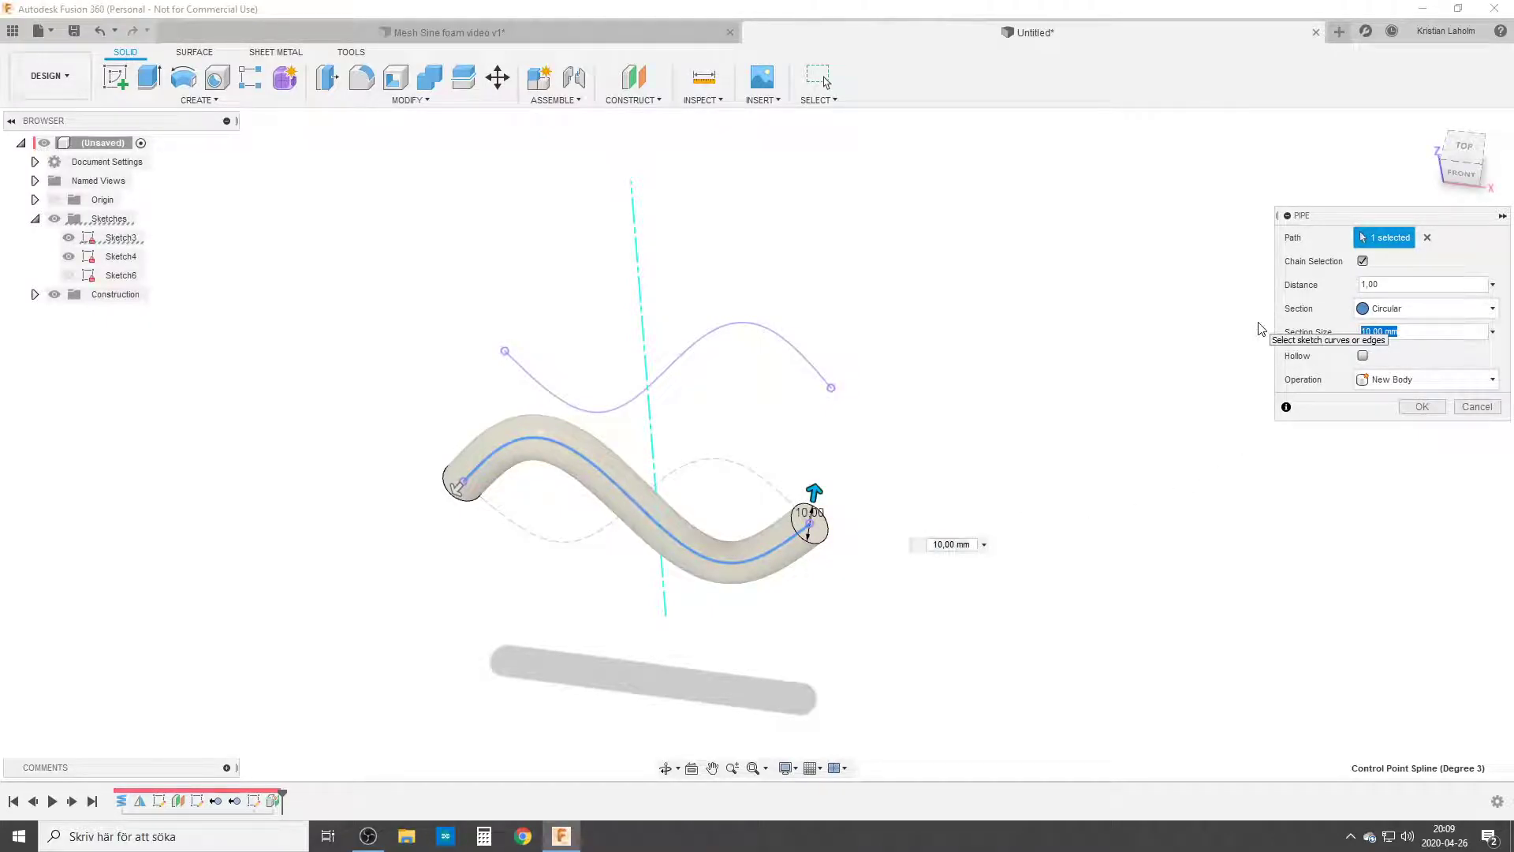
# Finish the lower-curve pipe at Wire_size, then add a second Wire_size pipe along the other sine curve.
pyautogui.write('Wire_size')
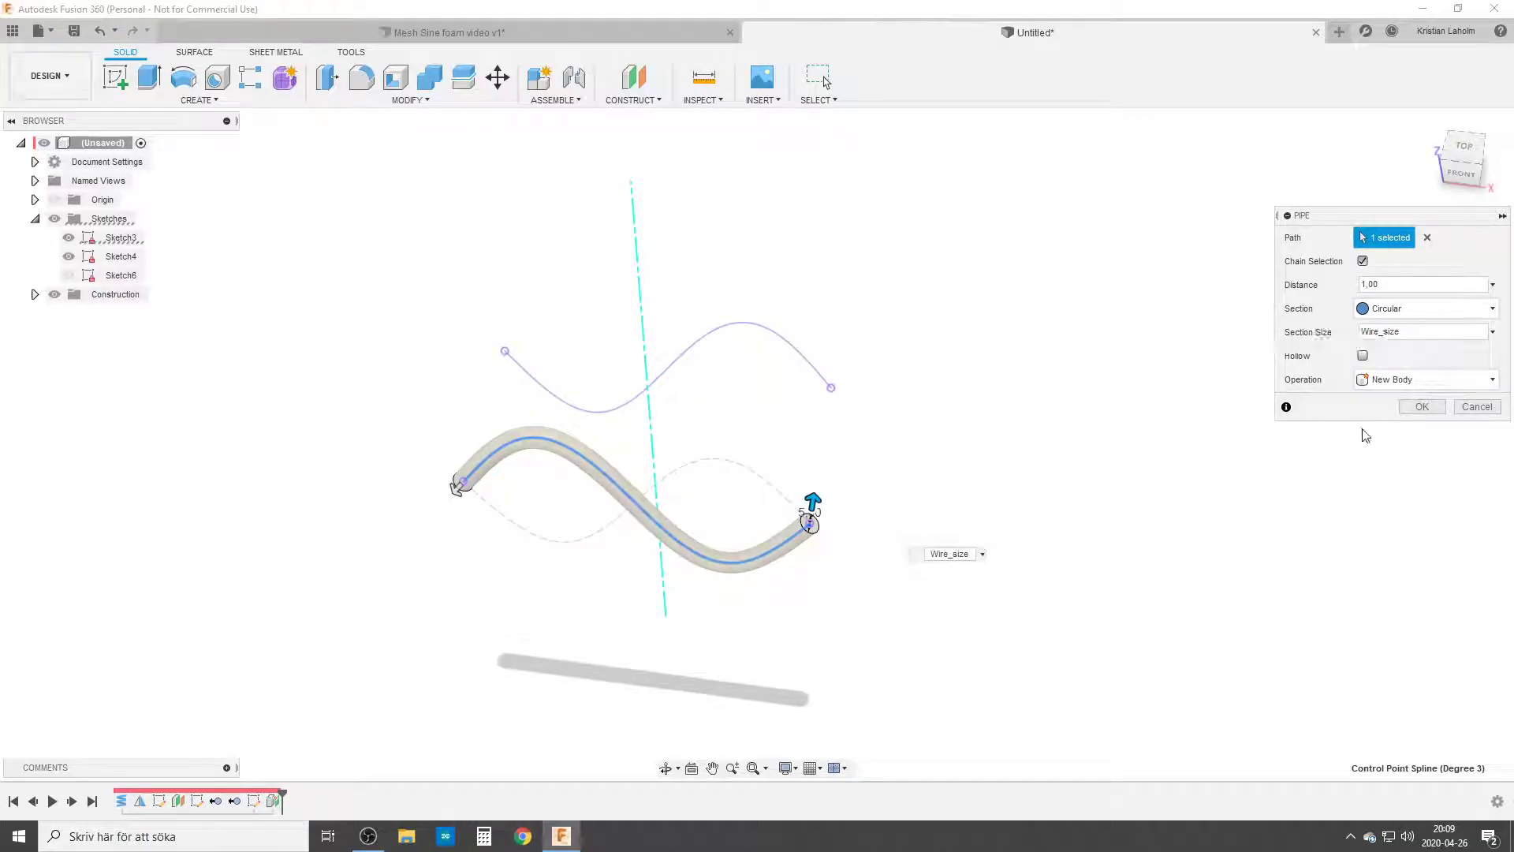
pyautogui.click(1420, 405)
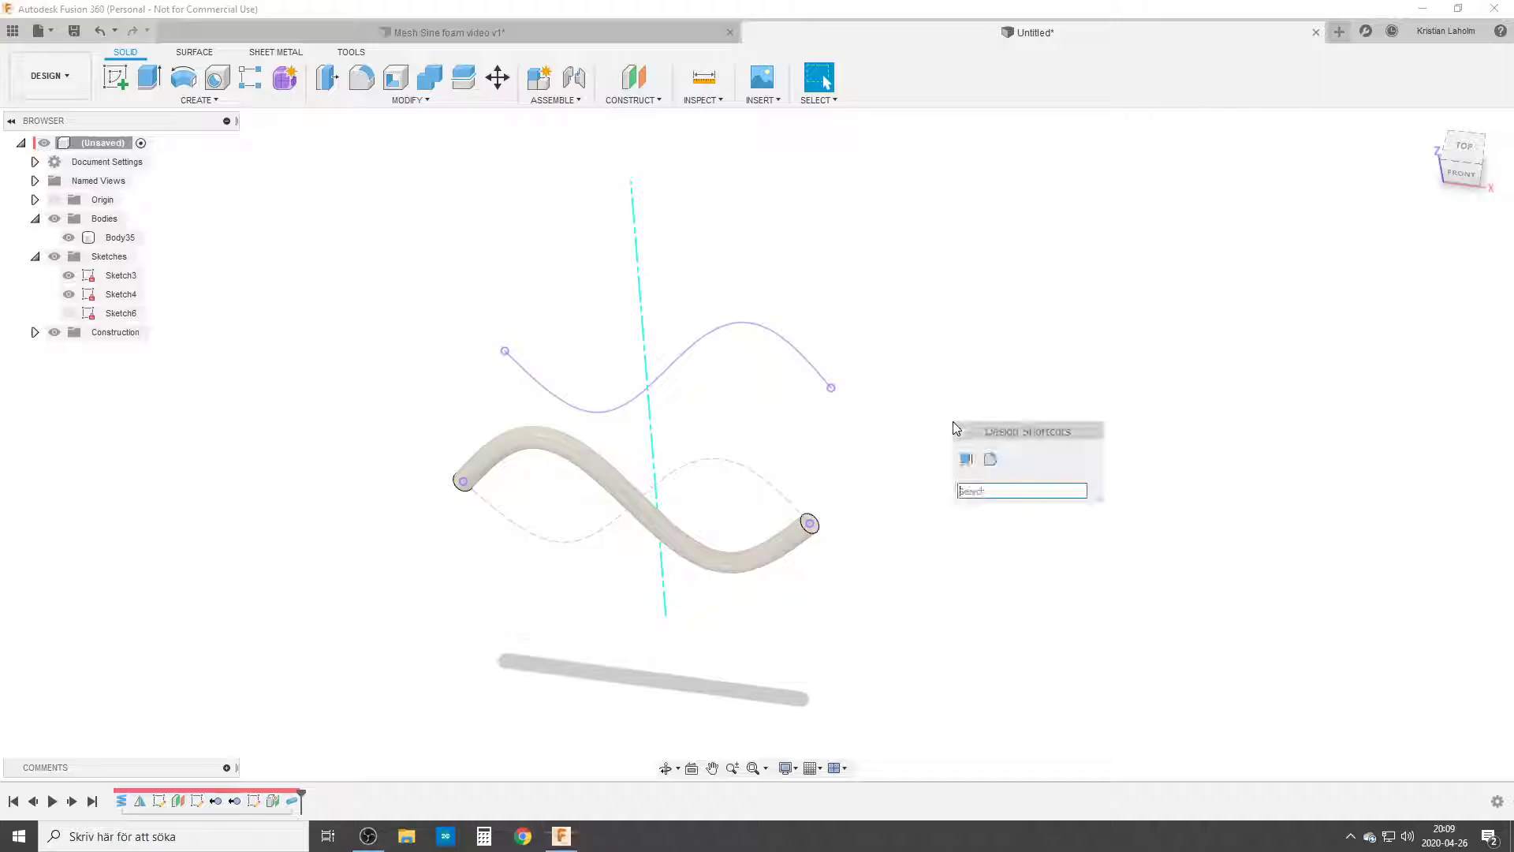
pyautogui.write('pip')
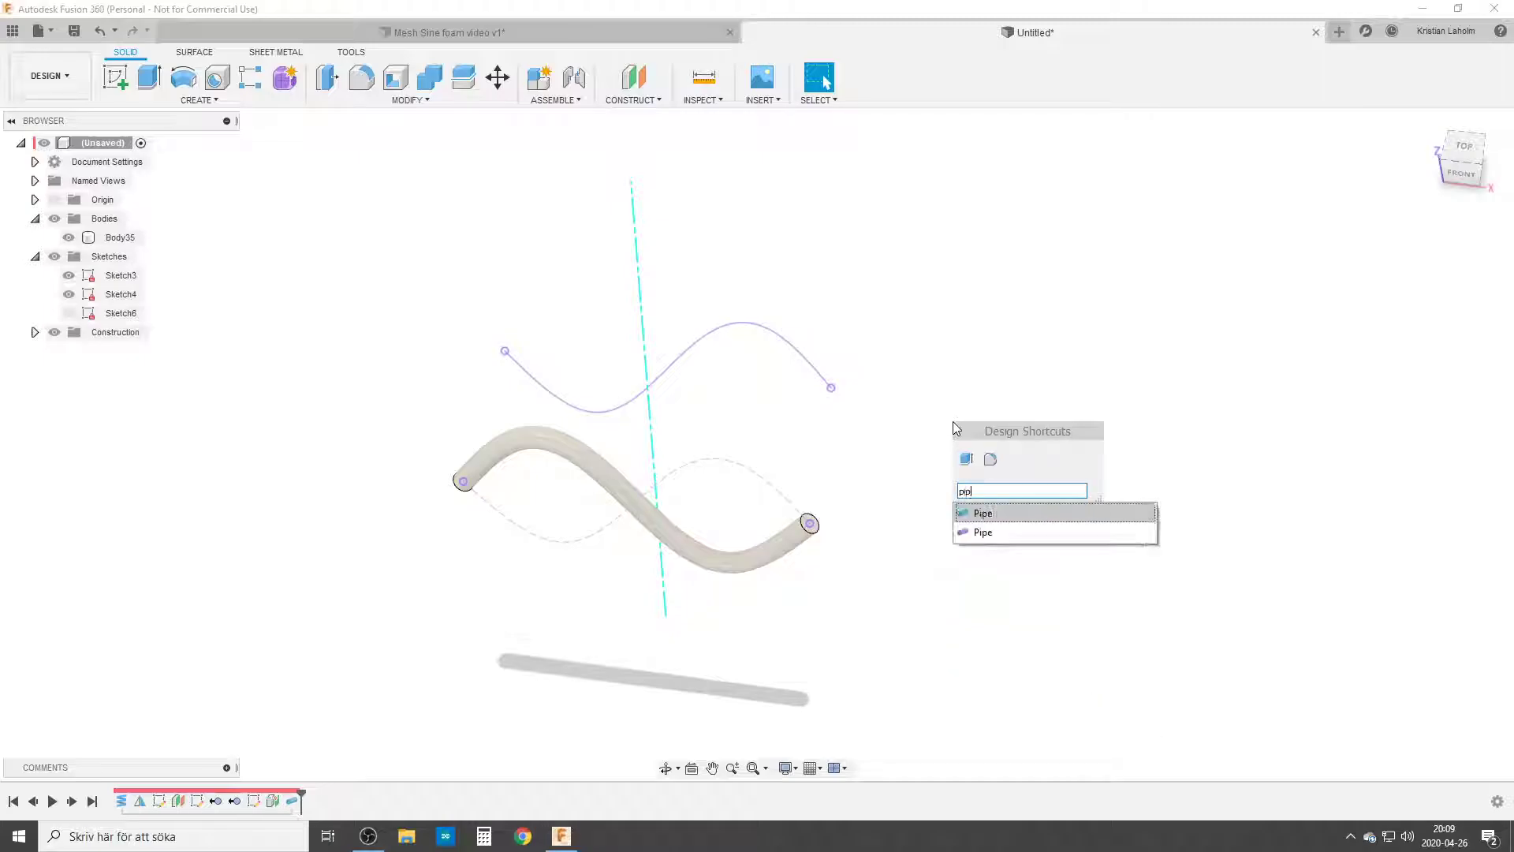
pyautogui.click(984, 512)
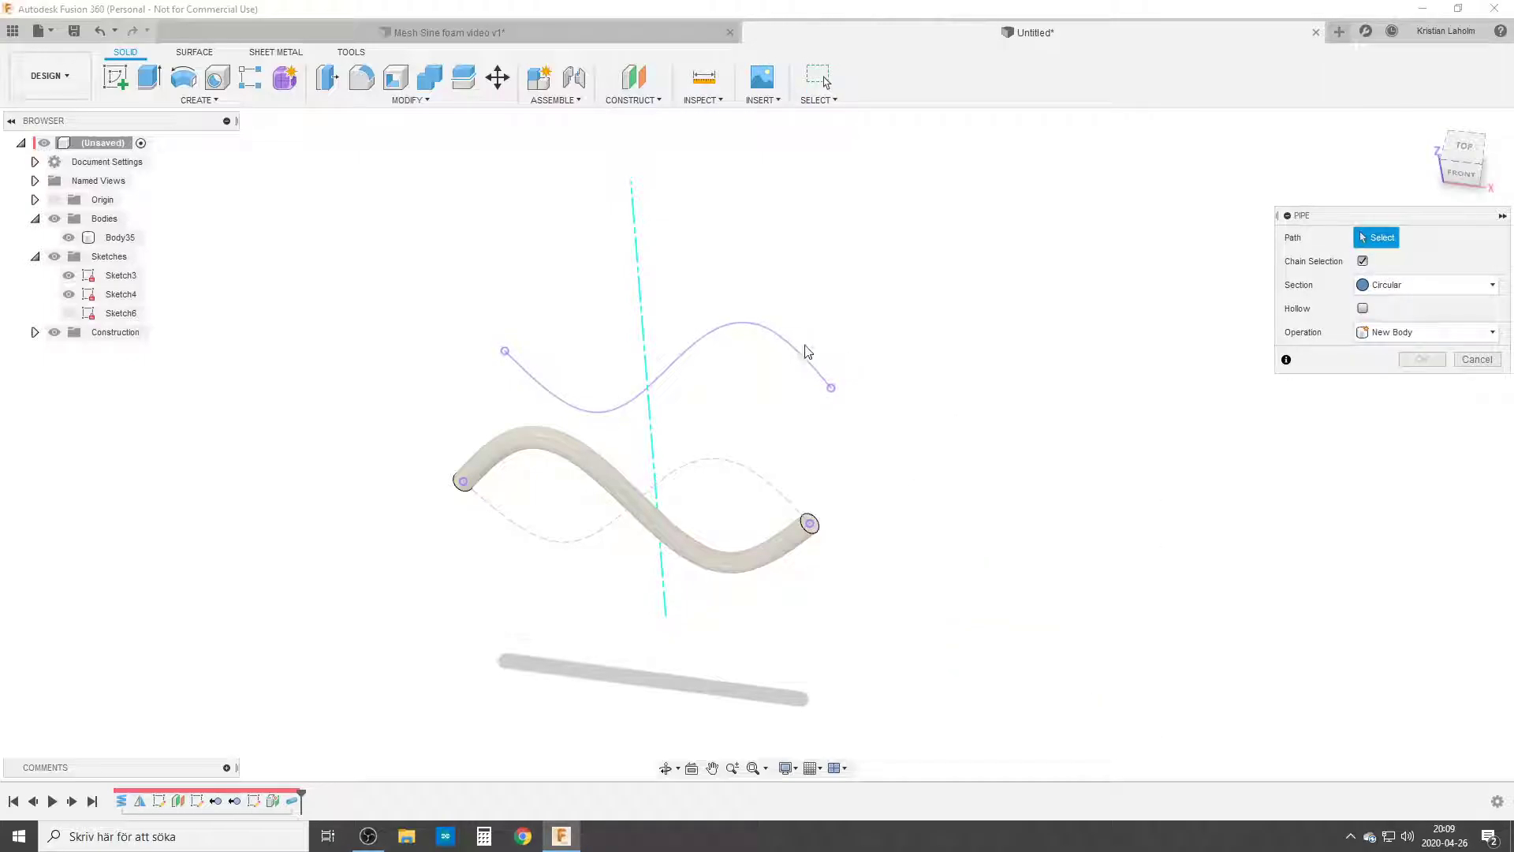
pyautogui.click(637, 371)
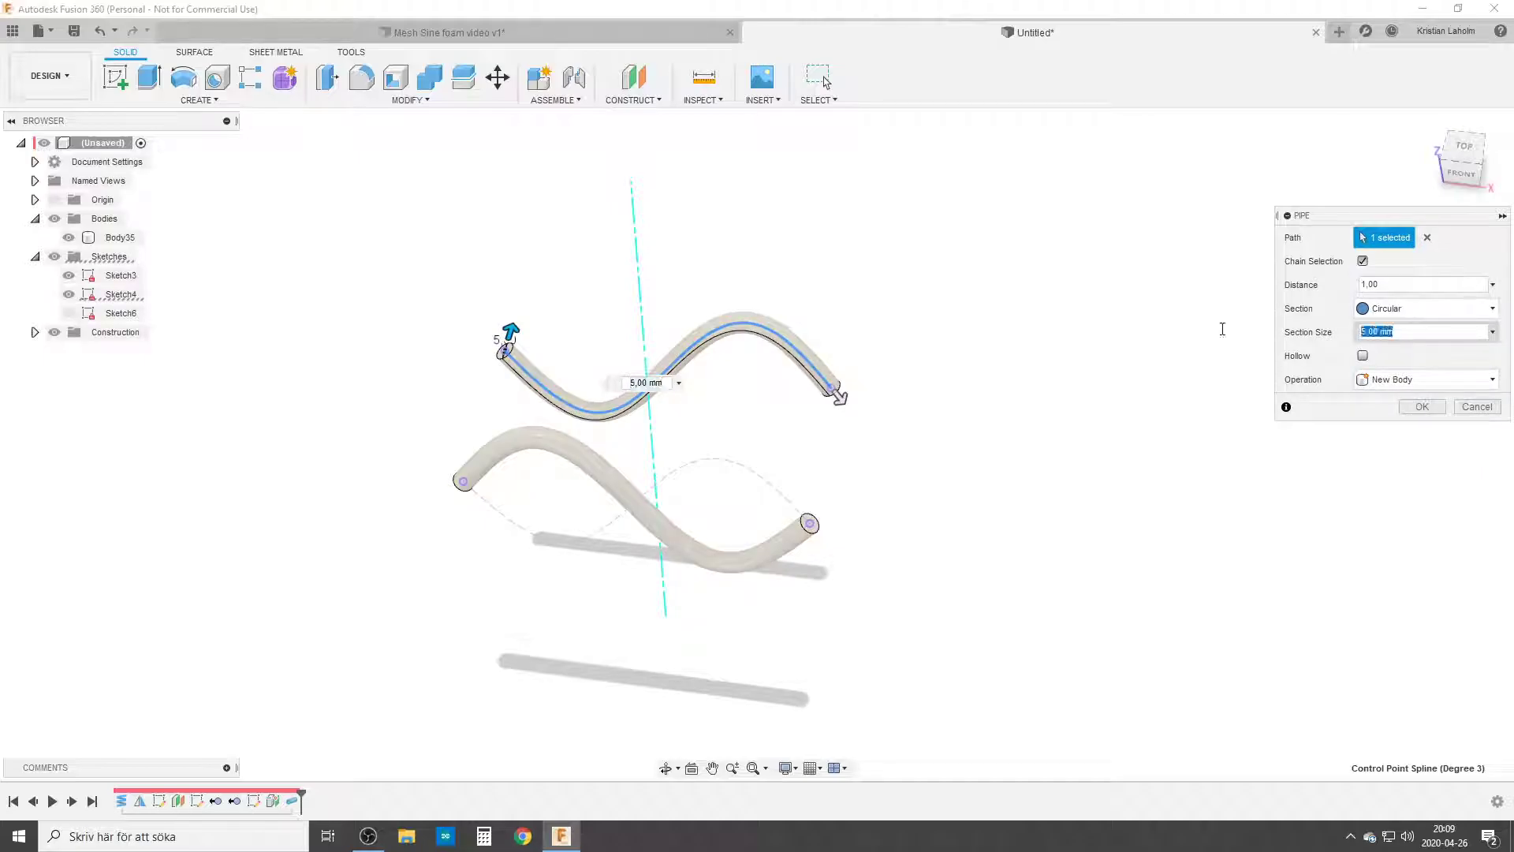
pyautogui.write('w')
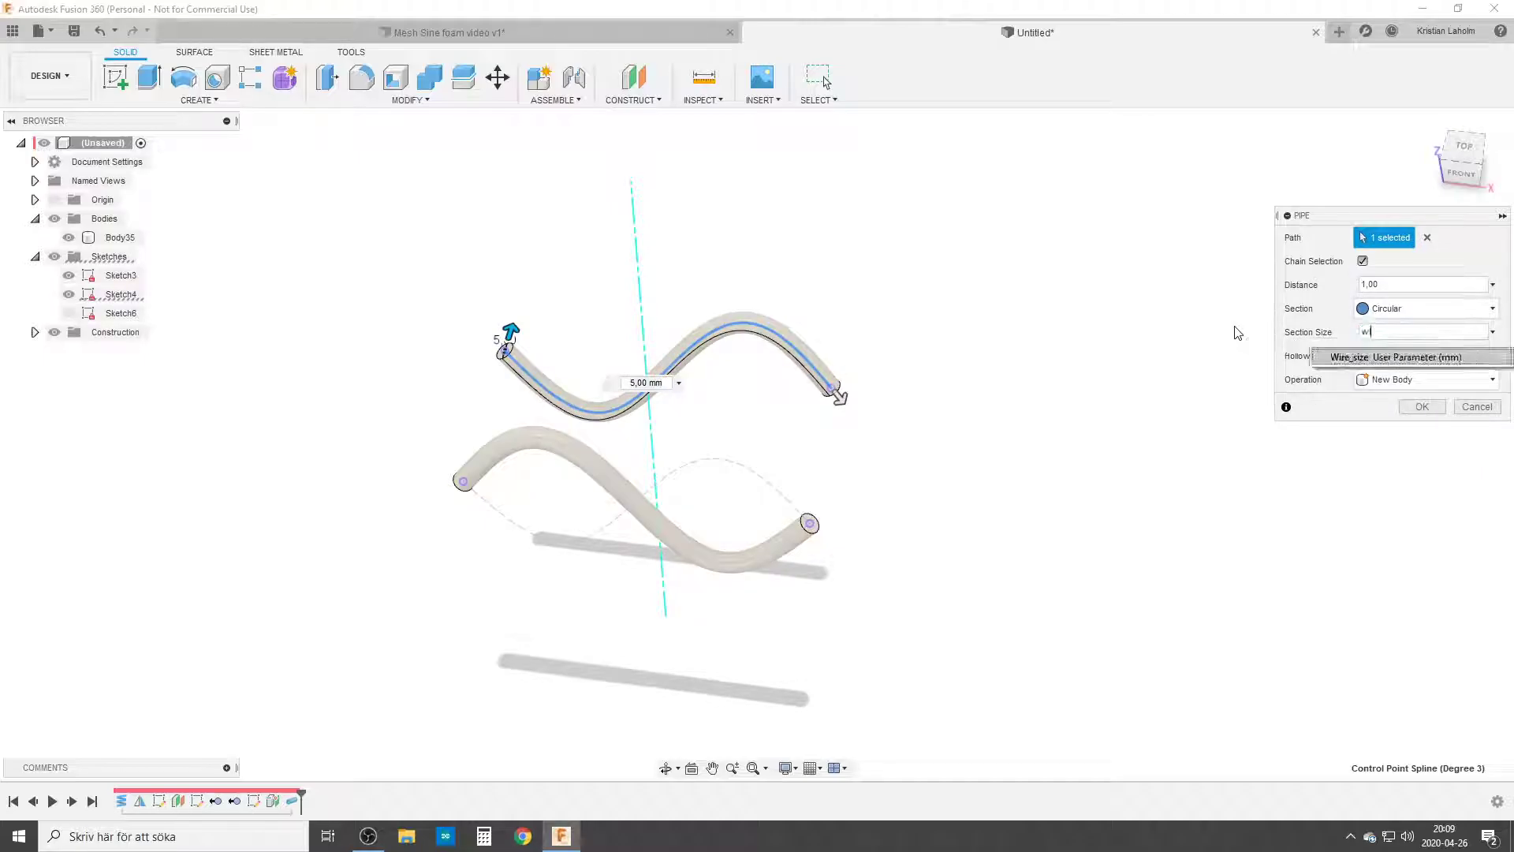
pyautogui.click(1397, 357)
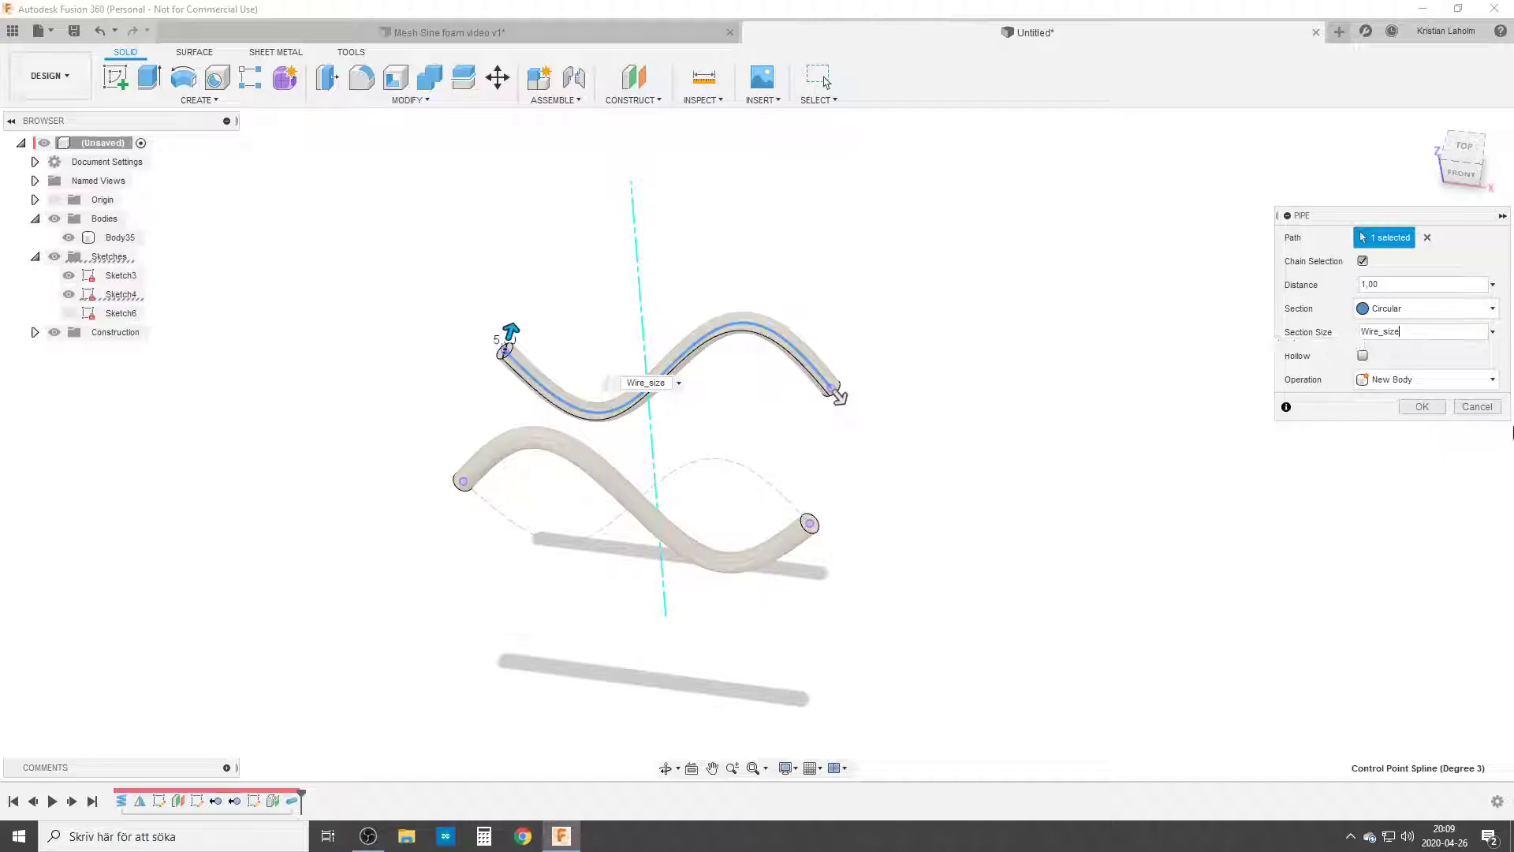
pyautogui.click(1421, 406)
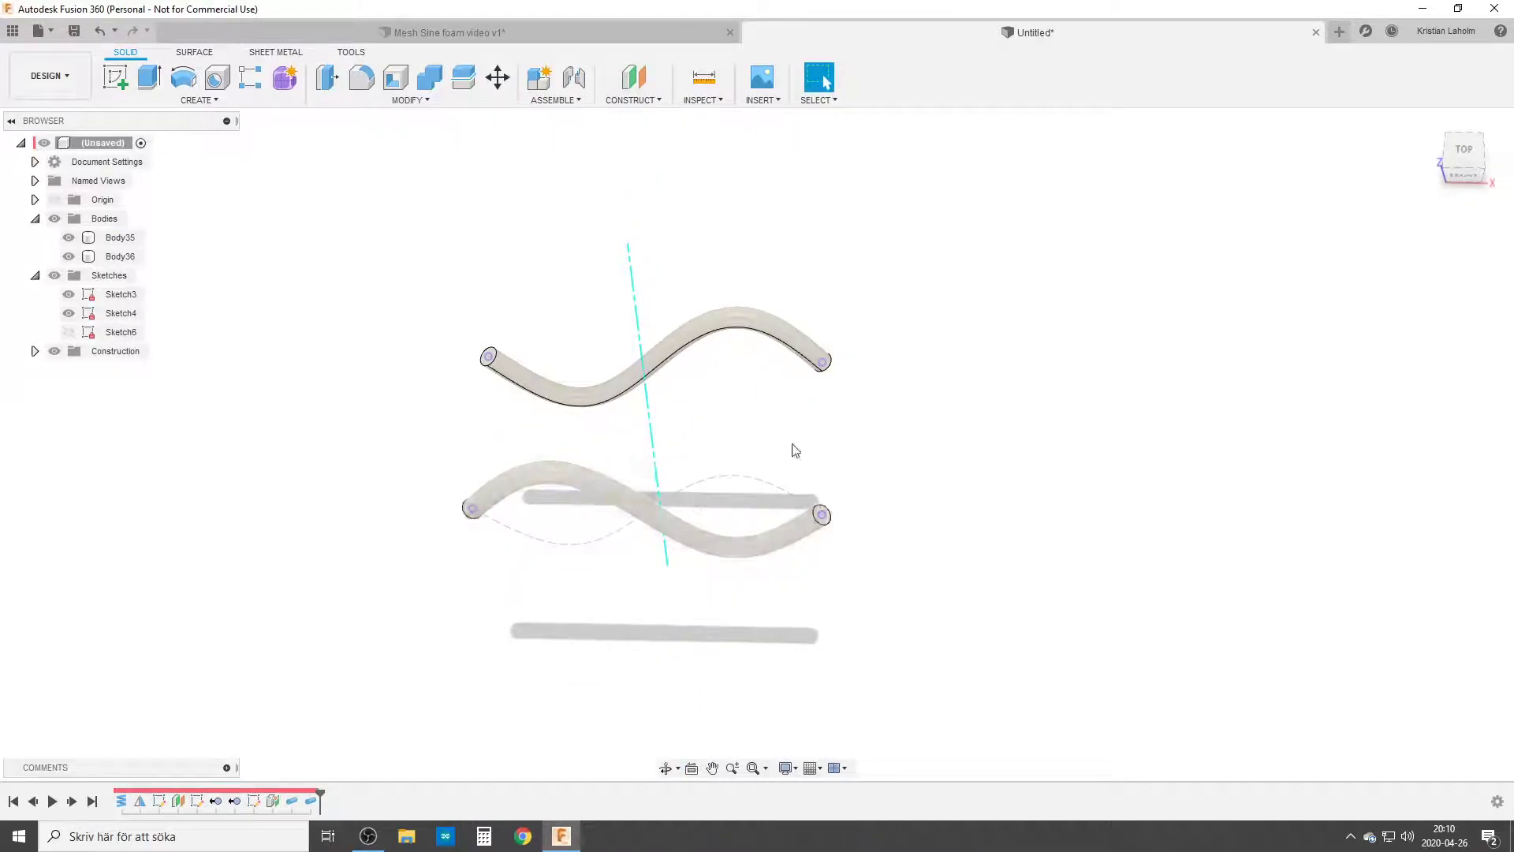
# Use Move/Copy to add copies of both pipes rotated 90° about the vertical axis.
pyautogui.write('m')
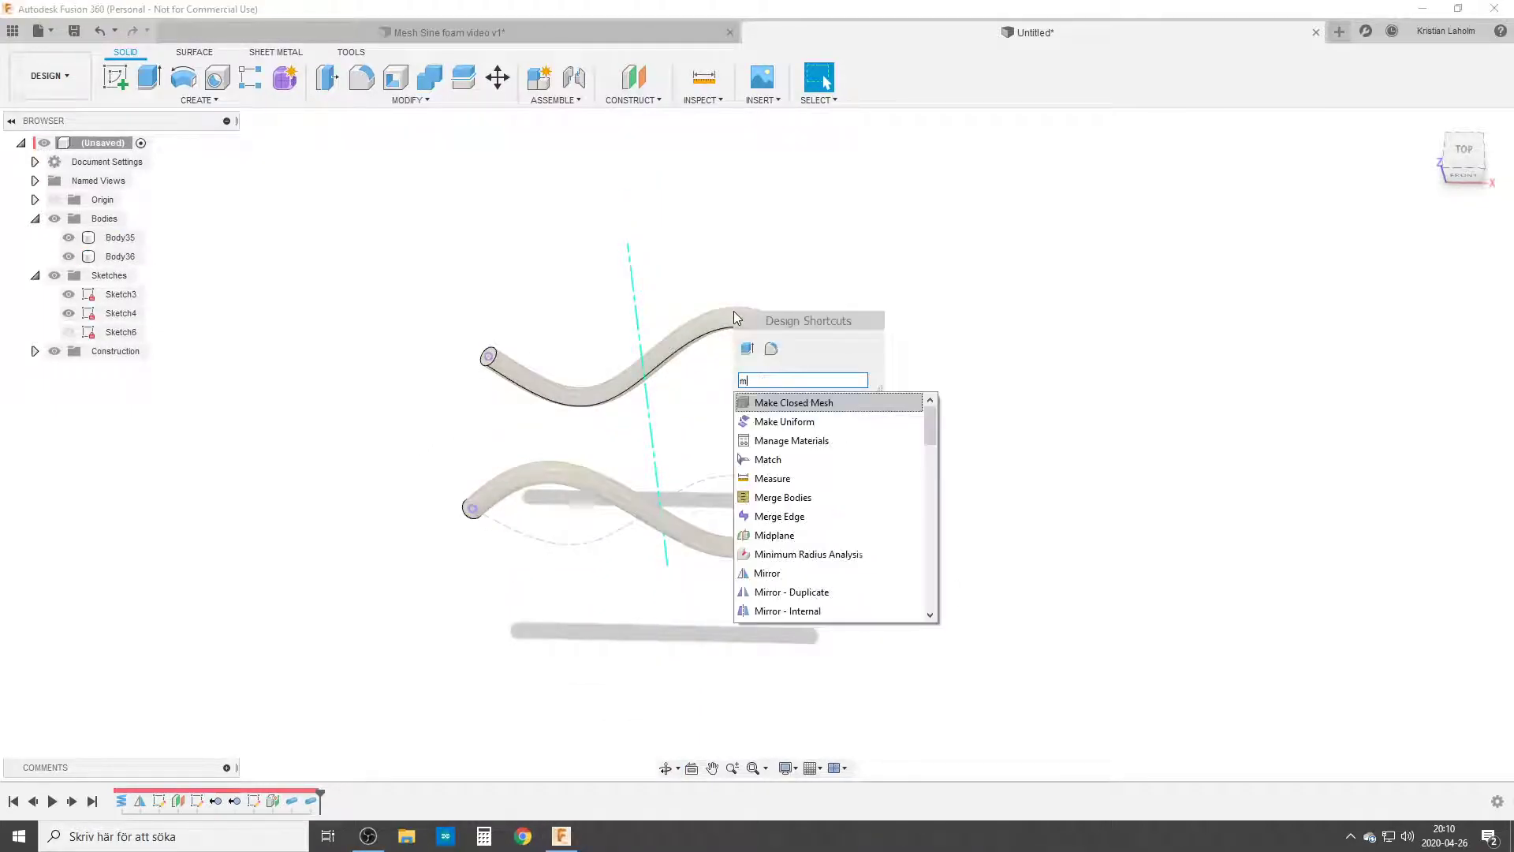
pyautogui.write('ove')
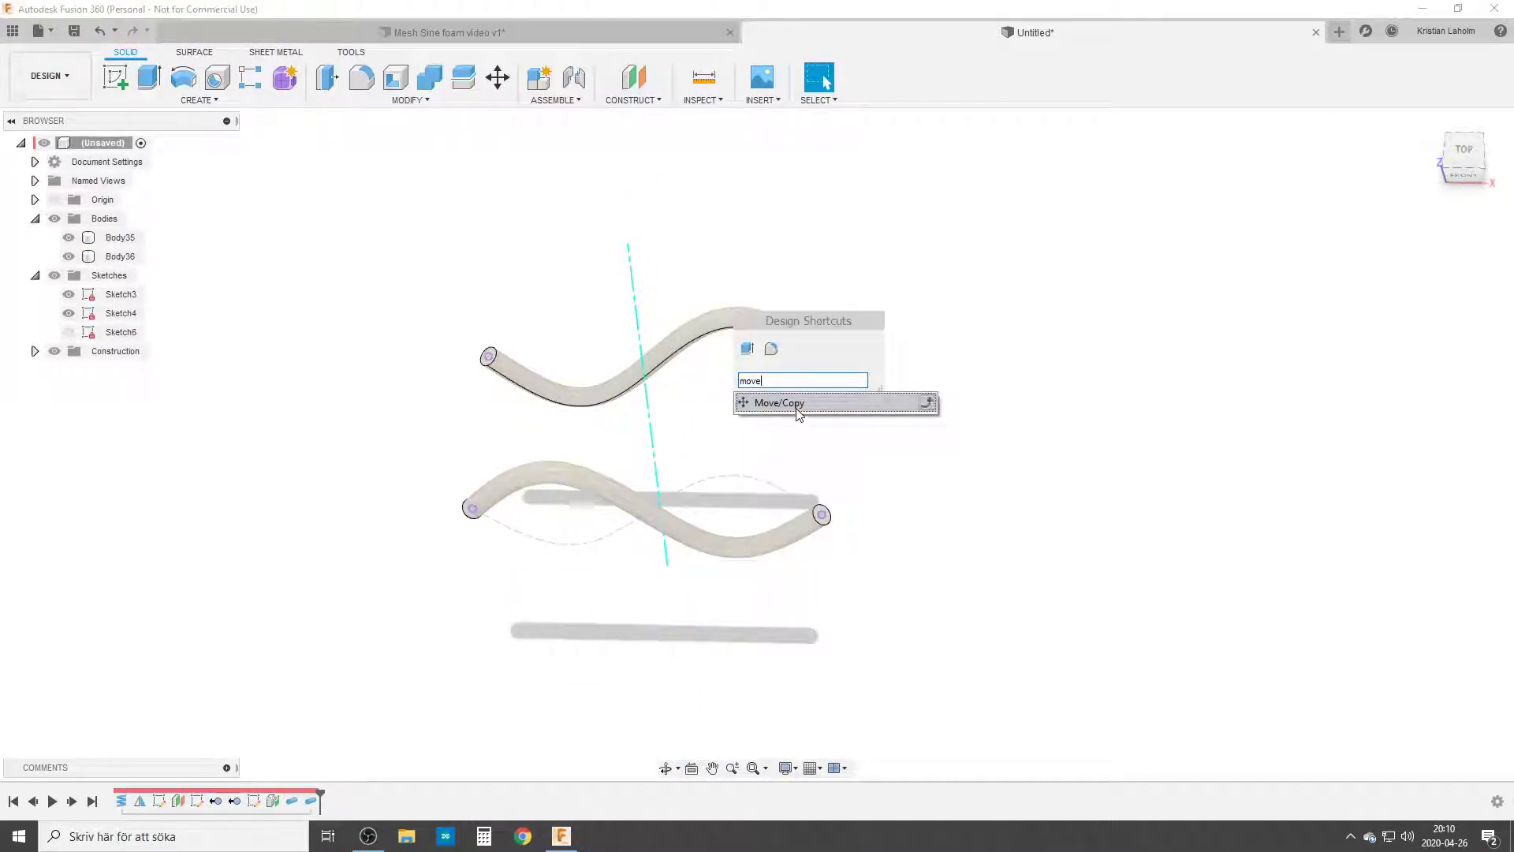
pyautogui.click(778, 403)
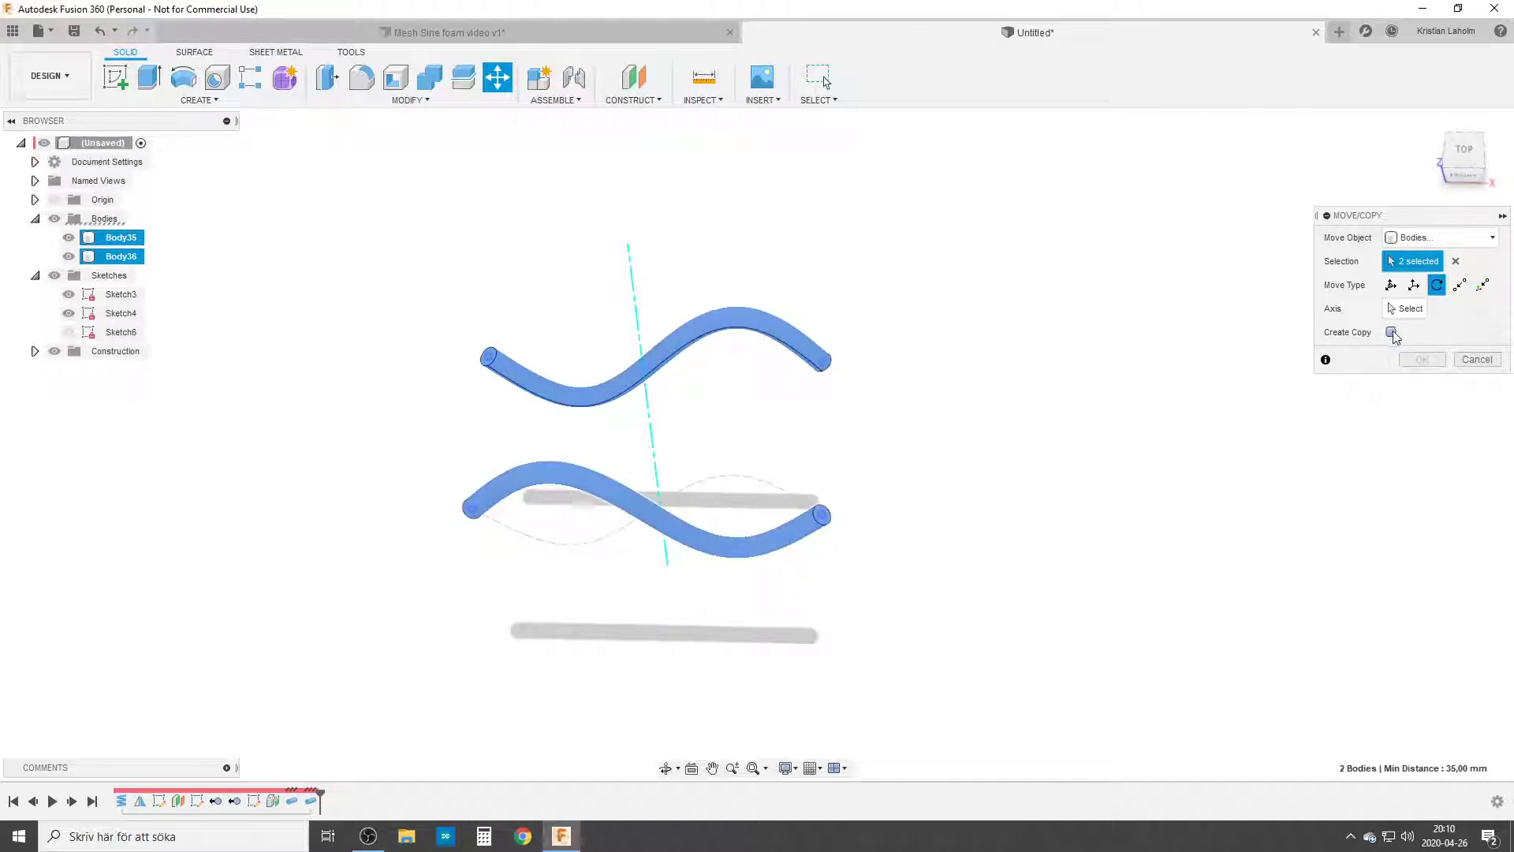
pyautogui.click(1391, 331)
pyautogui.write('90')
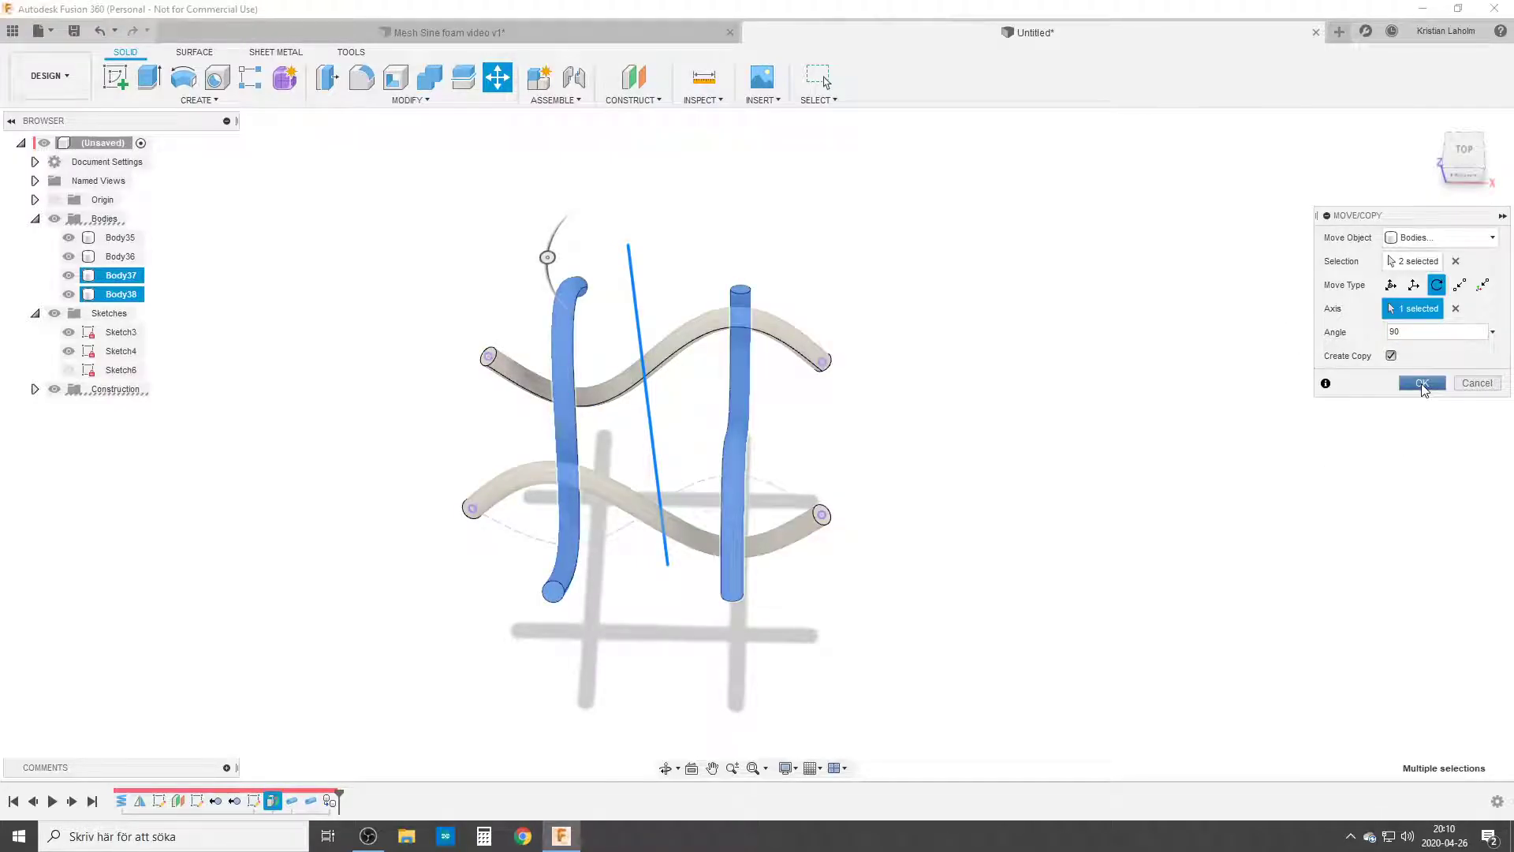
pyautogui.click(1421, 384)
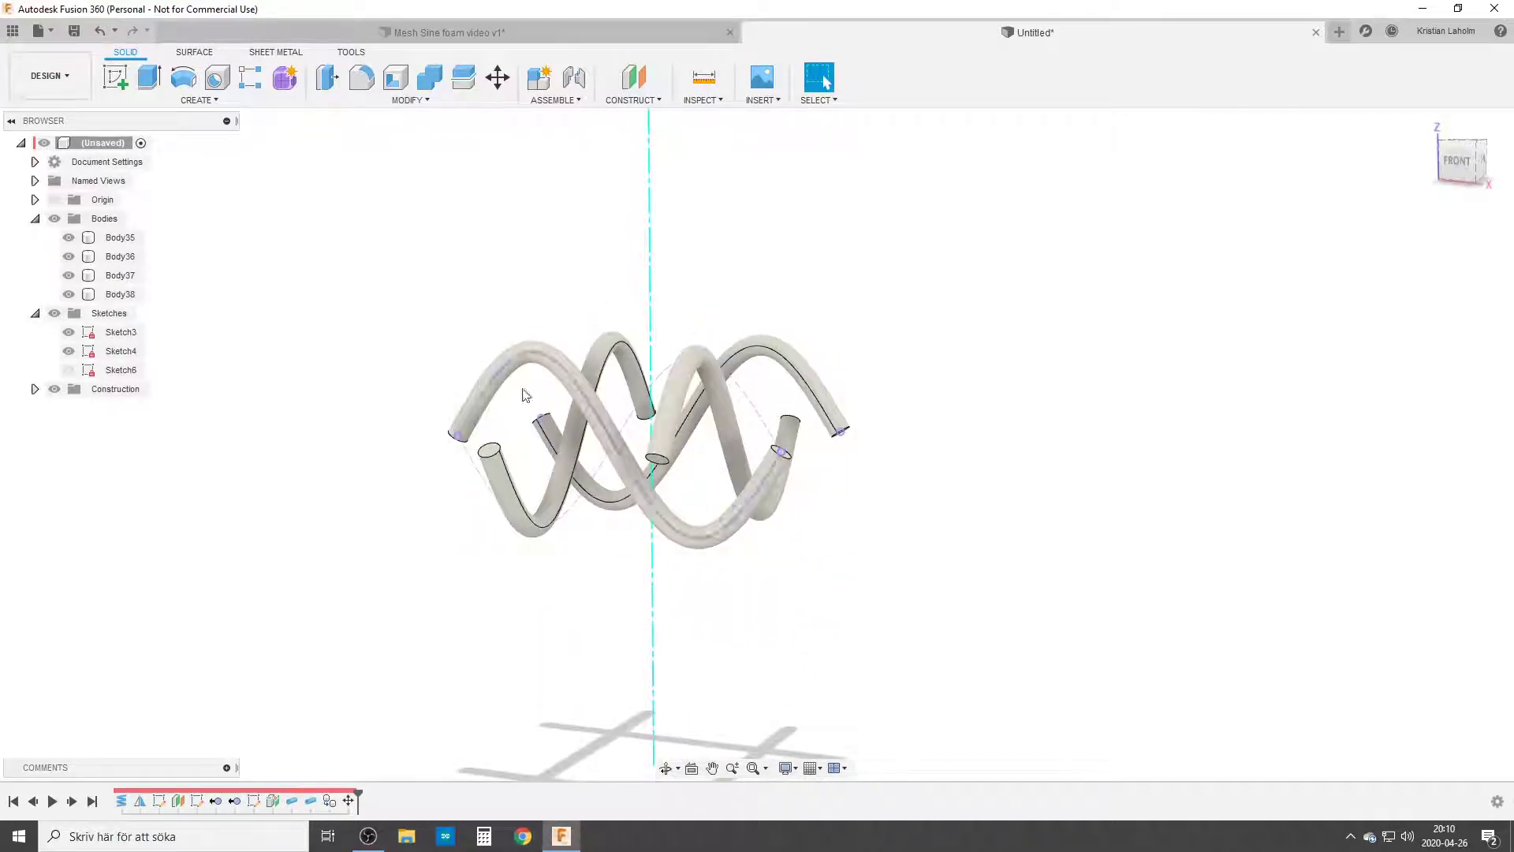
# In Change Parameters, set Wave_PP to 8 mm and Wire_size to 6 mm.
pyautogui.click(409, 100)
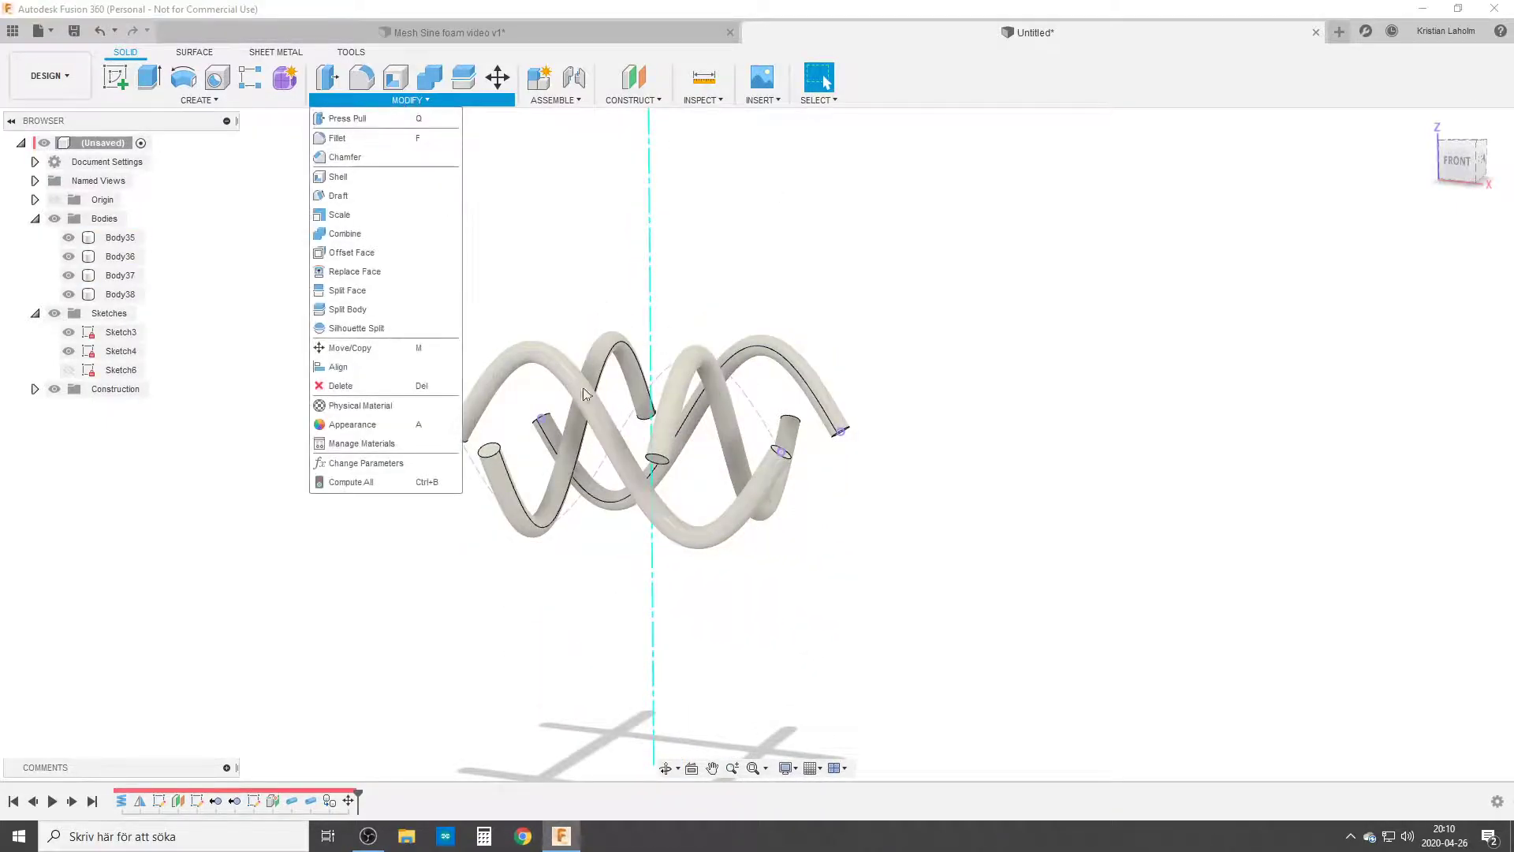
pyautogui.click(366, 463)
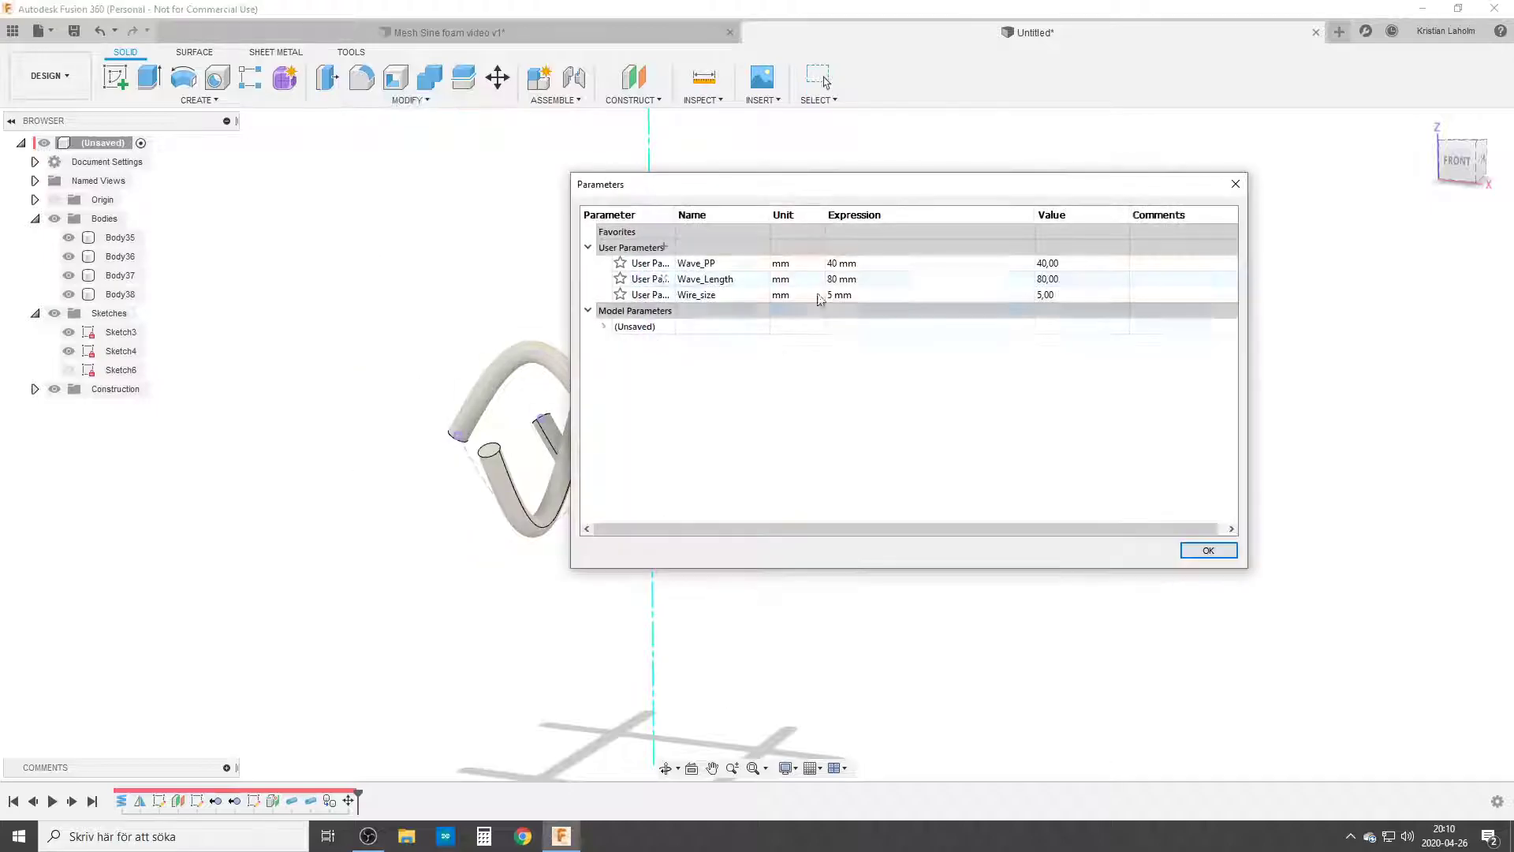
pyautogui.doubleClick(840, 262)
pyautogui.write('10')
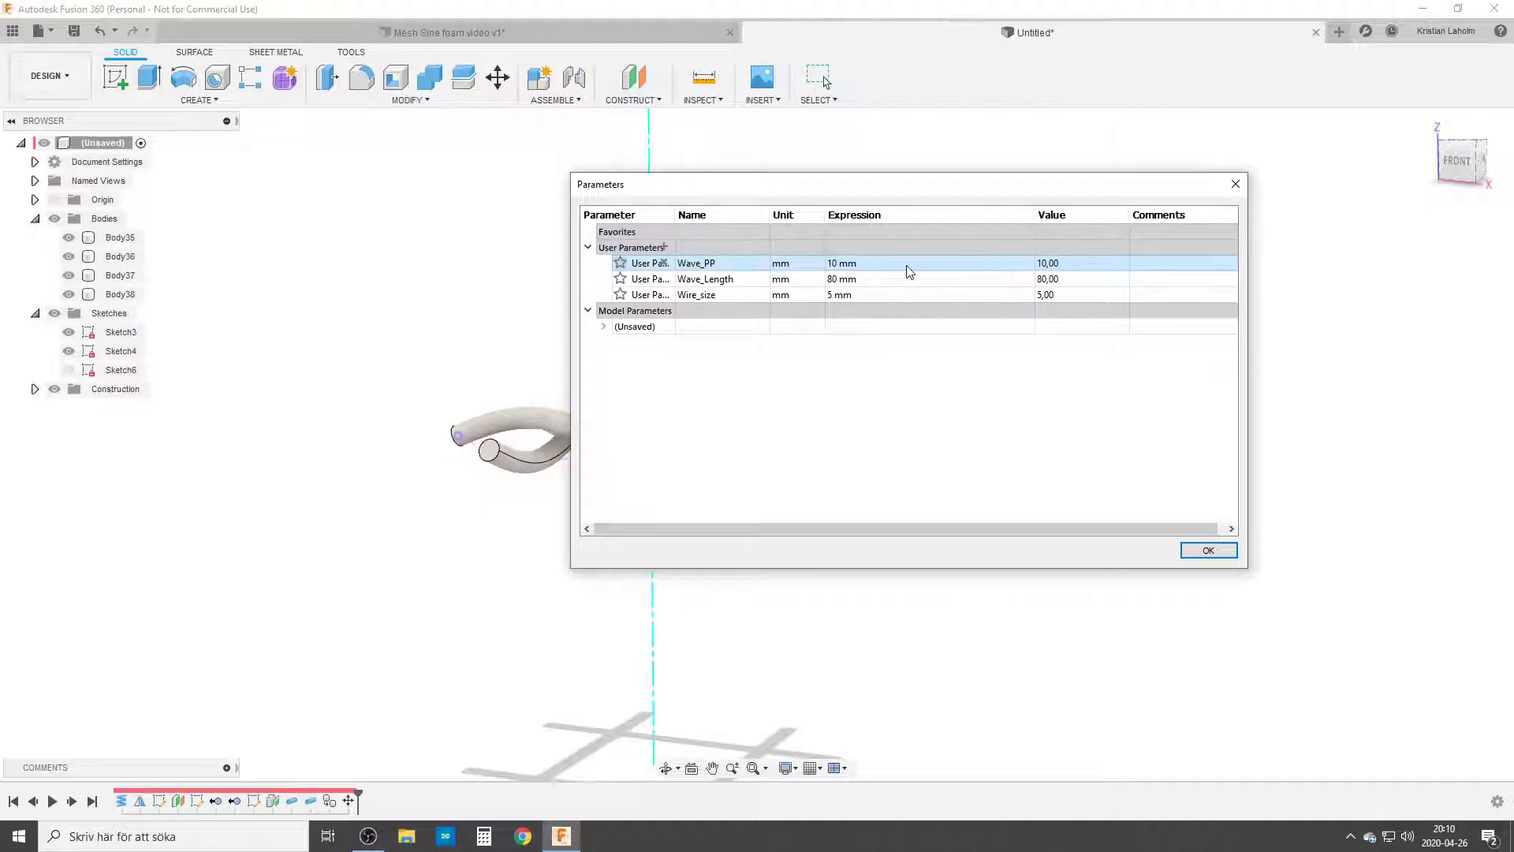
pyautogui.write('8 mm')
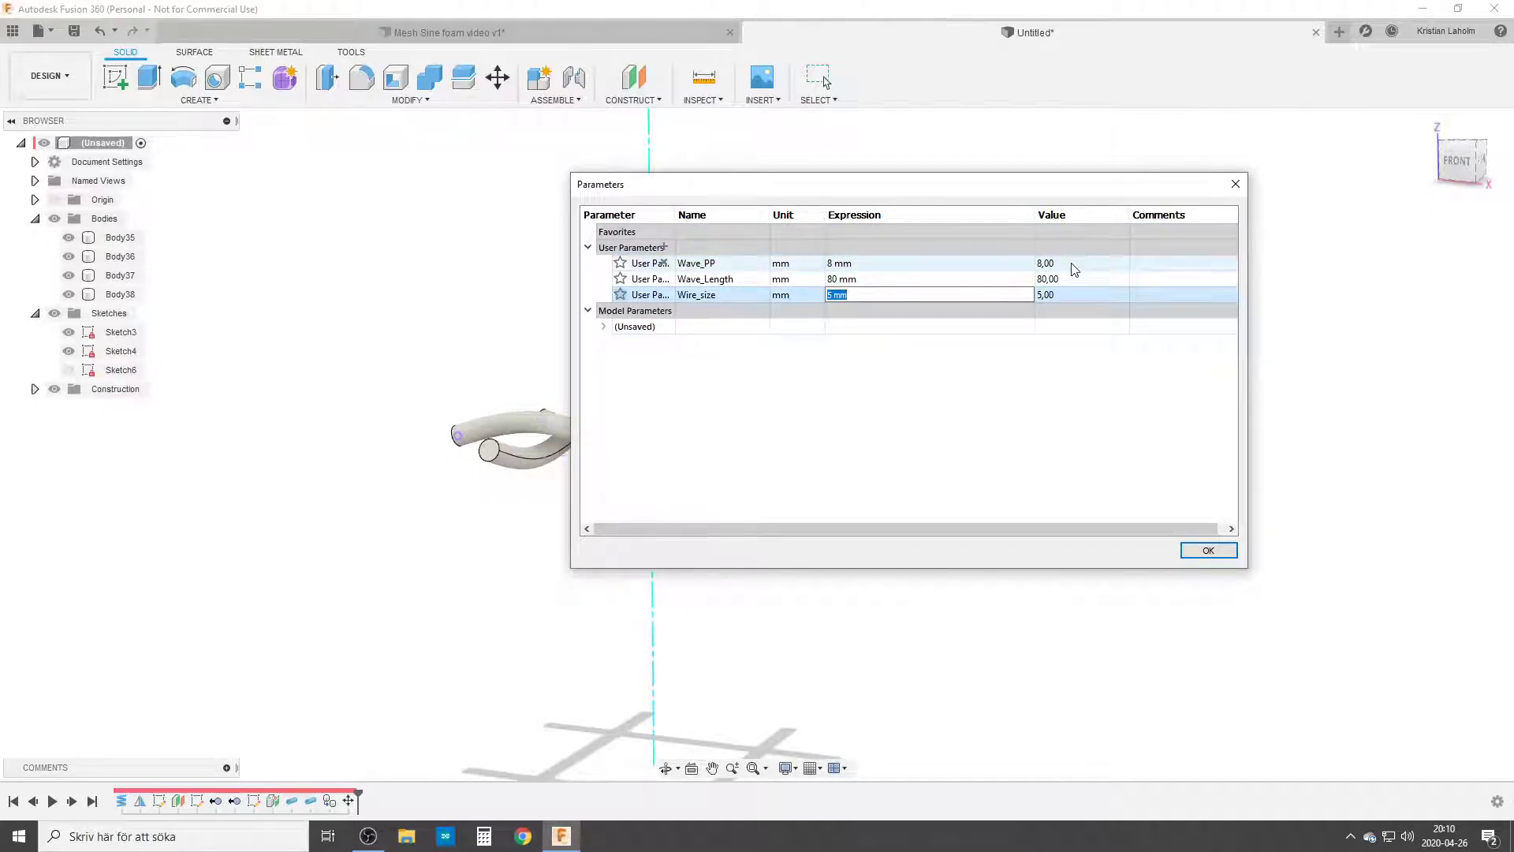
pyautogui.write('6')
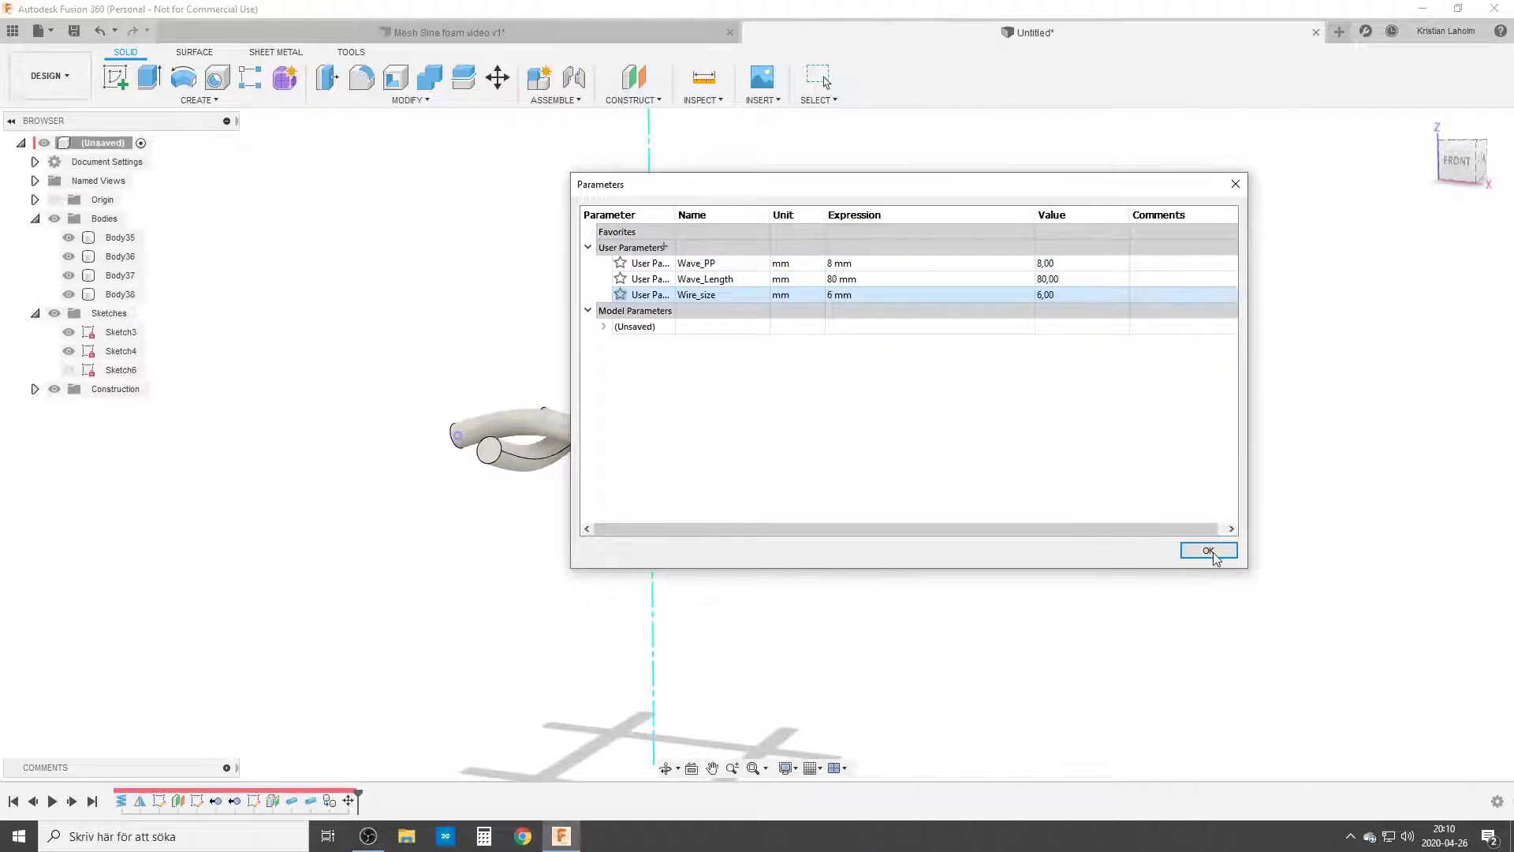
pyautogui.click(1209, 550)
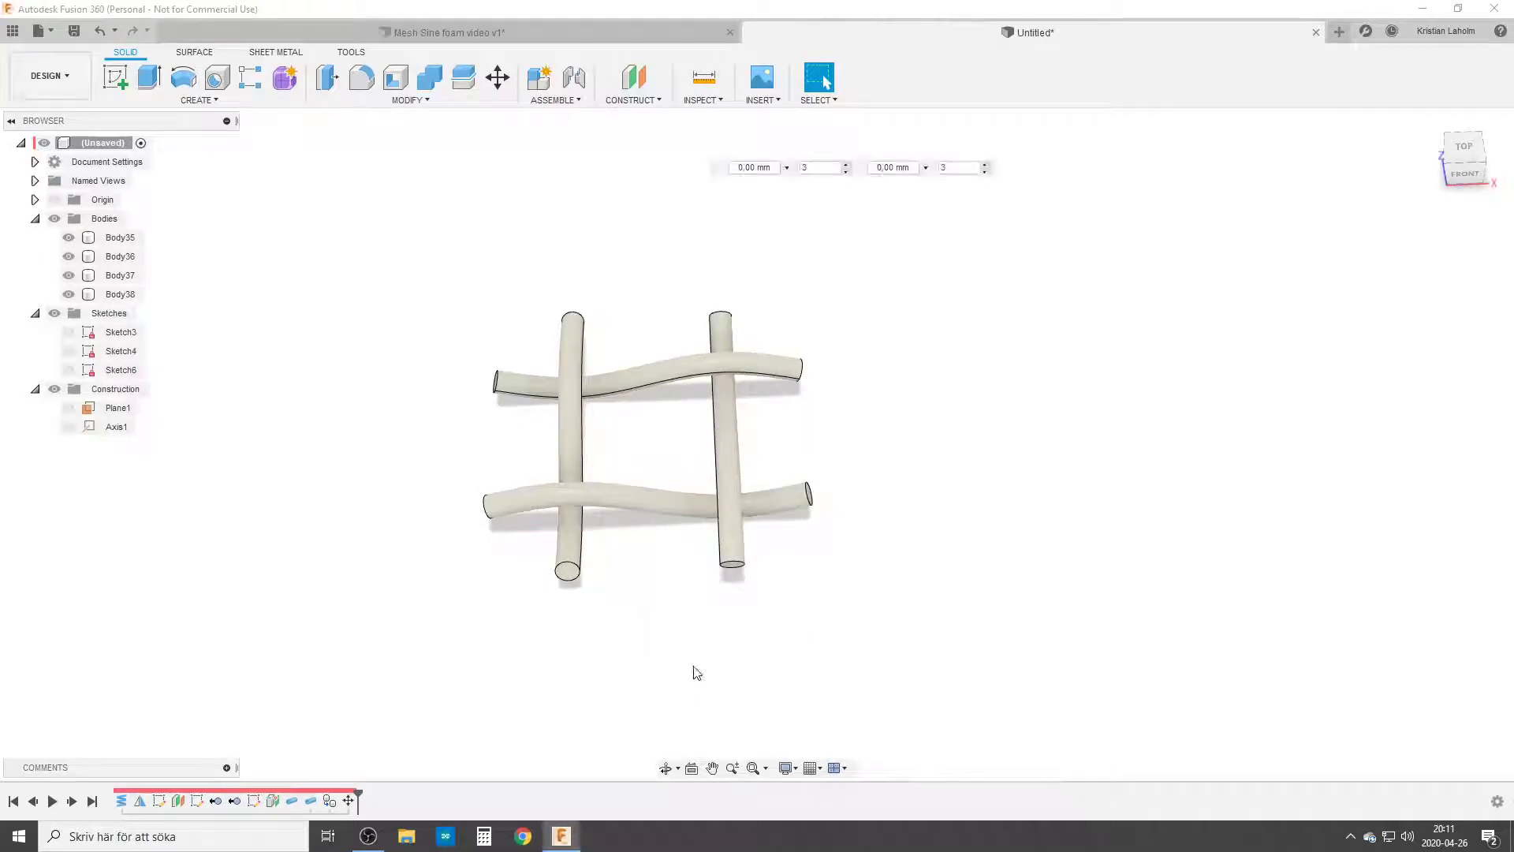
# Rectangular-pattern the four wire bodies 4 by 4 in two directions at Wave_Length spacing.
pyautogui.click(250, 78)
pyautogui.write('Wave_Length')
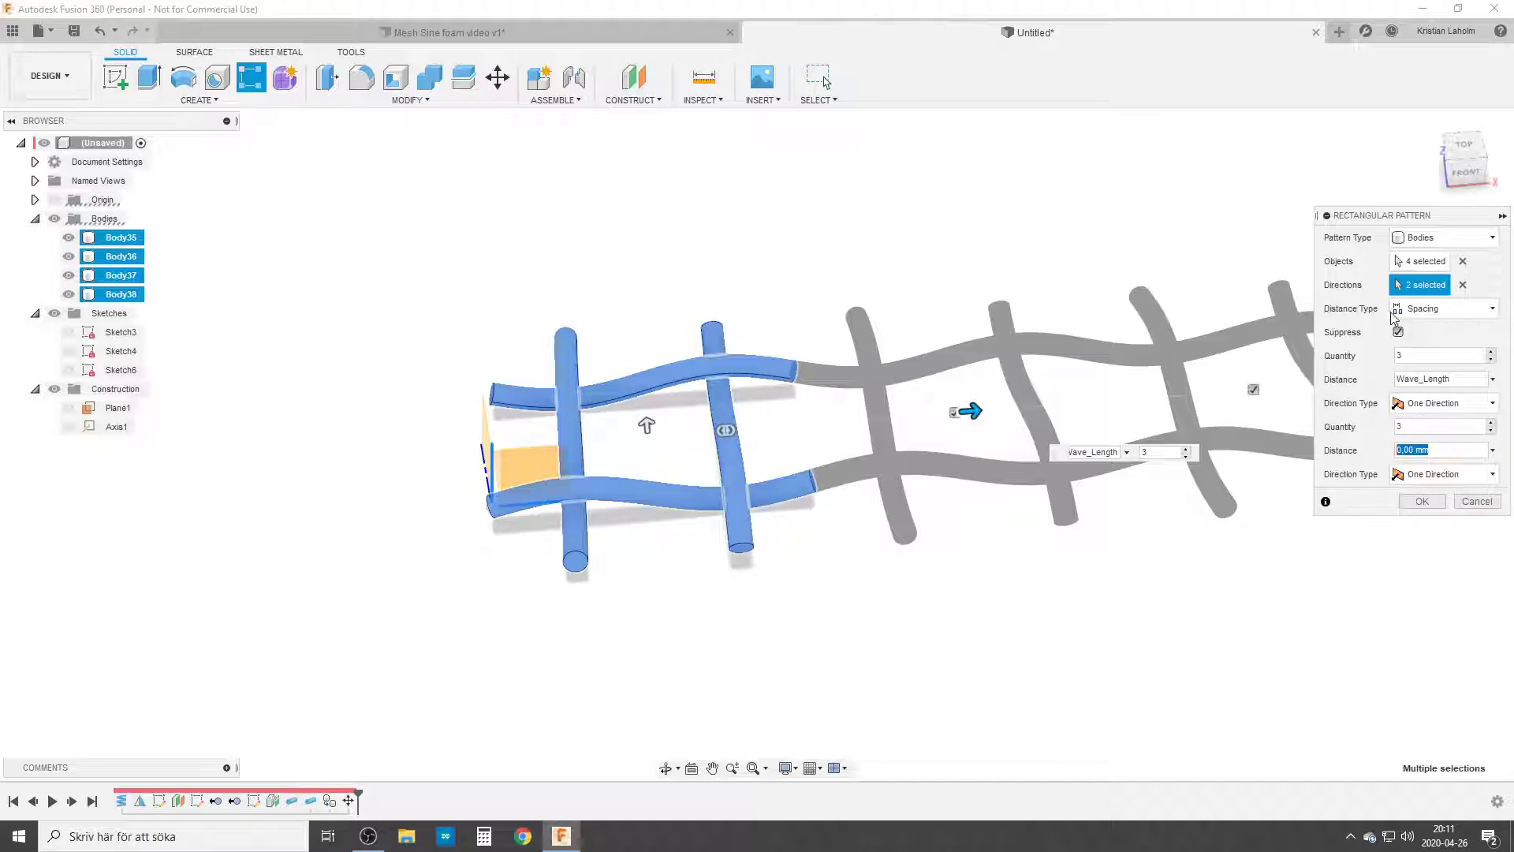
pyautogui.write('w')
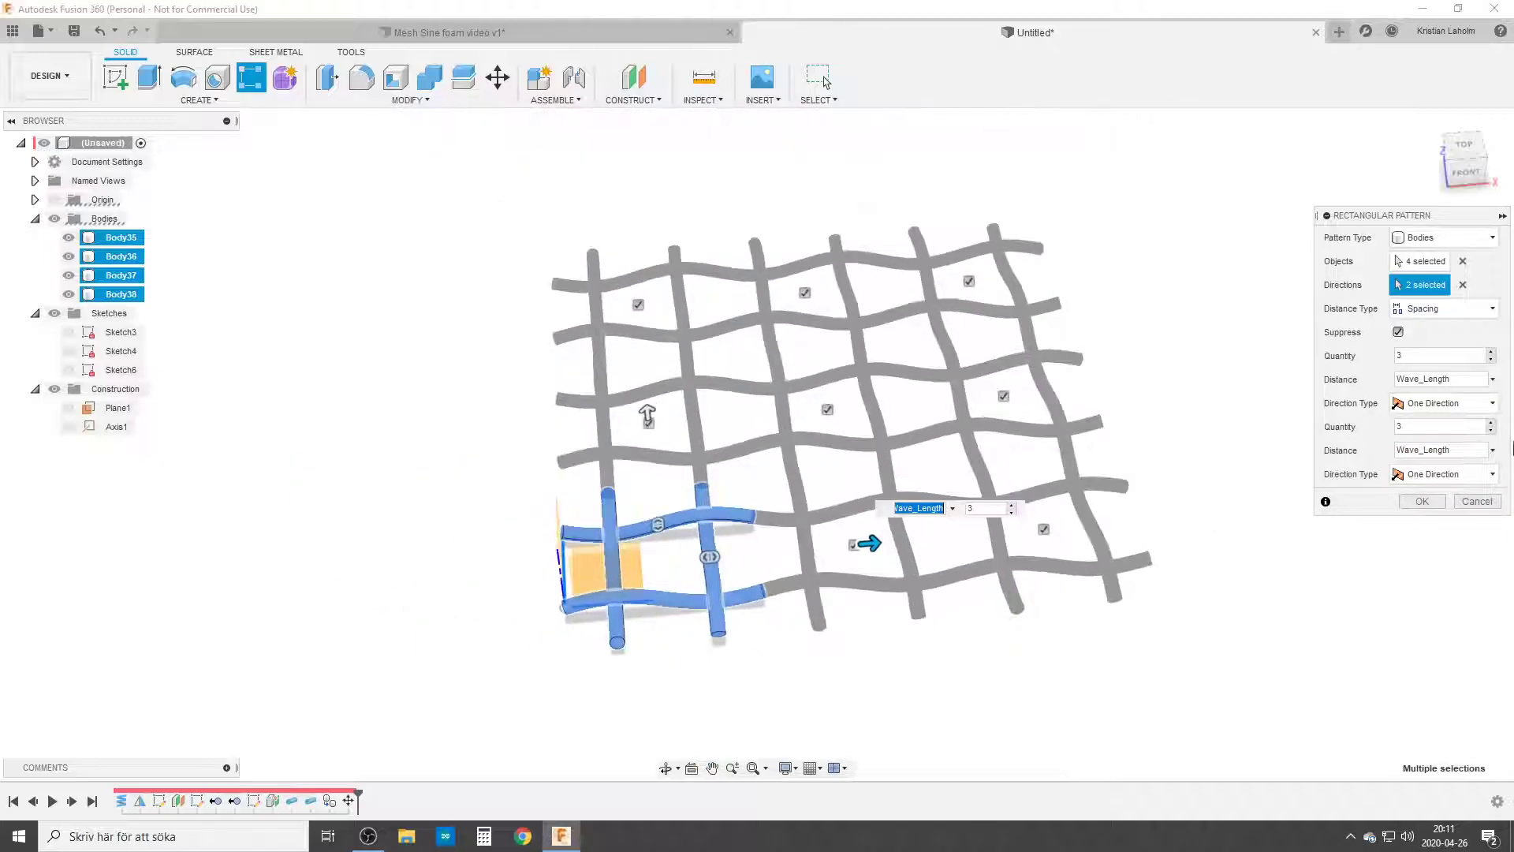
pyautogui.click(1491, 350)
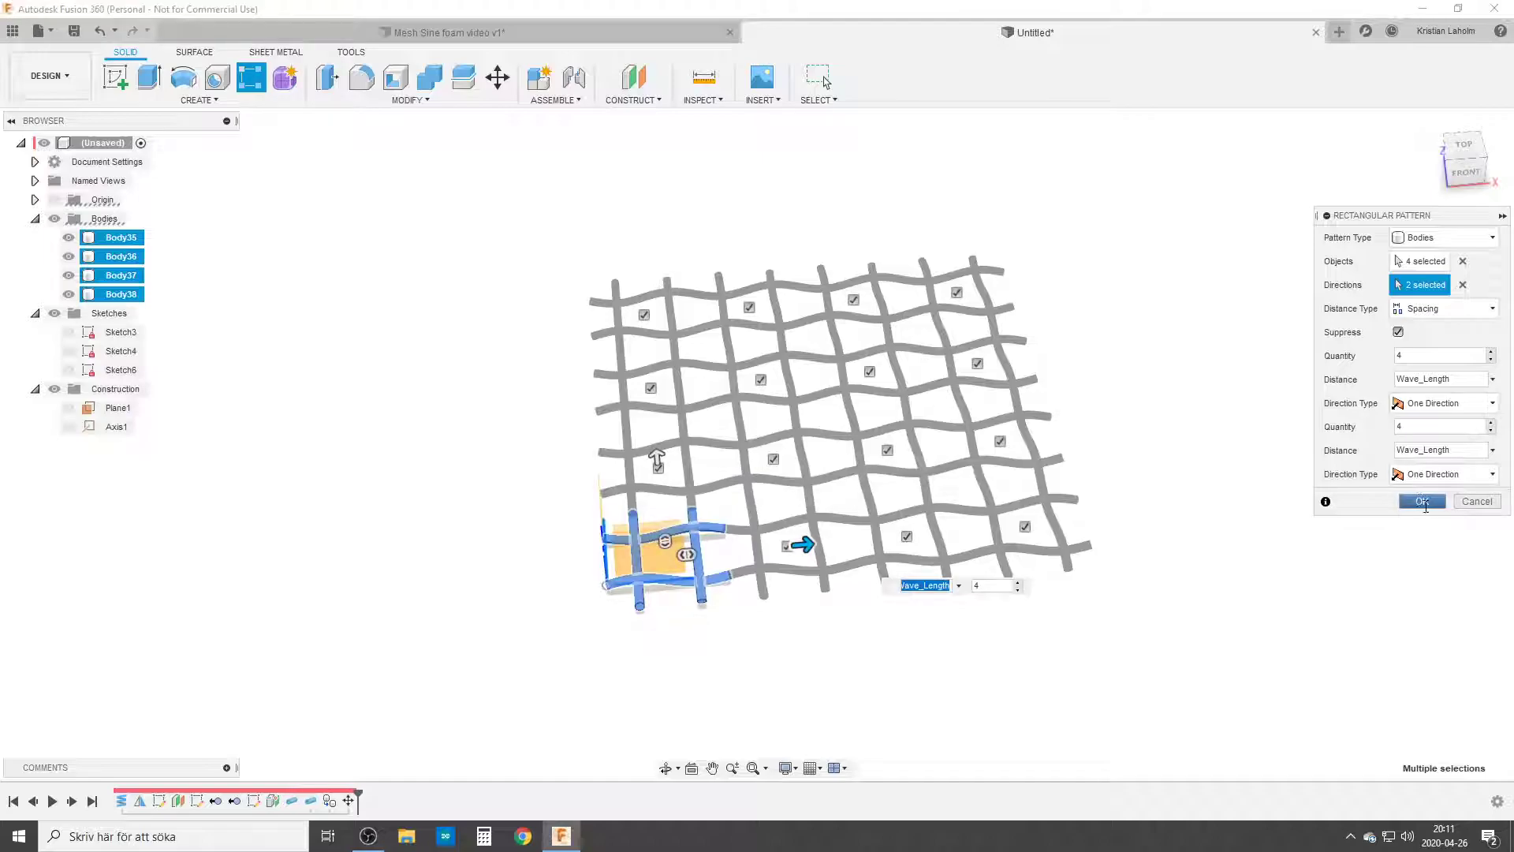
pyautogui.click(1421, 502)
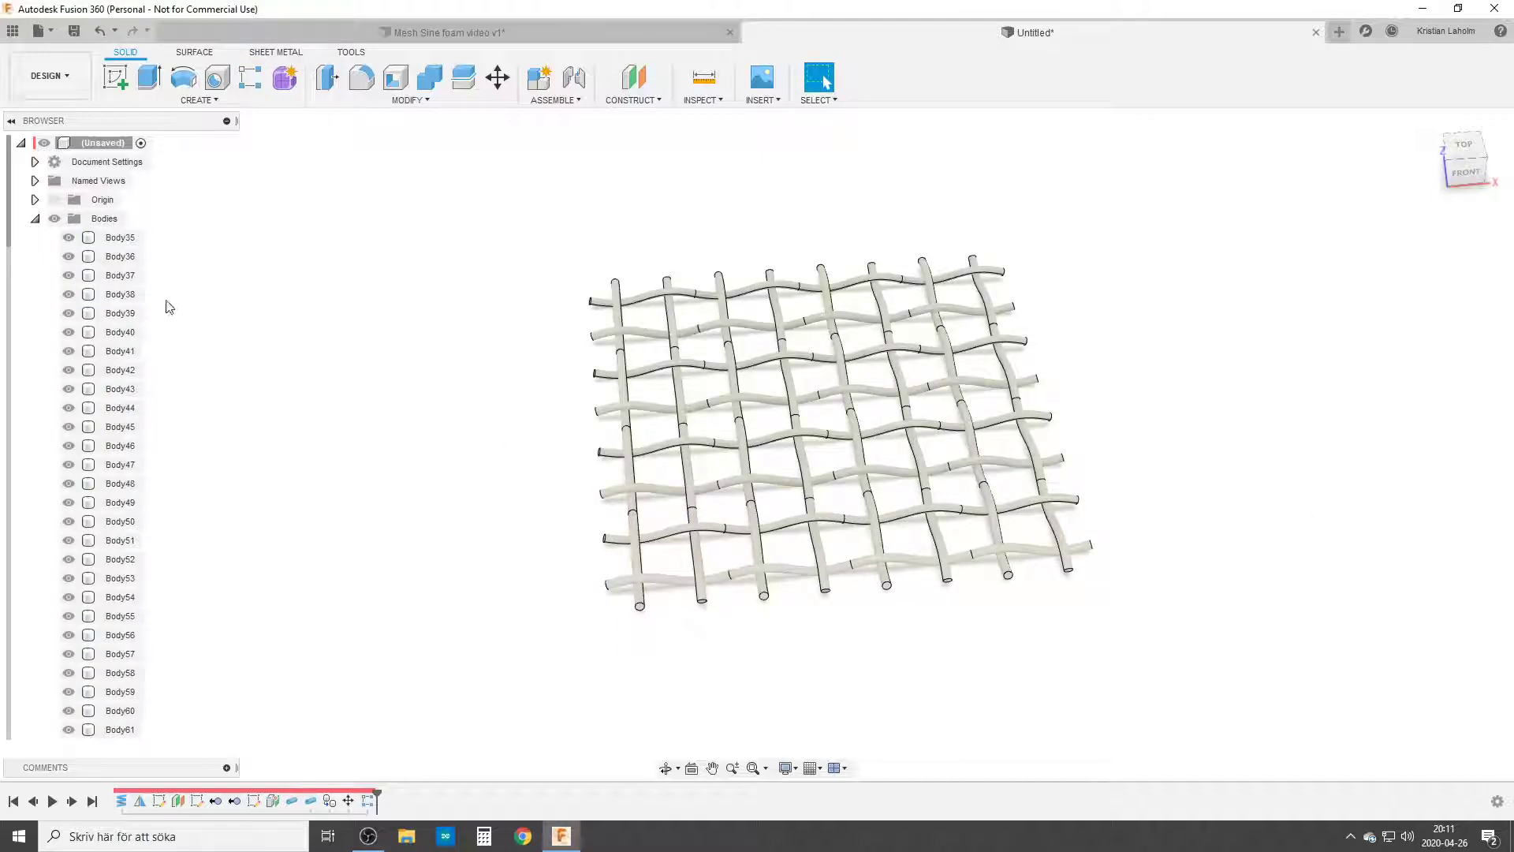
pyautogui.click(429, 77)
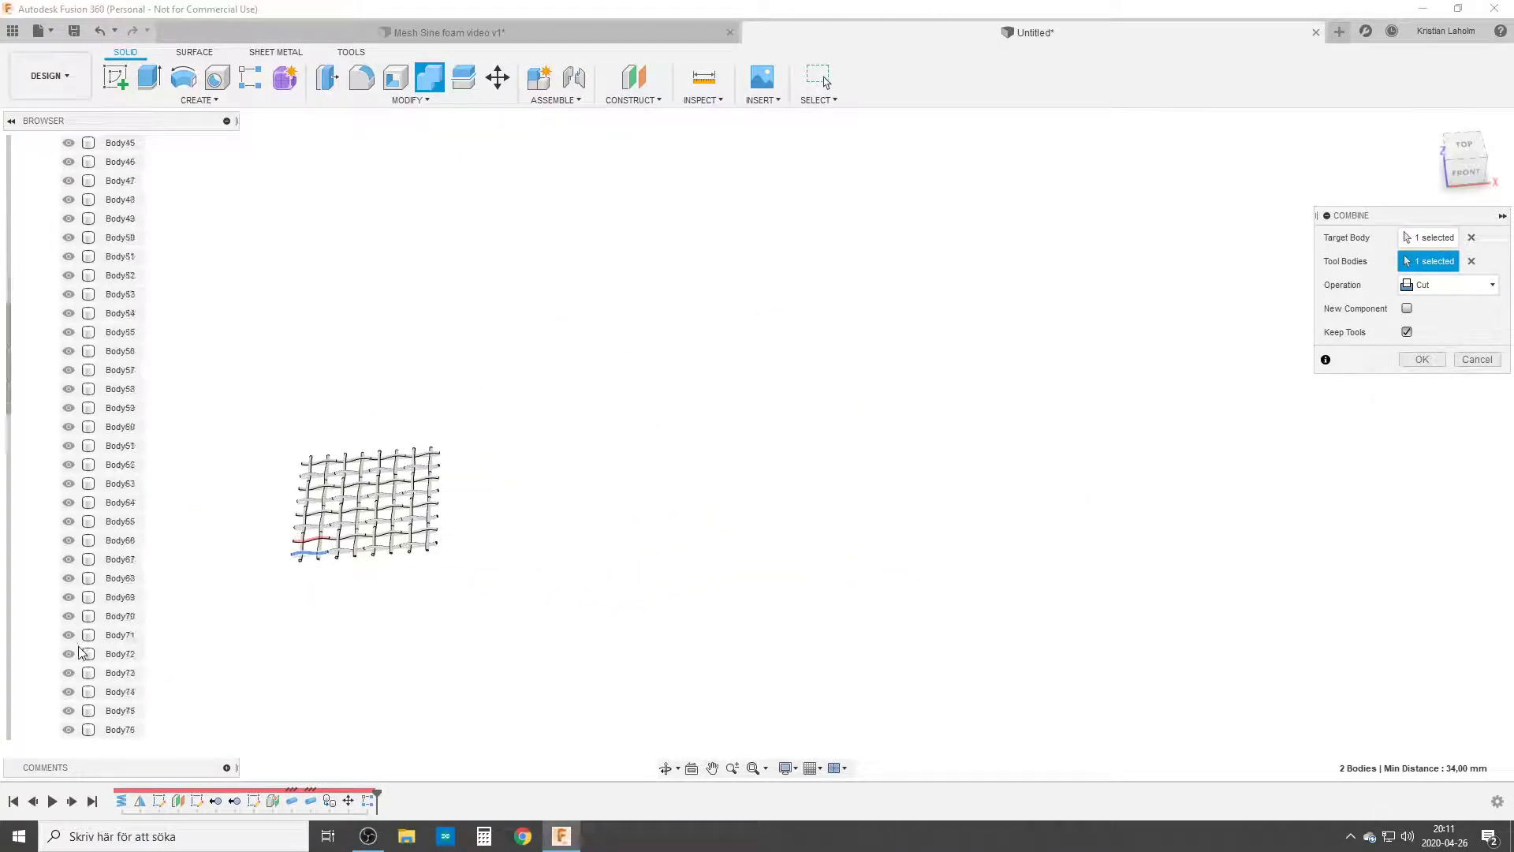
# Combine-cut one wire with the other 63 wires kept as tools, then re-edit and confirm Combine1.
pyautogui.scroll(-3)
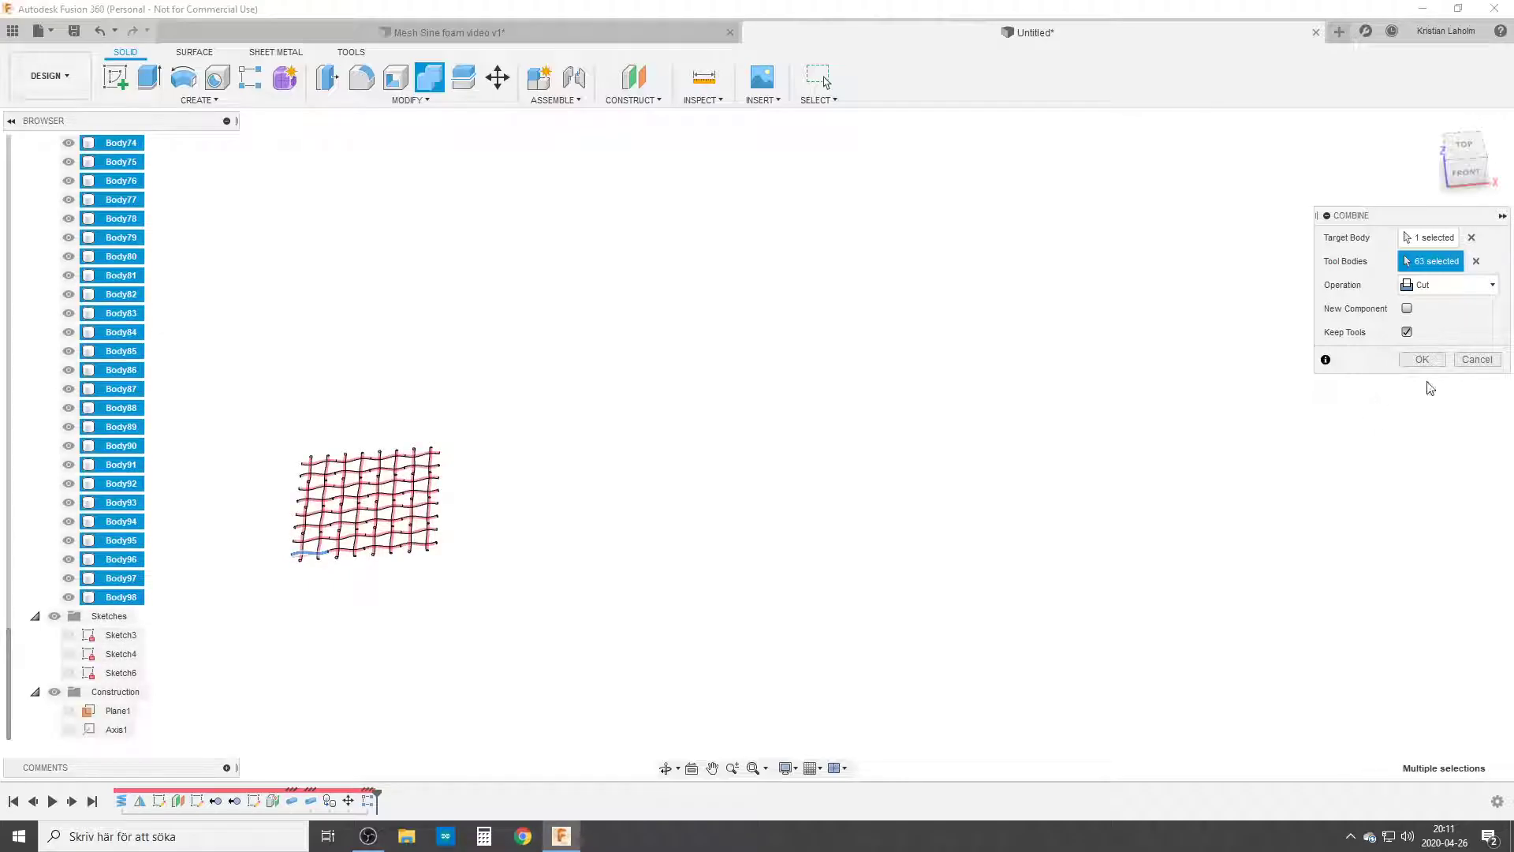
pyautogui.click(1420, 360)
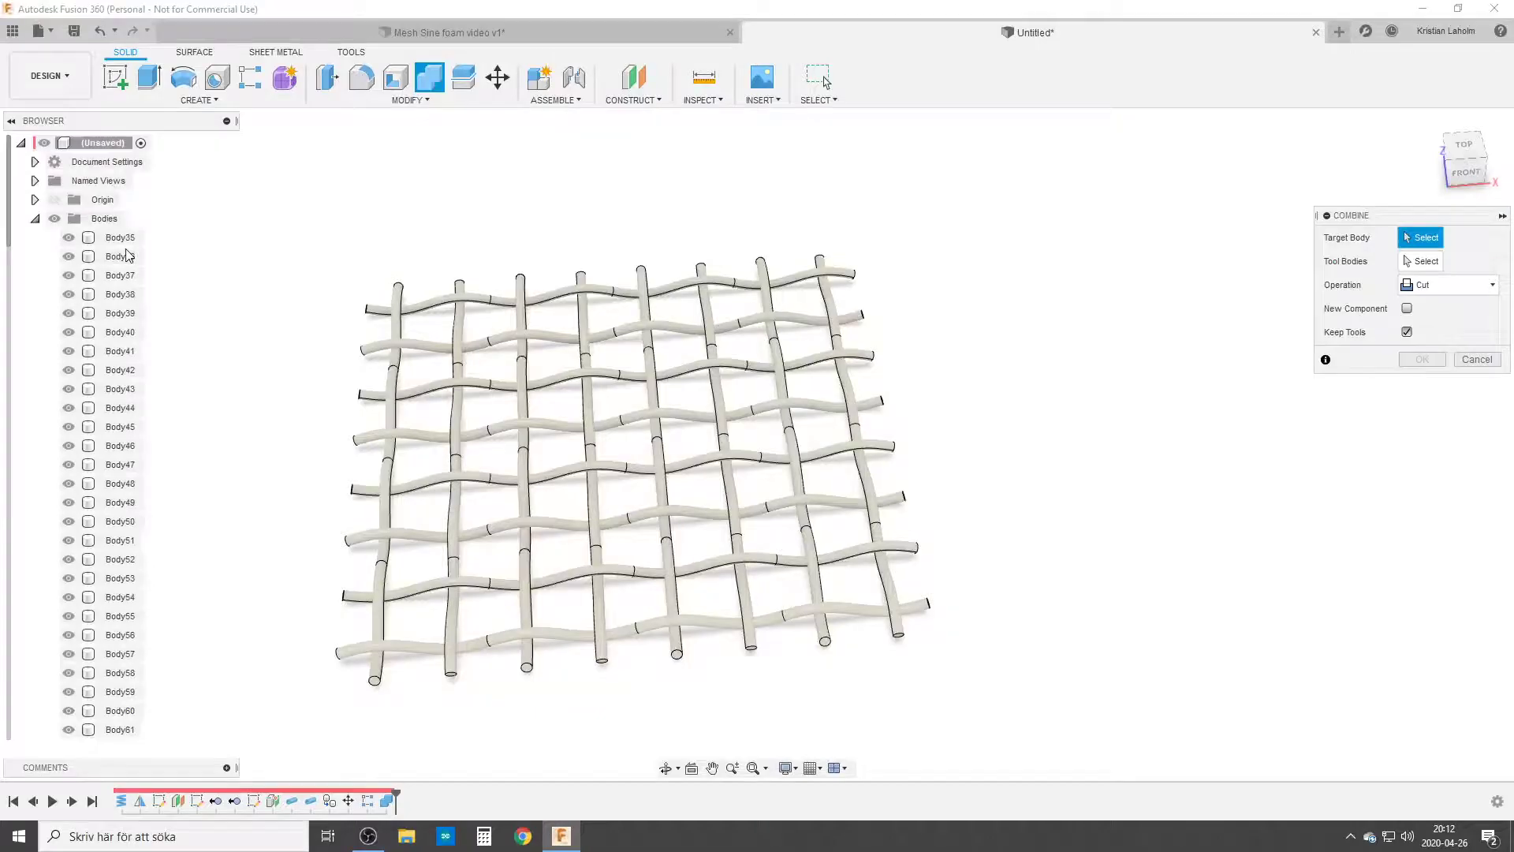
pyautogui.click(120, 237)
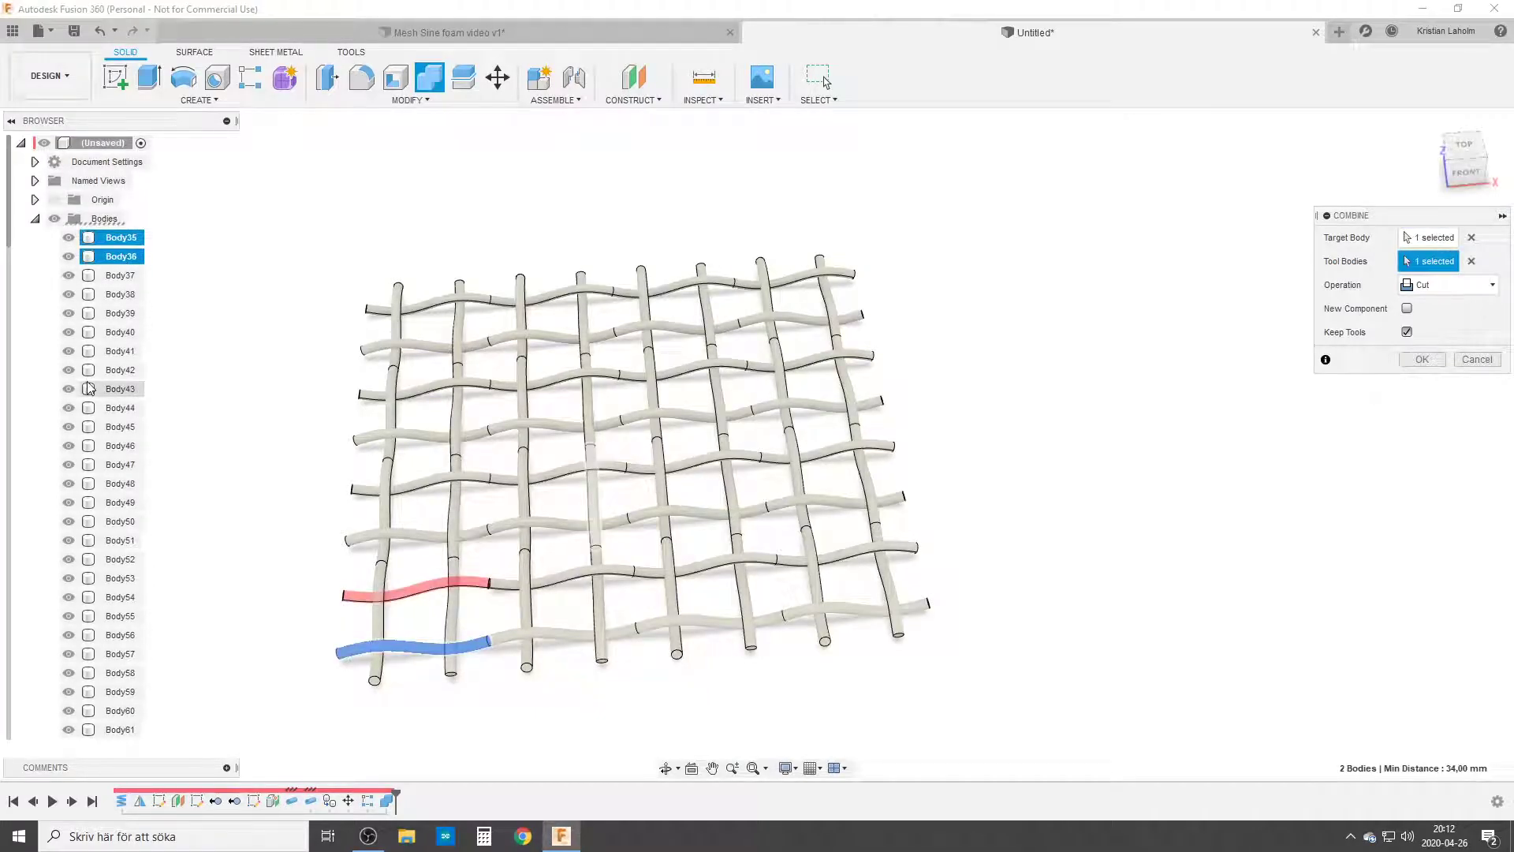
pyautogui.scroll(-3)
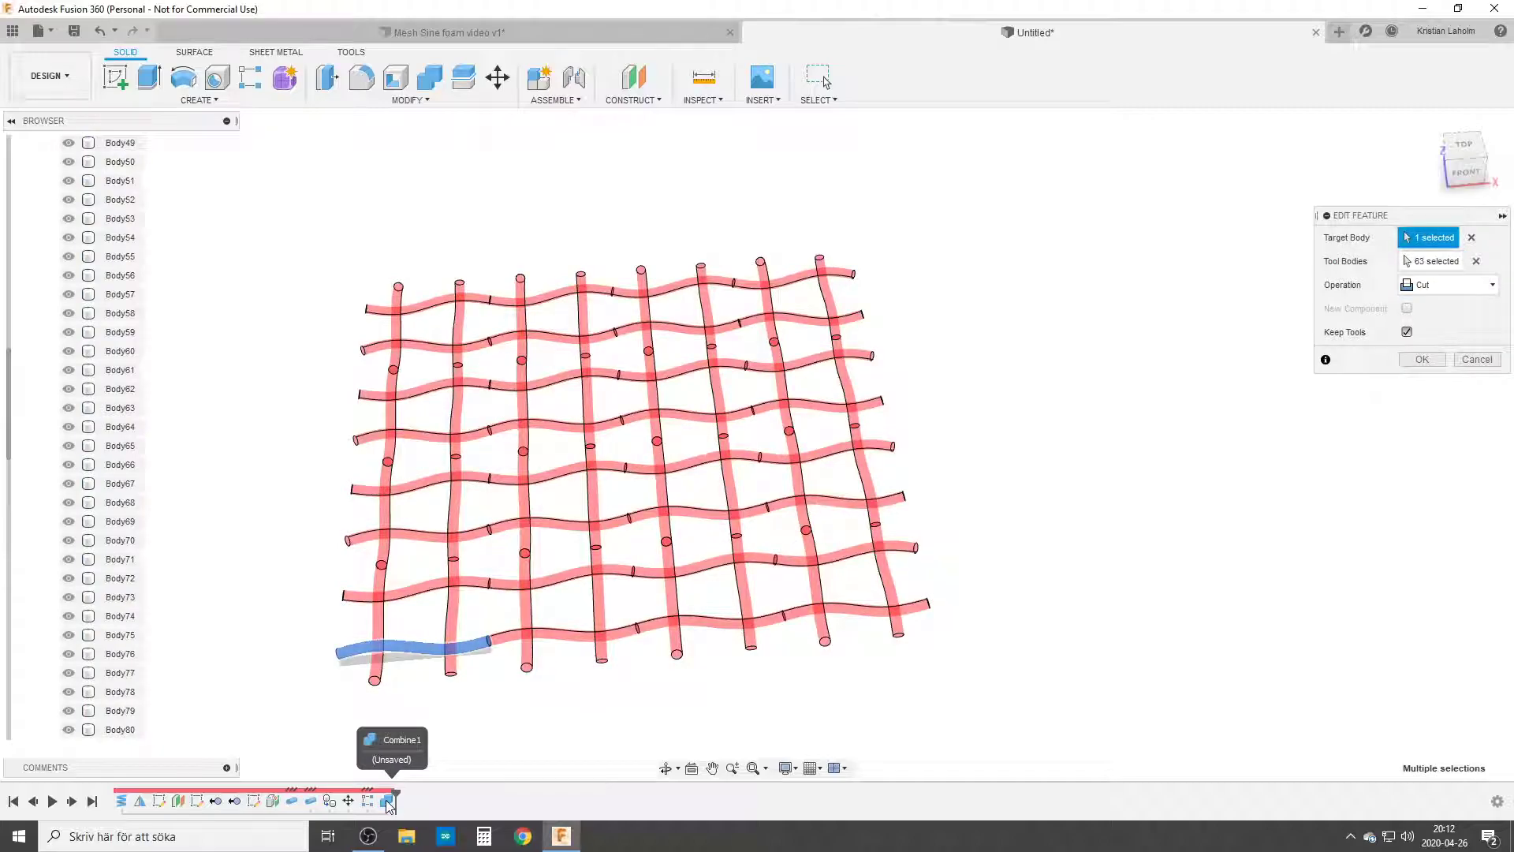
pyautogui.click(1448, 284)
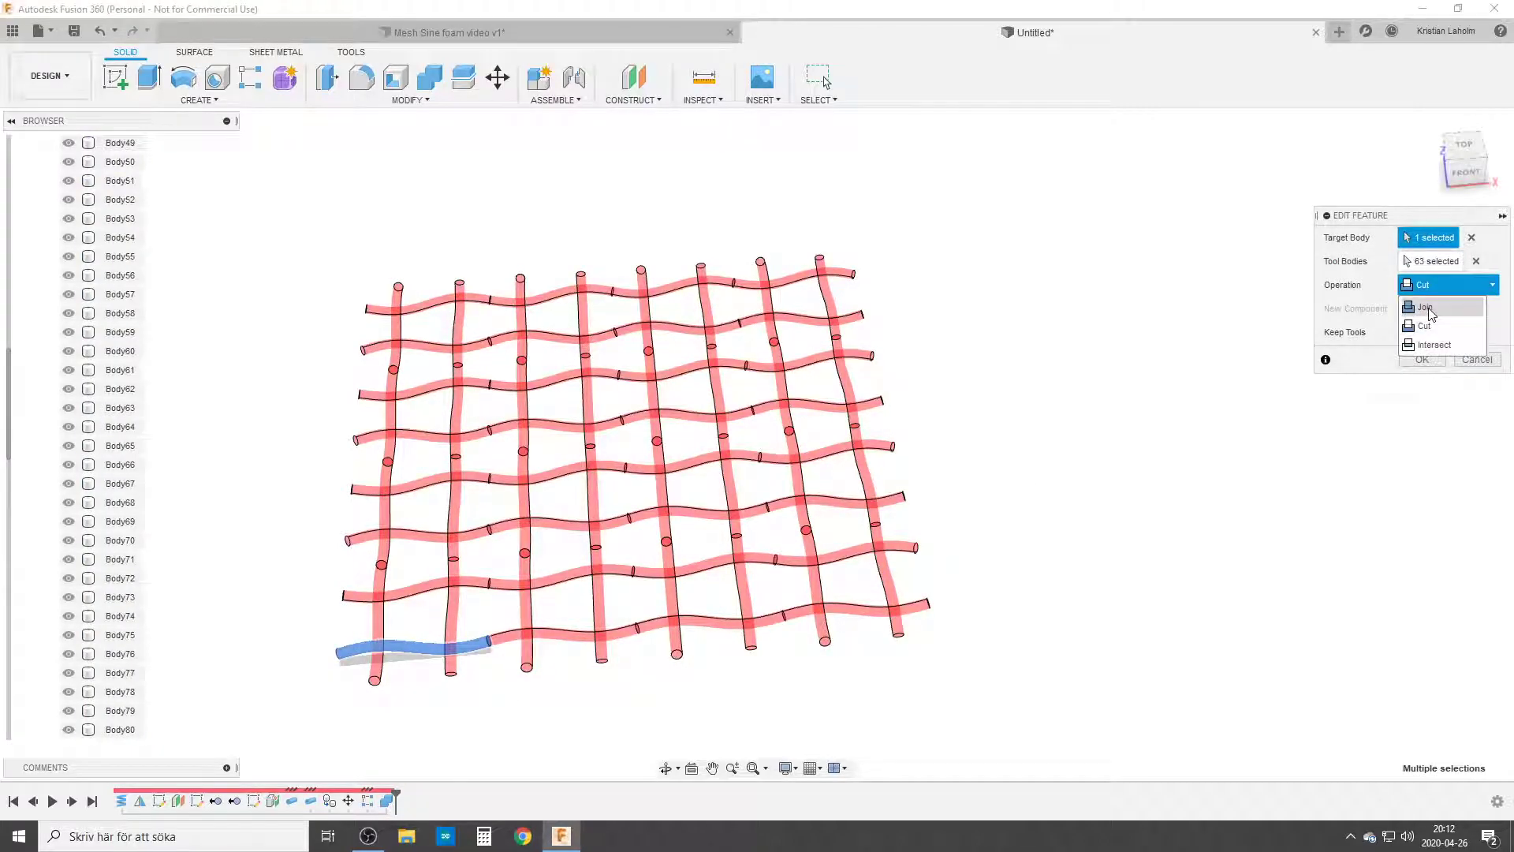
pyautogui.click(1425, 326)
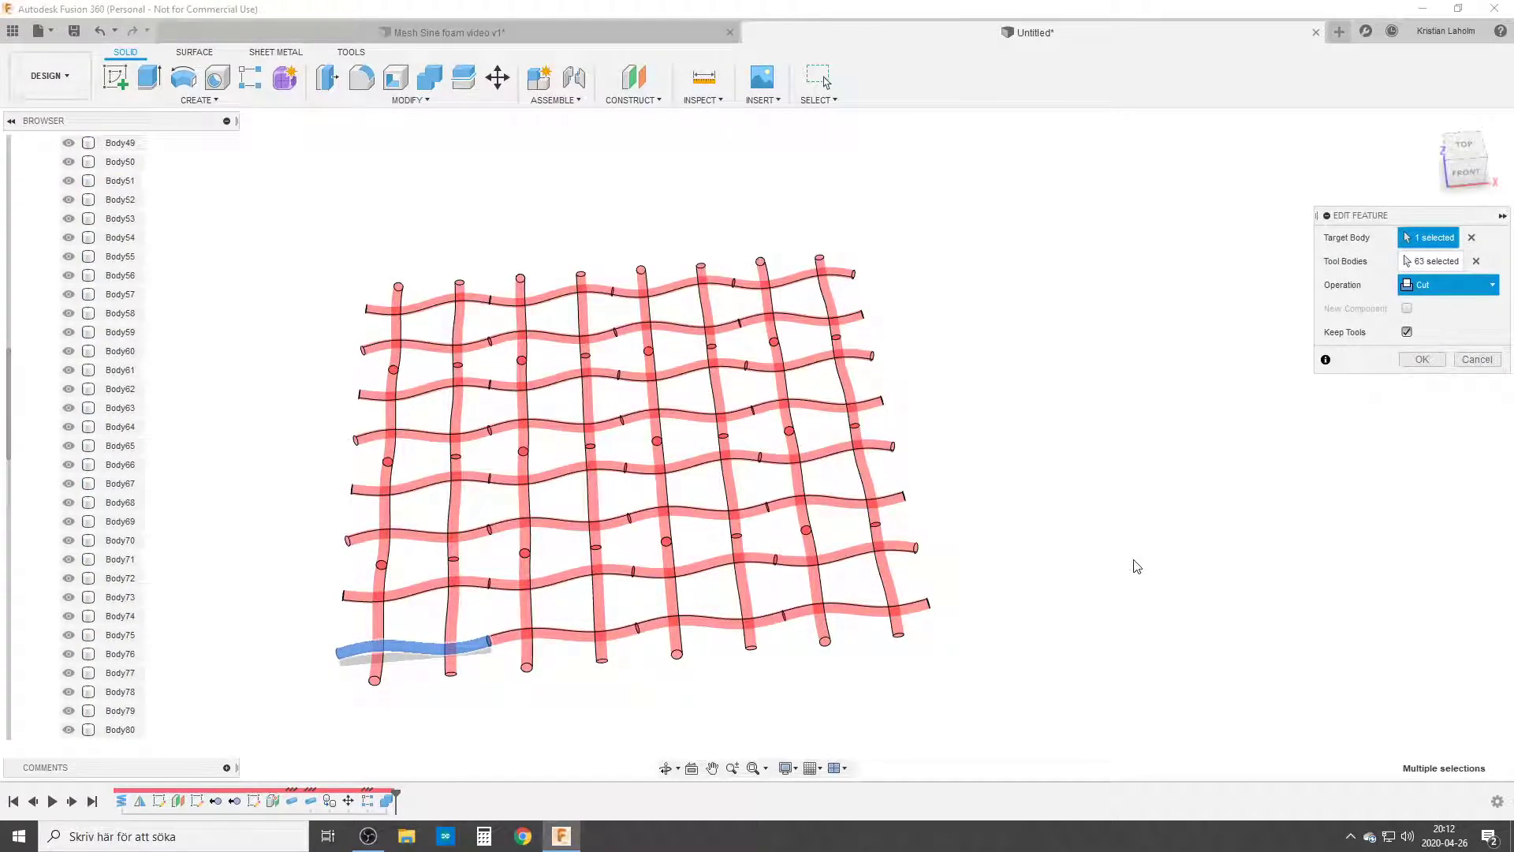
pyautogui.click(1420, 358)
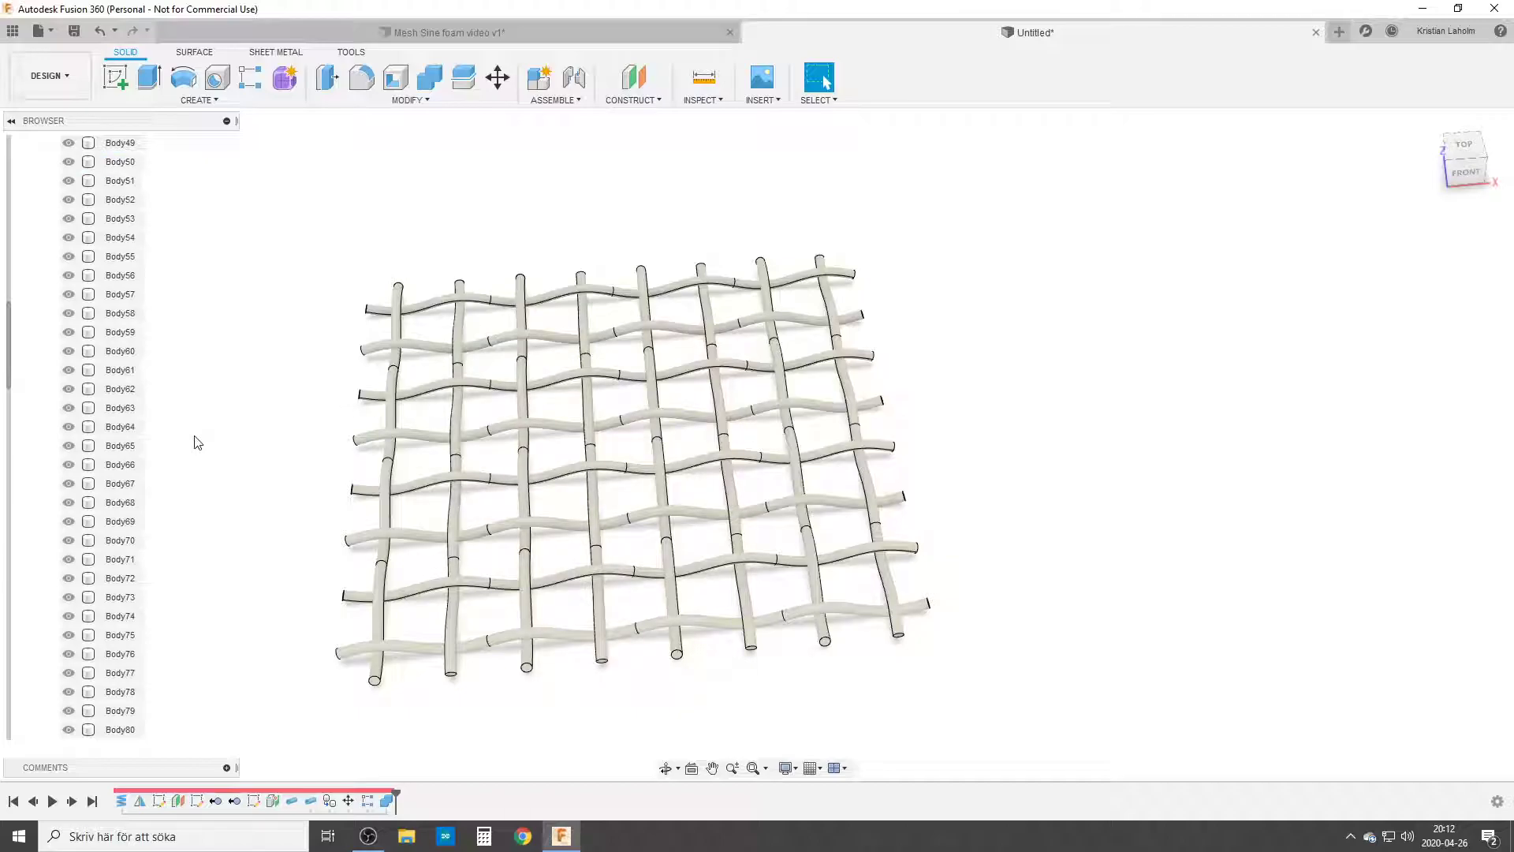
# Apply the Chrome appearance to the mesh bodies and close the appearance library.
pyautogui.scroll(3)
pyautogui.write('chro')
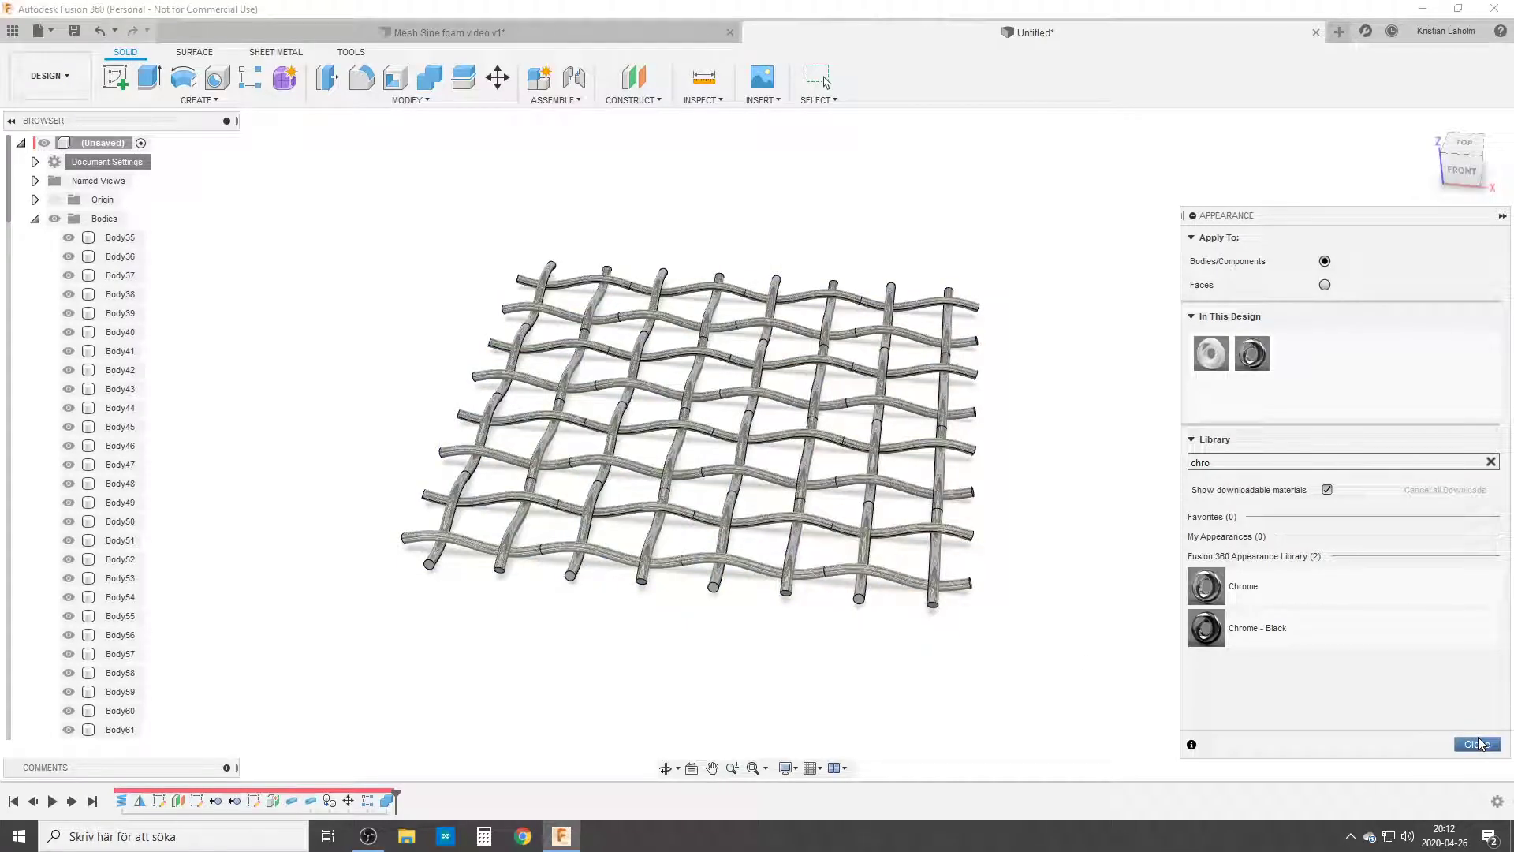
pyautogui.click(1476, 744)
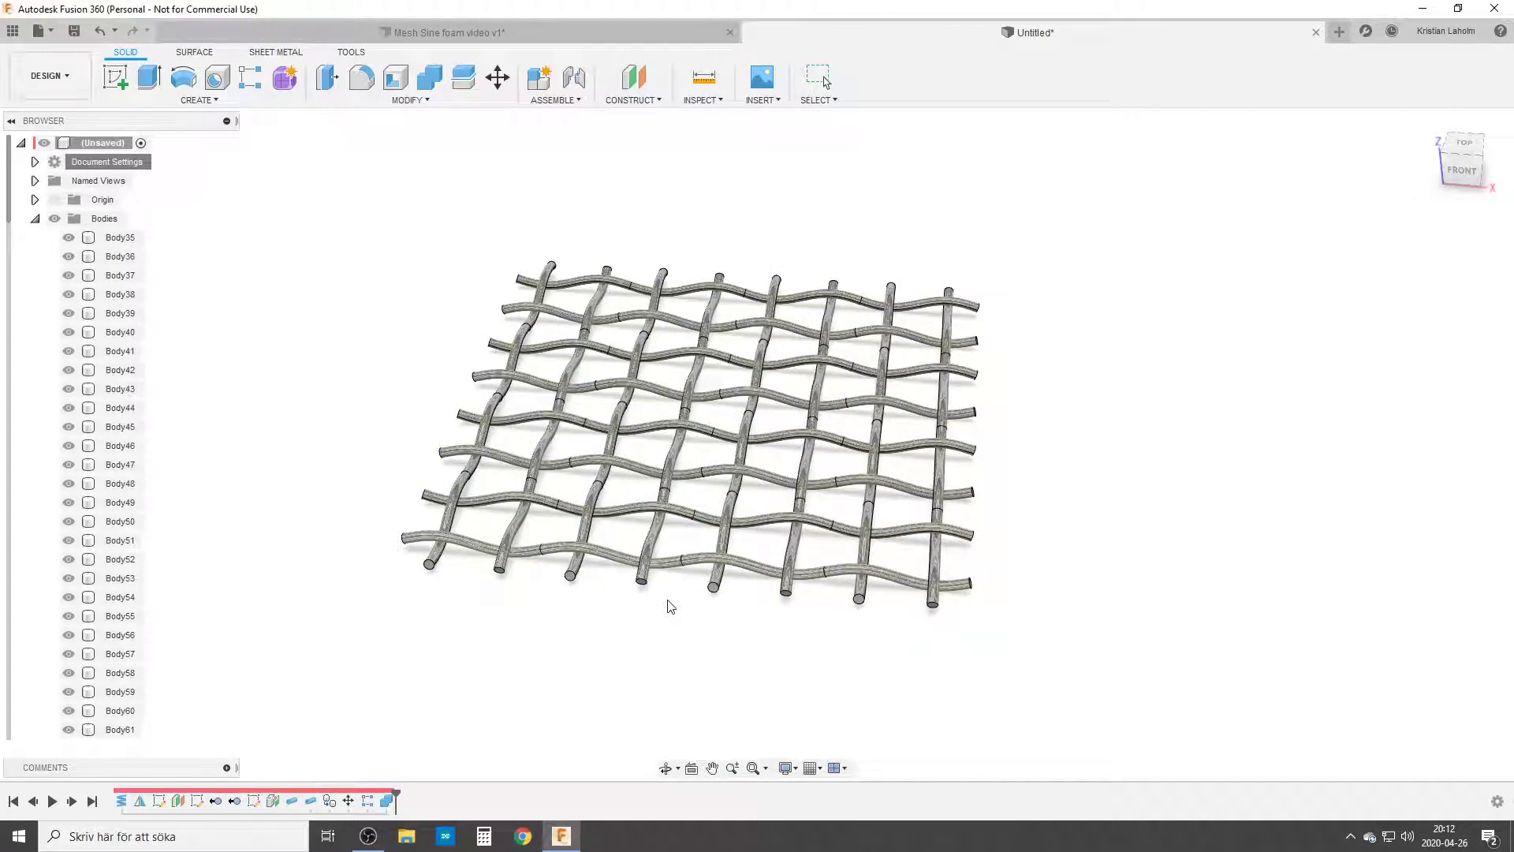